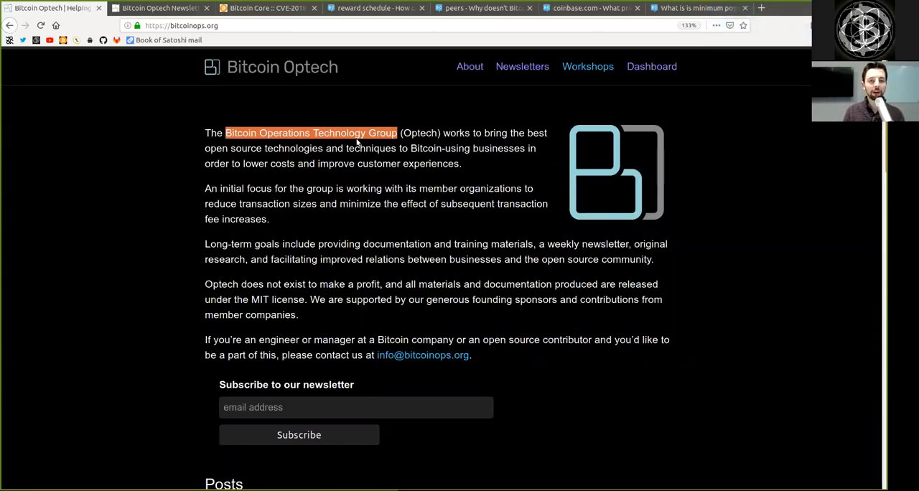
pyautogui.moveTo(391, 172)
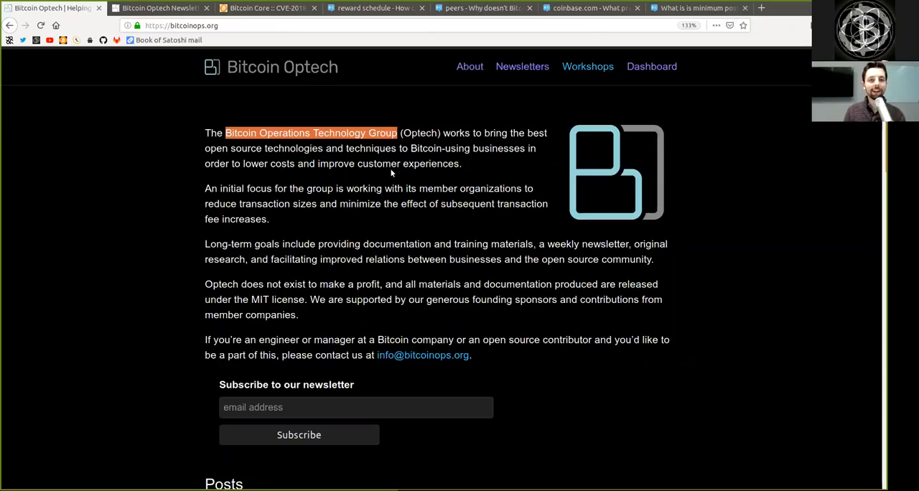
pyautogui.moveTo(378, 179)
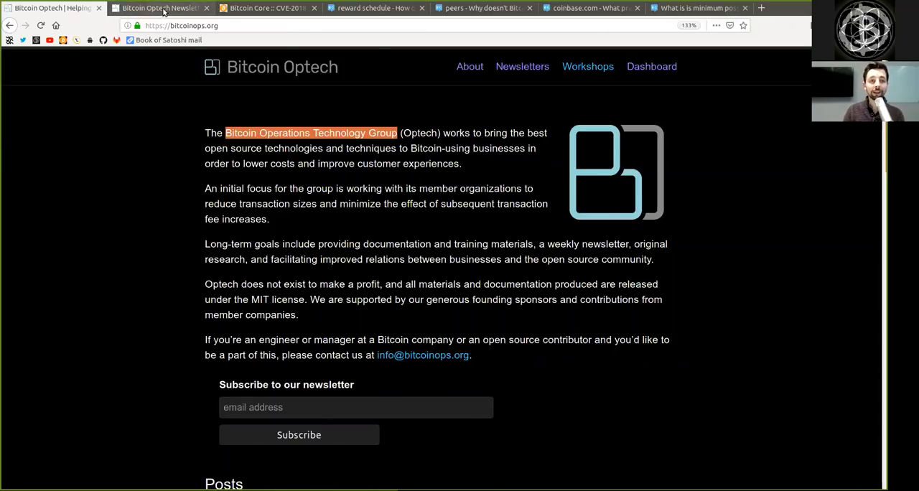
# - Switch to newsletter #14 and read its intro and the Bitcoin Core 0.16.3 upgrade item
pyautogui.click(158, 8)
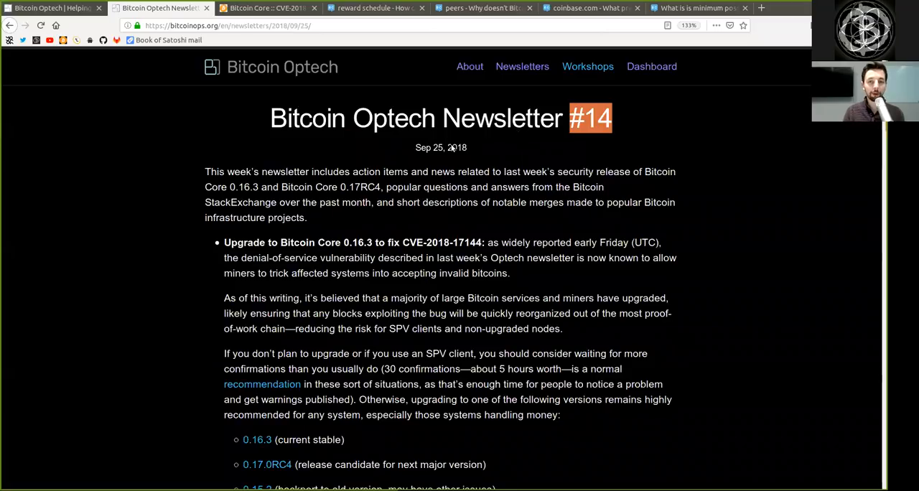
pyautogui.doubleClick(440, 147)
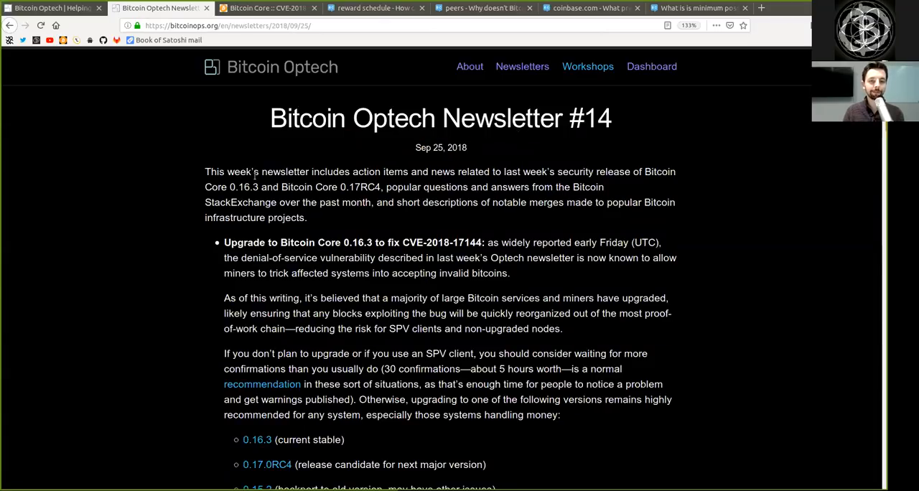
pyautogui.doubleClick(284, 171)
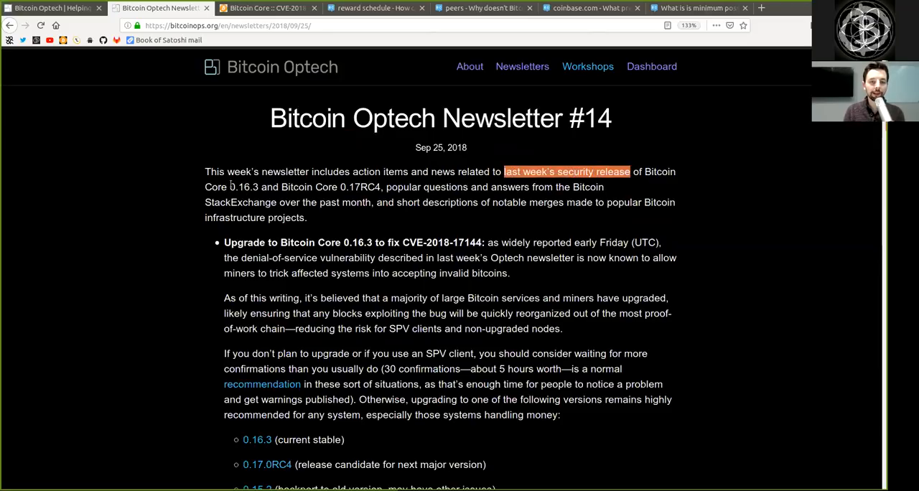
pyautogui.doubleClick(240, 186)
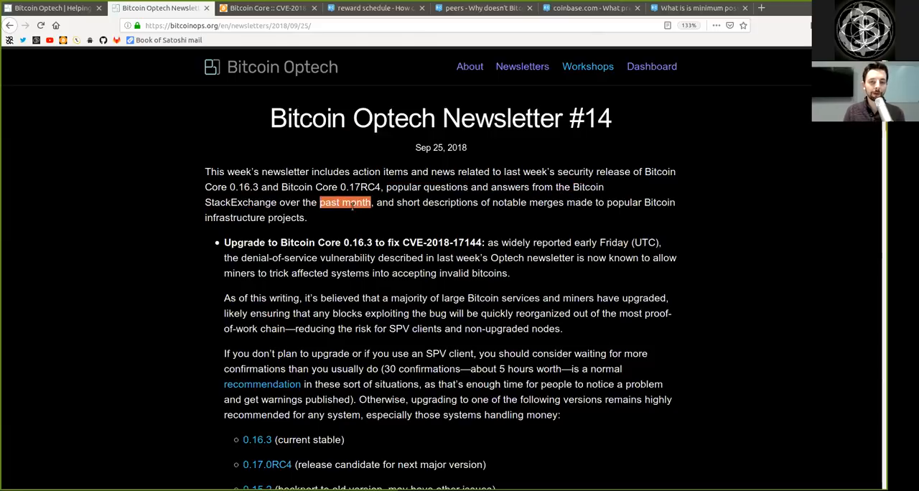
pyautogui.doubleClick(436, 202)
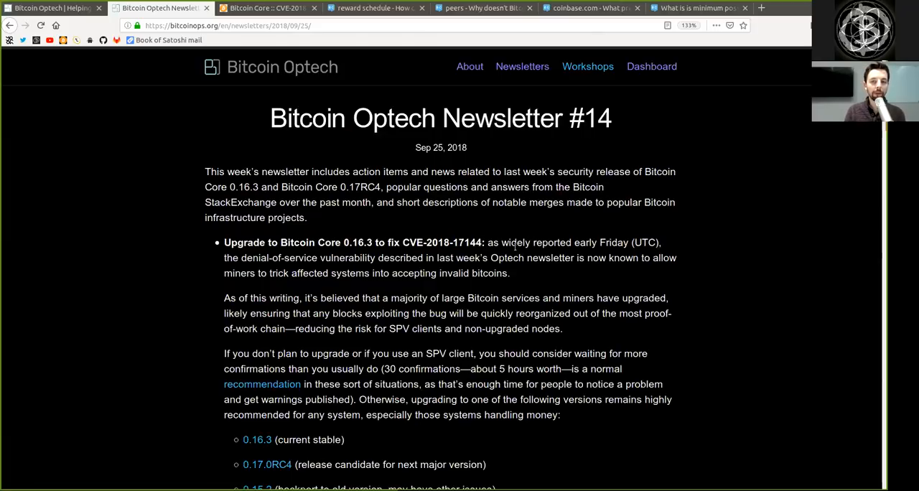
pyautogui.doubleClick(601, 242)
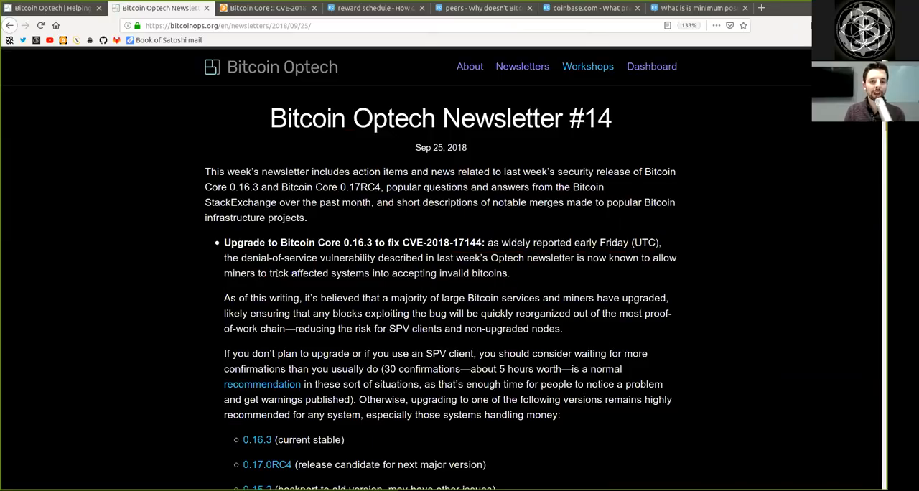
pyautogui.doubleClick(414, 273)
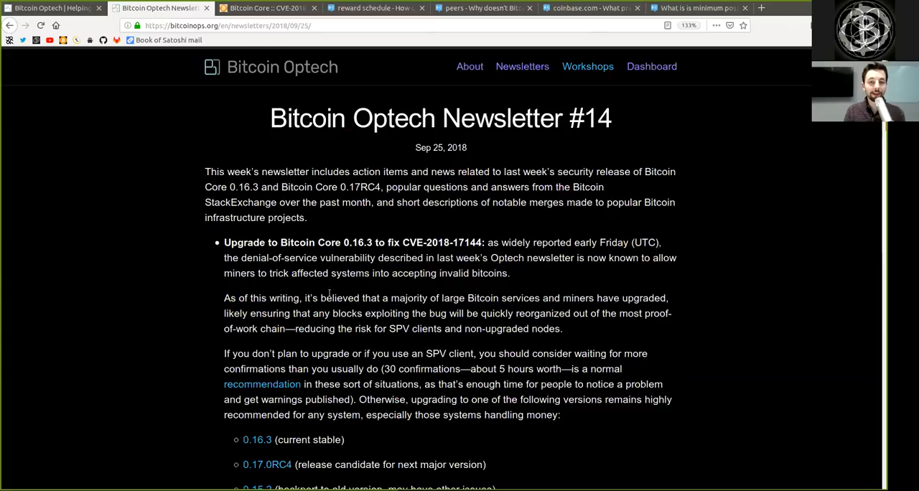
pyautogui.doubleClick(408, 298)
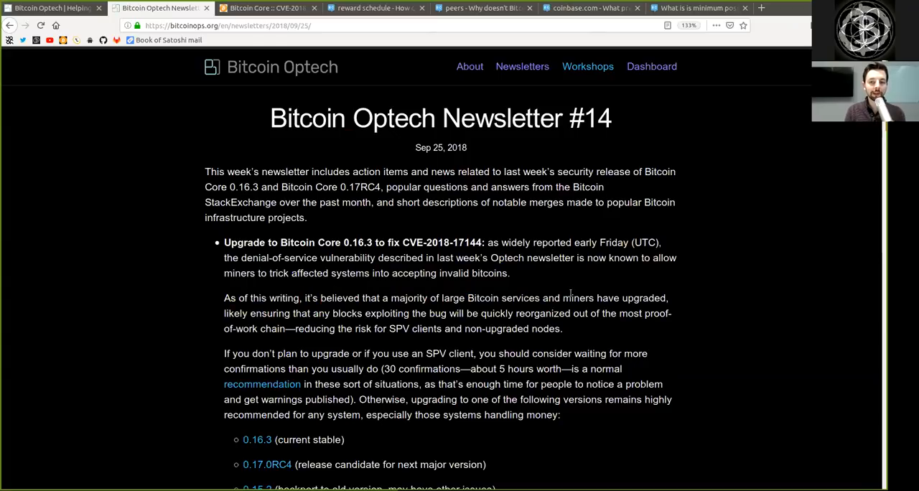
pyautogui.doubleClick(643, 298)
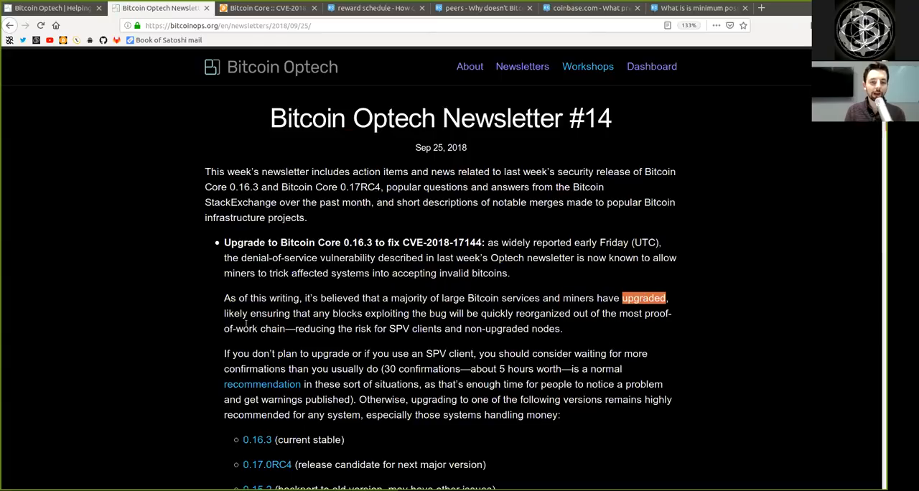
pyautogui.doubleClick(338, 313)
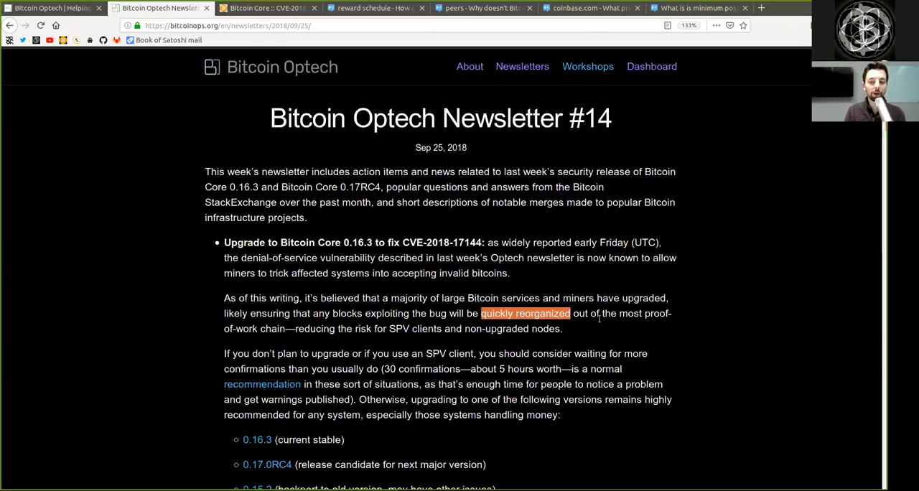
pyautogui.moveTo(391, 298); pyautogui.dragTo(641, 313)
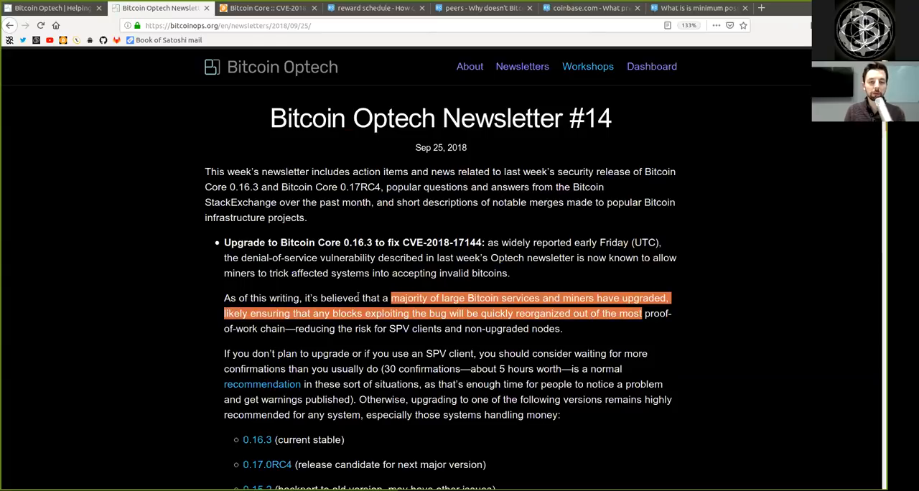
pyautogui.click(316, 329)
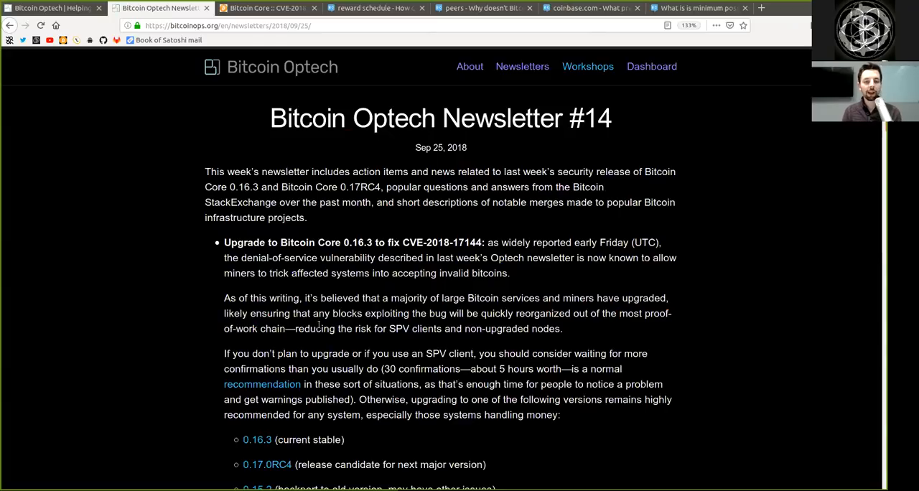
pyautogui.doubleClick(415, 328)
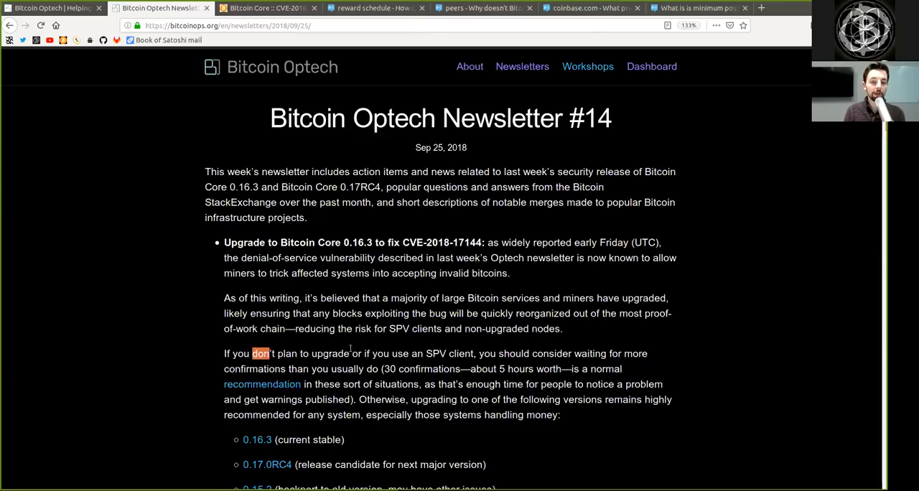
pyautogui.doubleClick(400, 353)
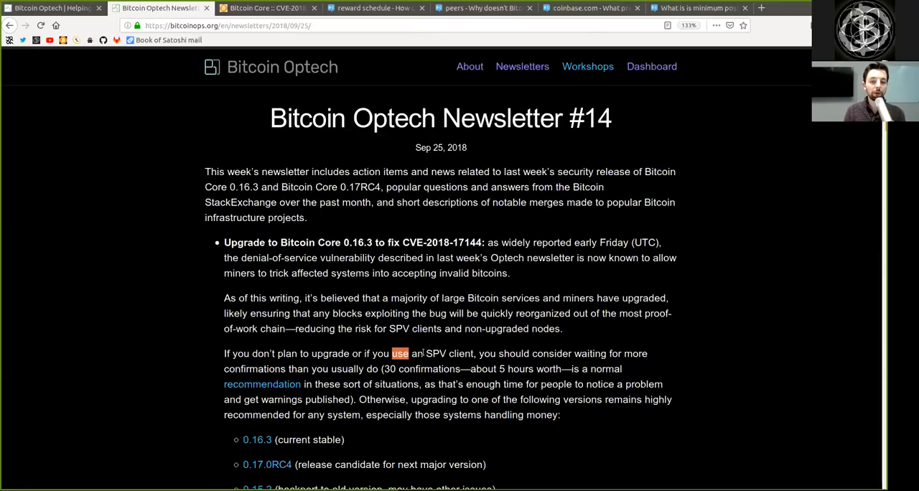
pyautogui.moveTo(393, 353); pyautogui.dragTo(474, 353)
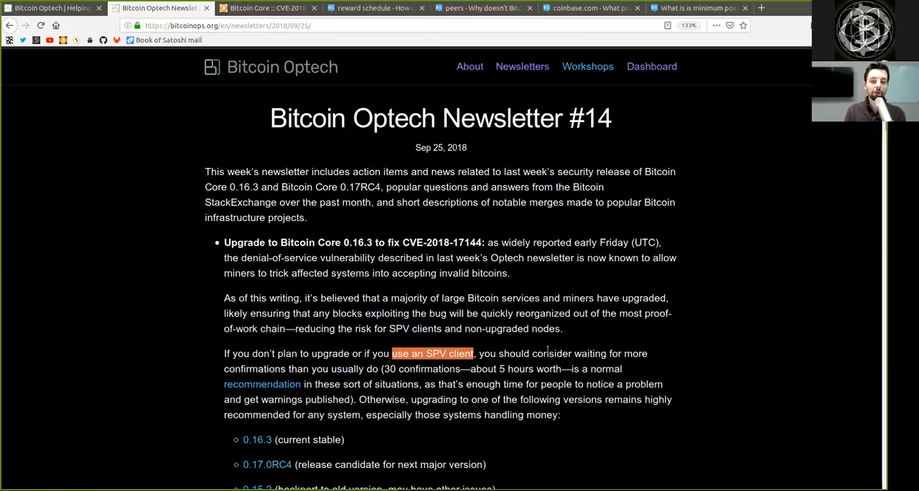
pyautogui.doubleClick(253, 368)
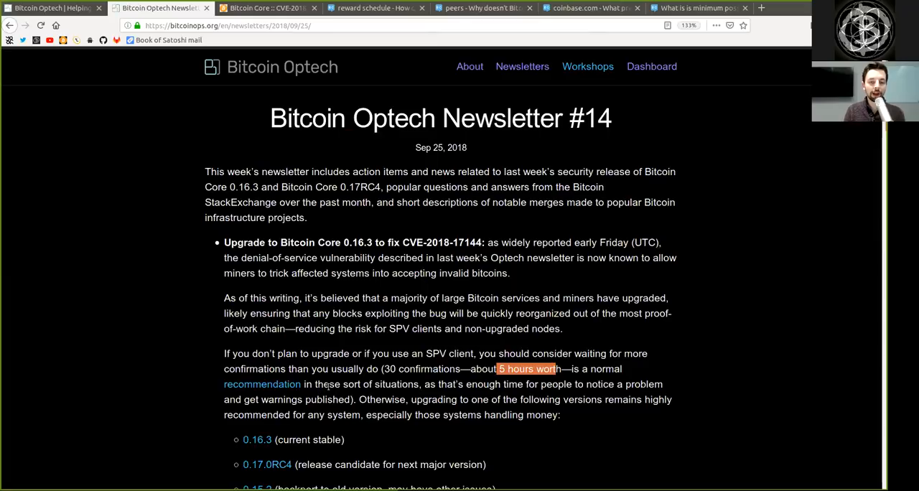
pyautogui.doubleClick(366, 384)
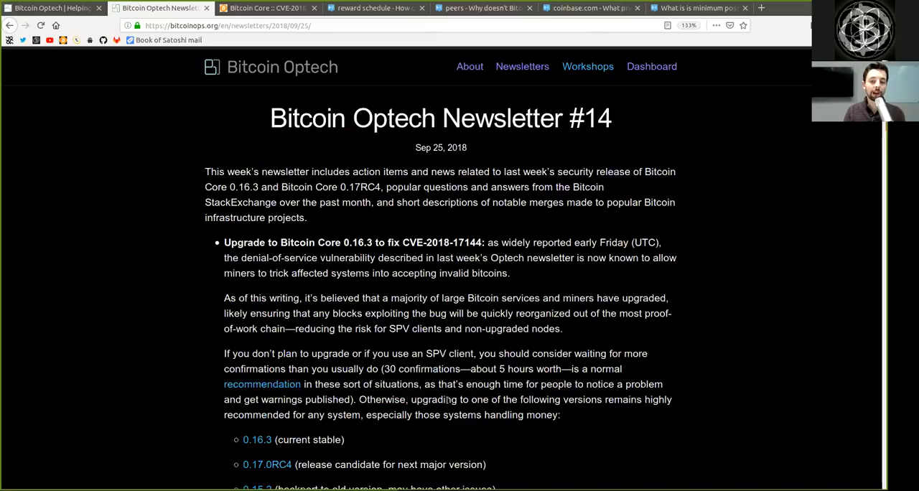
pyautogui.doubleClick(581, 399)
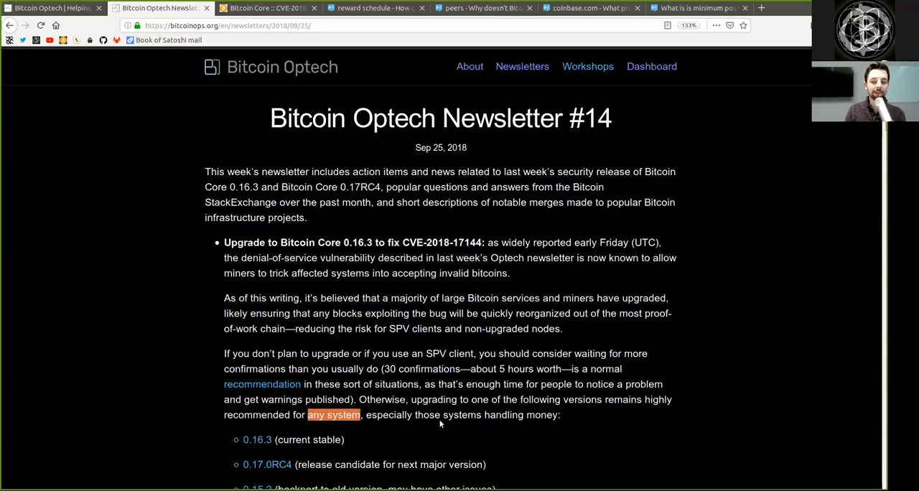
pyautogui.doubleClick(520, 415)
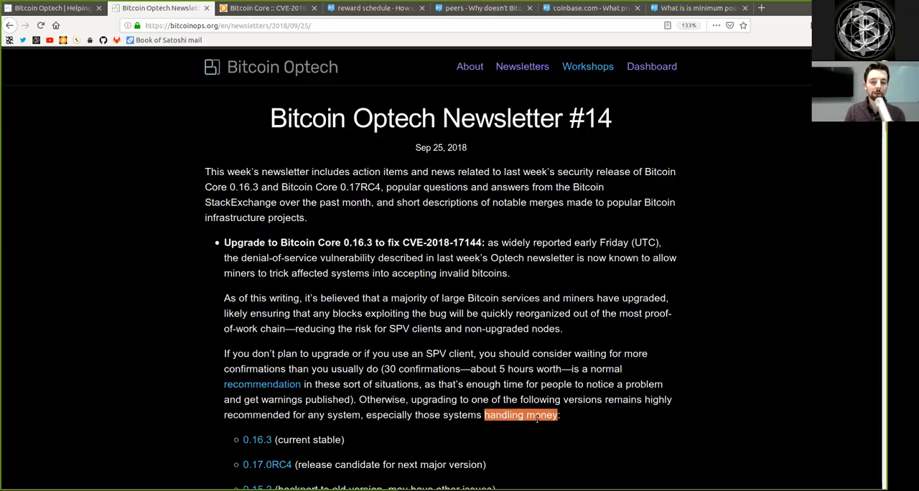
pyautogui.scroll(-3)
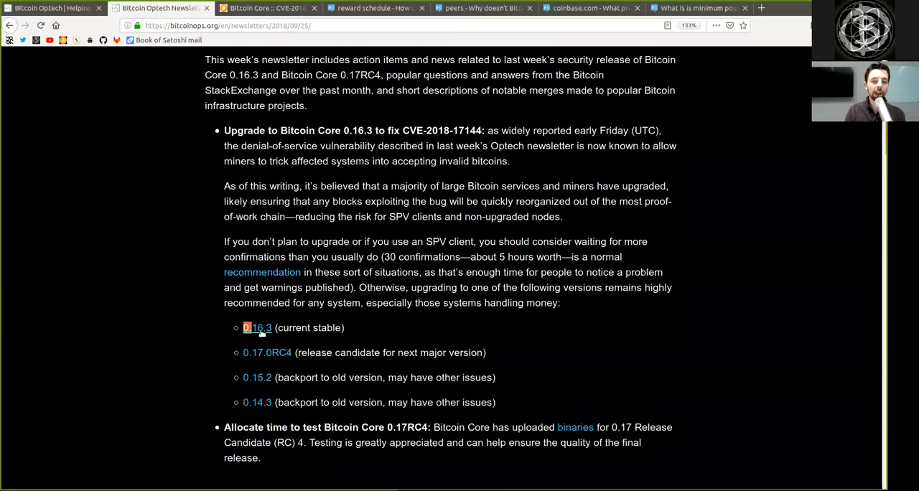
pyautogui.doubleClick(309, 327)
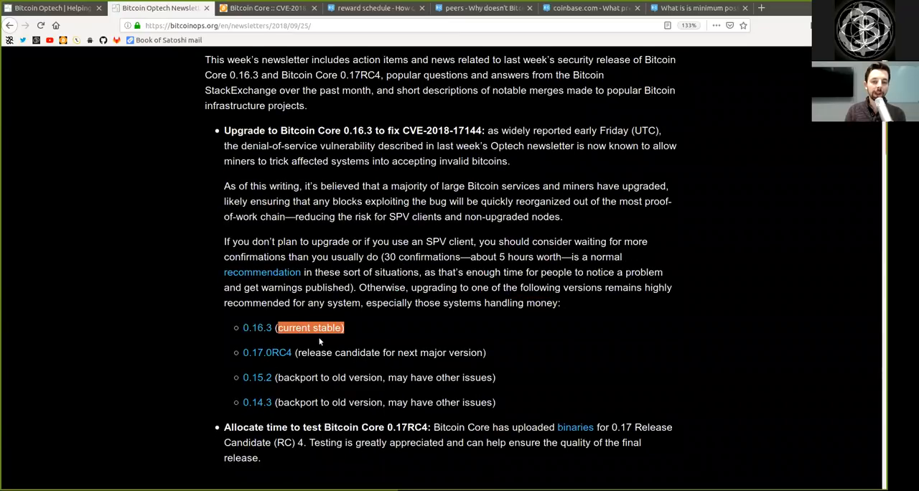
pyautogui.moveTo(266, 352)
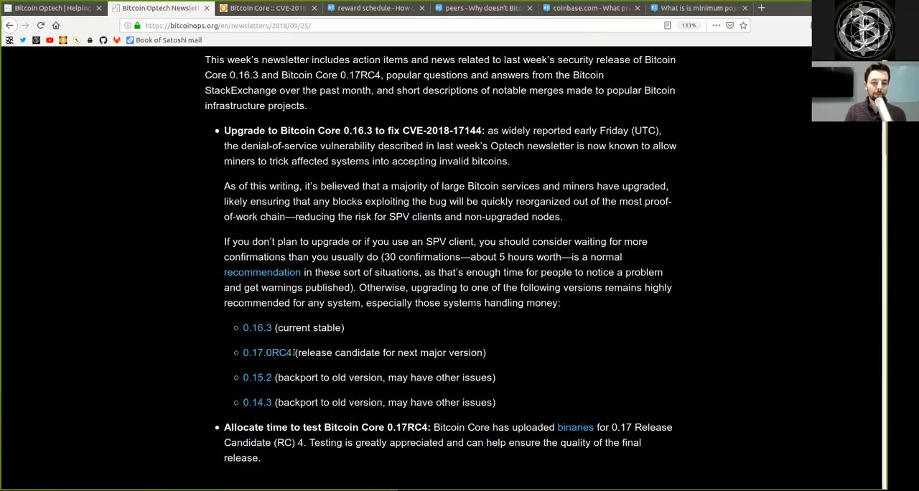
pyautogui.doubleClick(337, 353)
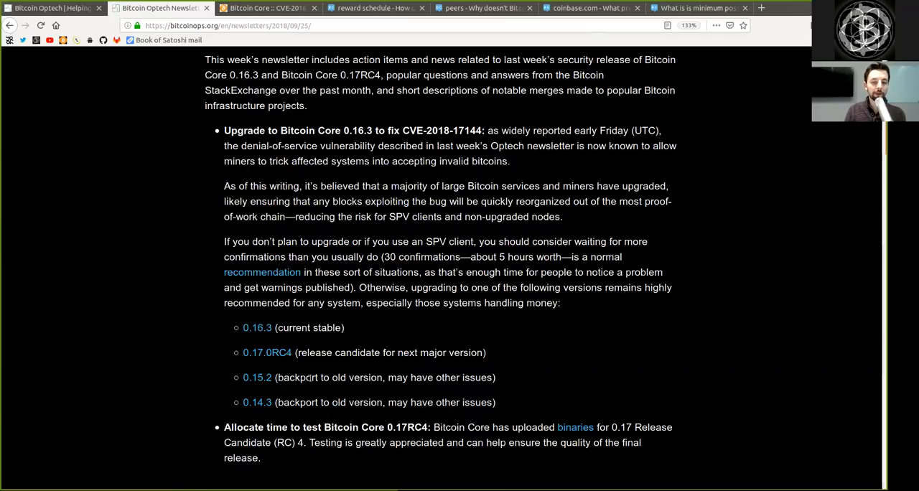
pyautogui.doubleClick(330, 377)
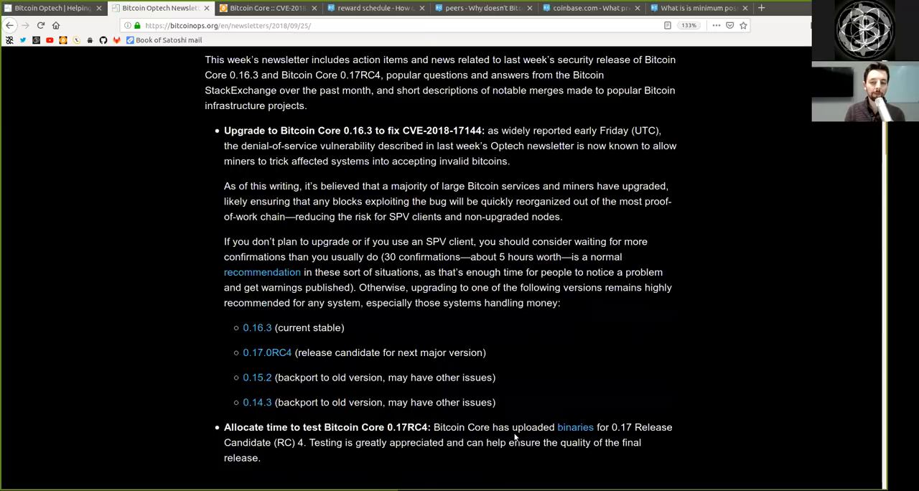
pyautogui.doubleClick(553, 427)
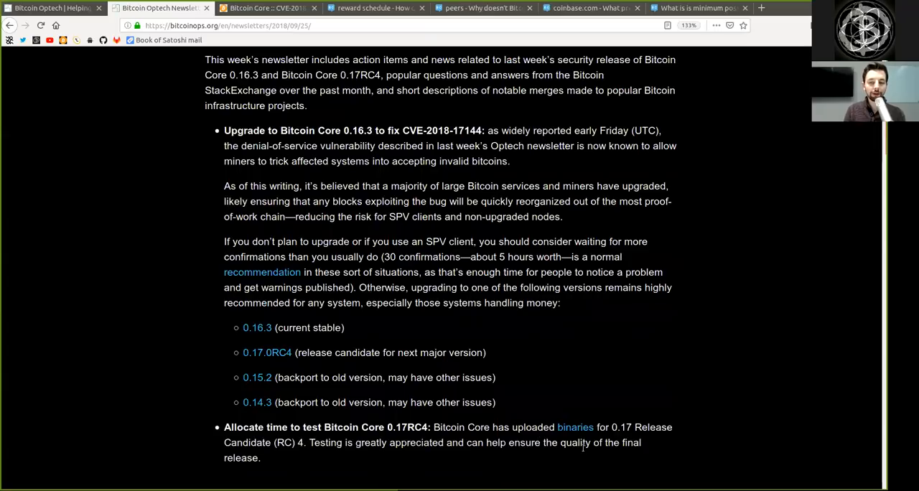
pyautogui.scroll(-3)
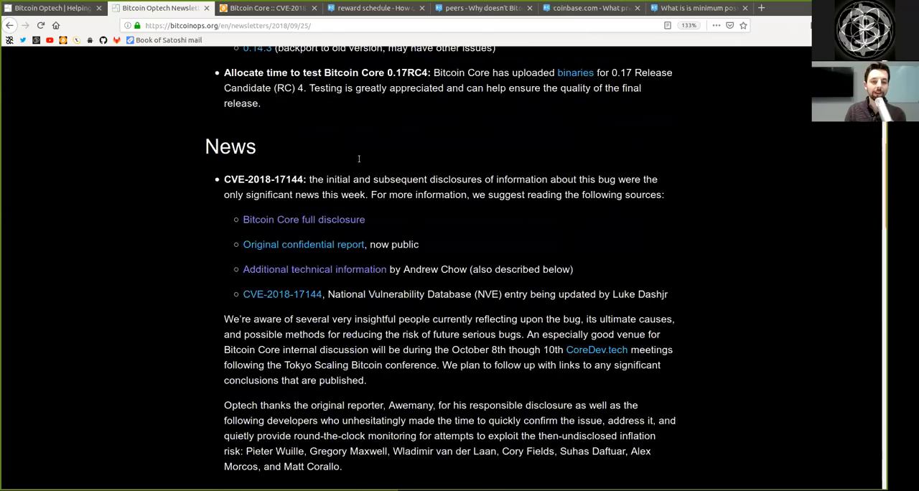
pyautogui.scroll(-3)
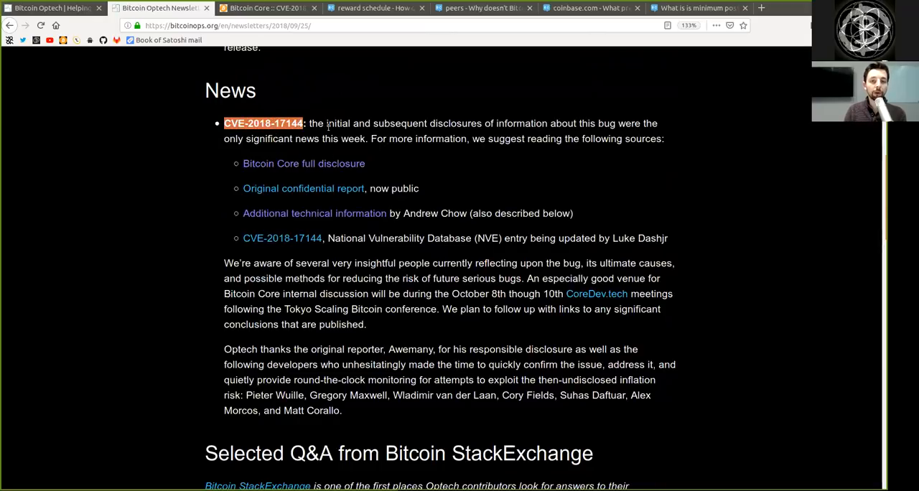
pyautogui.doubleClick(399, 122)
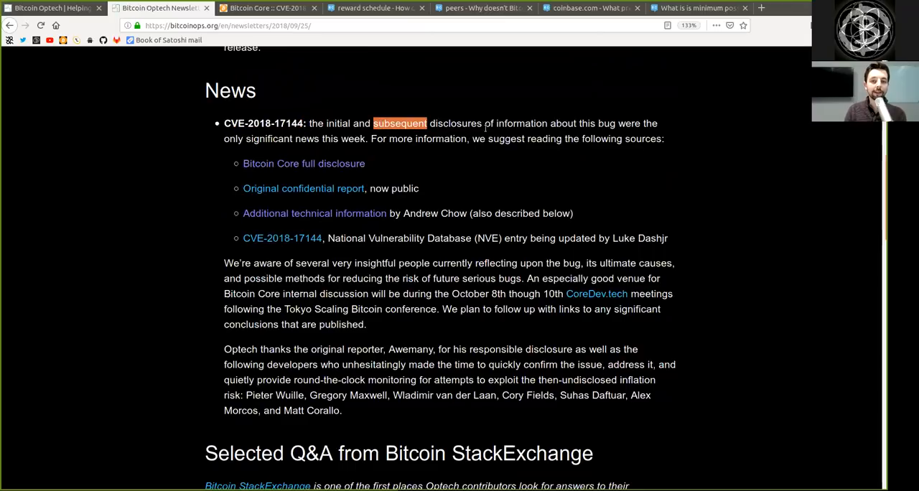
pyautogui.doubleClick(521, 123)
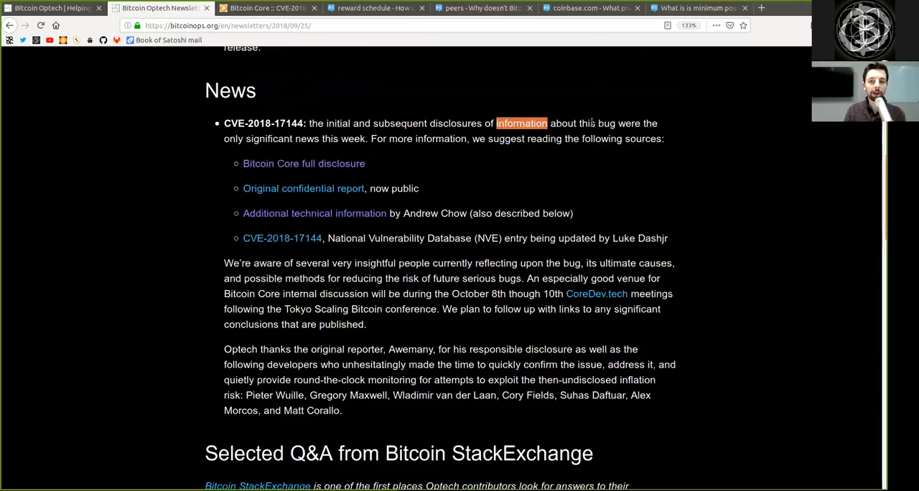
pyautogui.doubleClick(585, 122)
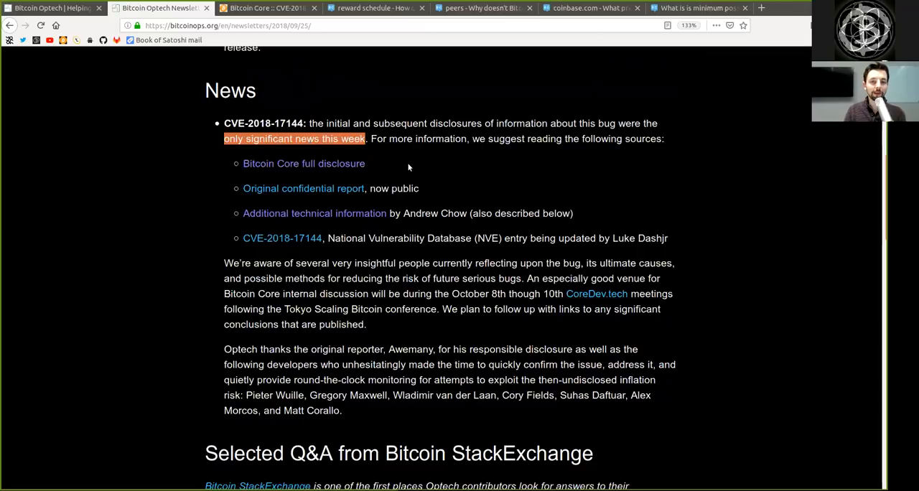
pyautogui.moveTo(421, 168)
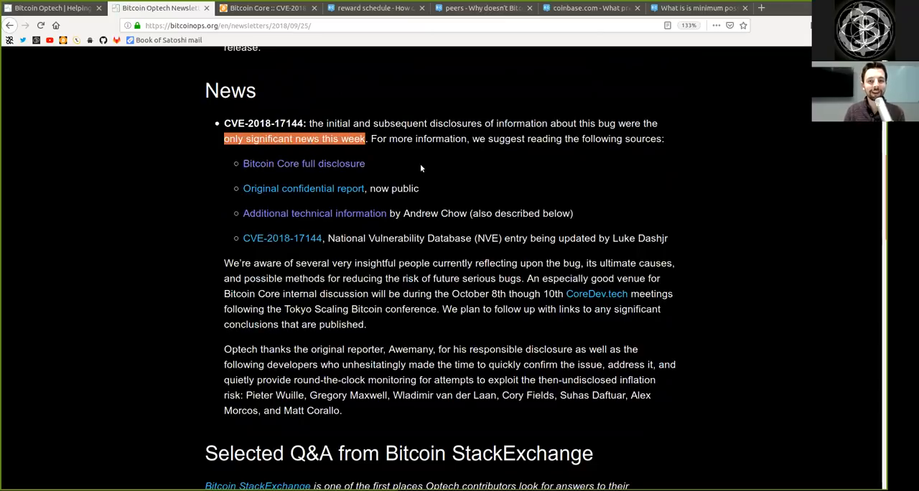
pyautogui.click(539, 143)
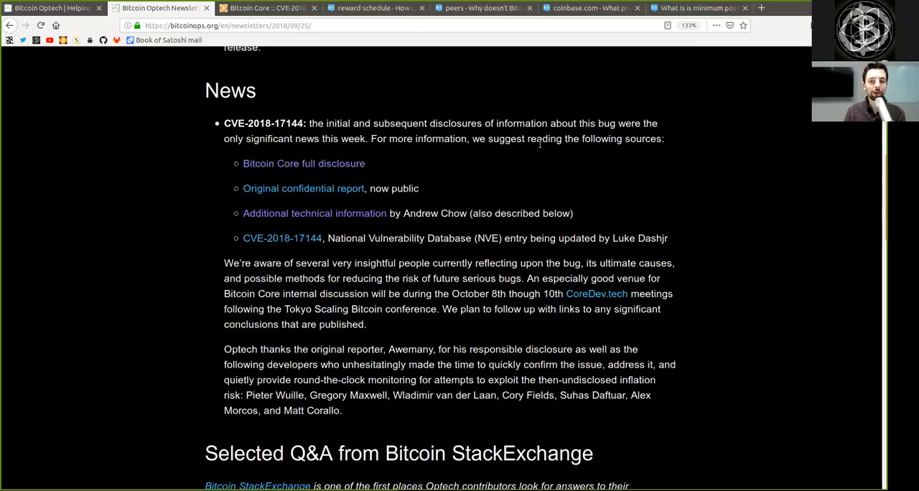
pyautogui.moveTo(416, 163)
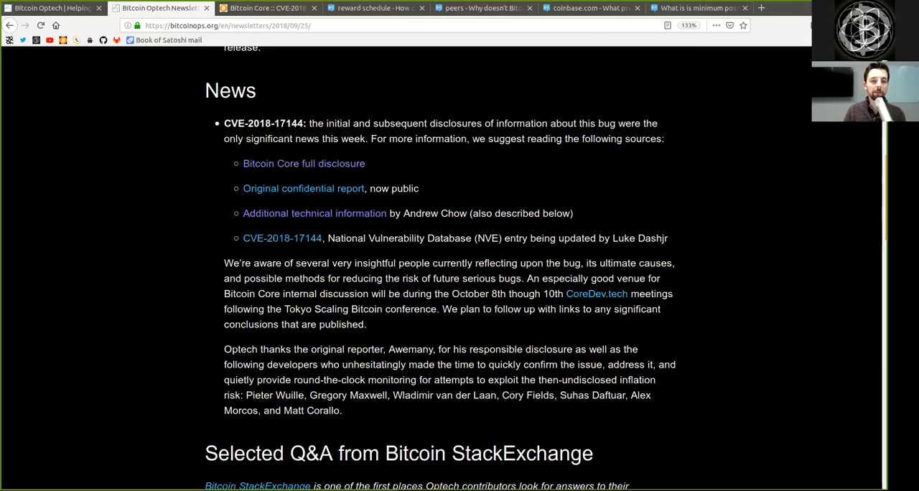
# - Open the Bitcoin Core full disclosure and highlight versions 0.16.3, 0.17.0rc4 and 'critical'
pyautogui.click(303, 163)
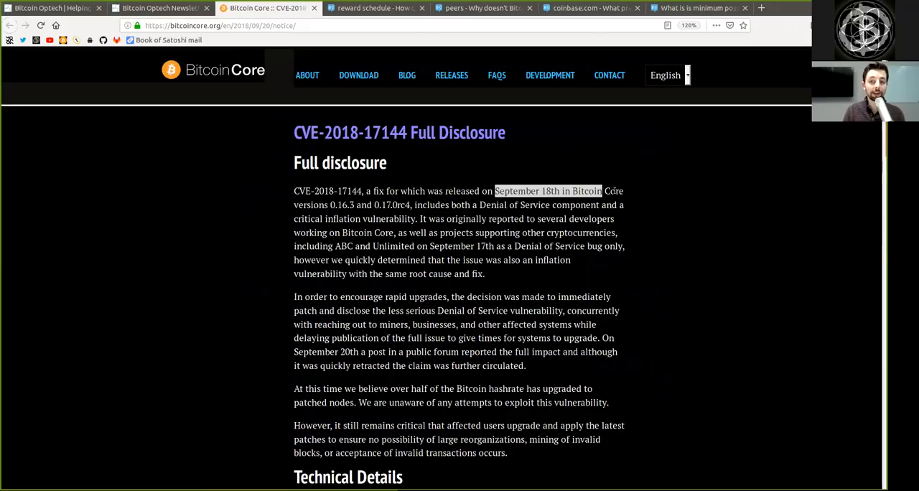
pyautogui.doubleClick(343, 204)
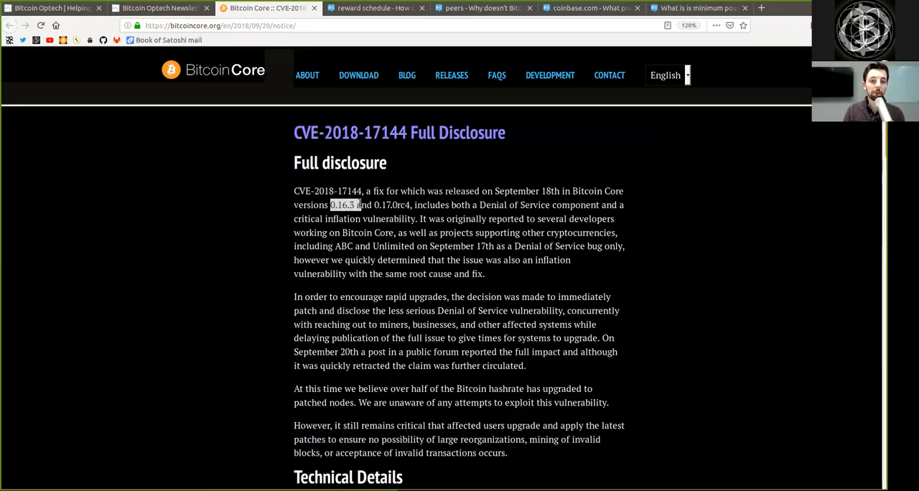
pyautogui.doubleClick(385, 204)
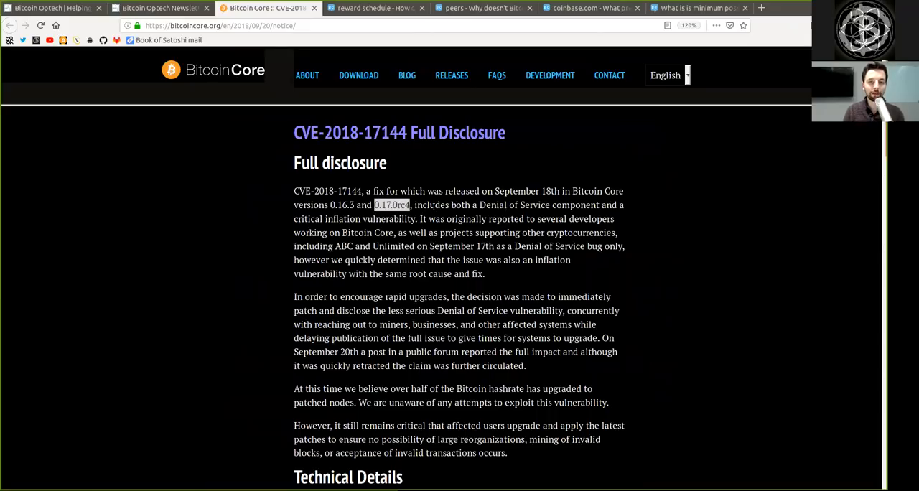
pyautogui.doubleClick(490, 205)
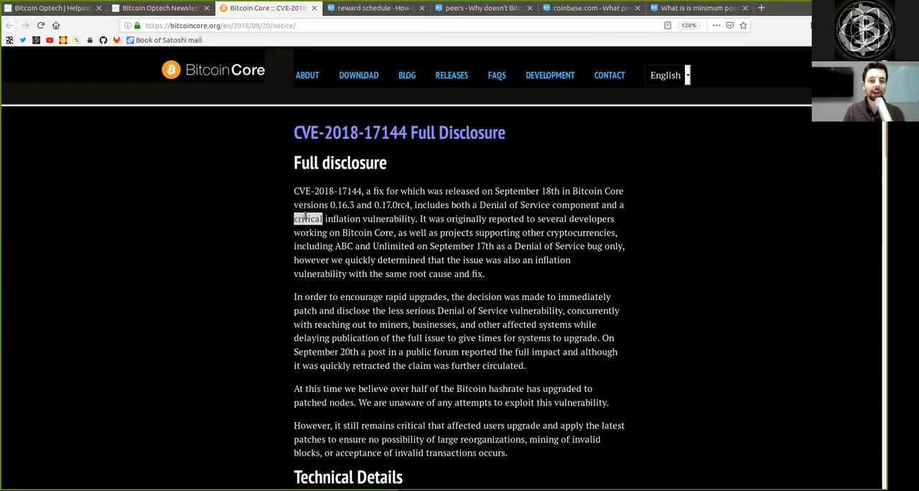
pyautogui.moveTo(293, 219); pyautogui.dragTo(415, 219)
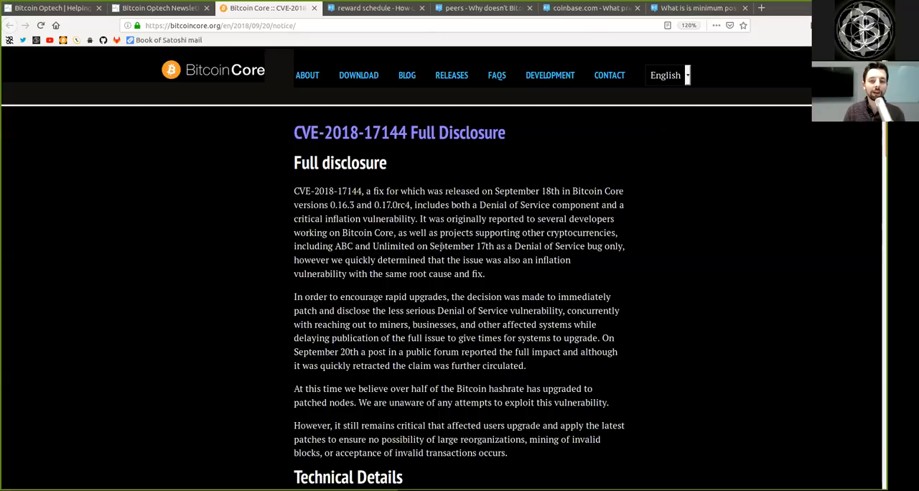
pyautogui.moveTo(522, 249)
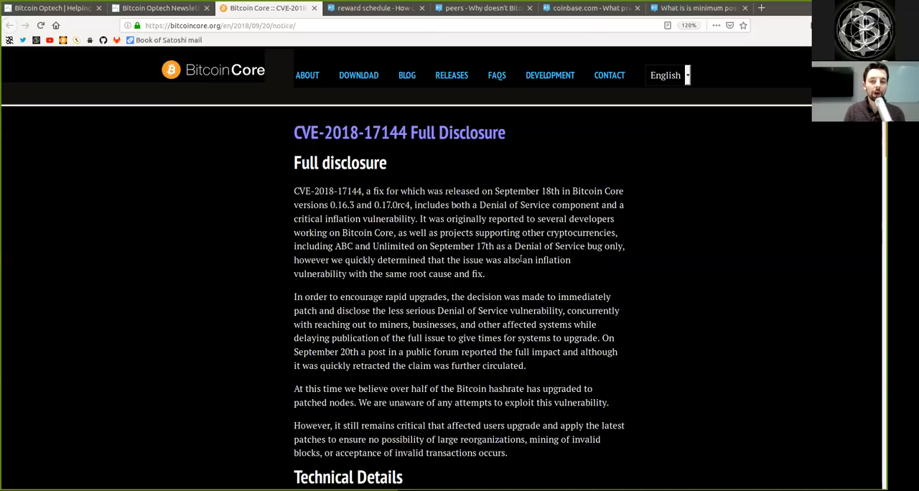
# - Read the upgrade-urgency paragraph, highlighting 'fix', 'immediately', 'Denial of Service' and 'although'
pyautogui.doubleClick(319, 273)
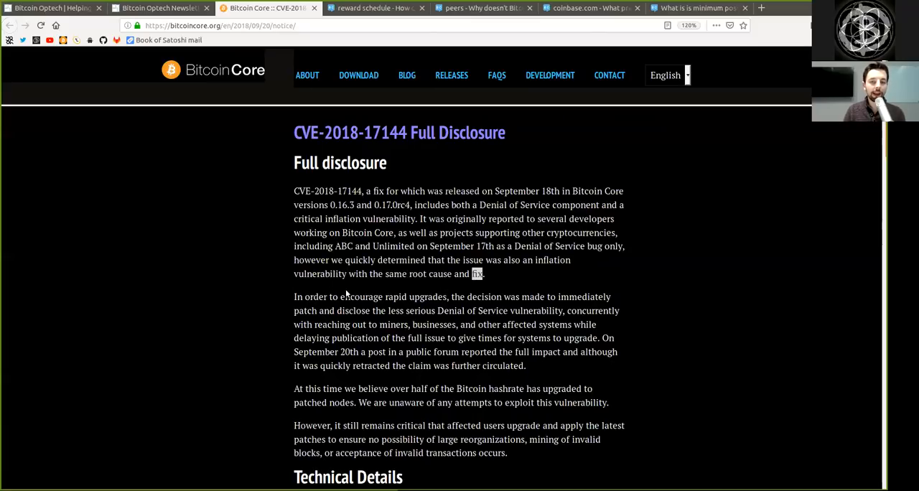
pyautogui.doubleClick(427, 296)
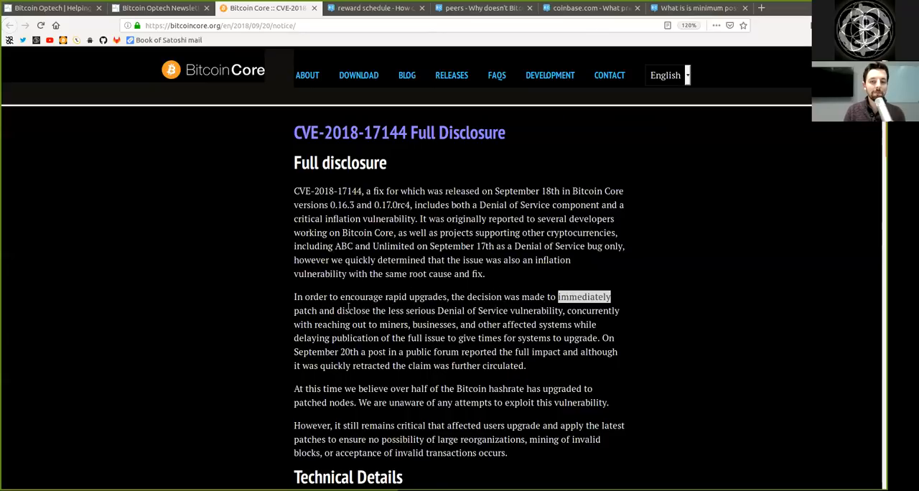
pyautogui.doubleClick(351, 310)
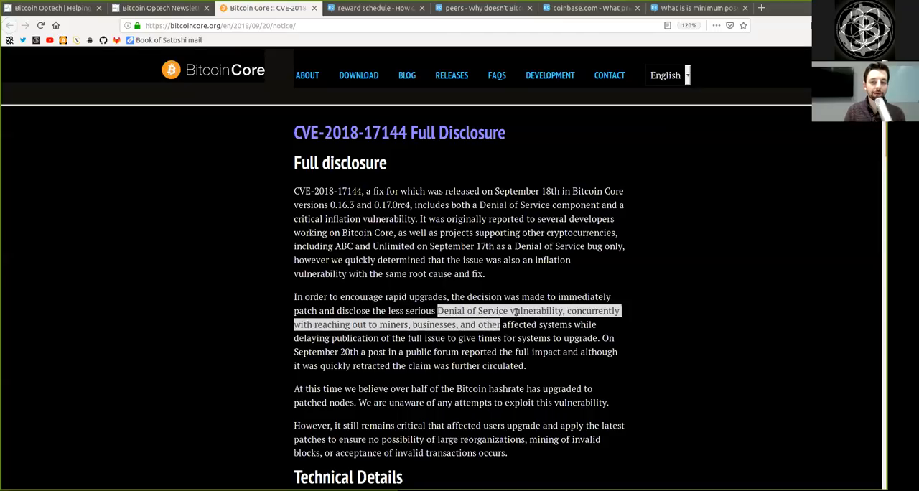
pyautogui.doubleClick(584, 324)
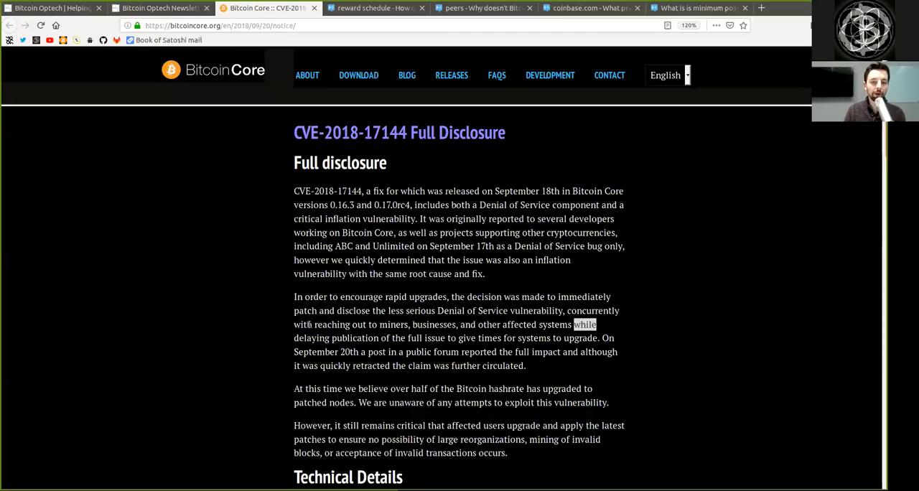
pyautogui.doubleClick(392, 324)
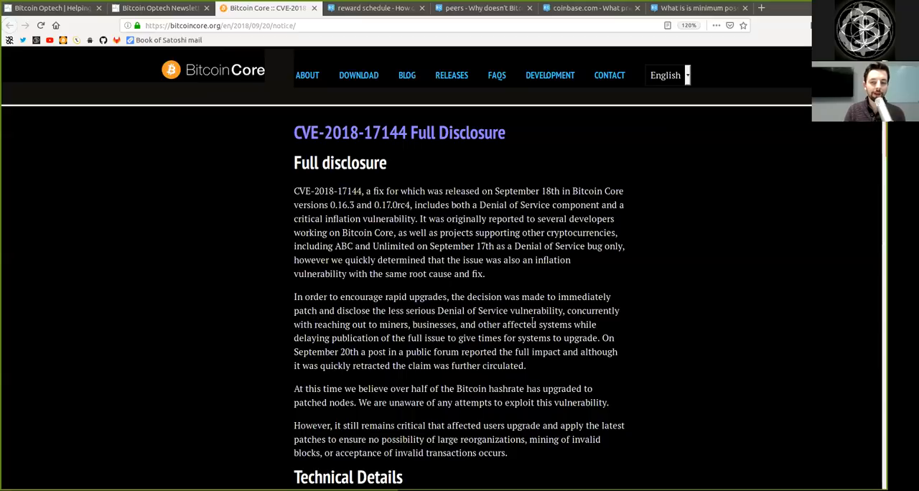
pyautogui.doubleClick(311, 337)
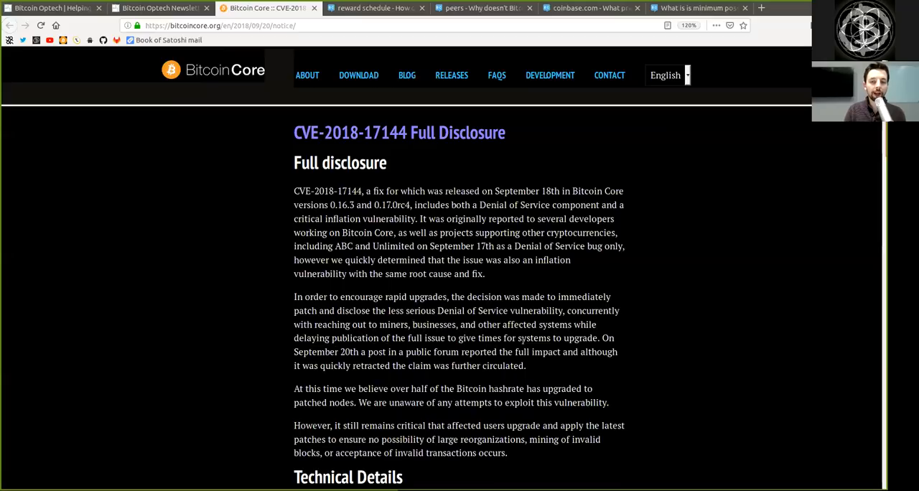
pyautogui.doubleClick(556, 337)
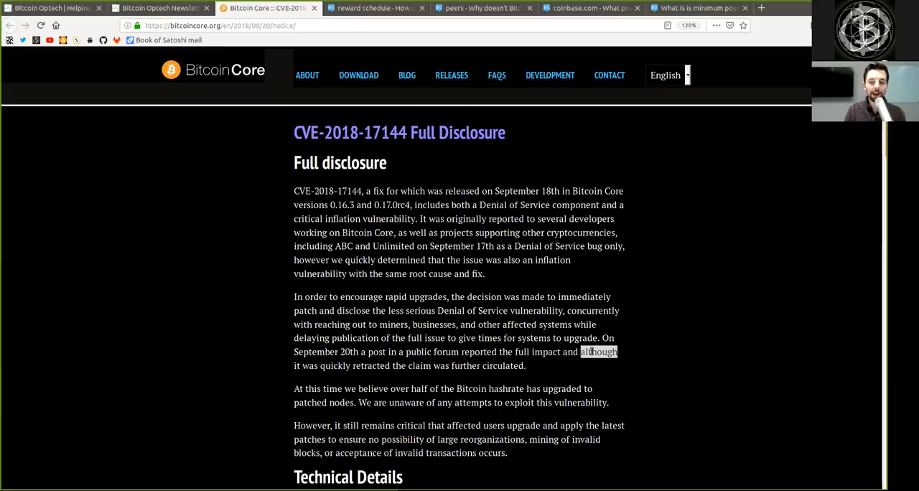
# - Read the hashrate-upgrade paragraph, highlighting 'quickly retracted', 'further circulated', 'believe' and 'hashrate'
pyautogui.doubleClick(353, 365)
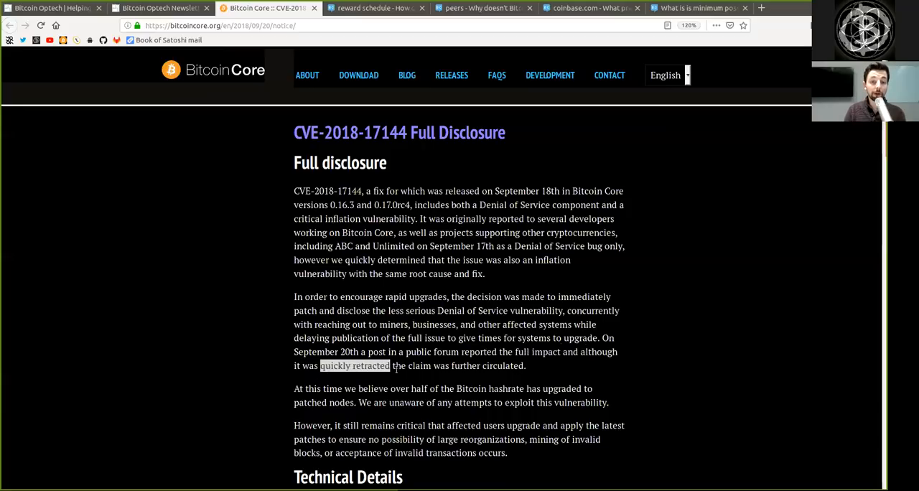
pyautogui.doubleClick(487, 365)
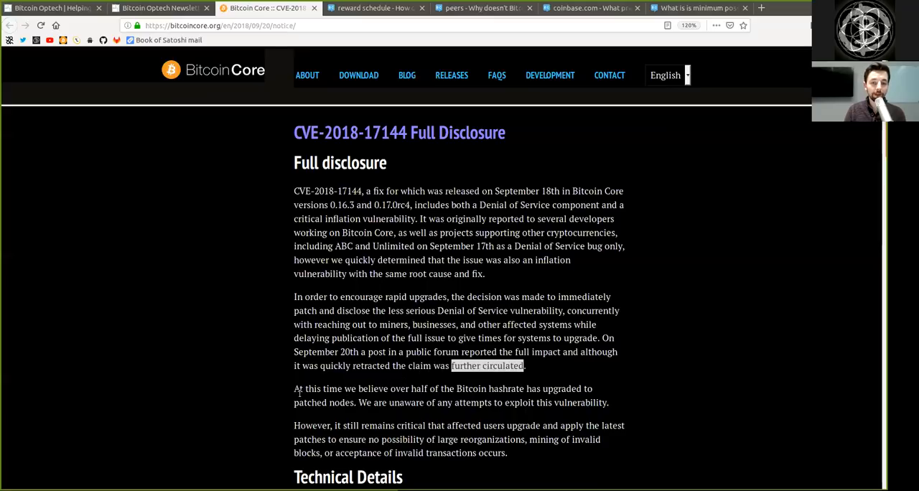
pyautogui.doubleClick(373, 389)
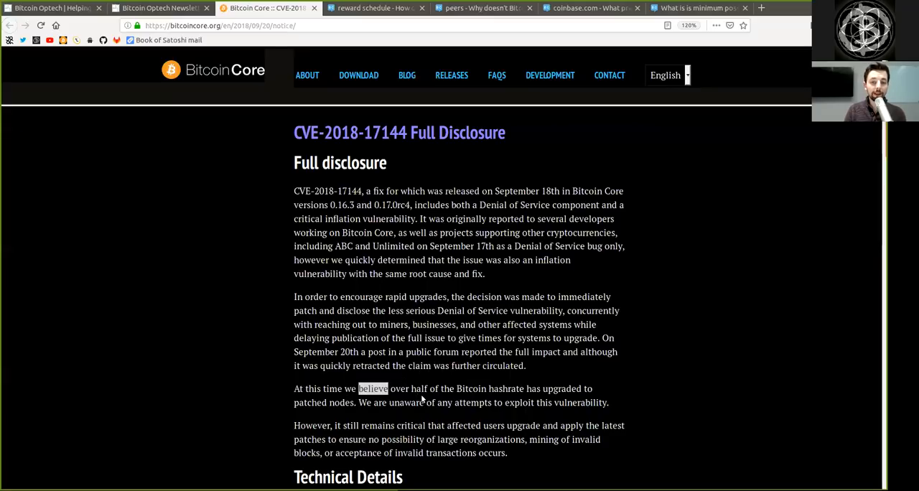
pyautogui.doubleClick(505, 389)
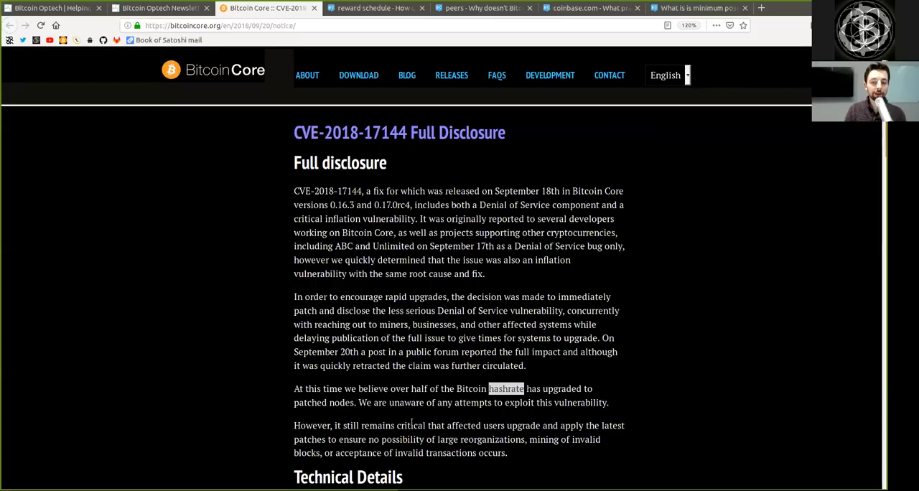
pyautogui.doubleClick(322, 402)
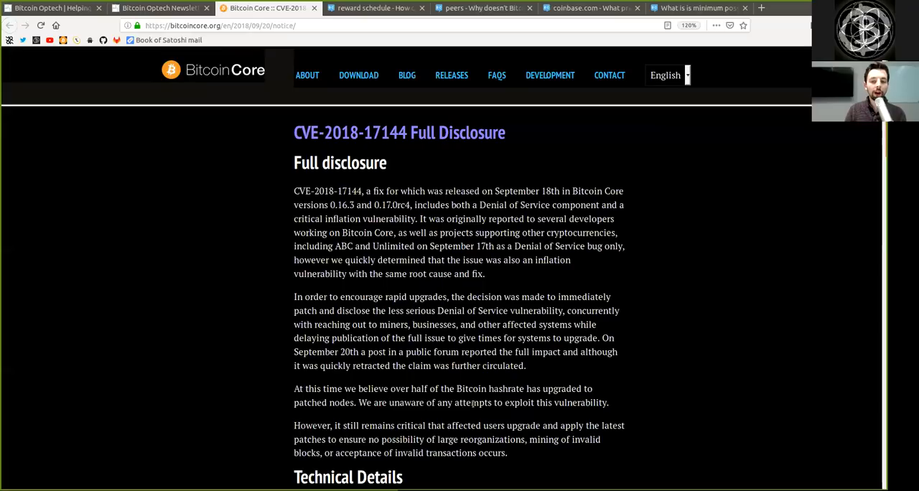
pyautogui.doubleClick(579, 402)
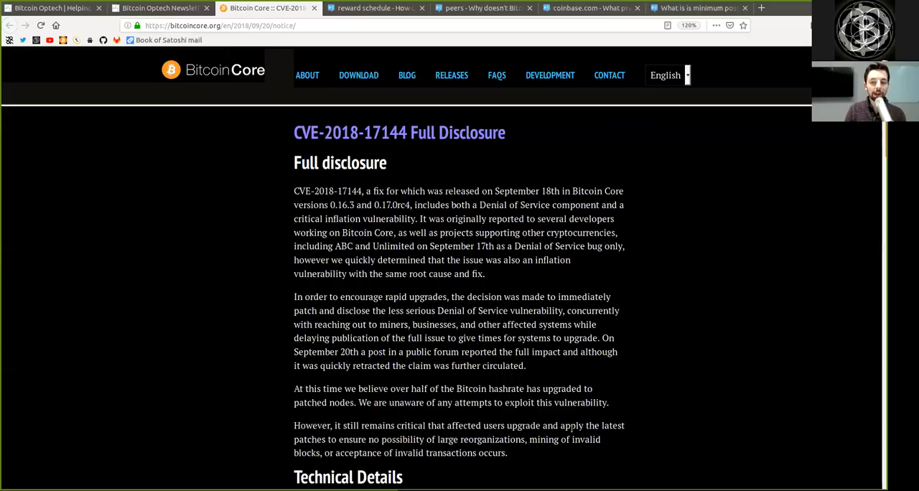
pyautogui.doubleClick(309, 438)
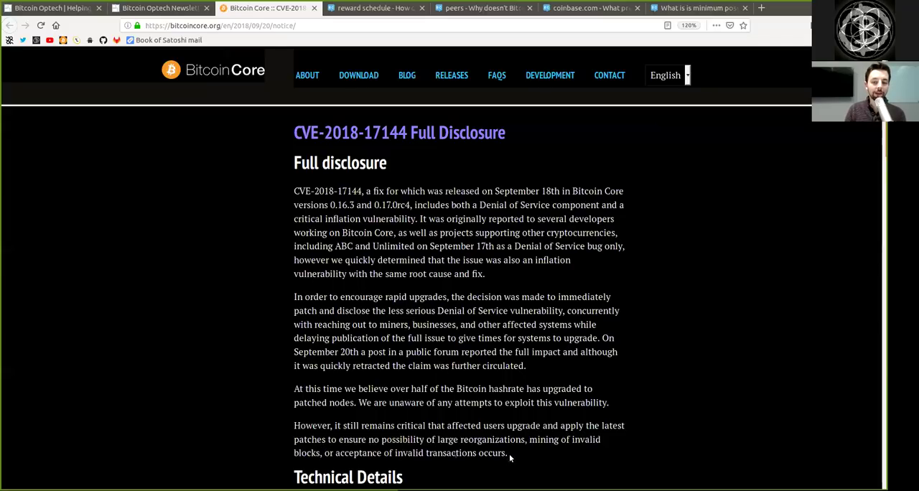
pyautogui.scroll(-3)
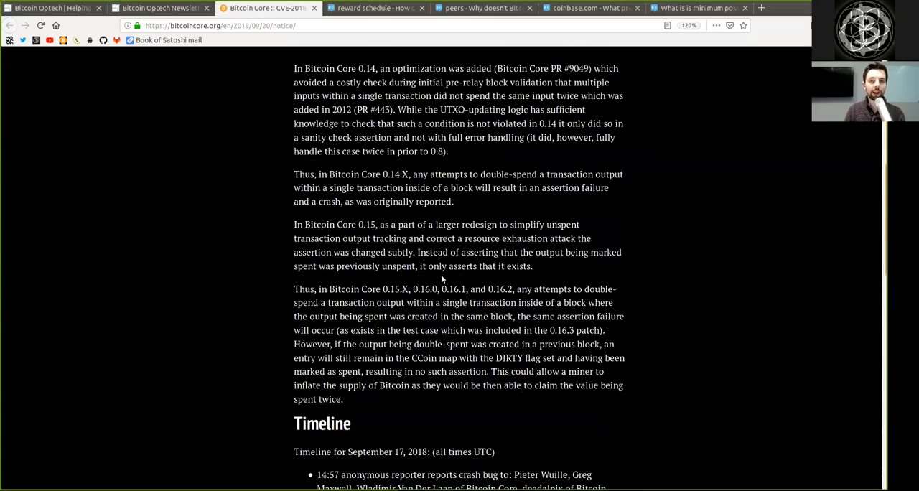
pyautogui.scroll(3)
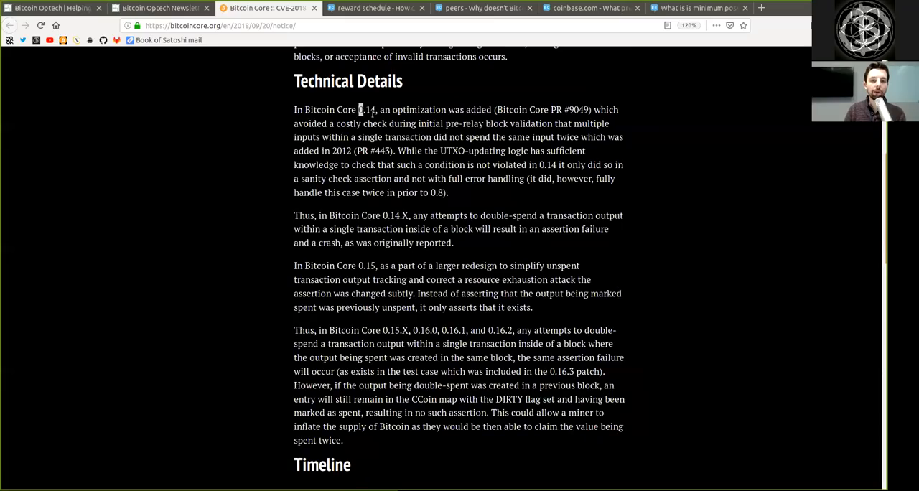
pyautogui.doubleClick(418, 109)
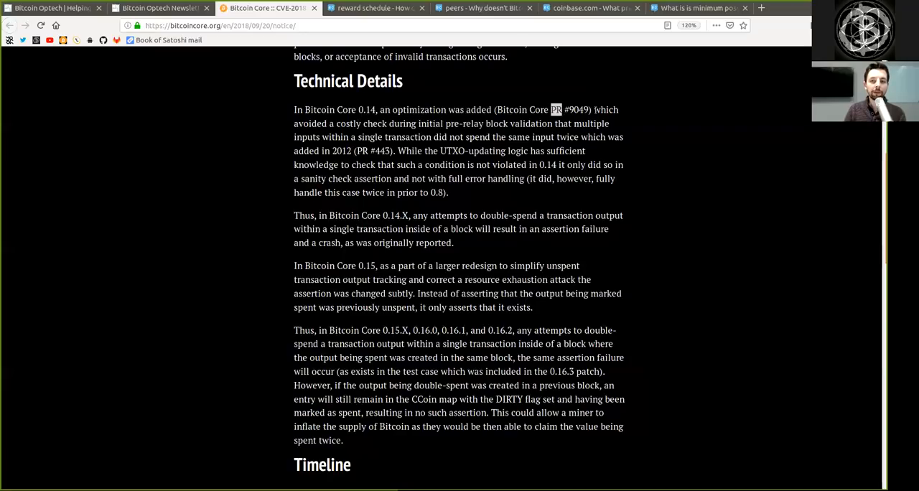
pyautogui.doubleClick(309, 123)
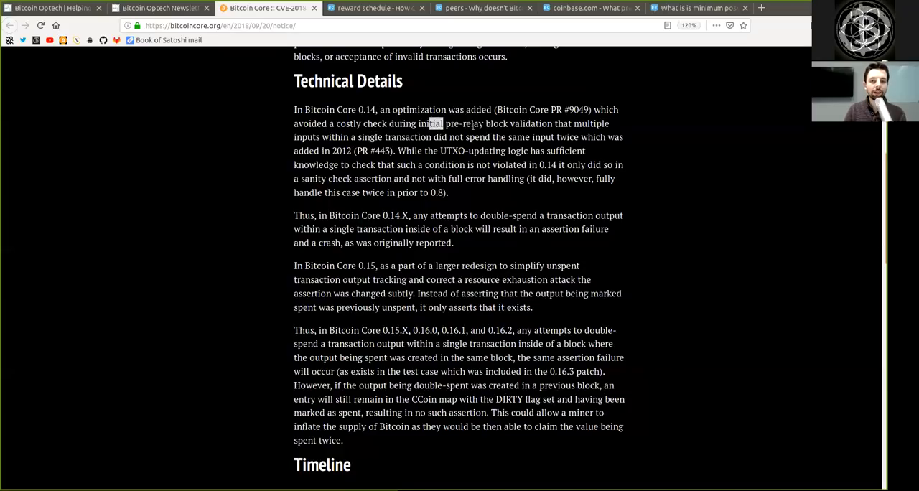
pyautogui.doubleClick(529, 124)
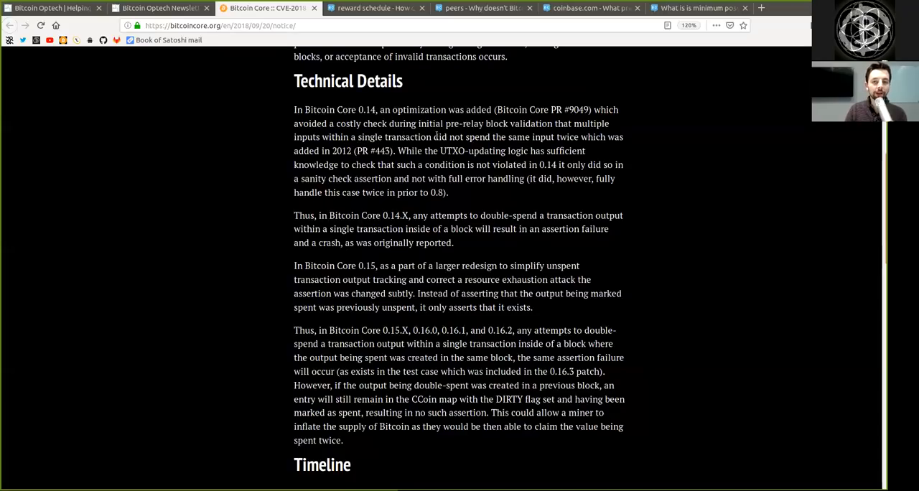
pyautogui.doubleClick(531, 137)
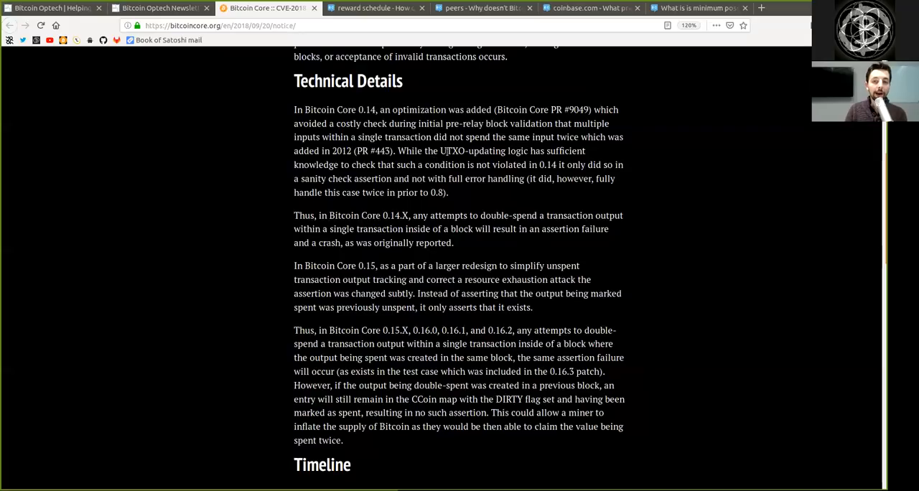
pyautogui.doubleClick(517, 151)
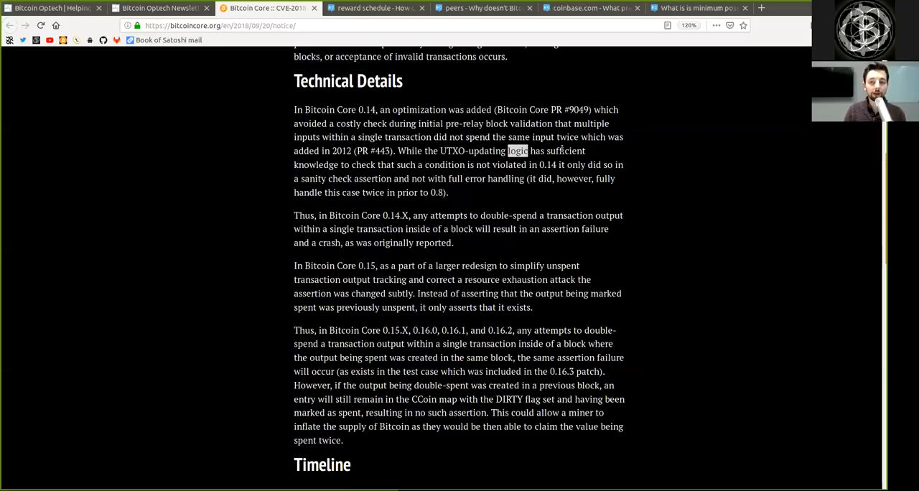
pyautogui.doubleClick(363, 164)
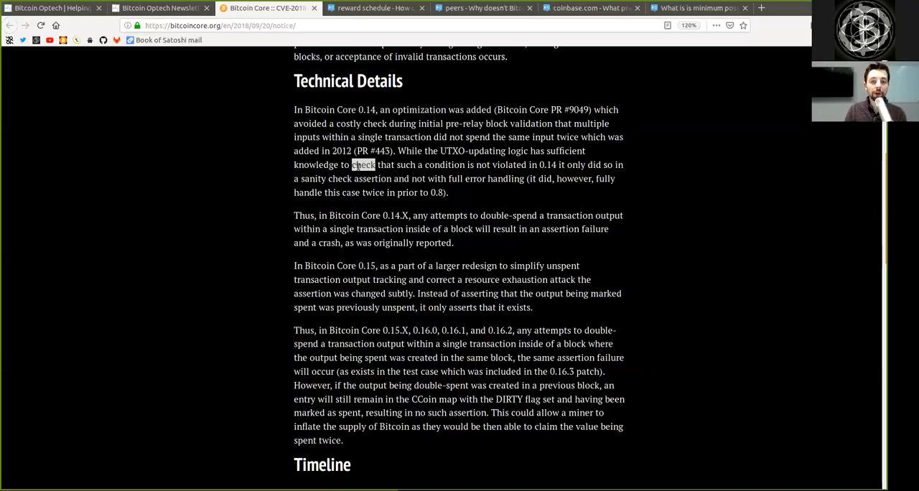
pyautogui.moveTo(363, 164); pyautogui.dragTo(463, 165)
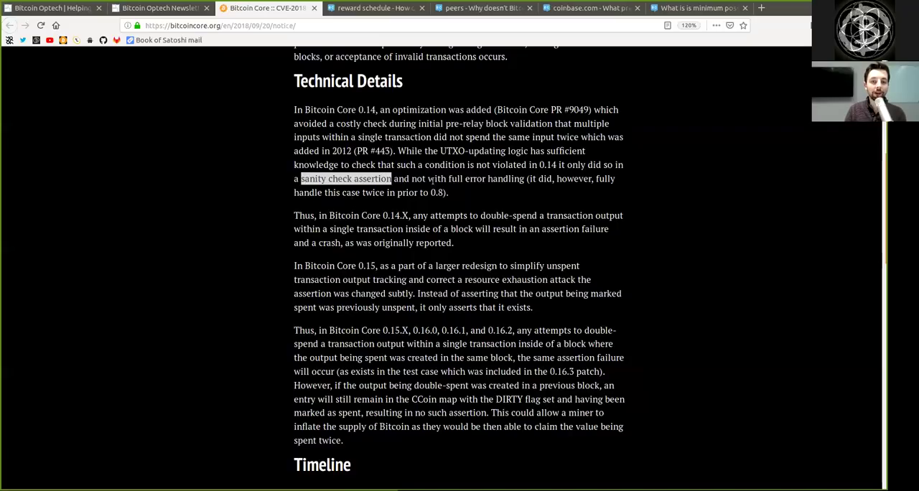
pyautogui.click(346, 178)
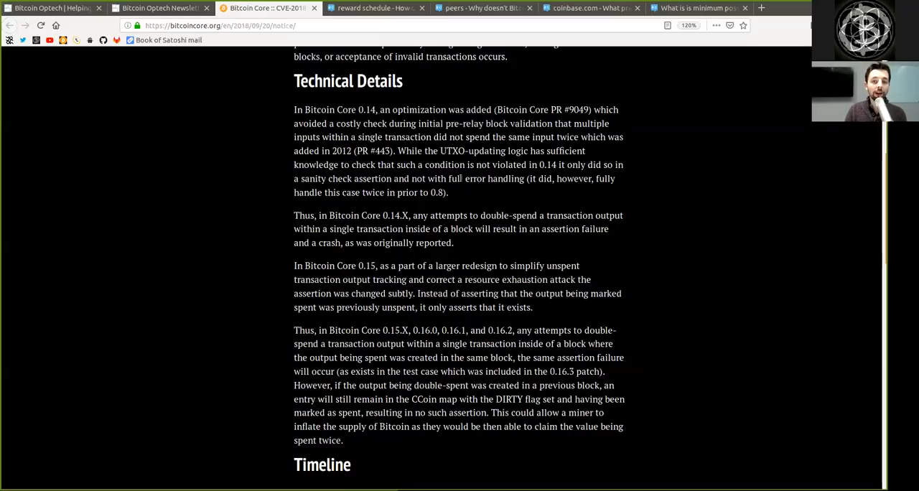
pyautogui.doubleClick(486, 179)
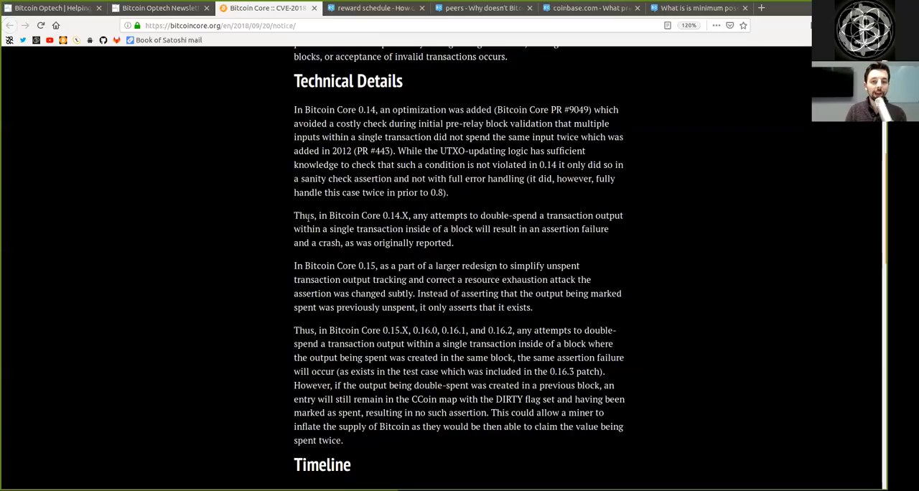
pyautogui.doubleClick(368, 216)
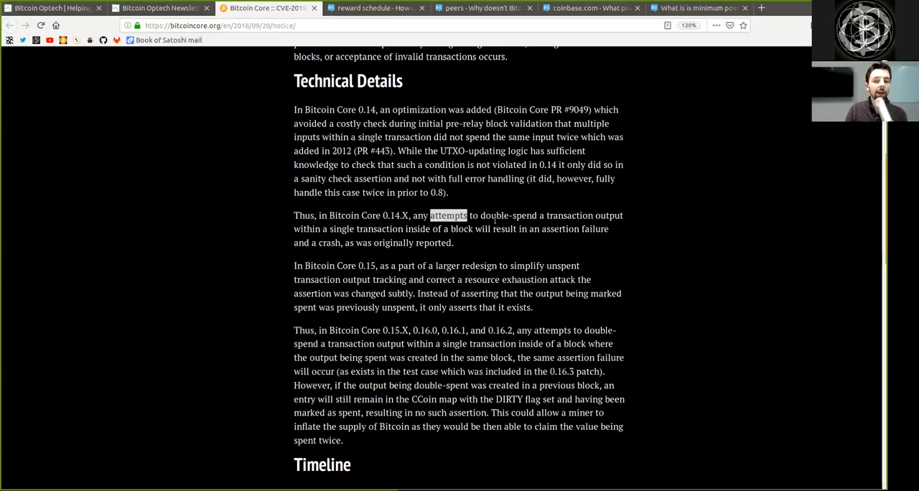
pyautogui.moveTo(430, 214); pyautogui.dragTo(623, 214)
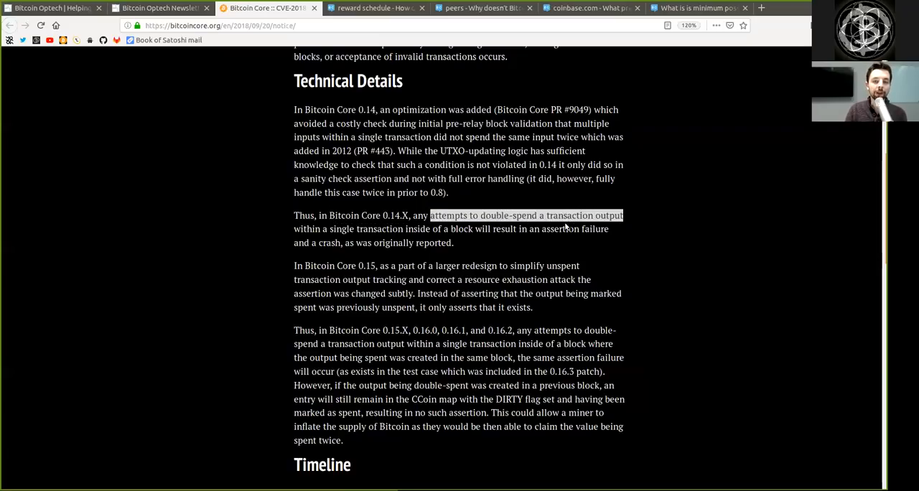
pyautogui.moveTo(429, 215); pyautogui.dragTo(320, 228)
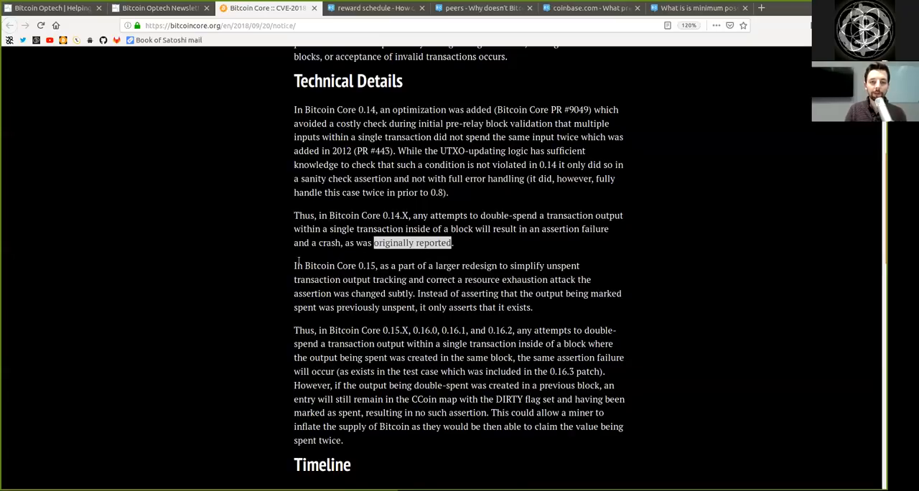
pyautogui.doubleClick(339, 266)
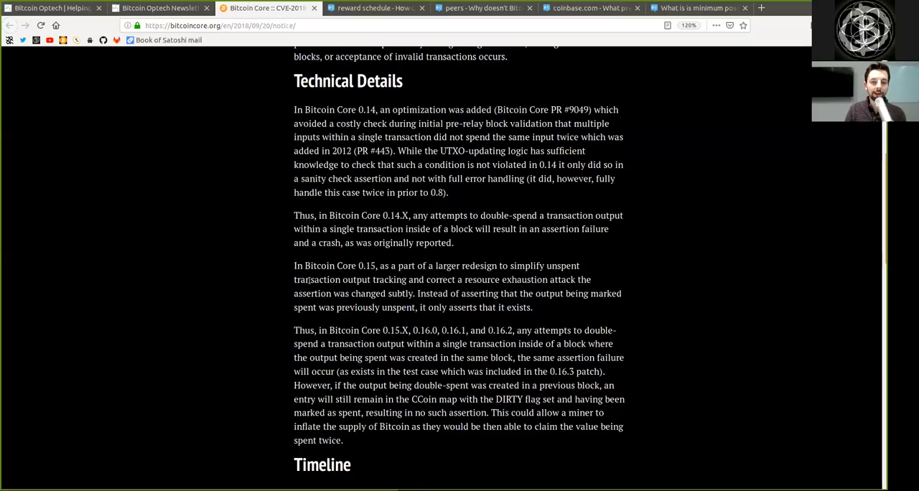
pyautogui.doubleClick(390, 279)
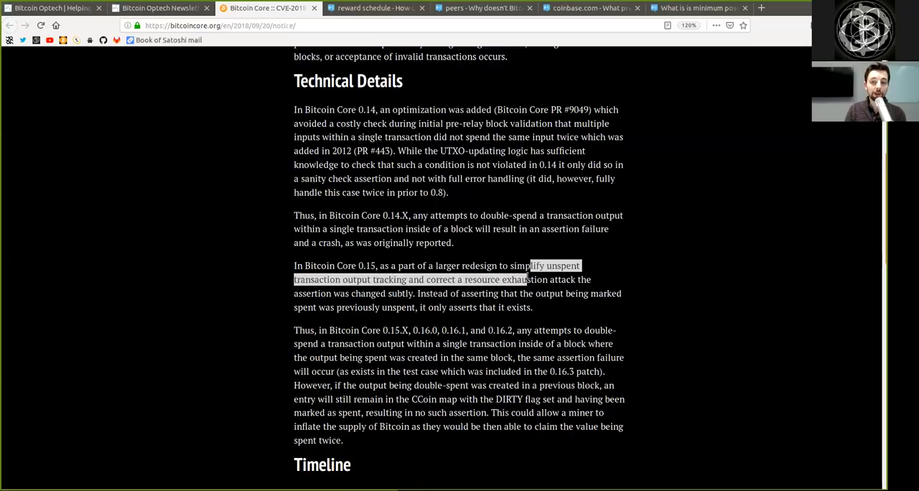
pyautogui.click(367, 299)
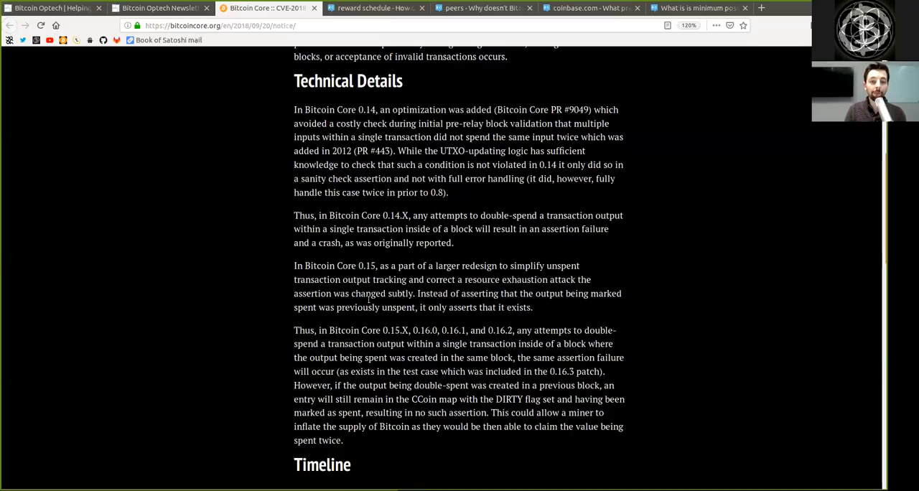
pyautogui.doubleClick(431, 293)
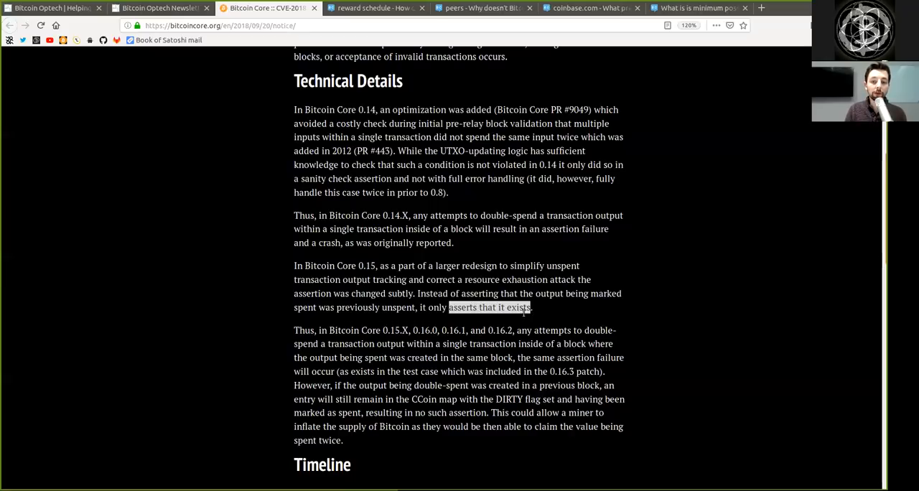
pyautogui.doubleClick(302, 330)
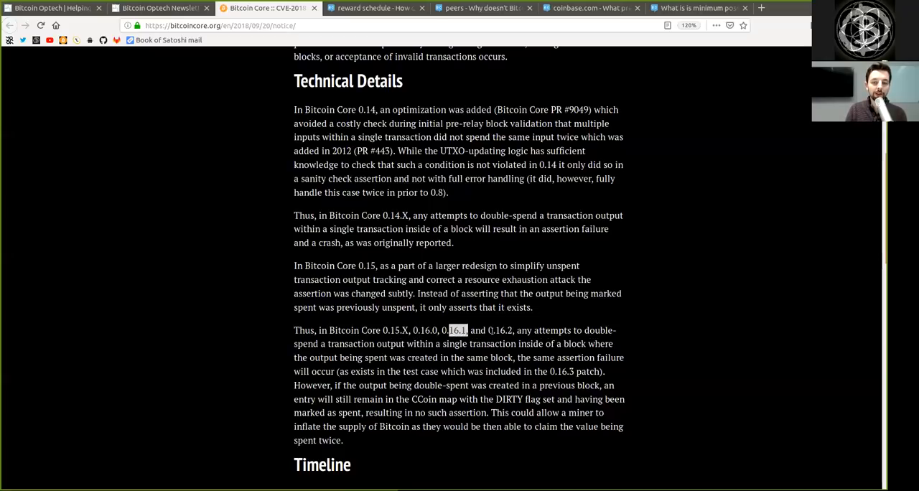
pyautogui.doubleClick(503, 330)
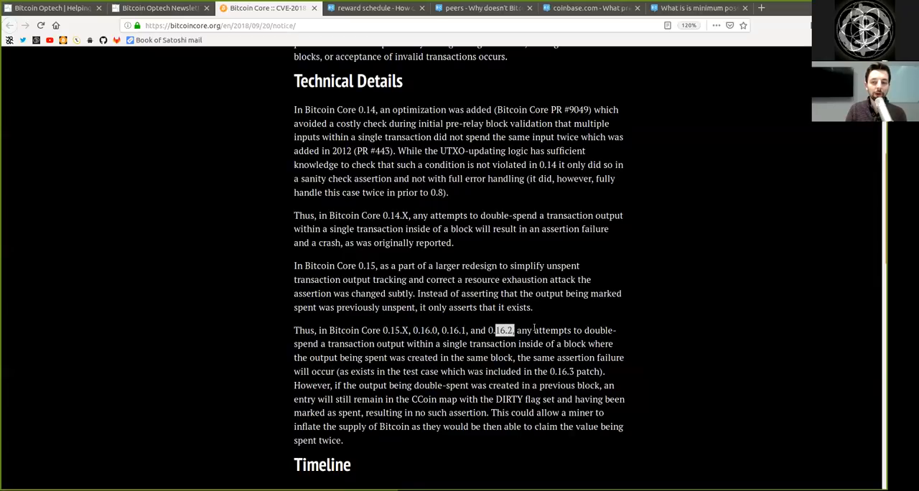
pyautogui.doubleClick(552, 330)
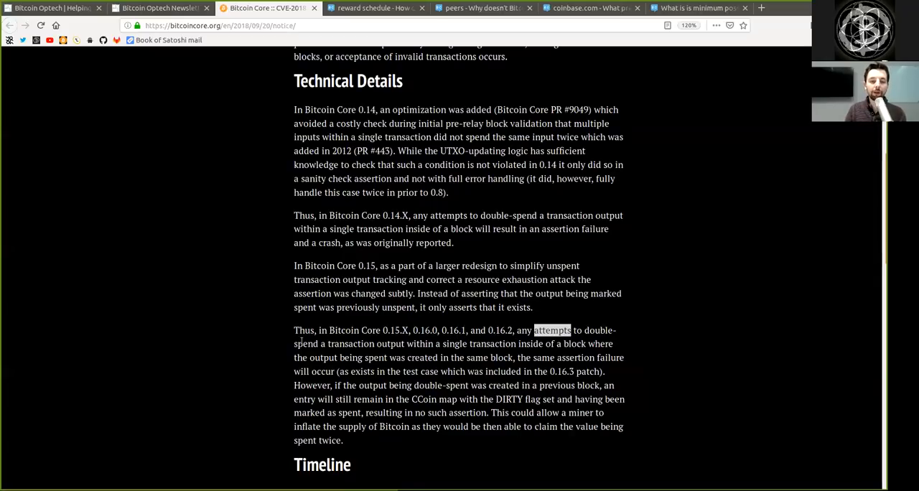
pyautogui.click(448, 343)
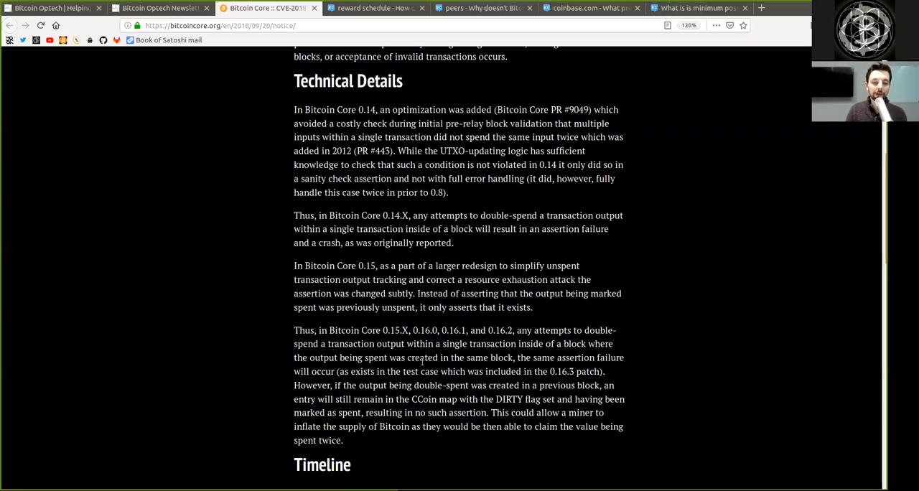
pyautogui.doubleClick(499, 358)
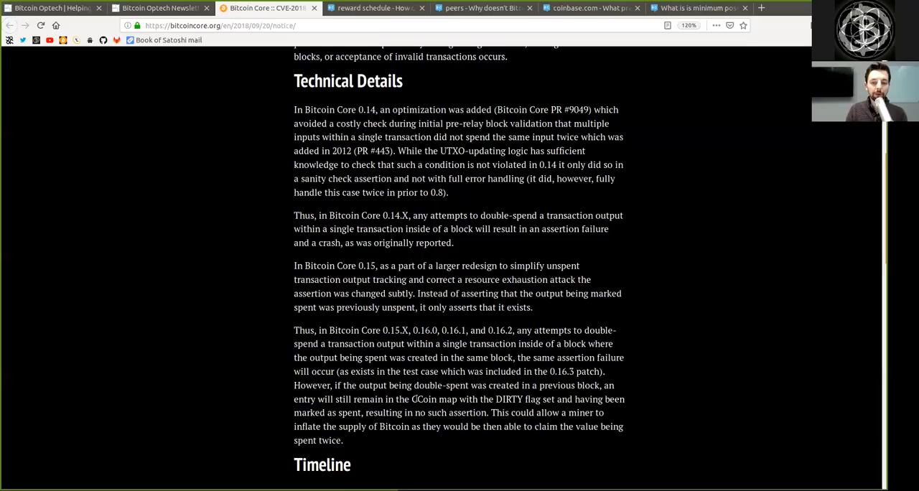
pyautogui.doubleClick(434, 399)
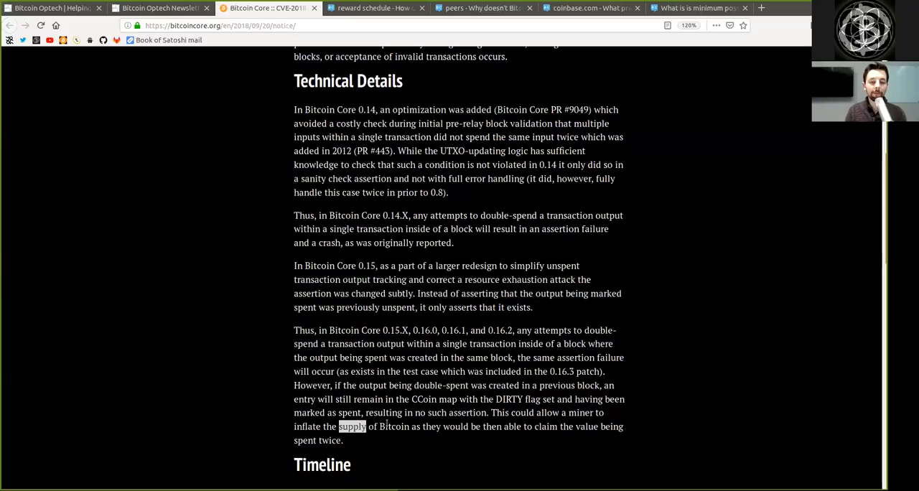
pyautogui.doubleClick(394, 427)
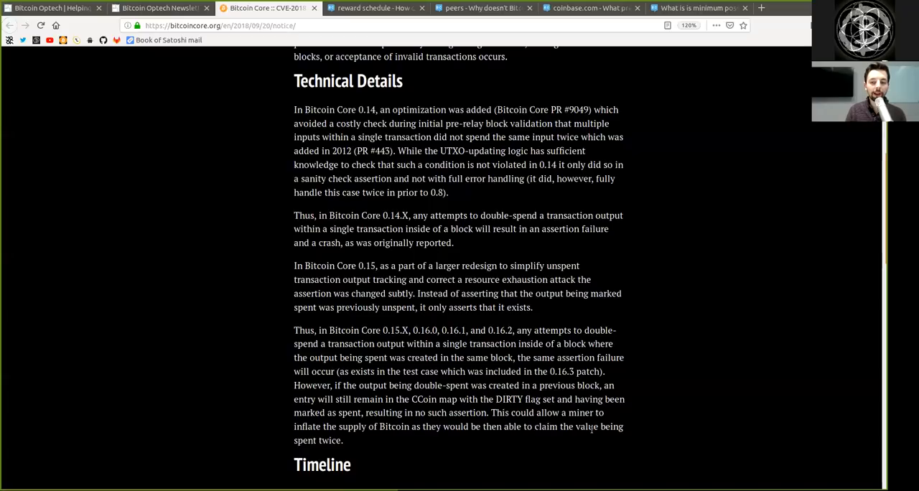
pyautogui.scroll(-3)
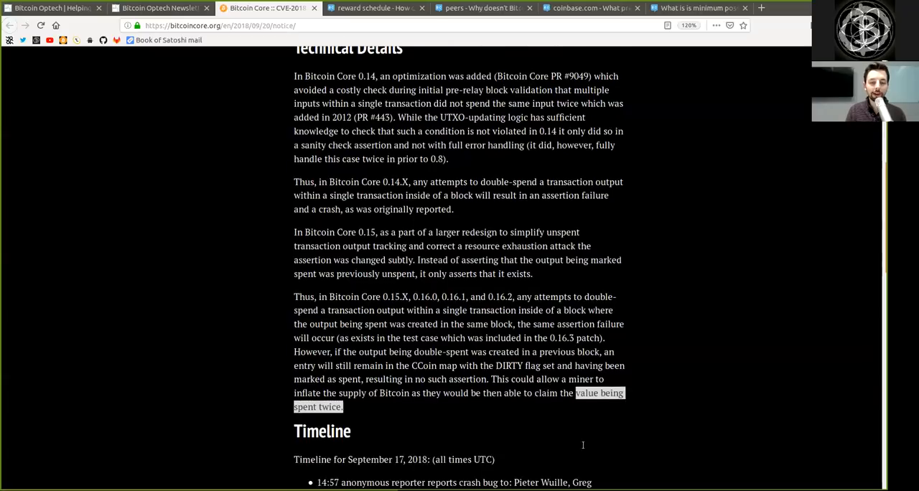
pyautogui.scroll(-3)
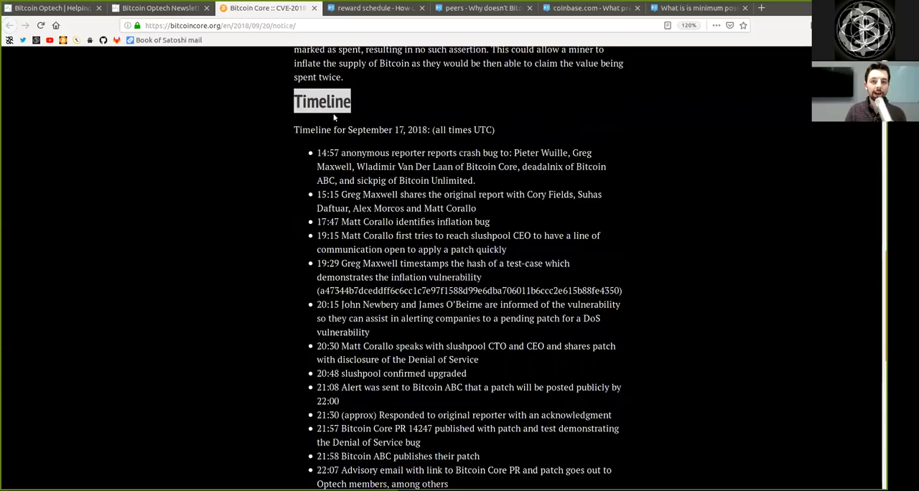
pyautogui.scroll(-3)
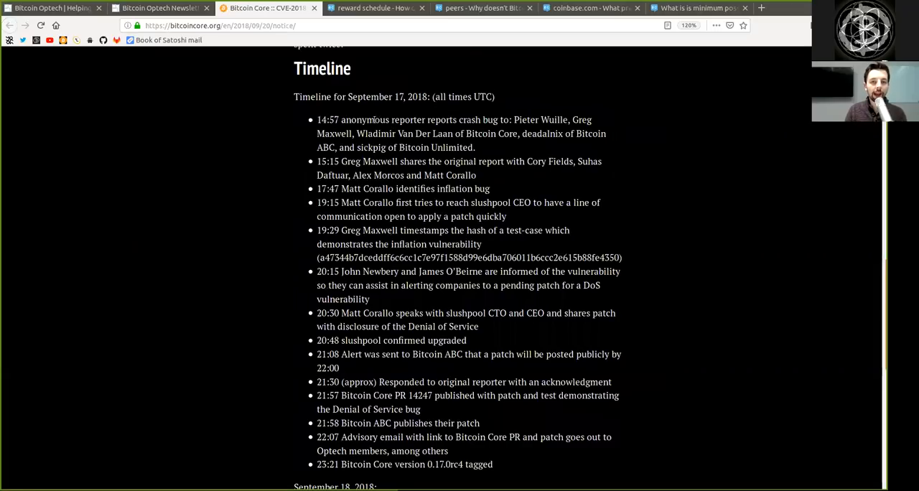
pyautogui.doubleClick(453, 119)
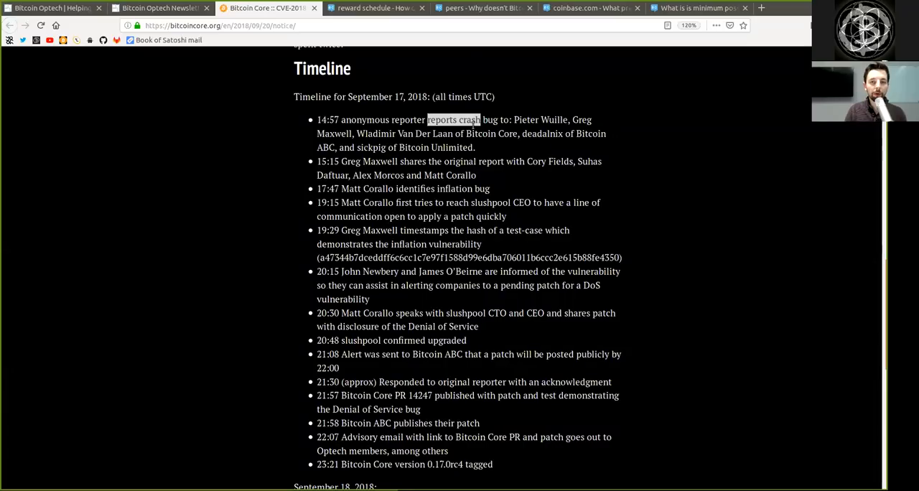
pyautogui.doubleClick(540, 119)
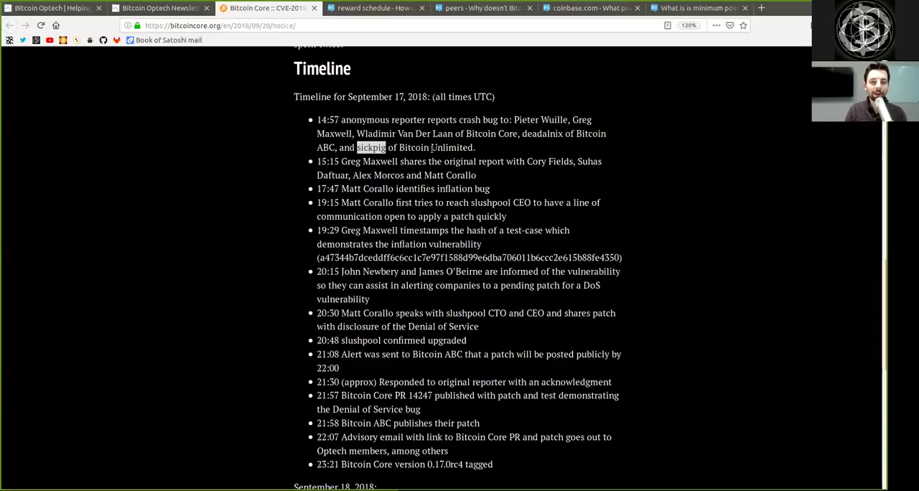
pyautogui.doubleClick(436, 147)
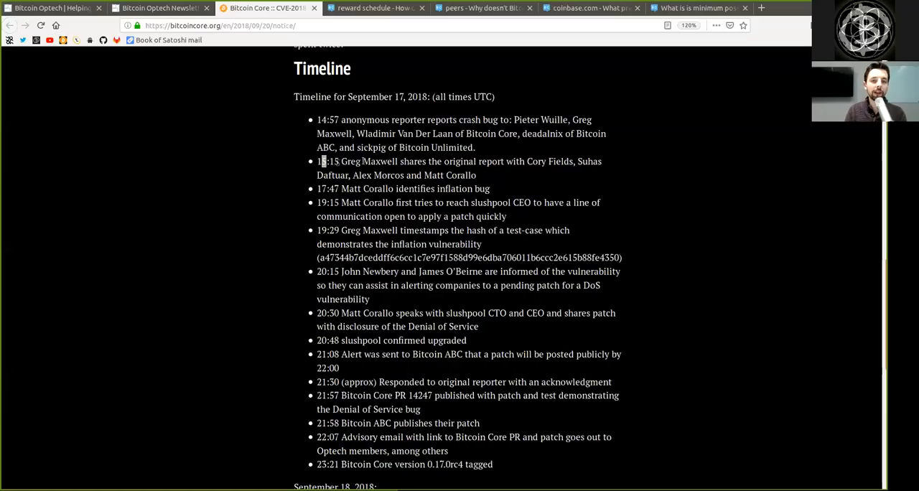
pyautogui.doubleClick(459, 160)
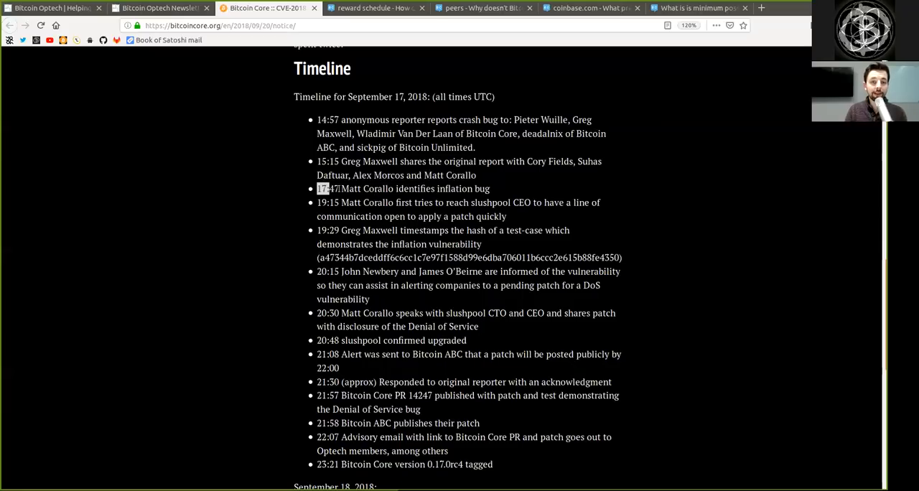
pyautogui.doubleClick(366, 188)
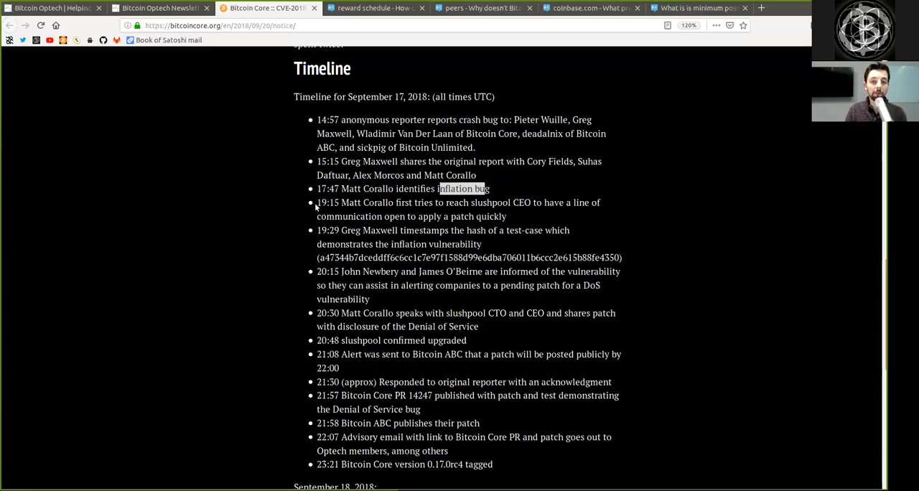
pyautogui.doubleClick(328, 202)
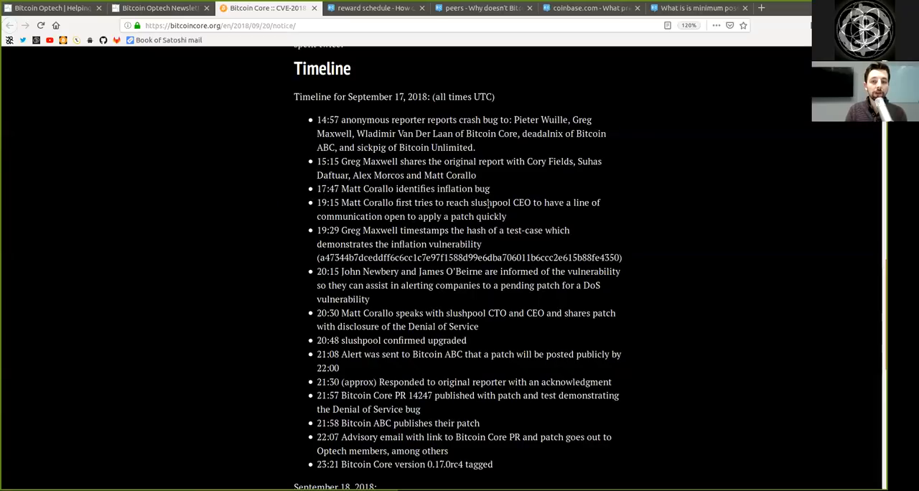
pyautogui.doubleClick(554, 202)
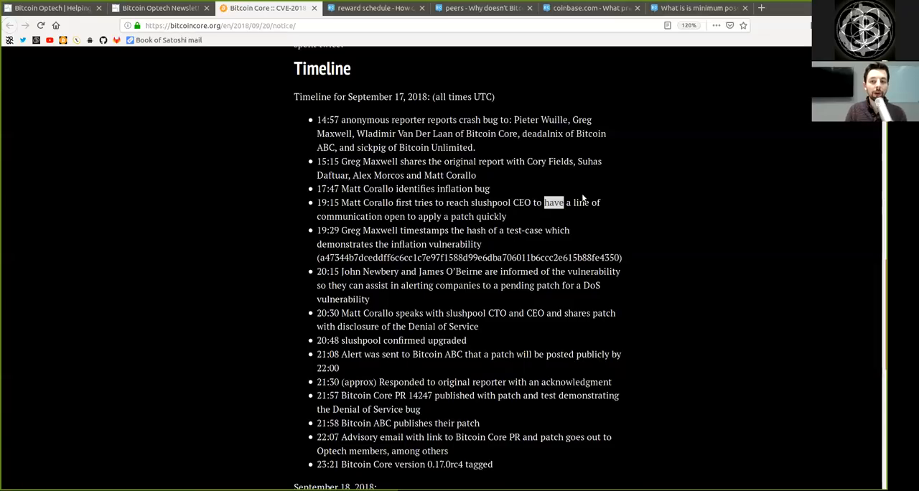
pyautogui.doubleClick(349, 216)
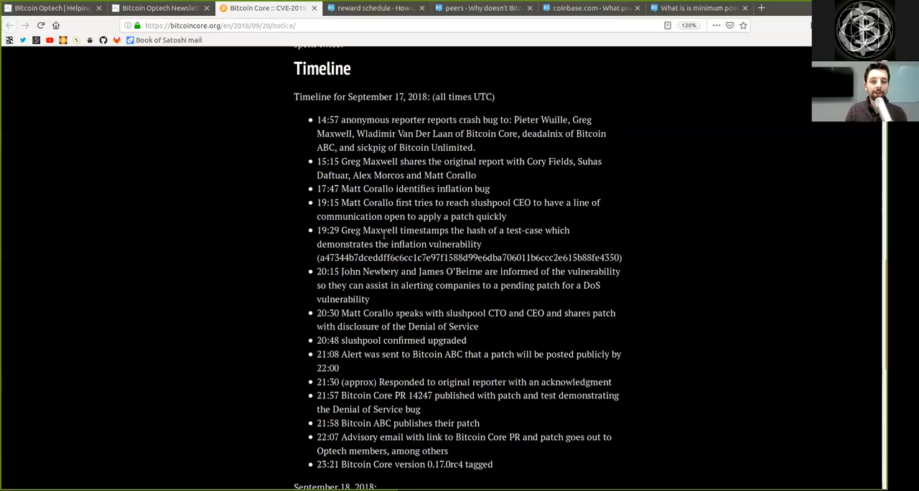
pyautogui.doubleClick(423, 229)
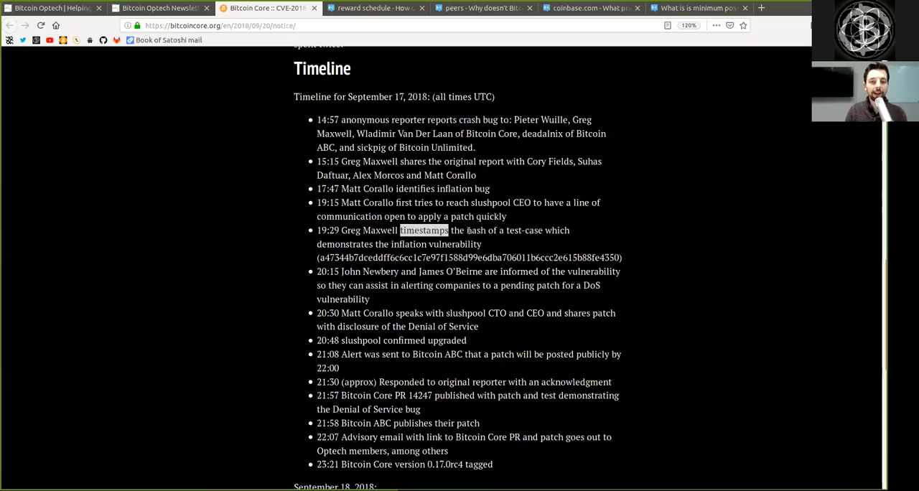
pyautogui.doubleClick(524, 230)
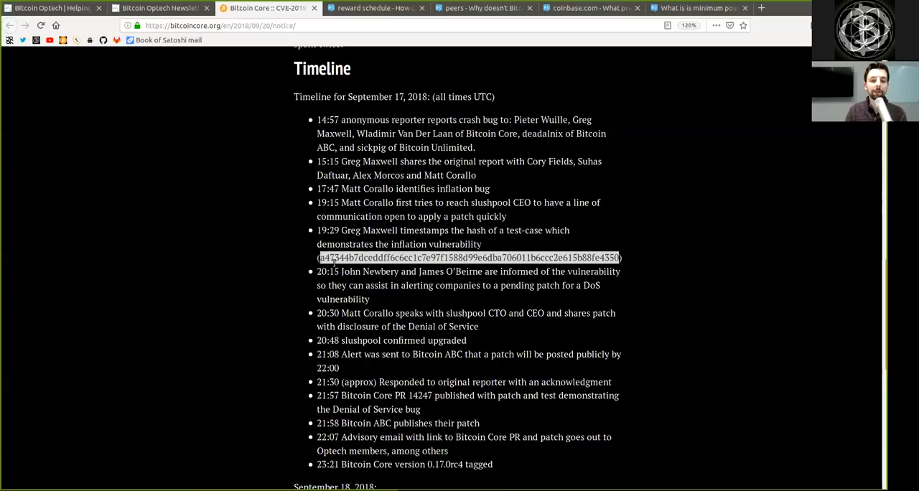
pyautogui.doubleClick(327, 271)
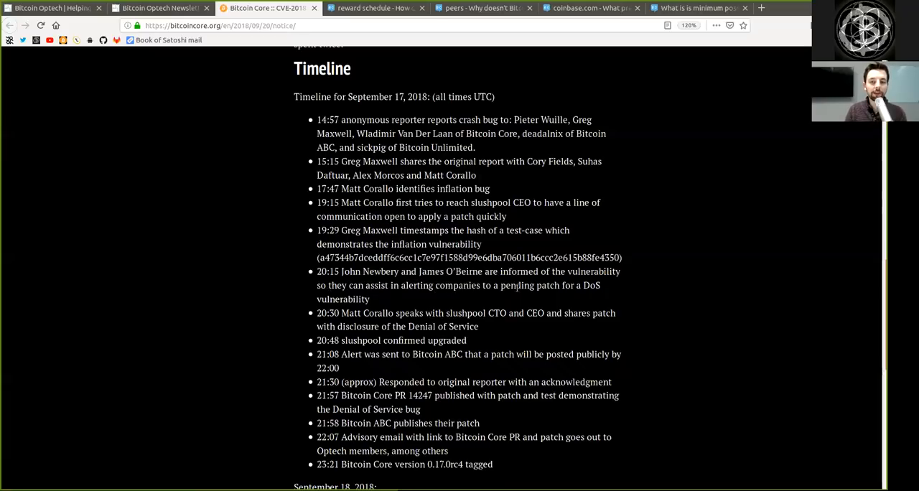
pyautogui.doubleClick(342, 299)
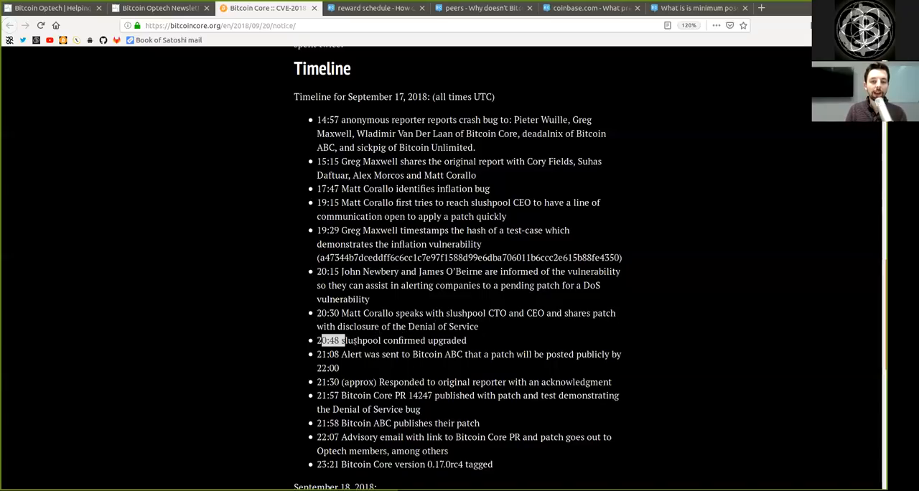
pyautogui.doubleClick(447, 340)
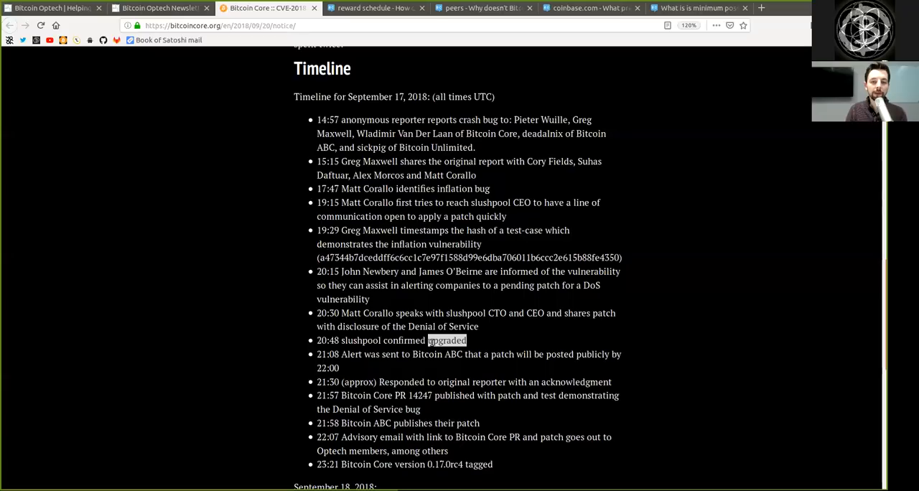
pyautogui.click(327, 354)
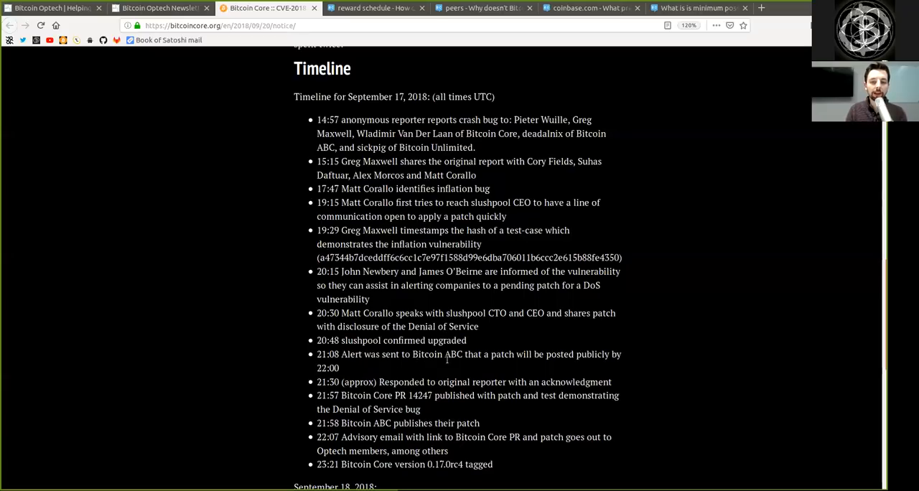
pyautogui.doubleClick(501, 353)
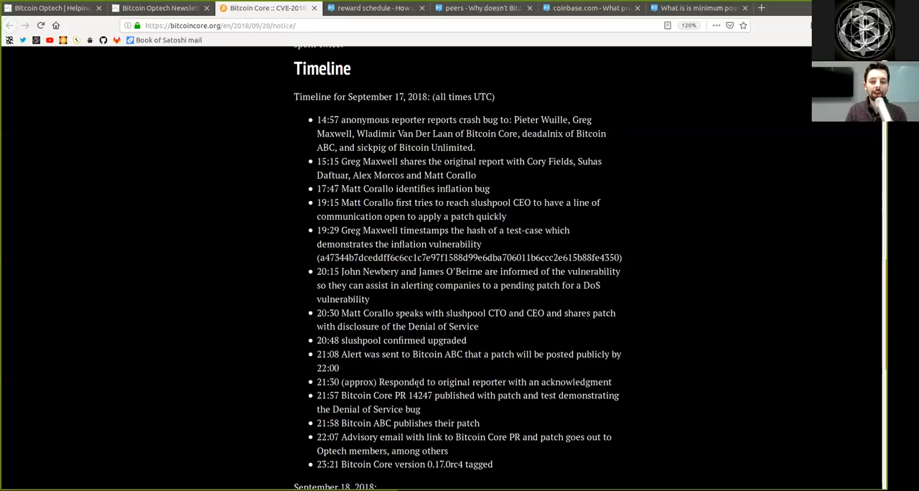
pyautogui.doubleClick(453, 381)
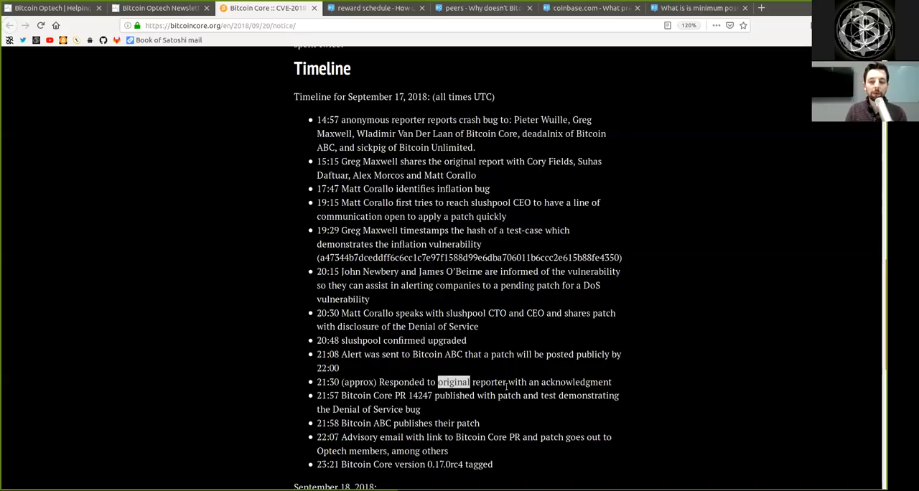
pyautogui.doubleClick(575, 381)
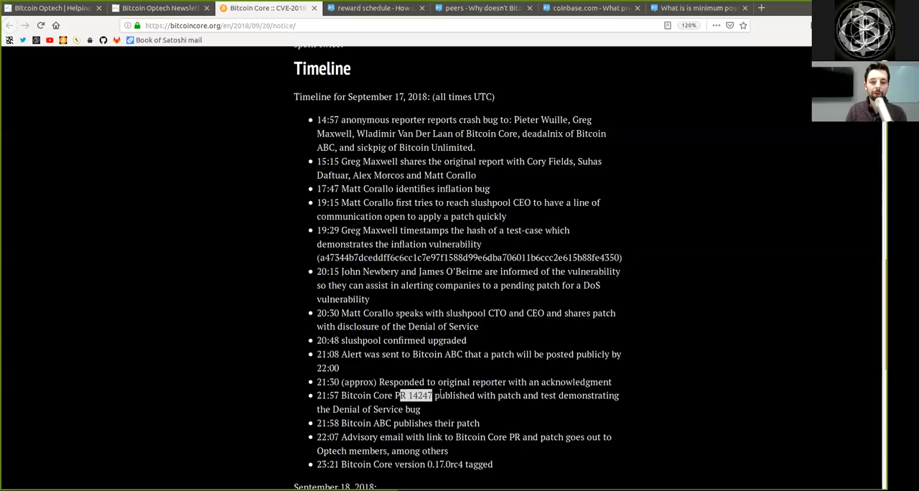
pyautogui.doubleClick(453, 396)
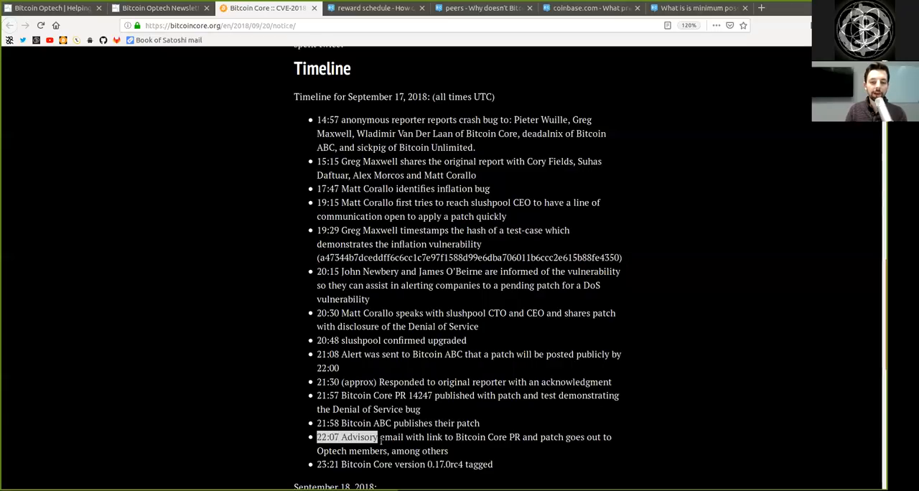
pyautogui.doubleClick(470, 436)
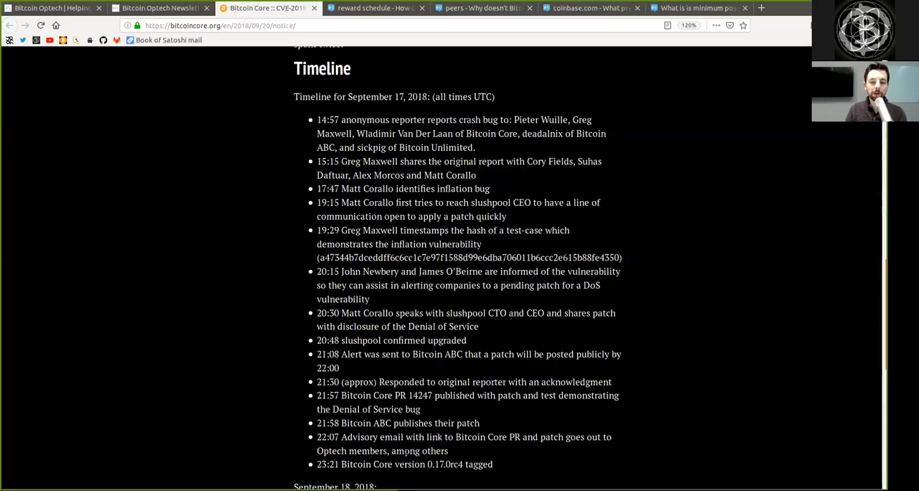
pyautogui.doubleClick(418, 450)
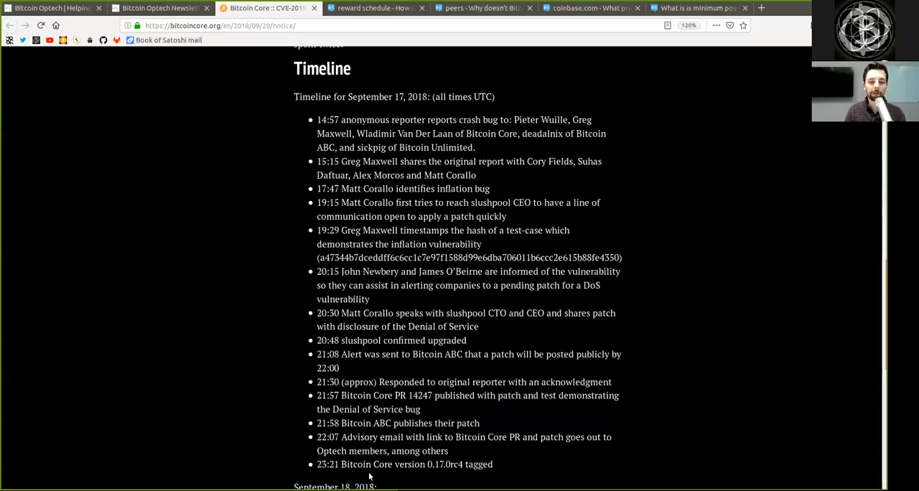
pyautogui.doubleClick(326, 463)
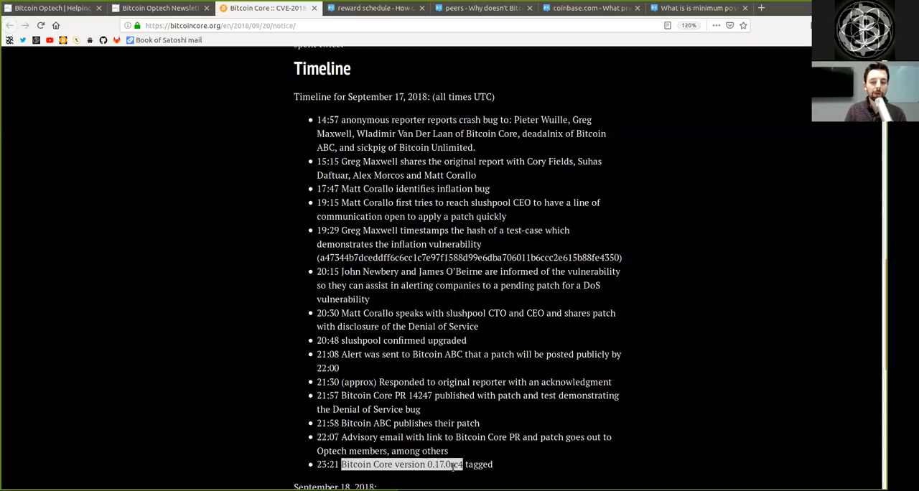
# - Read the timeline's 0.16.3 release and 20:44 and 21:47 entries, highlighting 'Bitcointalk' and 'public'
pyautogui.scroll(-3)
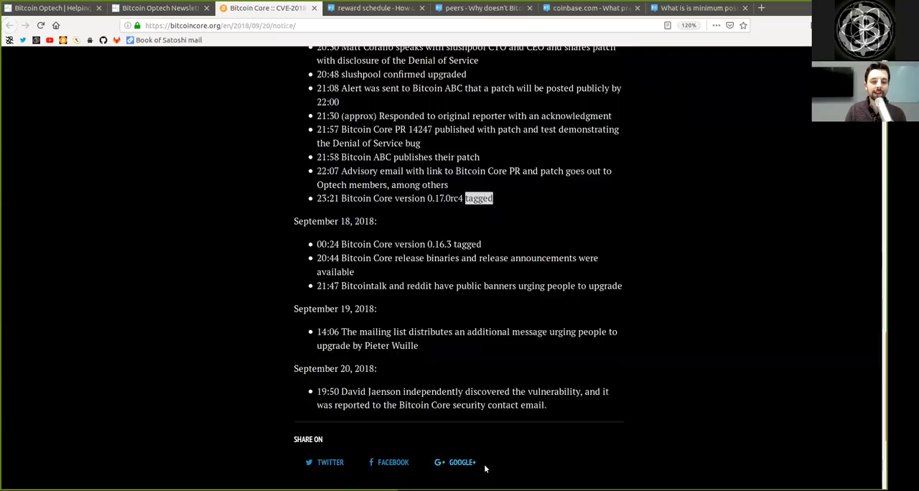
pyautogui.scroll(-3)
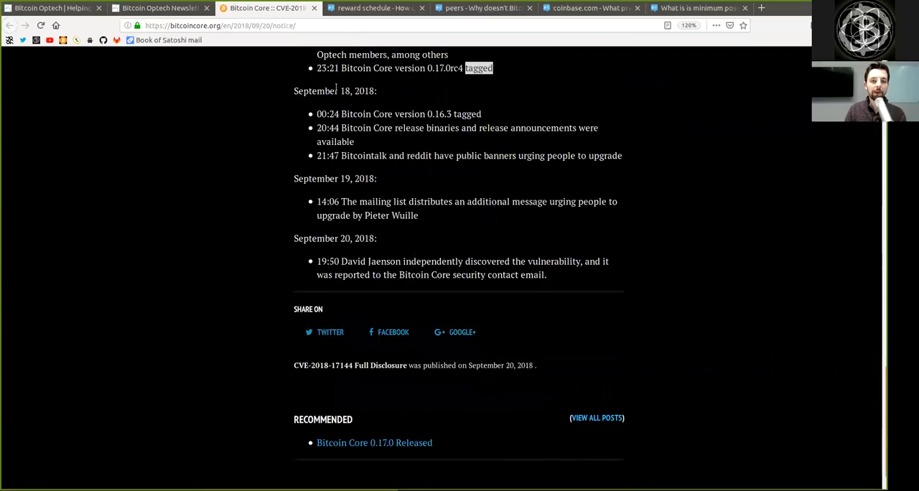
pyautogui.scroll(3)
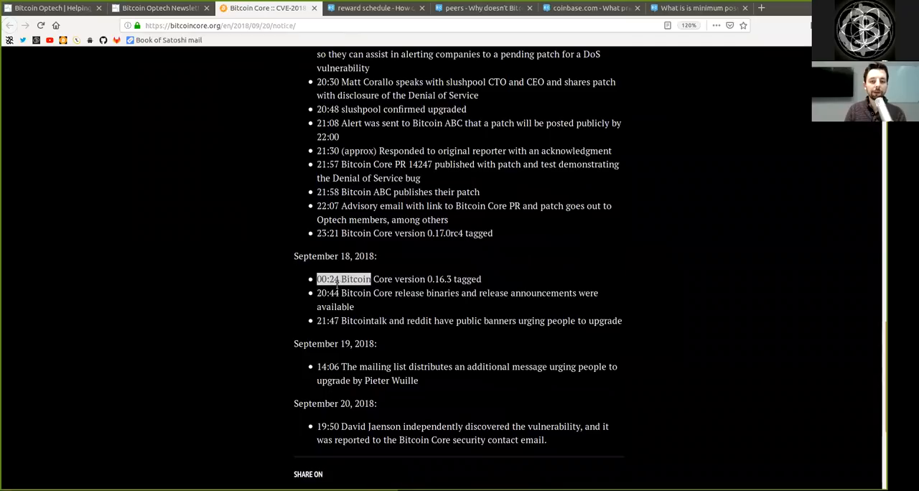
pyautogui.doubleClick(366, 278)
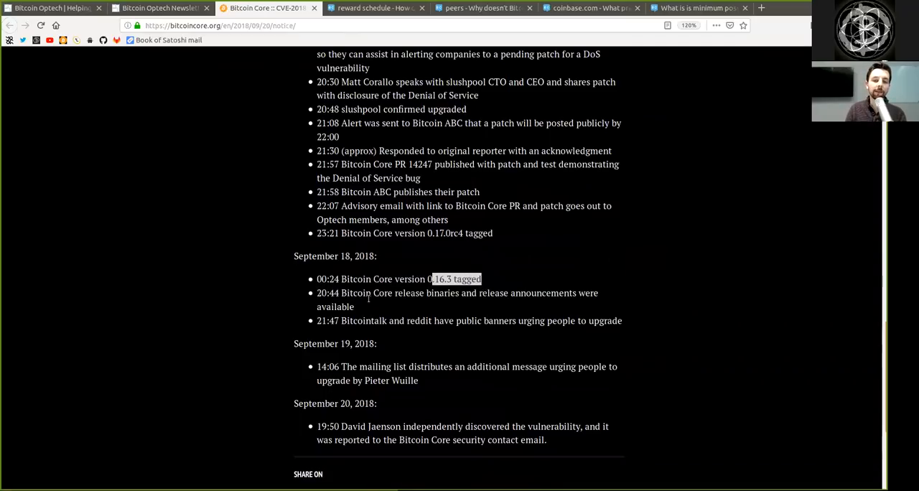
pyautogui.doubleClick(355, 293)
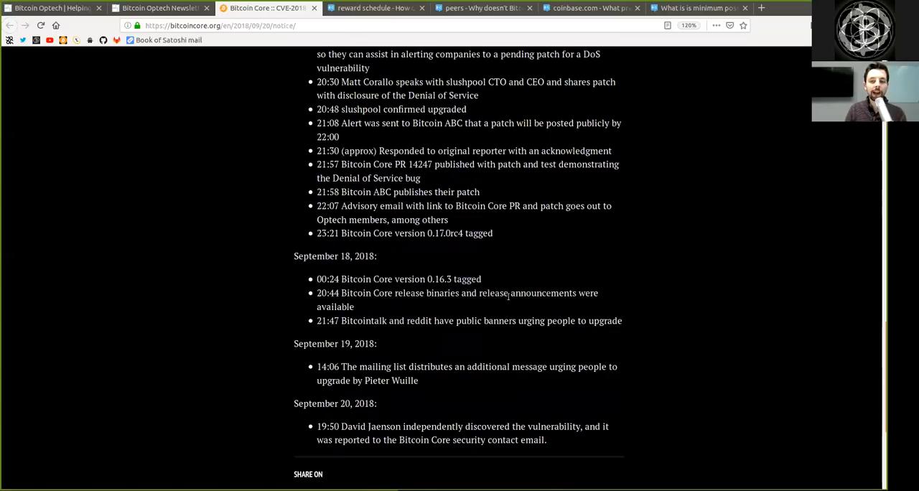
pyautogui.doubleClick(334, 307)
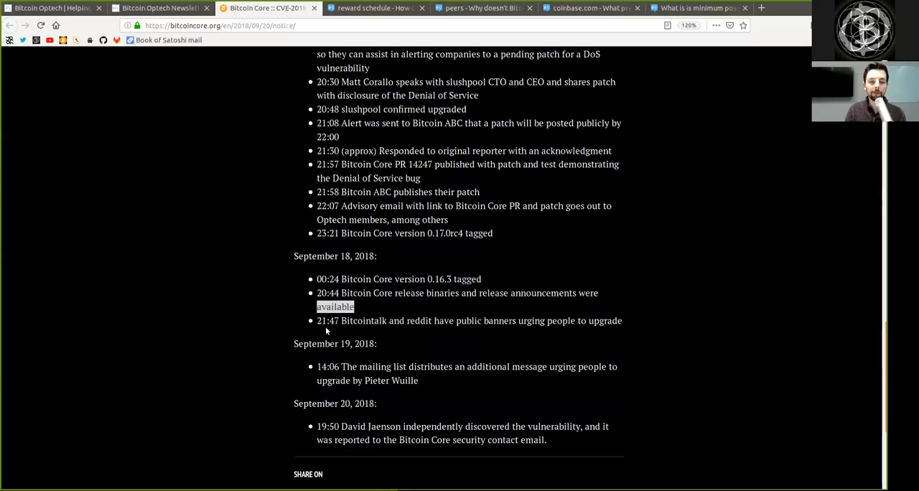
pyautogui.doubleClick(361, 320)
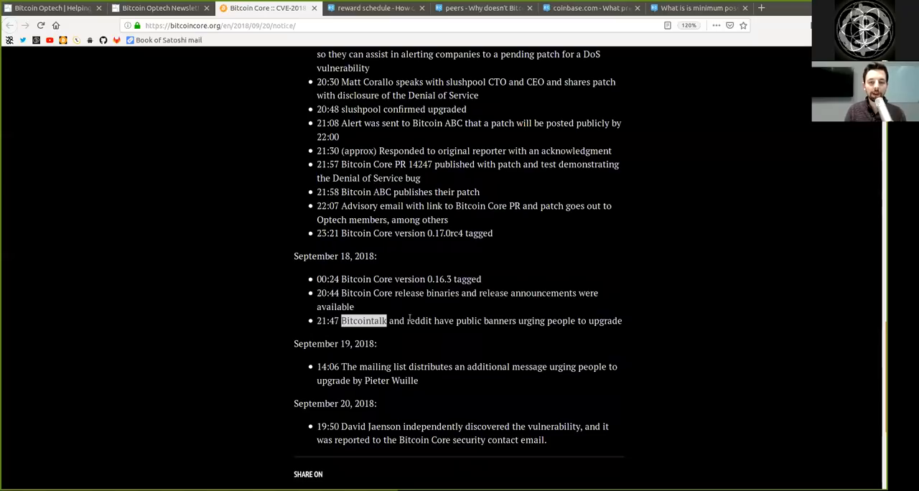
pyautogui.doubleClick(468, 320)
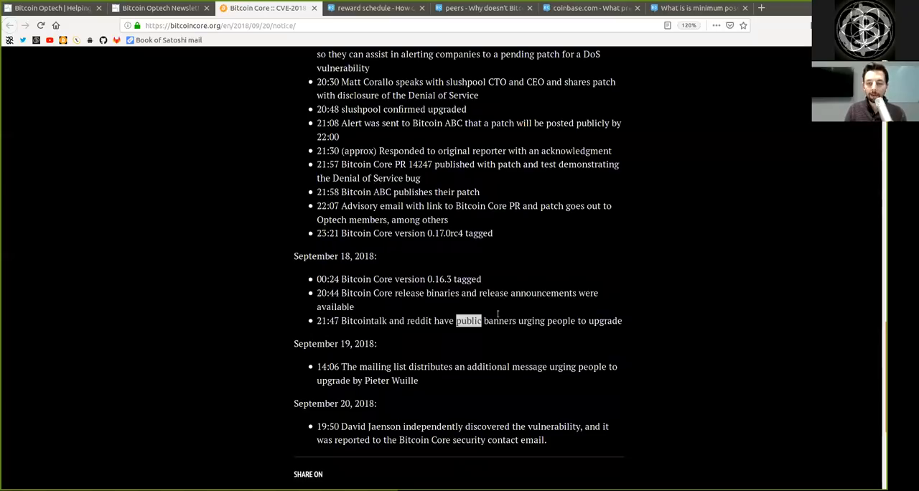
pyautogui.moveTo(608, 332)
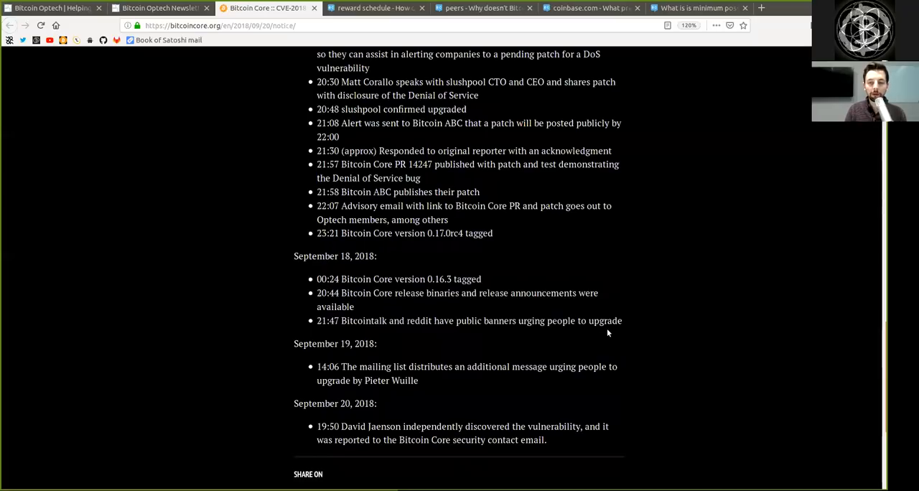
# - Read the September 20 entries through the security contact email, then return to the Optech newsletter
pyautogui.doubleClick(326, 343)
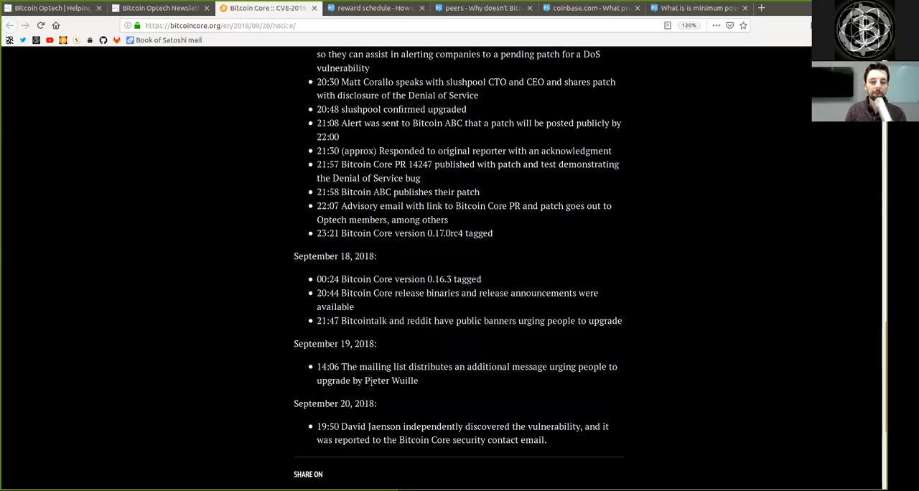
pyautogui.doubleClick(316, 402)
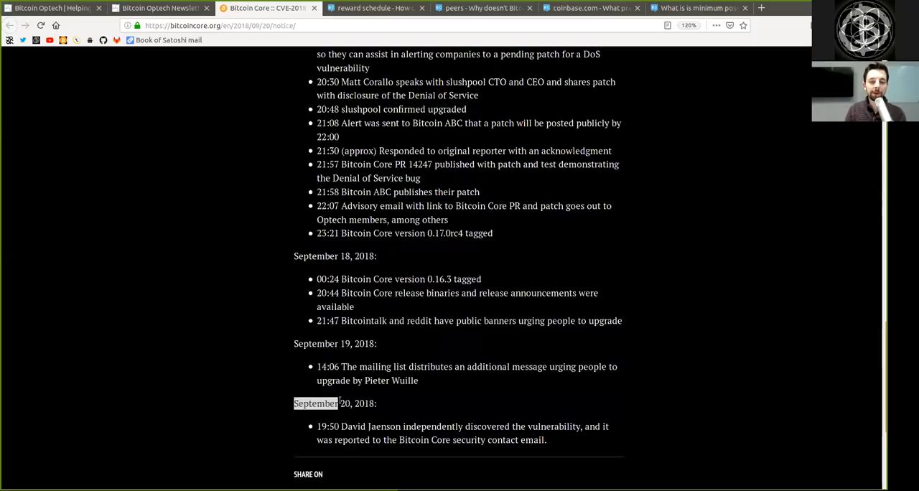
pyautogui.doubleClick(359, 426)
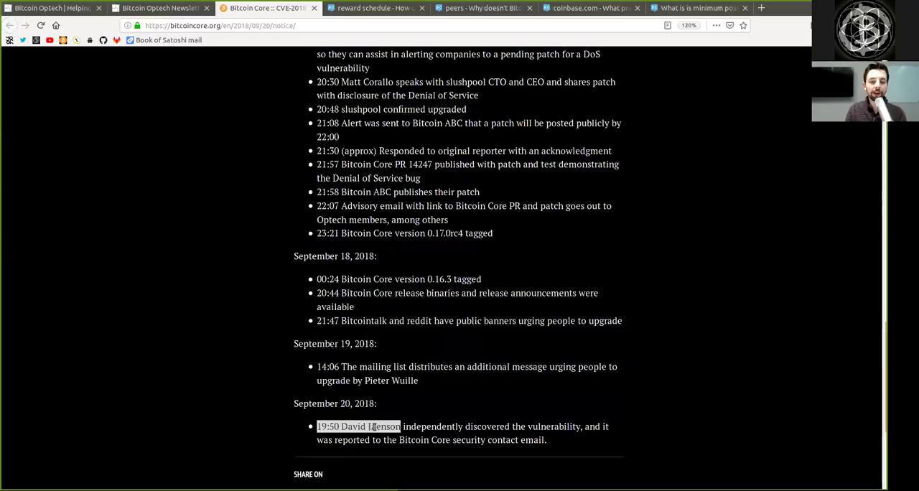
pyautogui.doubleClick(487, 425)
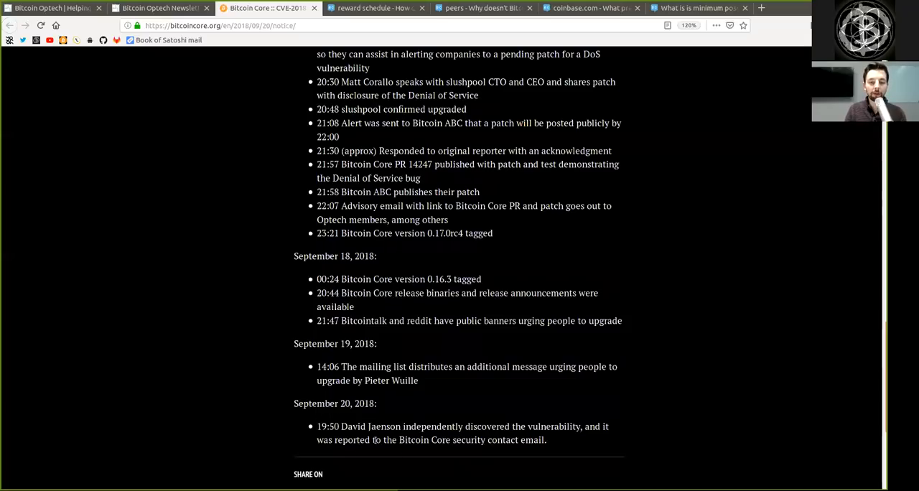
pyautogui.doubleClick(468, 440)
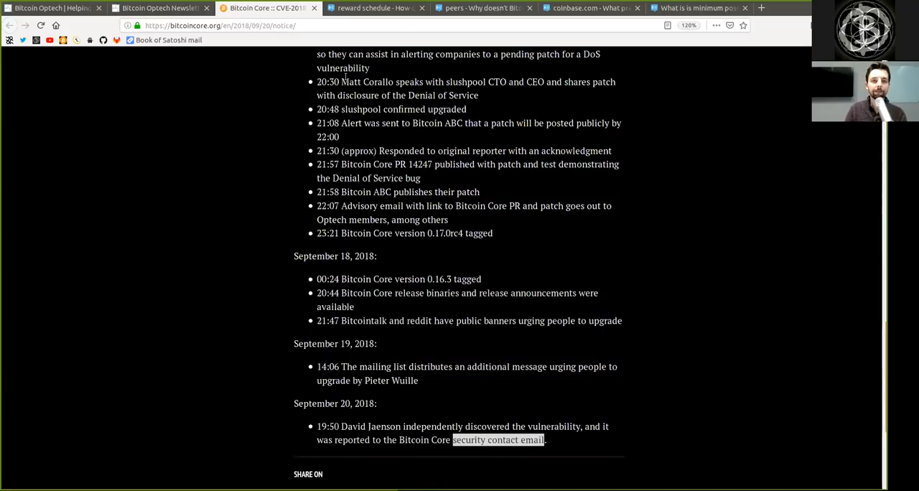
pyautogui.click(160, 8)
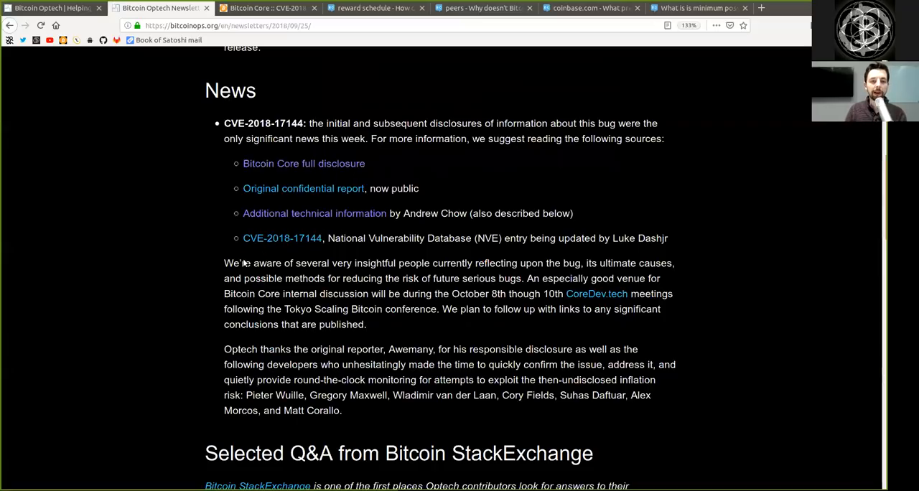
# - Read the CVE-2018-17144 News section, highlighting 'people' and the October meeting dates
pyautogui.doubleClick(309, 188)
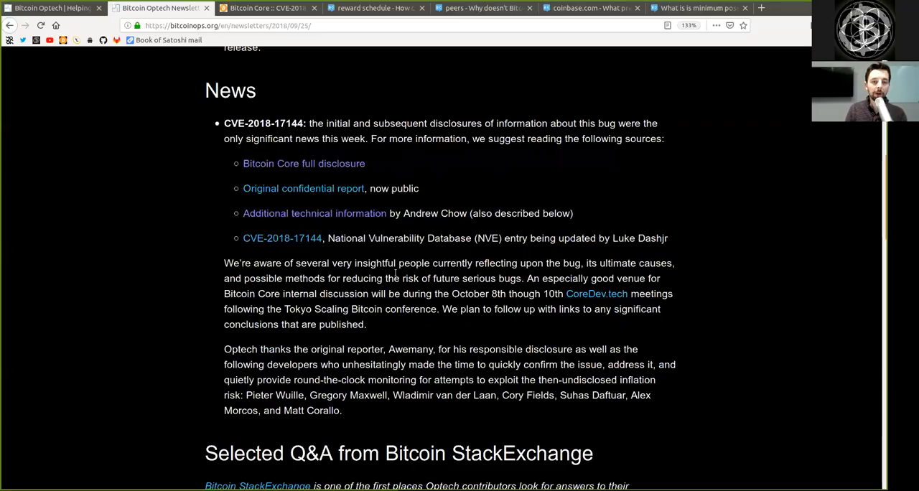
pyautogui.doubleClick(414, 262)
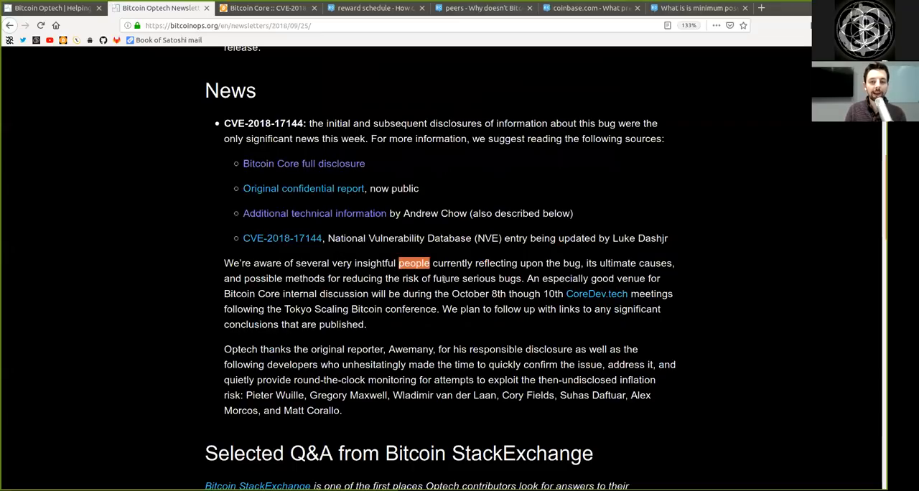
pyautogui.click(578, 260)
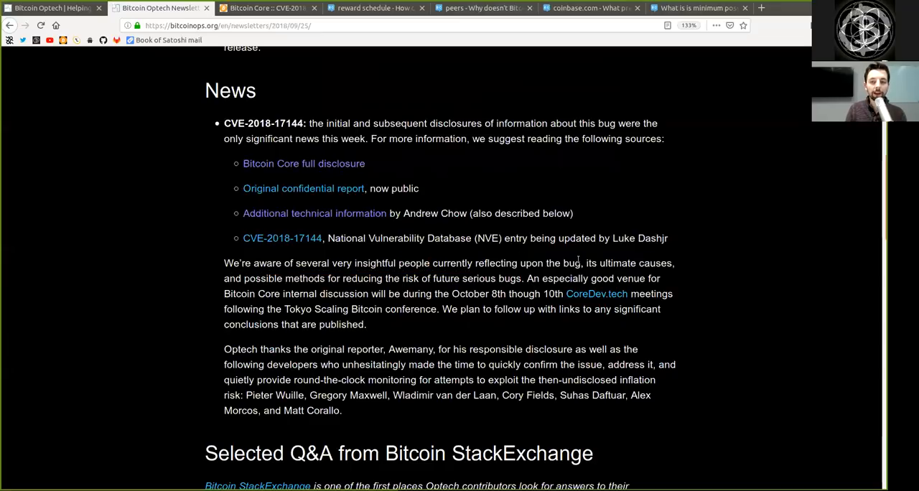
pyautogui.doubleClick(636, 263)
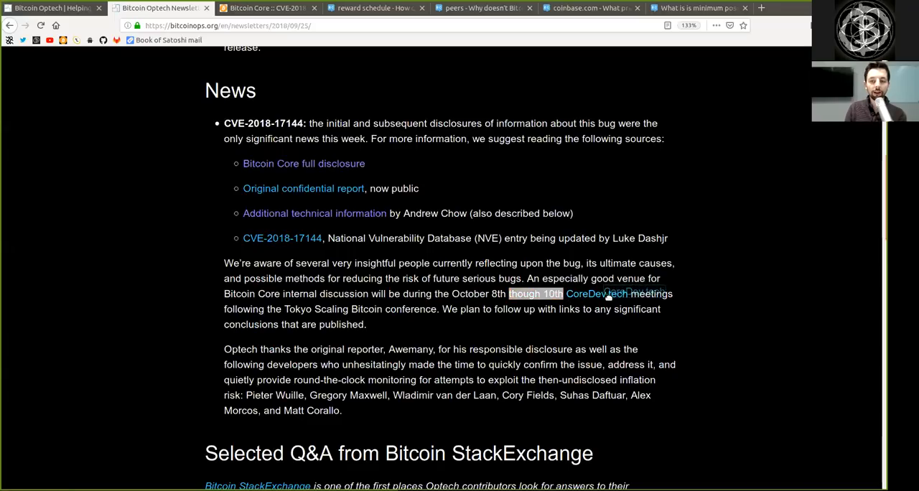
pyautogui.doubleClick(651, 294)
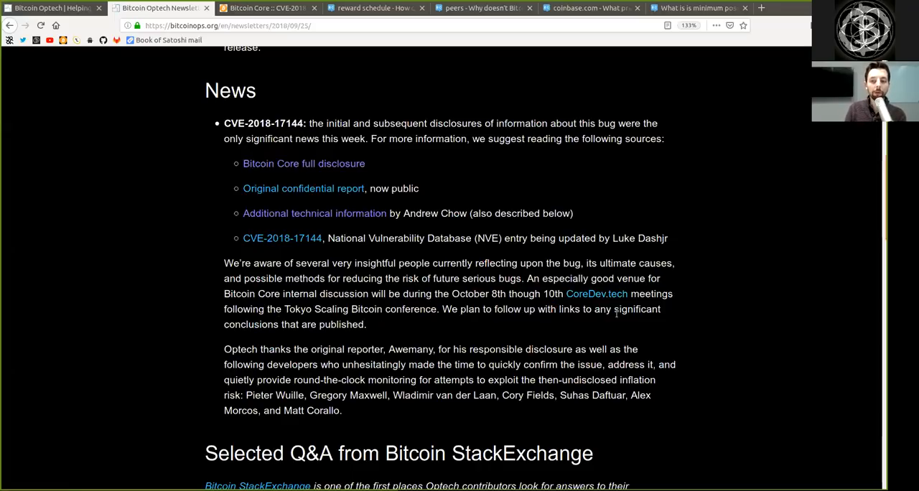
# - Read the acknowledgements, highlighting the reporter's name, 'unhesitatingly', 'exploit' and the thanked developers
pyautogui.moveTo(583, 309); pyautogui.dragTo(366, 324)
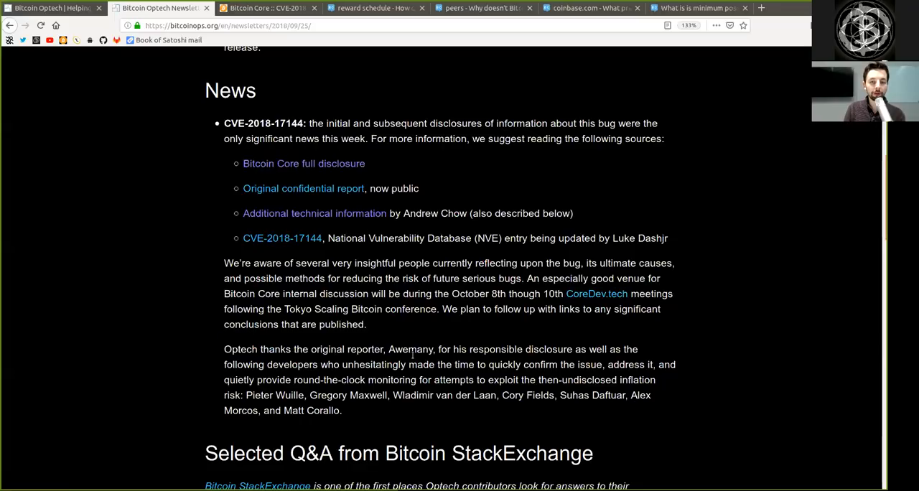
pyautogui.doubleClick(410, 349)
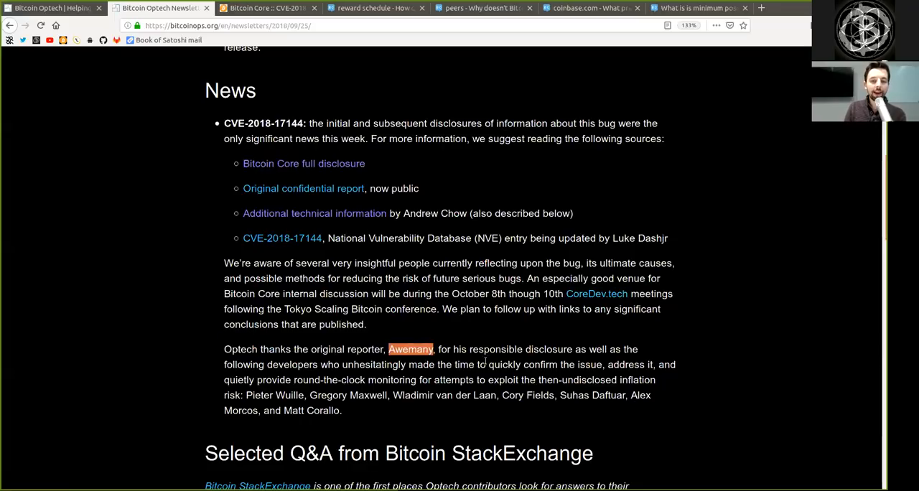
pyautogui.doubleClick(521, 349)
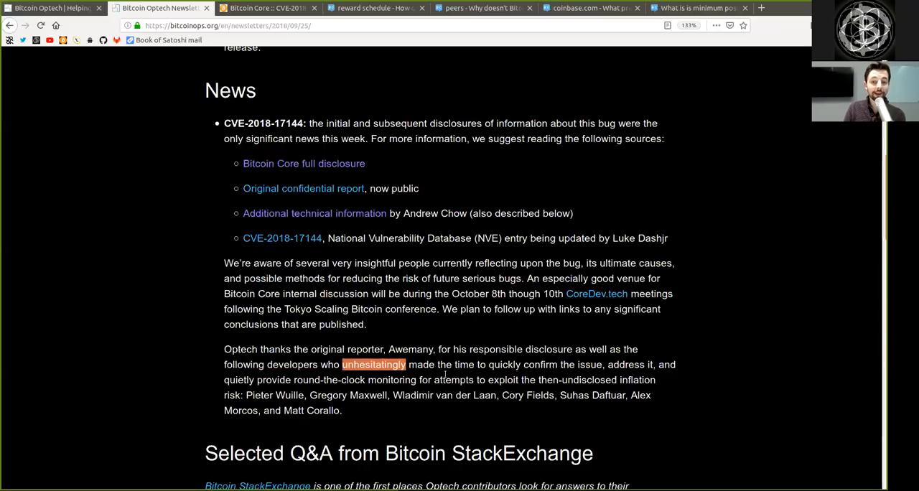
pyautogui.doubleClick(503, 363)
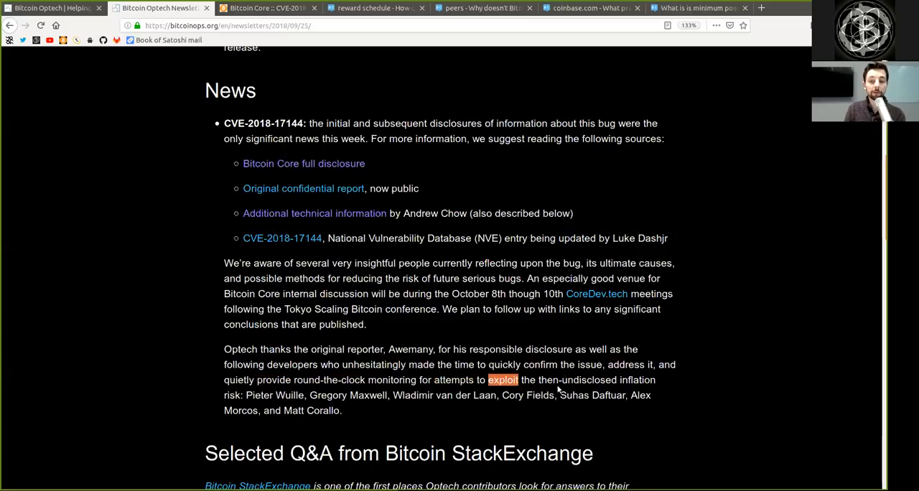
pyautogui.doubleClick(574, 379)
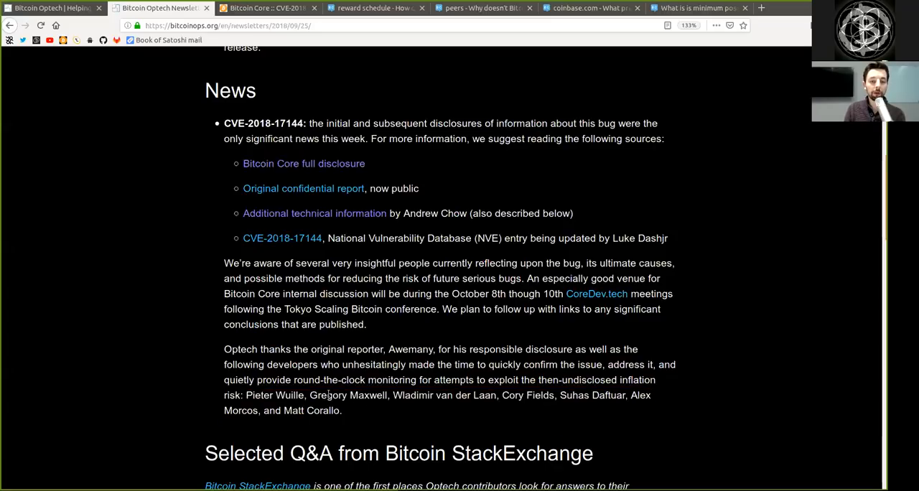
pyautogui.moveTo(476, 380); pyautogui.dragTo(433, 395)
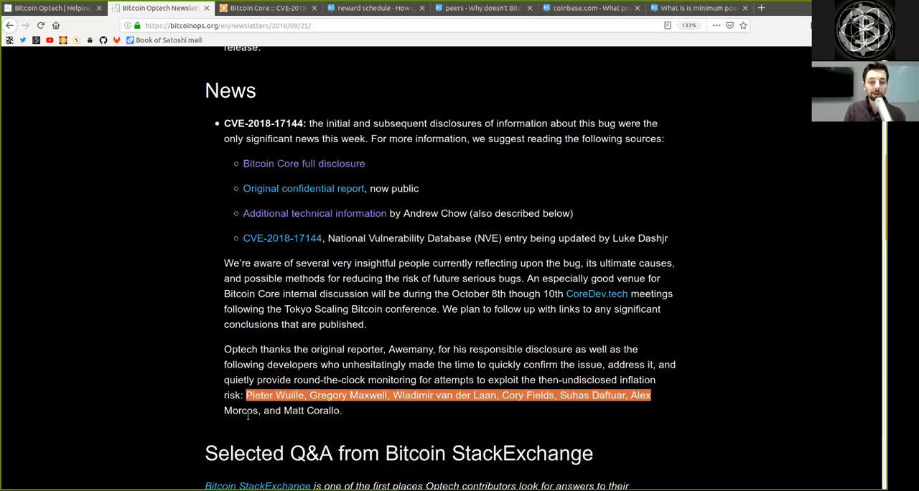
# - Scroll to Selected Q&A, read its intro, and open the CVE-2018-17144 StackExchange question
pyautogui.scroll(-3)
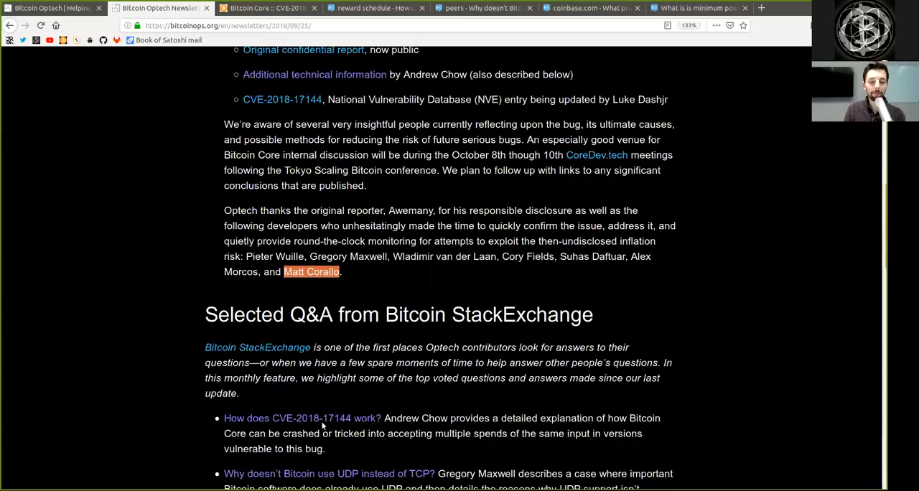
pyautogui.scroll(-3)
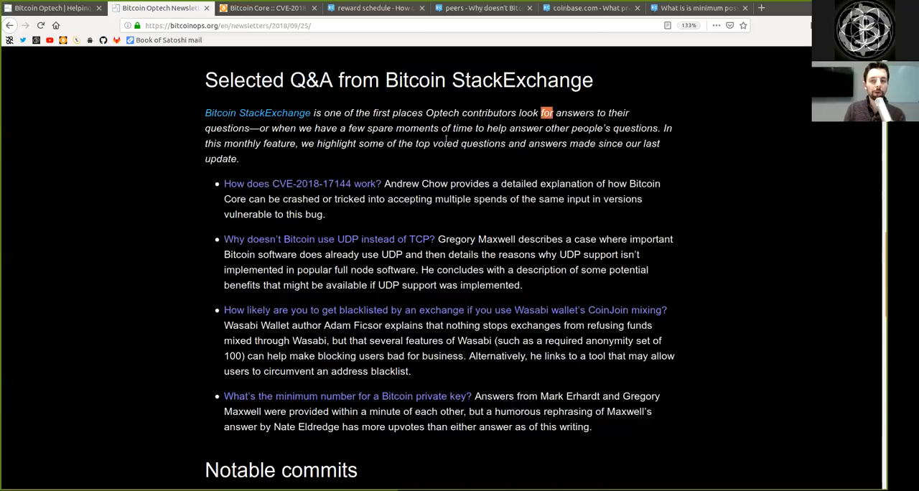
pyautogui.doubleClick(226, 128)
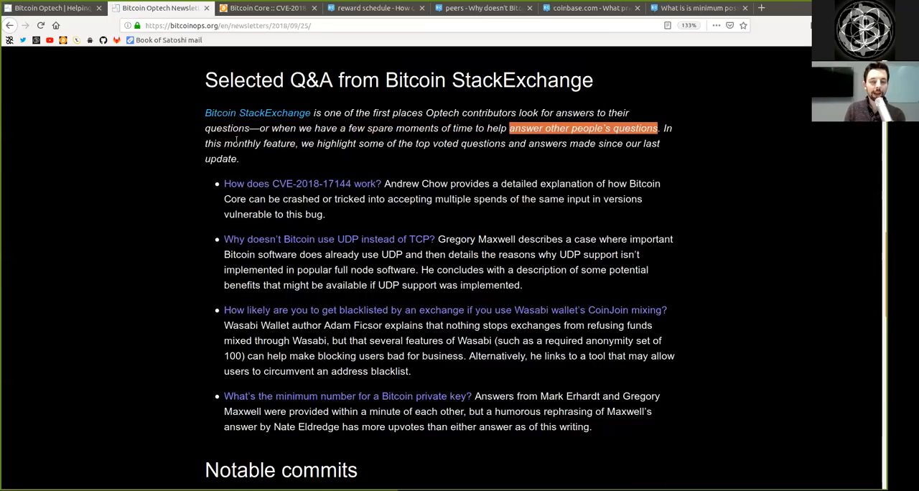
pyautogui.doubleClick(259, 143)
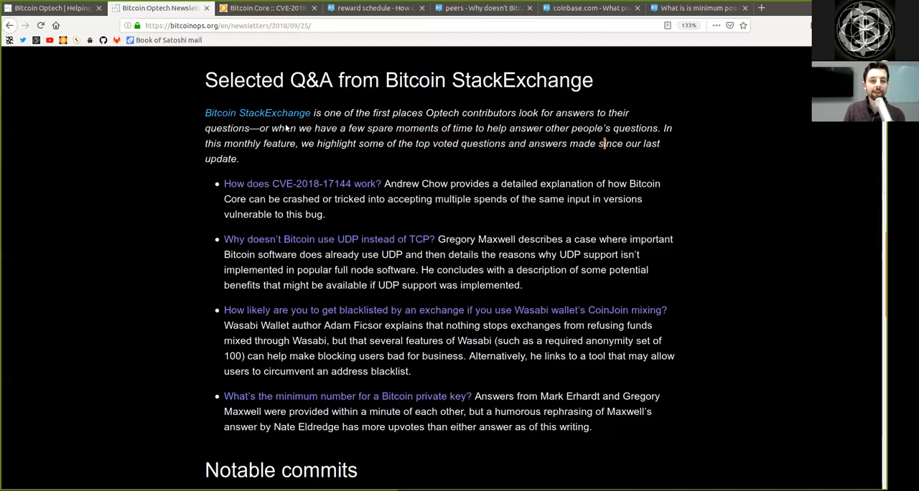
pyautogui.click(302, 183)
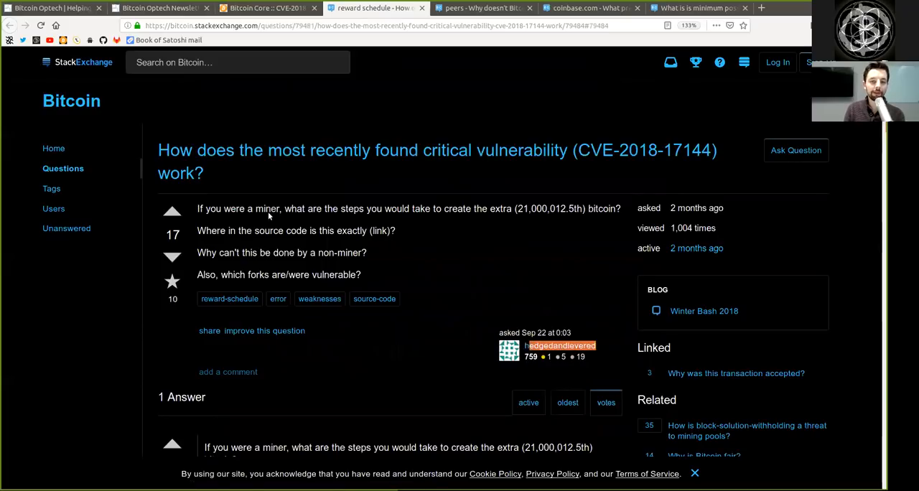
pyautogui.doubleClick(267, 208)
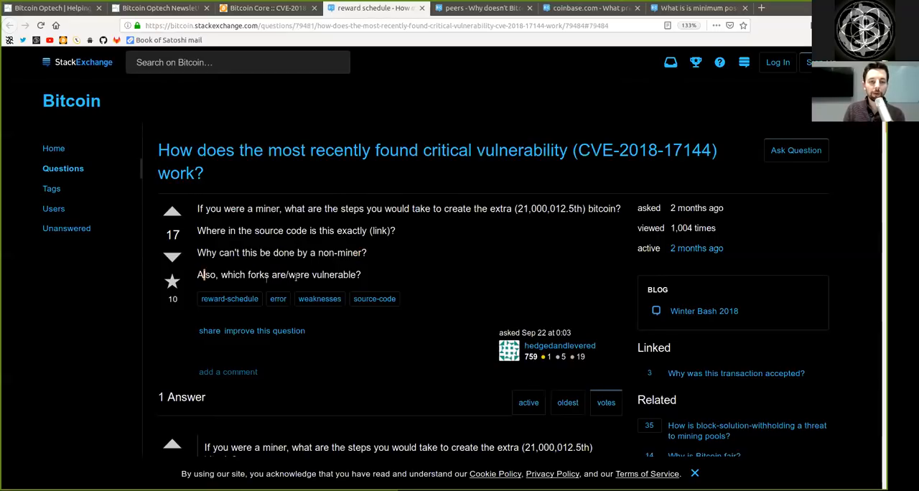
# - Scroll to the accepted answer and highlight 'almost' and 'input multiple times'
pyautogui.scroll(-3)
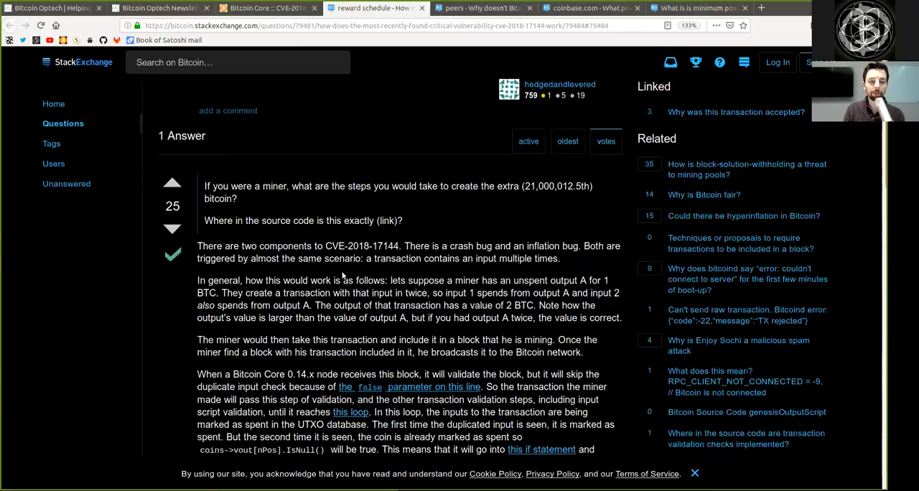
pyautogui.scroll(-3)
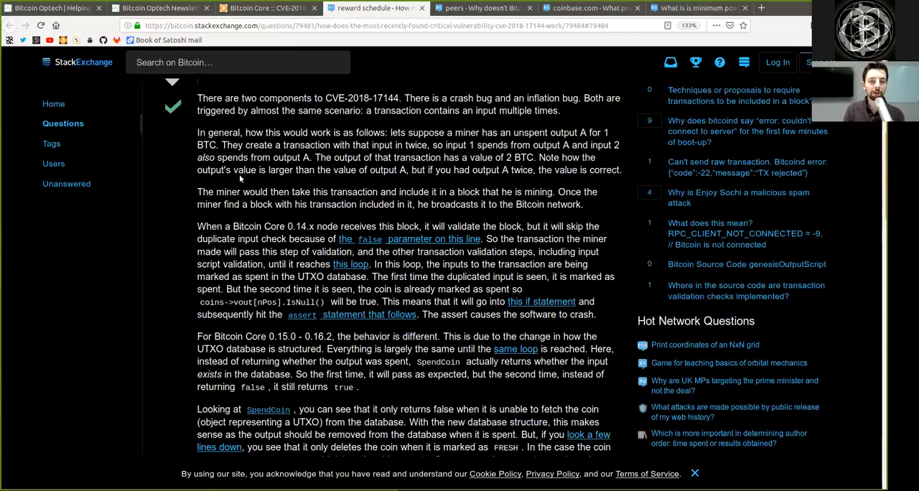
pyautogui.scroll(-3)
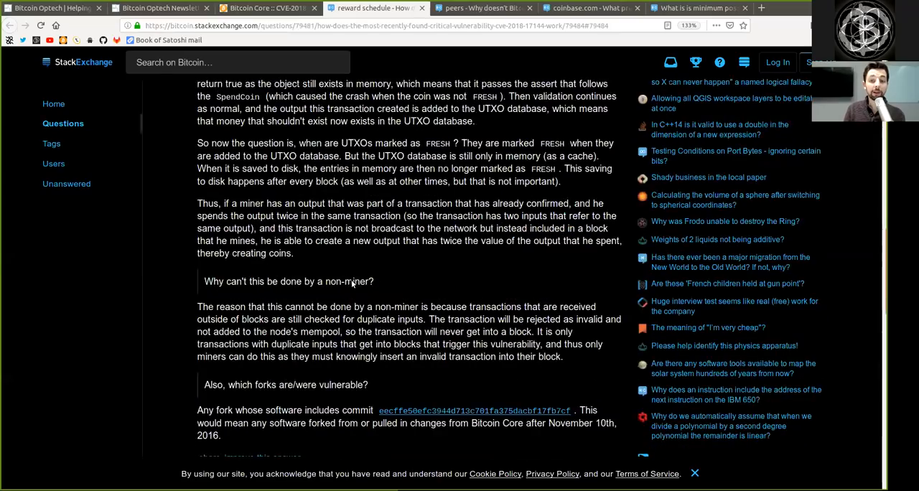
pyautogui.scroll(-3)
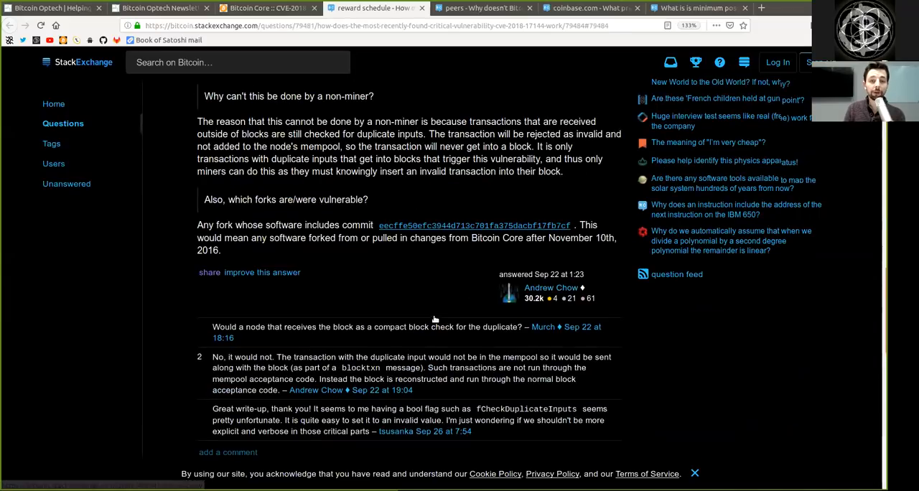
pyautogui.scroll(3)
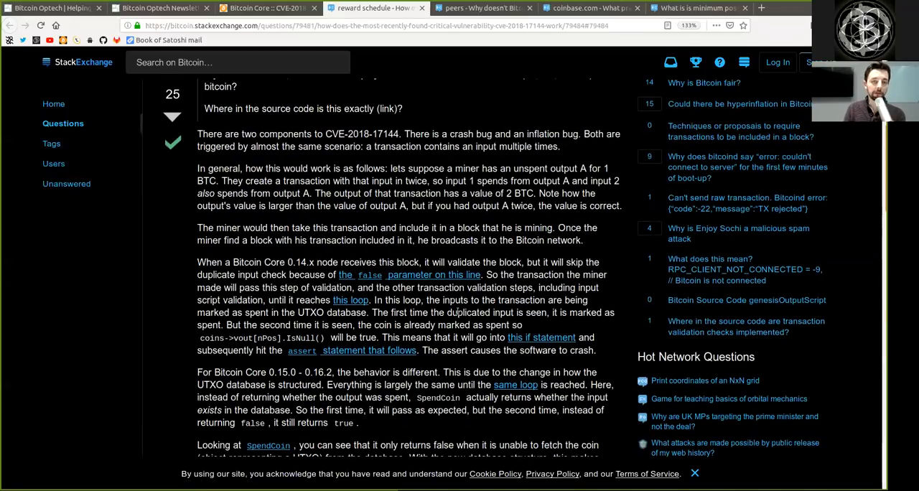
pyautogui.scroll(-3)
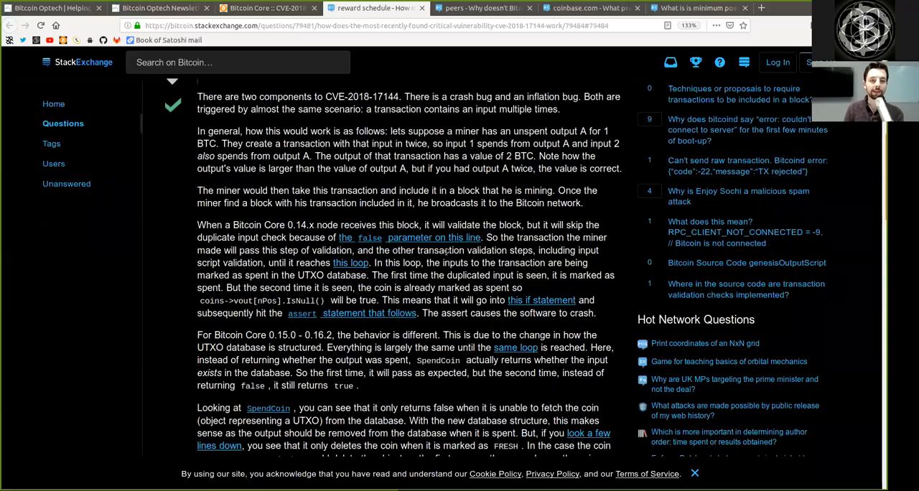
pyautogui.doubleClick(251, 96)
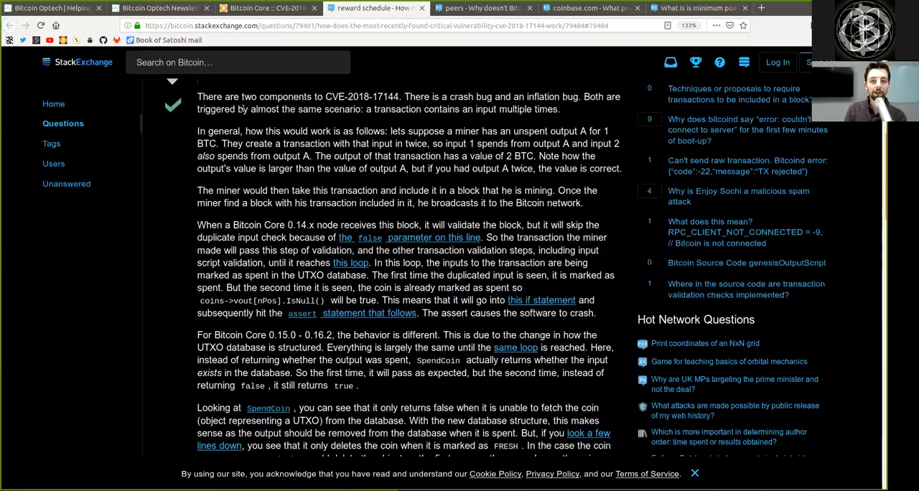
pyautogui.doubleClick(264, 109)
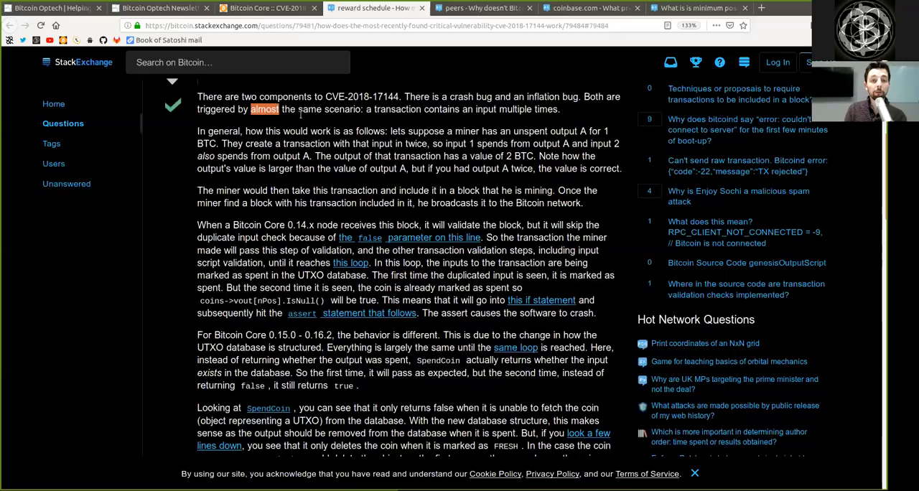
pyautogui.doubleClick(397, 109)
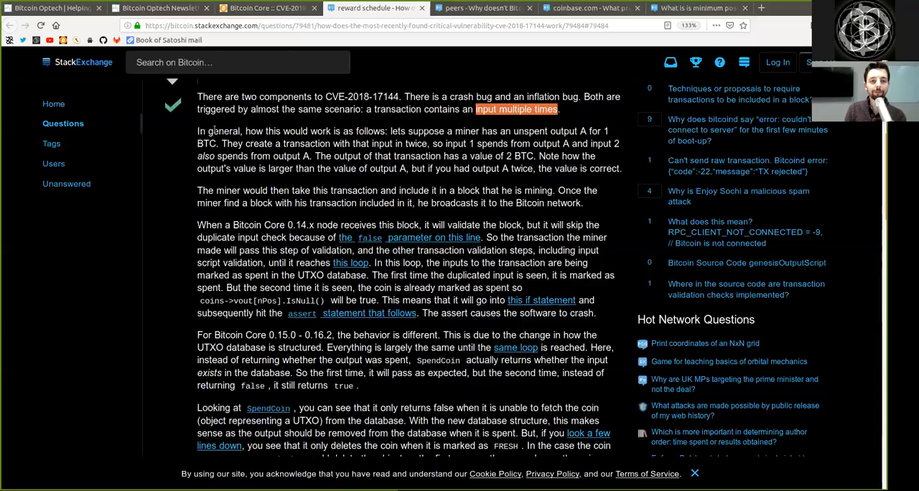
# - Read the double-input miner example, highlighting 'output A', 'how', 'output's value' and 'pass this step'
pyautogui.doubleClick(294, 131)
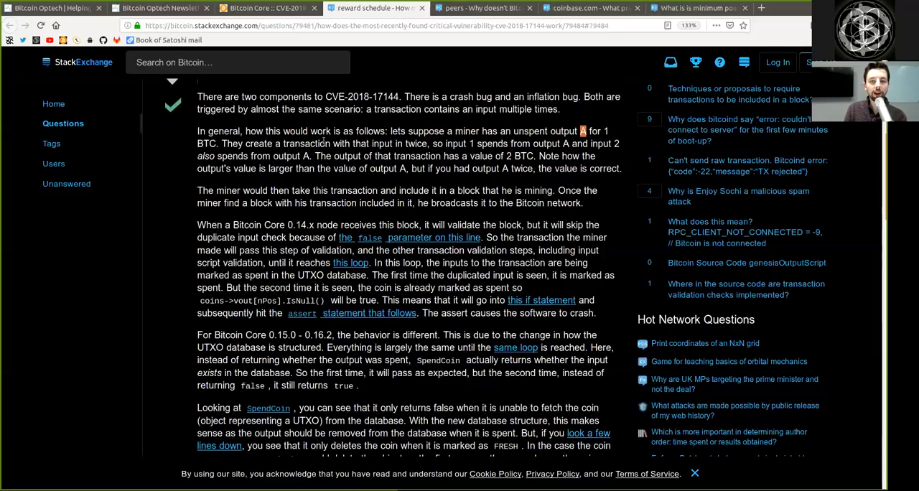
pyautogui.doubleClick(307, 144)
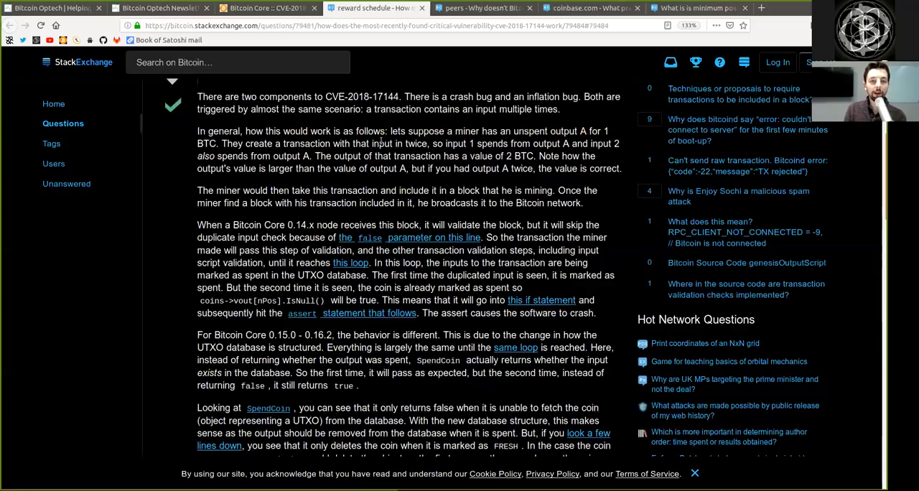
pyautogui.doubleClick(457, 143)
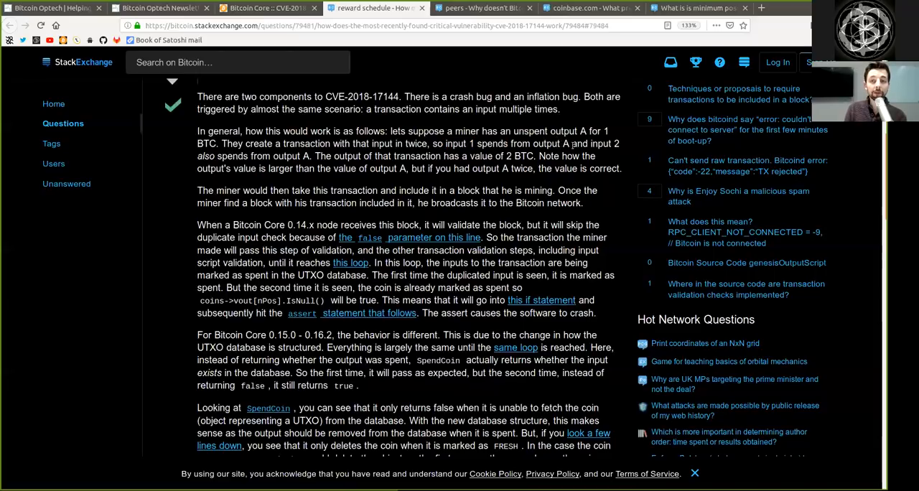
pyautogui.doubleClick(603, 144)
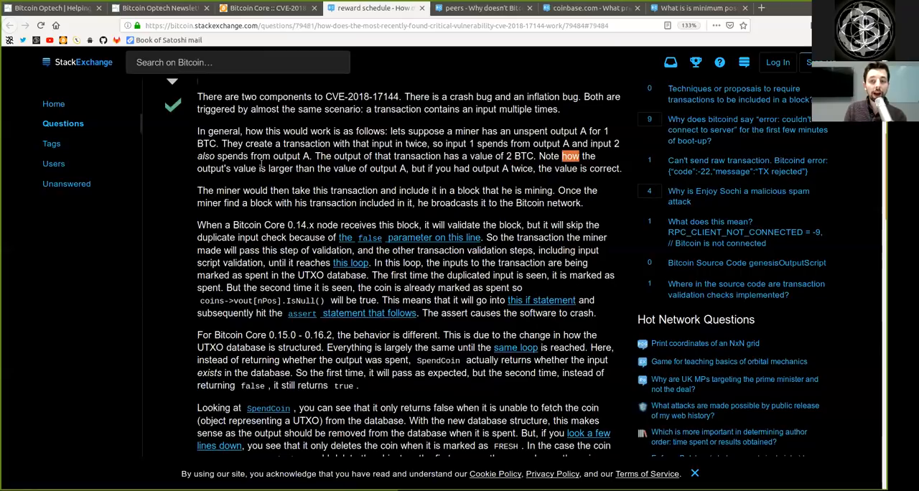
pyautogui.doubleClick(226, 168)
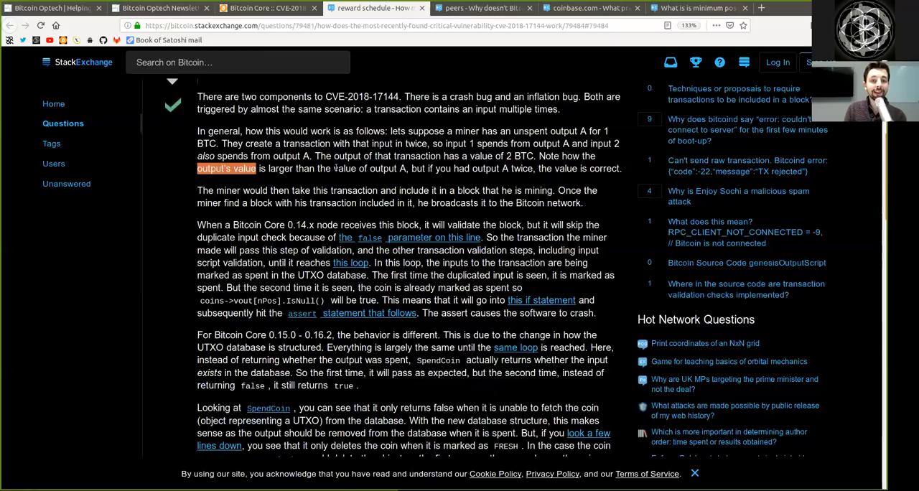
pyautogui.doubleClick(382, 168)
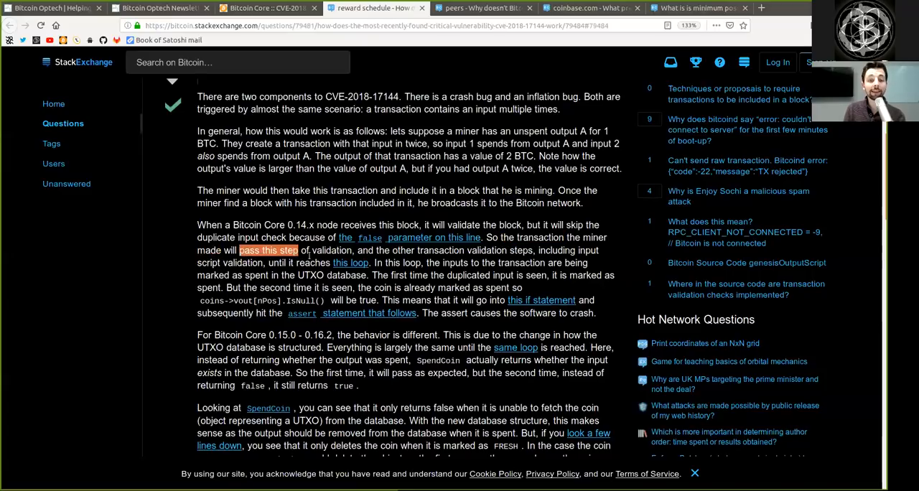
pyautogui.doubleClick(395, 250)
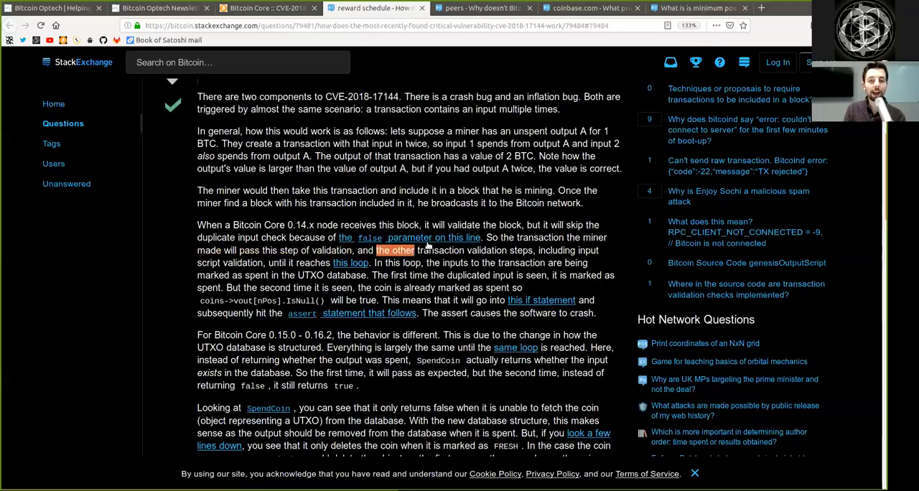
pyautogui.moveTo(376, 250); pyautogui.dragTo(545, 263)
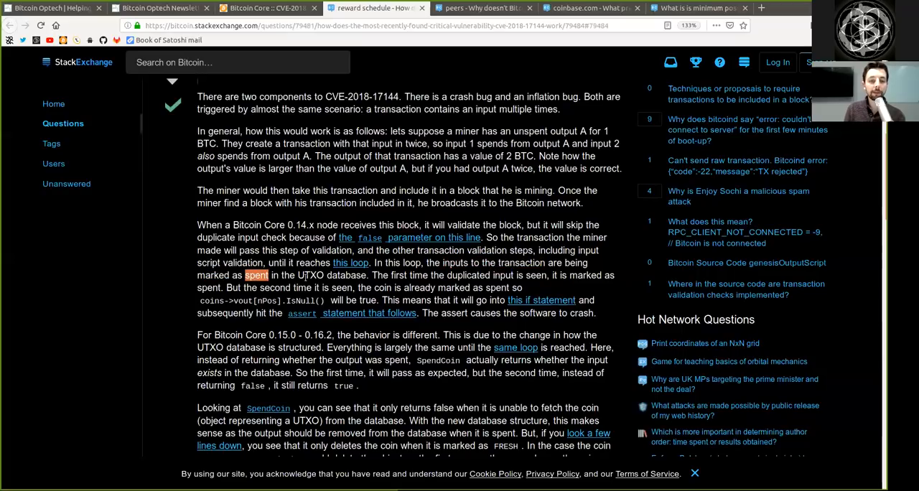
pyautogui.doubleClick(332, 275)
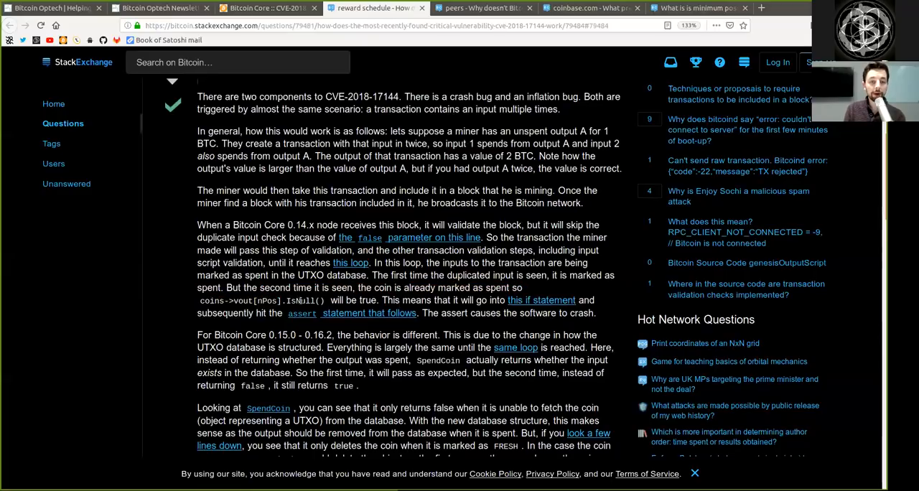
pyautogui.doubleClick(367, 300)
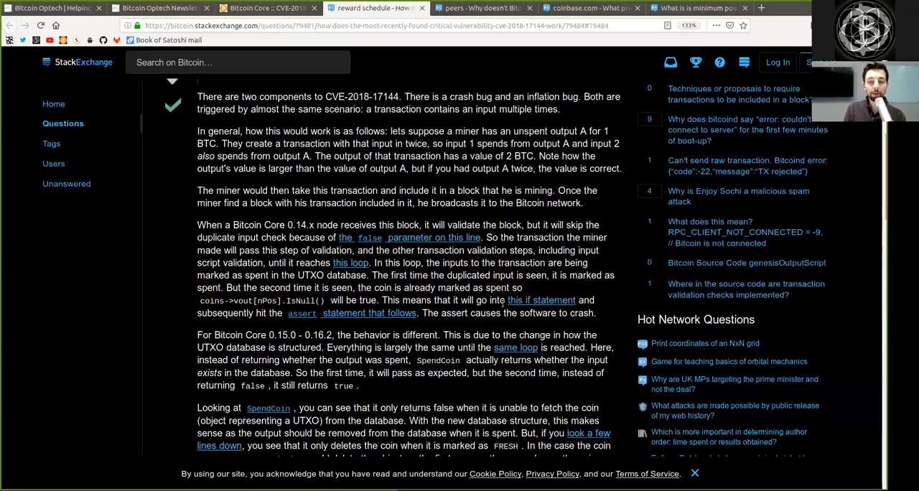
pyautogui.moveTo(532, 299)
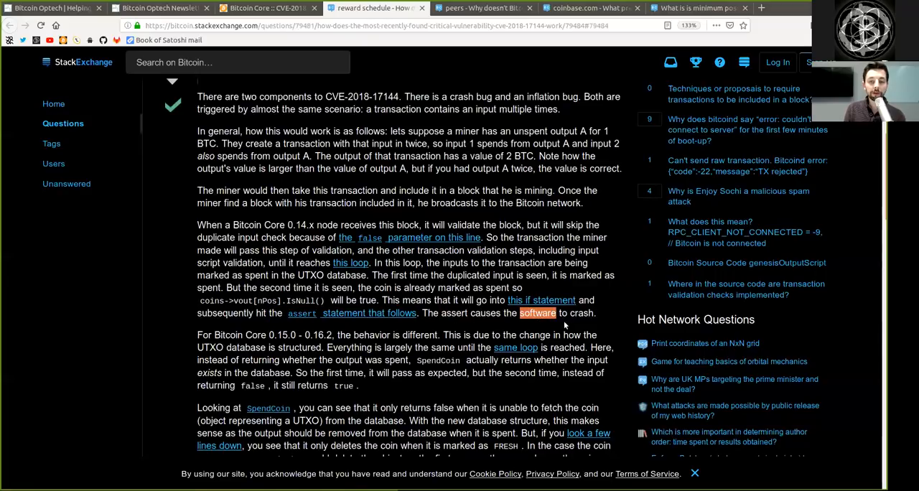
pyautogui.doubleClick(230, 335)
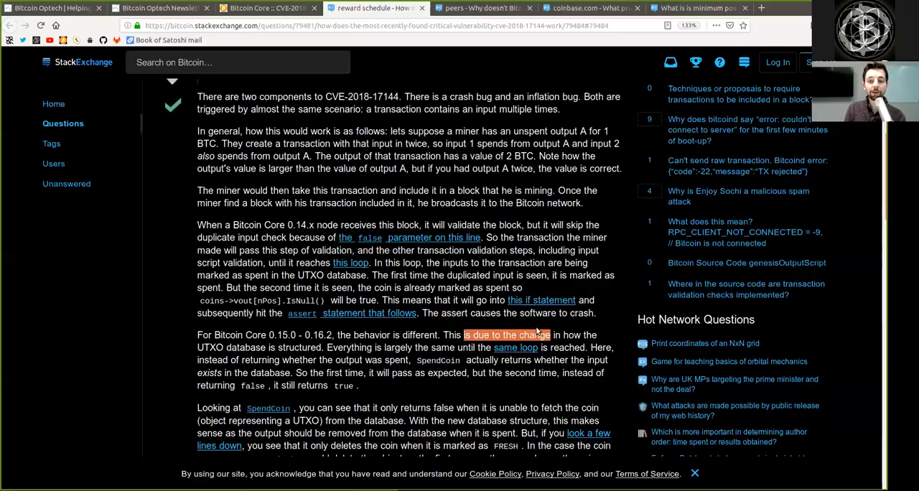
pyautogui.moveTo(198, 334); pyautogui.dragTo(223, 347)
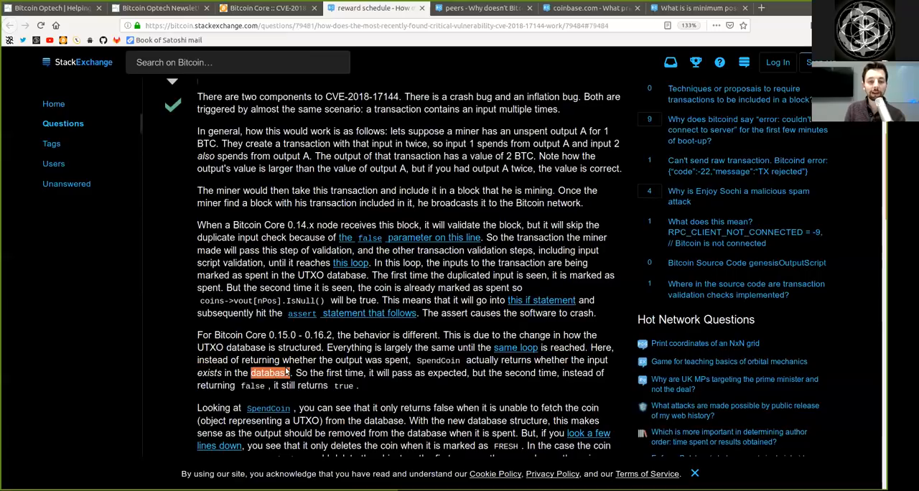
pyautogui.doubleClick(353, 373)
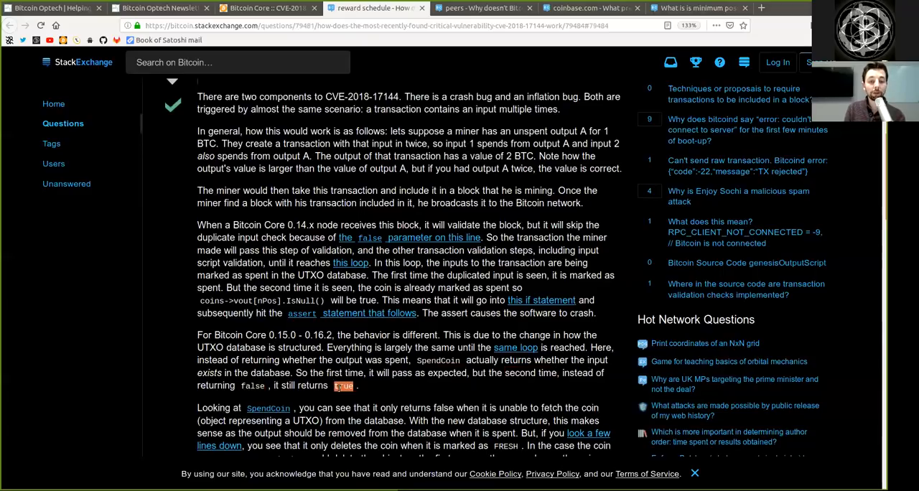
# - Read the FRESH coins paragraph, highlighting 'only deletes', 'not deleted', 'contents', 'was not' and 'true'
pyautogui.scroll(-3)
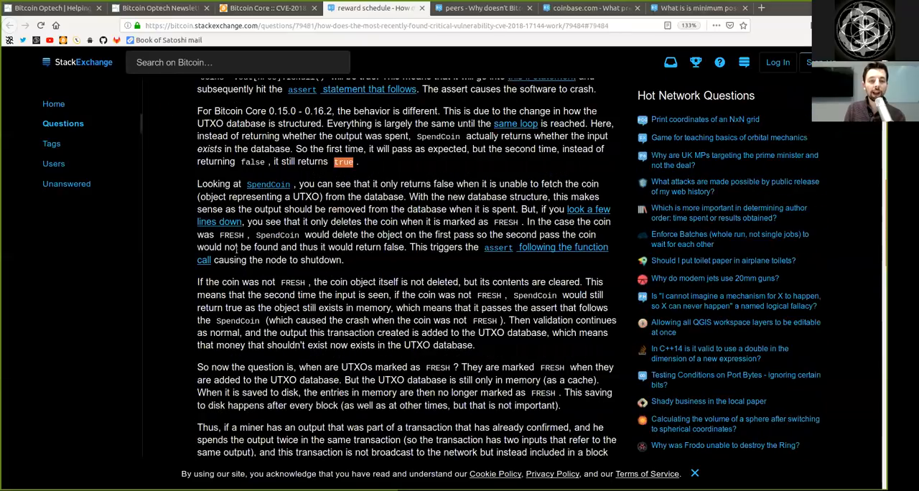
pyautogui.scroll(-3)
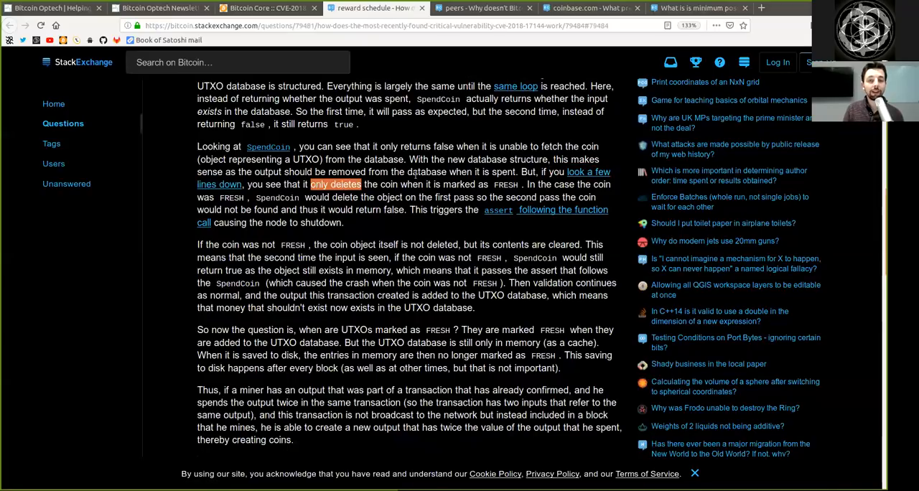
pyautogui.doubleClick(458, 184)
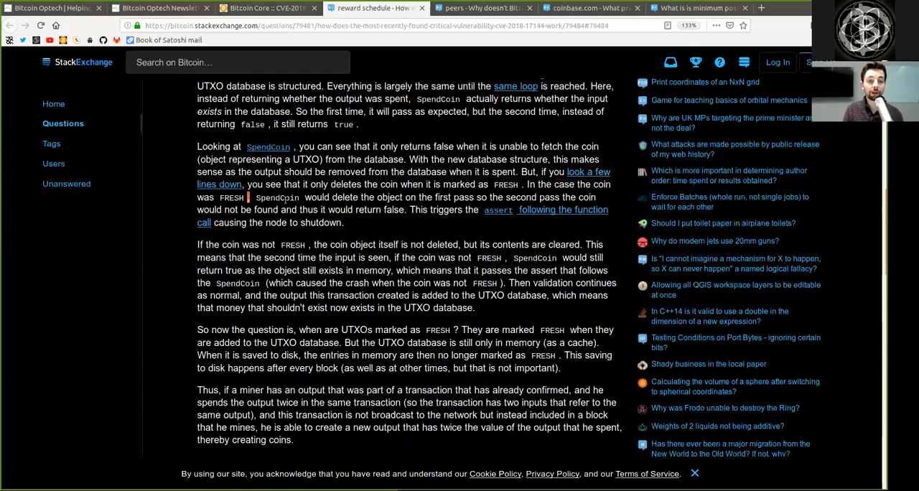
pyautogui.doubleClick(276, 197)
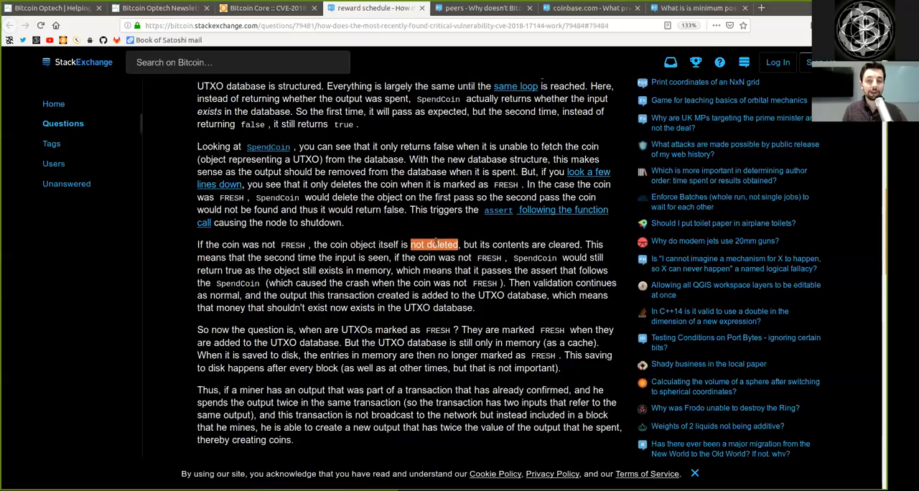
pyautogui.doubleClick(509, 244)
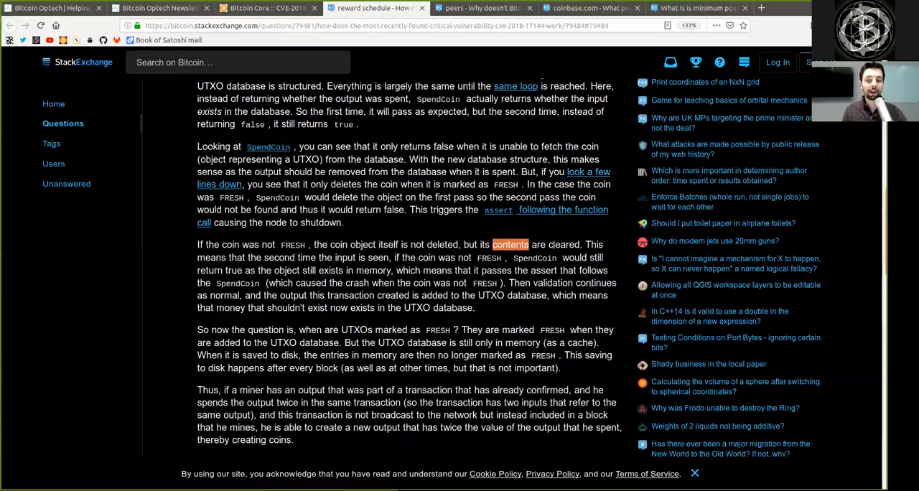
pyautogui.doubleClick(563, 244)
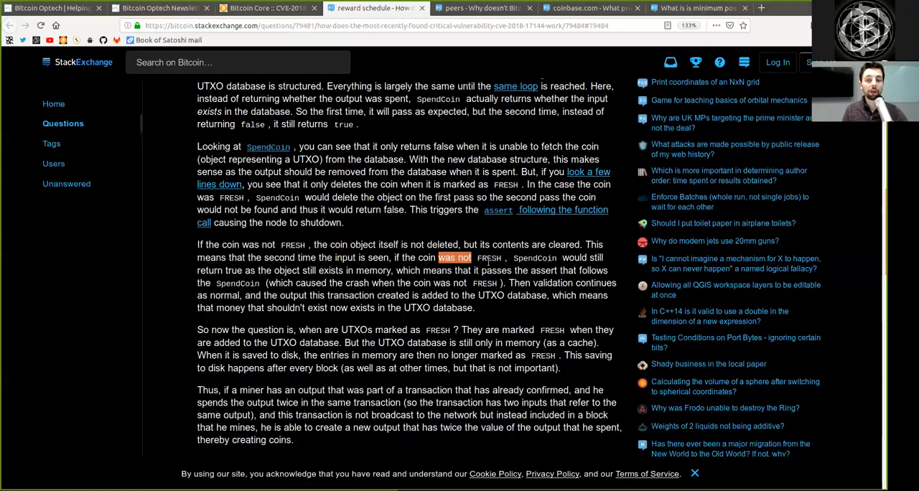
pyautogui.doubleClick(533, 258)
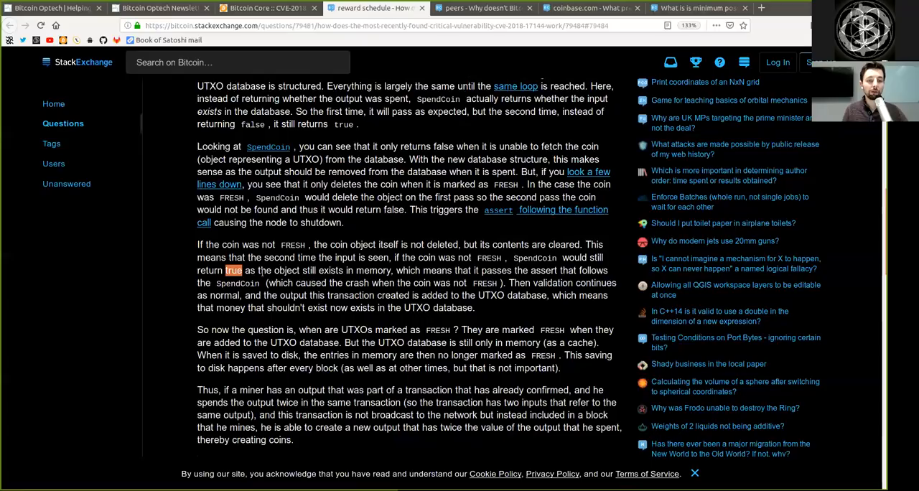
pyautogui.doubleClick(372, 270)
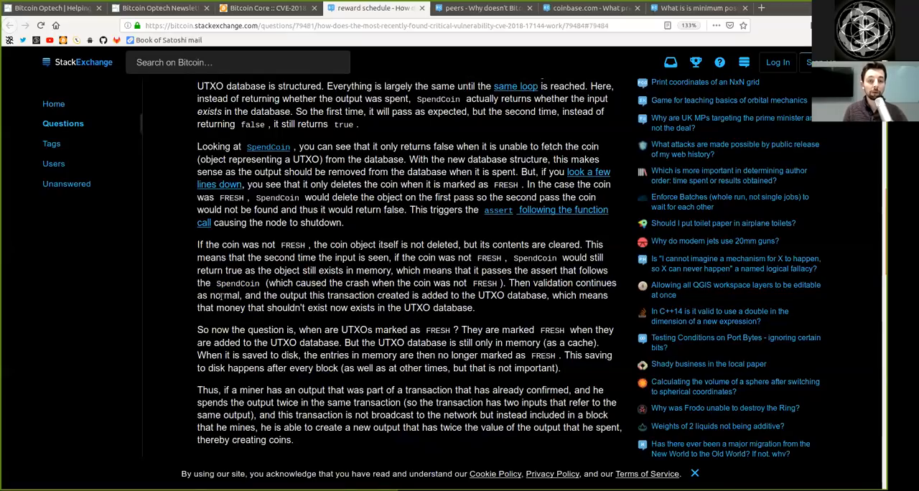
# - Read the UTXO database paragraph, highlighting 'UTXO database', 'exists', 'now' and 'cache'
pyautogui.doubleClick(293, 294)
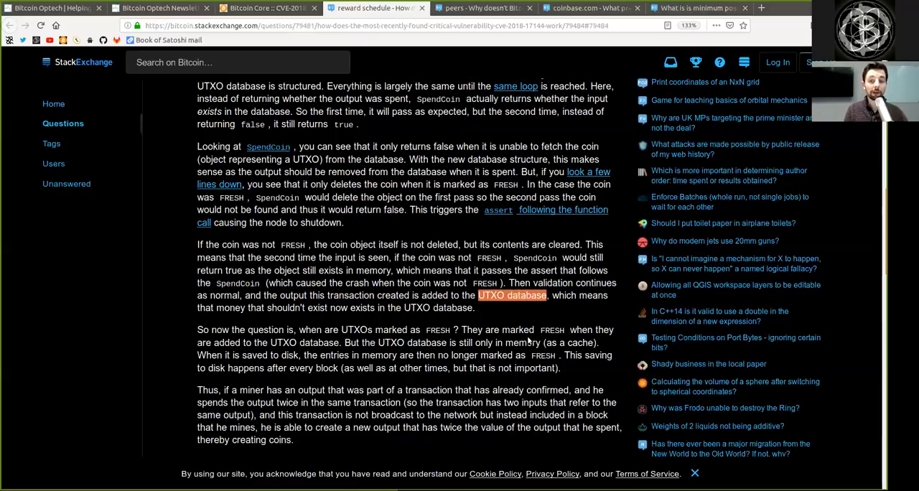
pyautogui.doubleClick(231, 307)
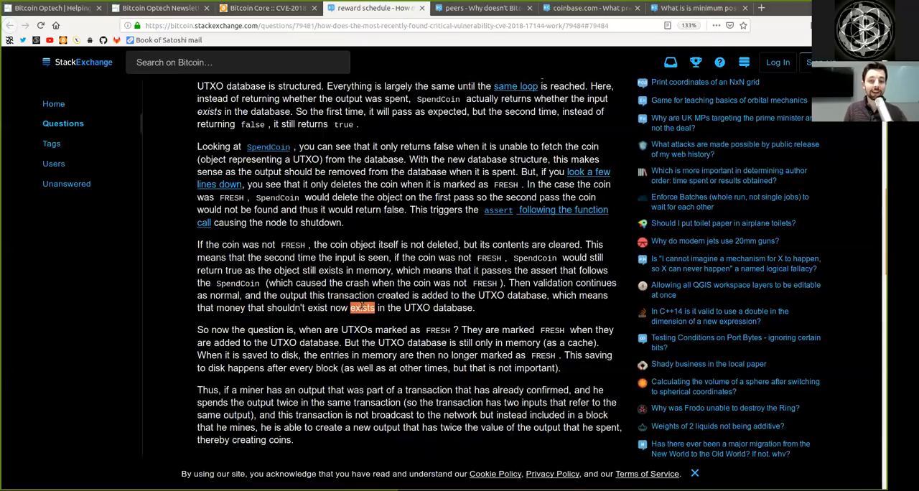
pyautogui.doubleClick(438, 307)
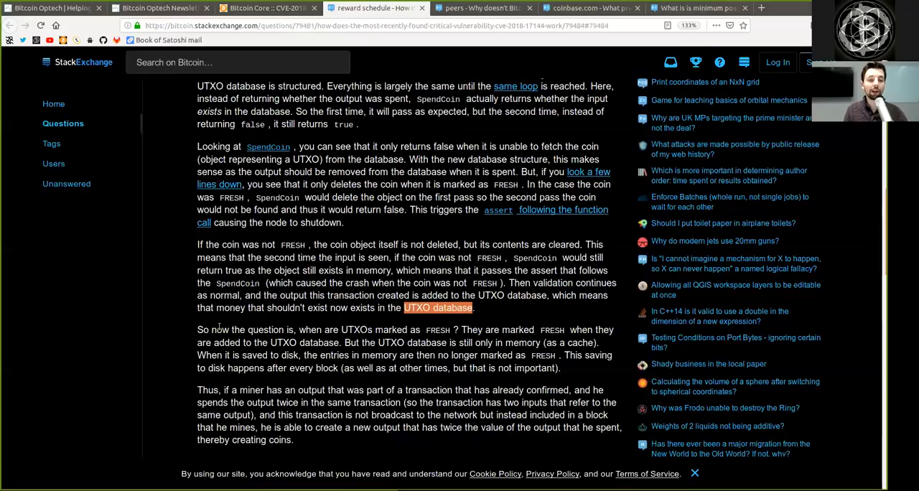
pyautogui.doubleClick(219, 330)
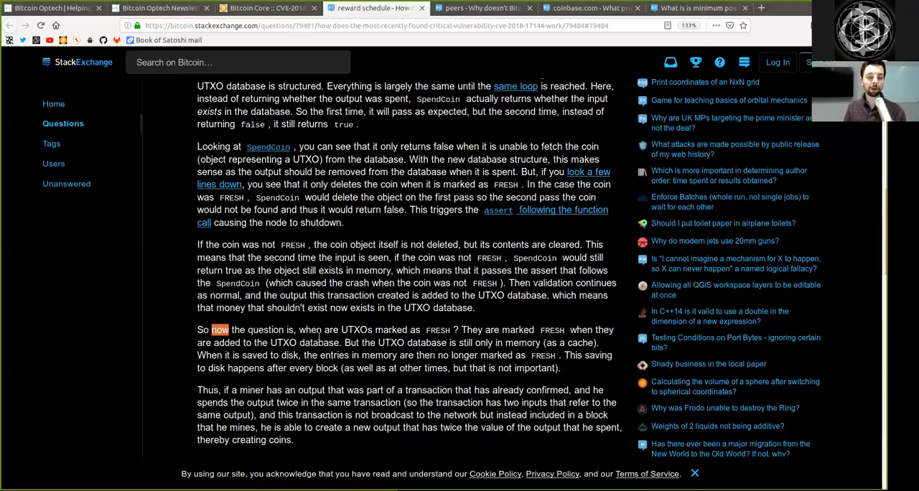
pyautogui.doubleClick(356, 330)
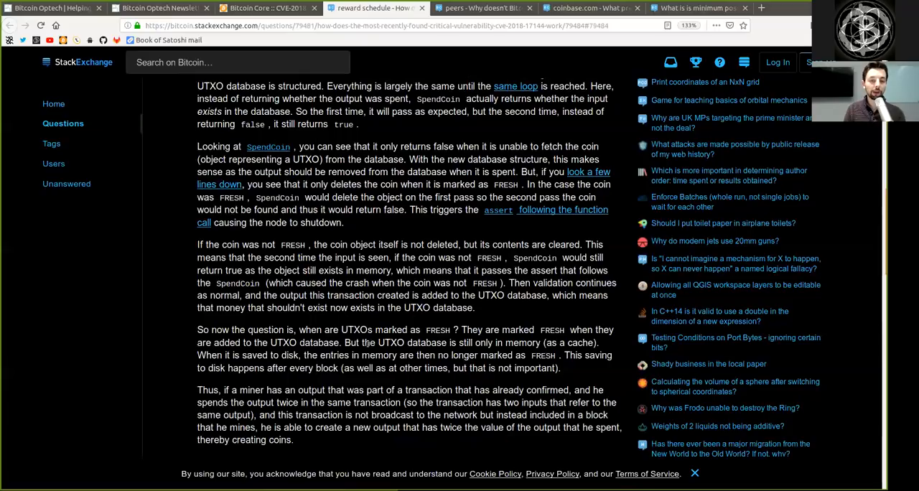
pyautogui.doubleClick(426, 342)
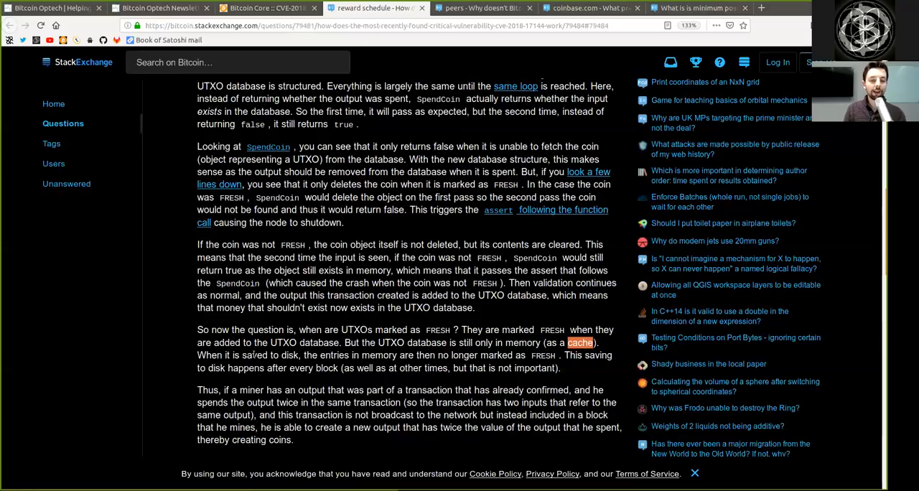
# - Clear the highlight and mark the words around 'disk' and 'not important'
pyautogui.click(344, 356)
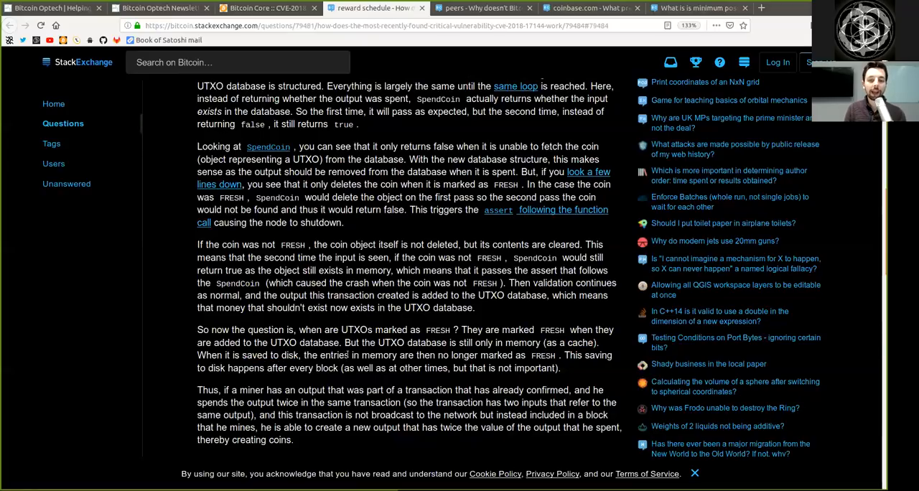
pyautogui.doubleClick(337, 355)
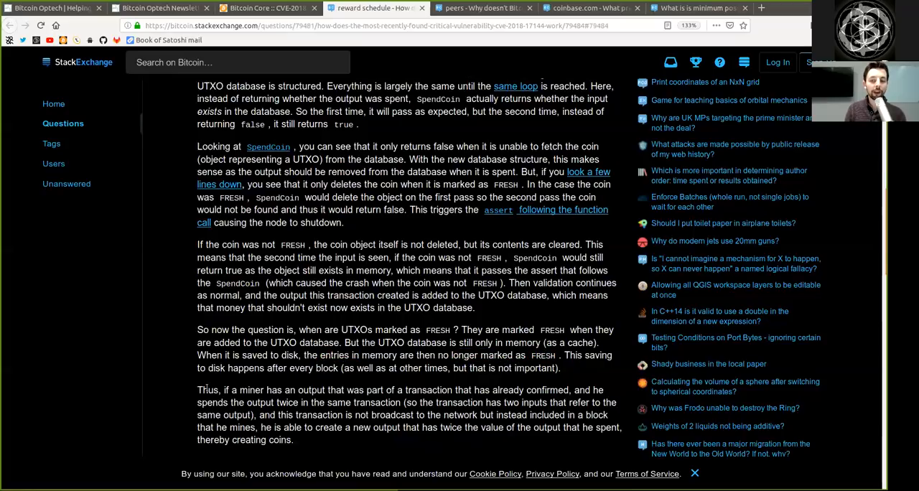
pyautogui.moveTo(197, 367); pyautogui.dragTo(285, 368)
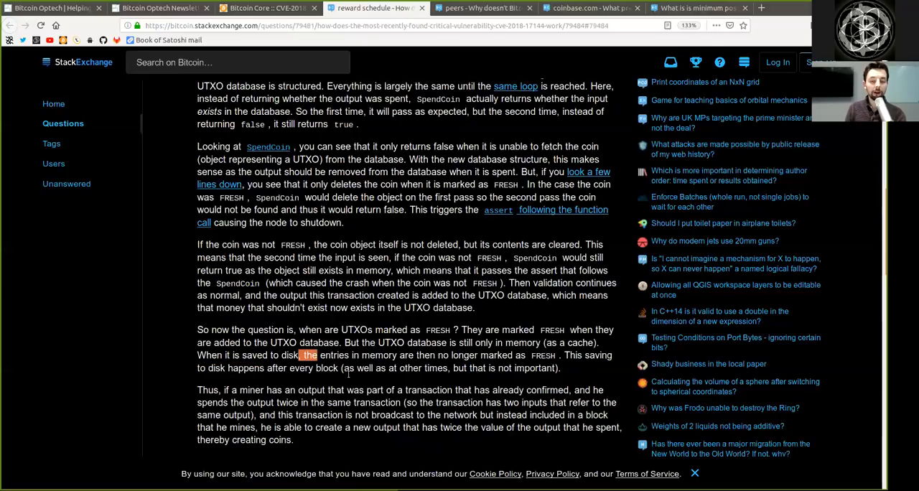
pyautogui.doubleClick(410, 367)
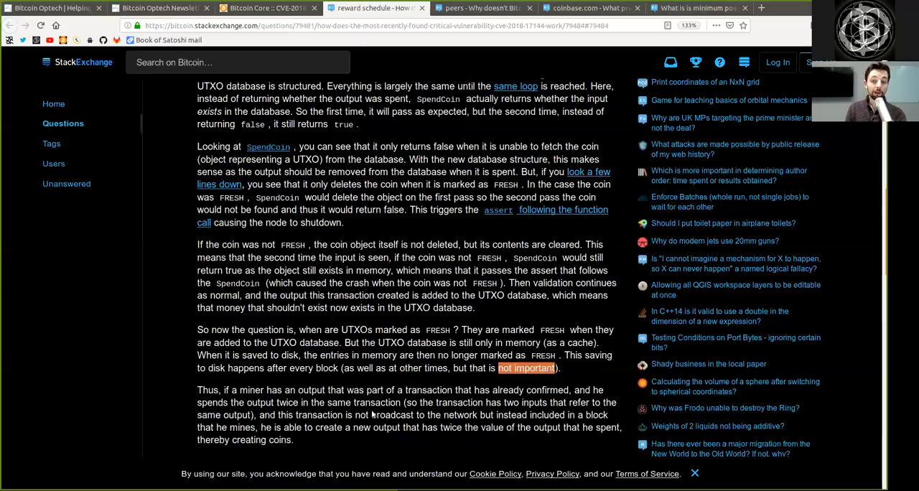
# - Read the non-miner explanation, highlighting 'Why', 'non-miner', 'cannot be' and 'still checked for duplicate inputs'
pyautogui.scroll(-3)
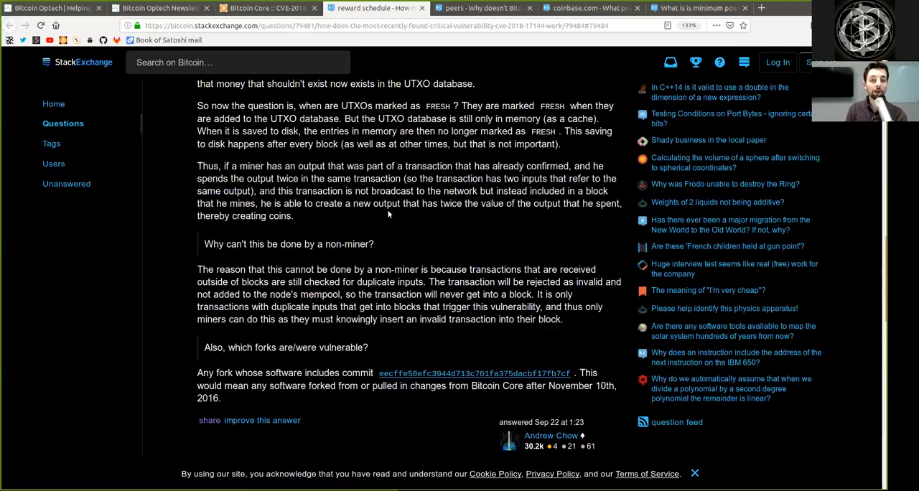
pyautogui.moveTo(444, 190); pyautogui.dragTo(464, 203)
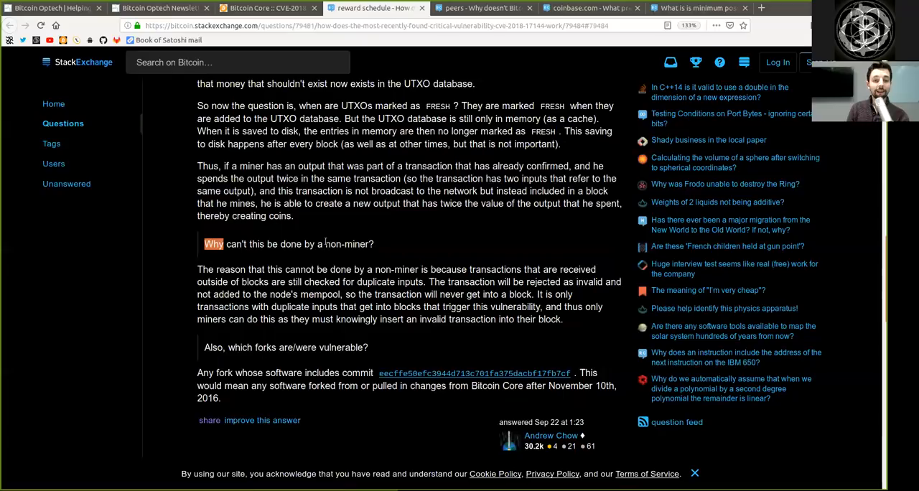
pyautogui.doubleClick(346, 244)
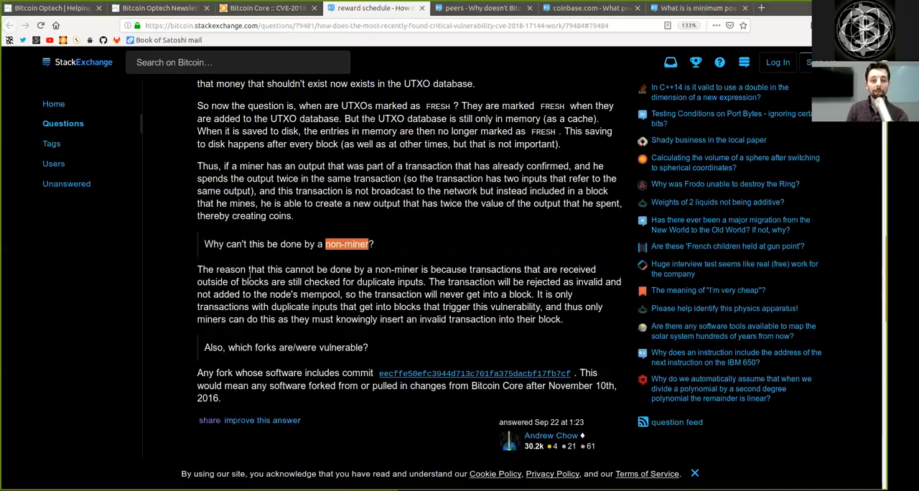
pyautogui.doubleClick(305, 269)
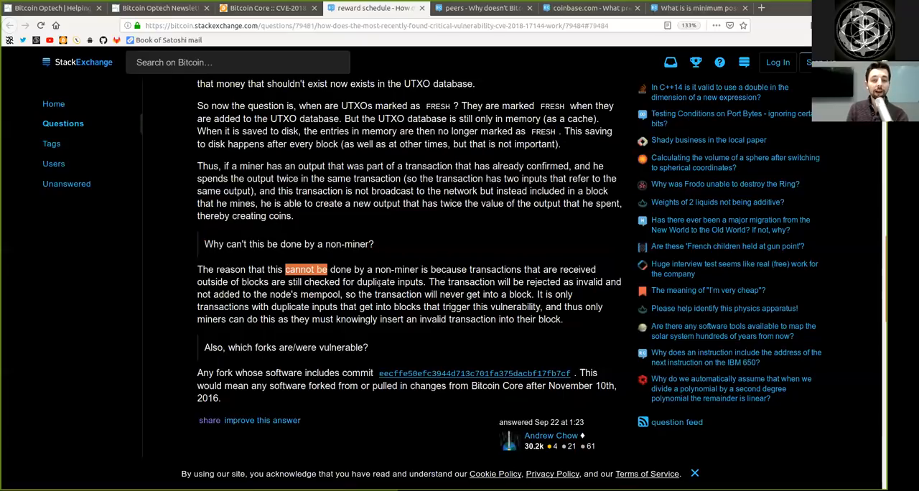
pyautogui.doubleClick(494, 269)
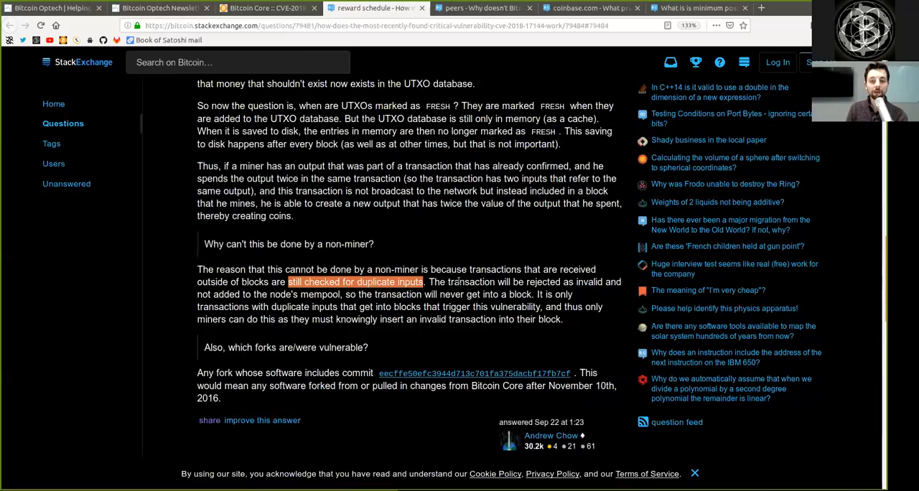
pyautogui.doubleClick(542, 281)
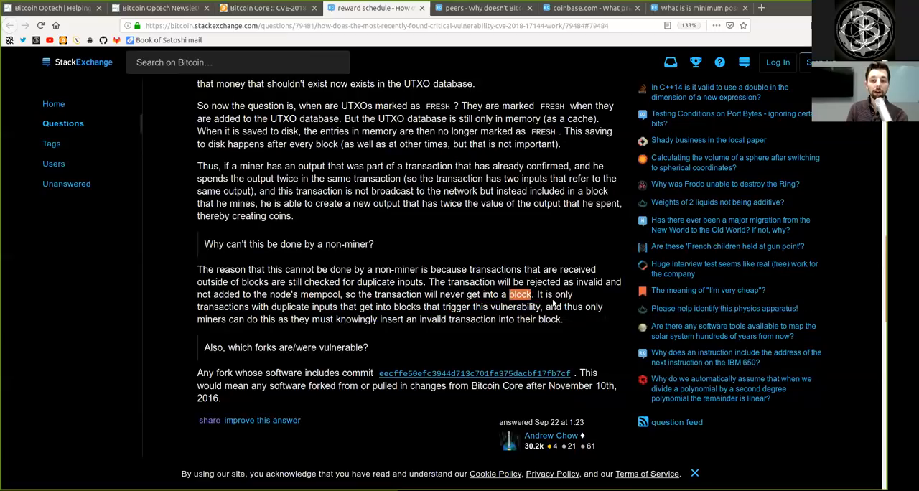
# - Read the vulnerable forks passage, highlighting 'block' and 'Also', and scroll to the comments
pyautogui.doubleClick(221, 307)
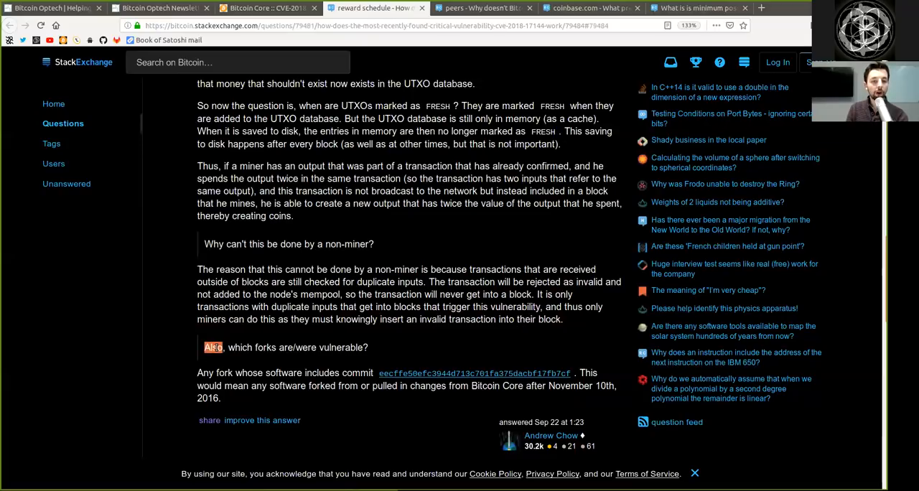
pyautogui.moveTo(204, 347); pyautogui.dragTo(363, 347)
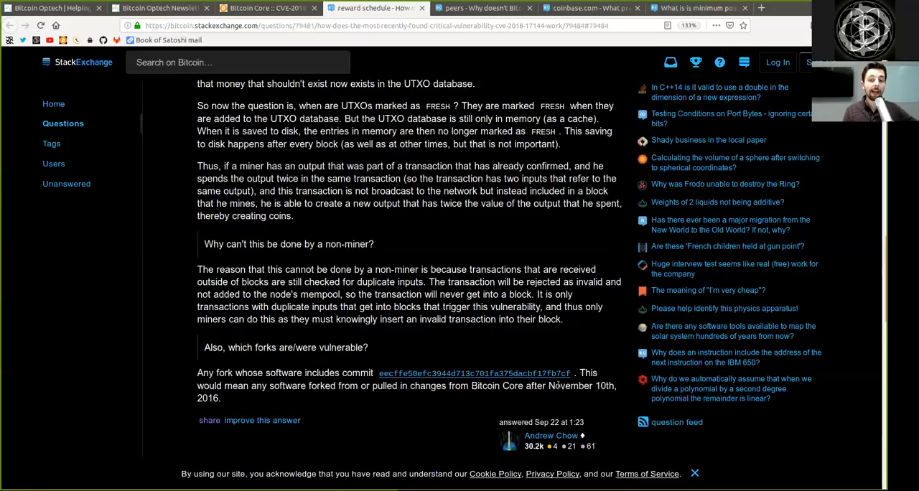
pyautogui.moveTo(526, 385); pyautogui.dragTo(221, 398)
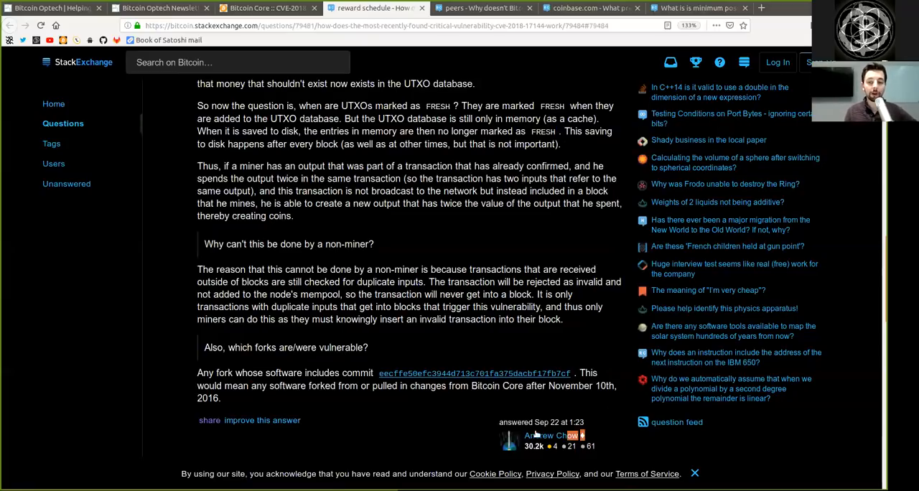
pyautogui.scroll(-3)
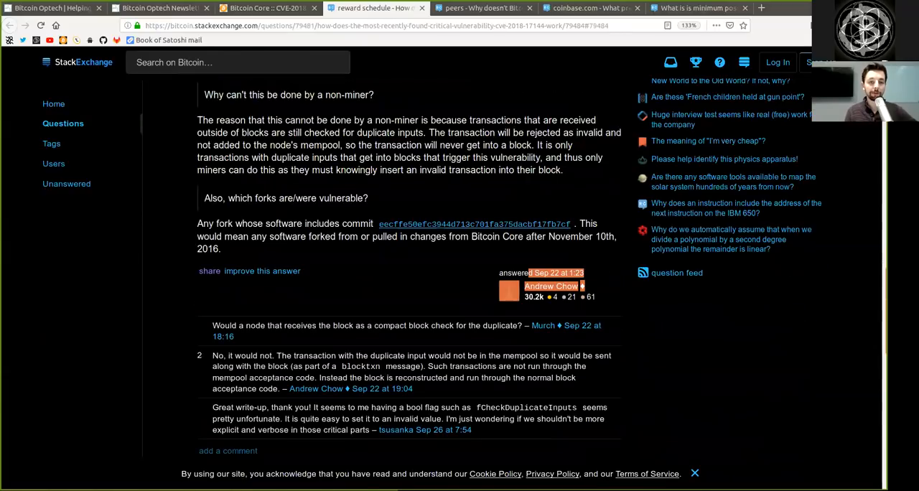
# - Switch to the UDP block propagation question, highlighting 'P2P', dropped packets and 'good approach'
pyautogui.click(481, 8)
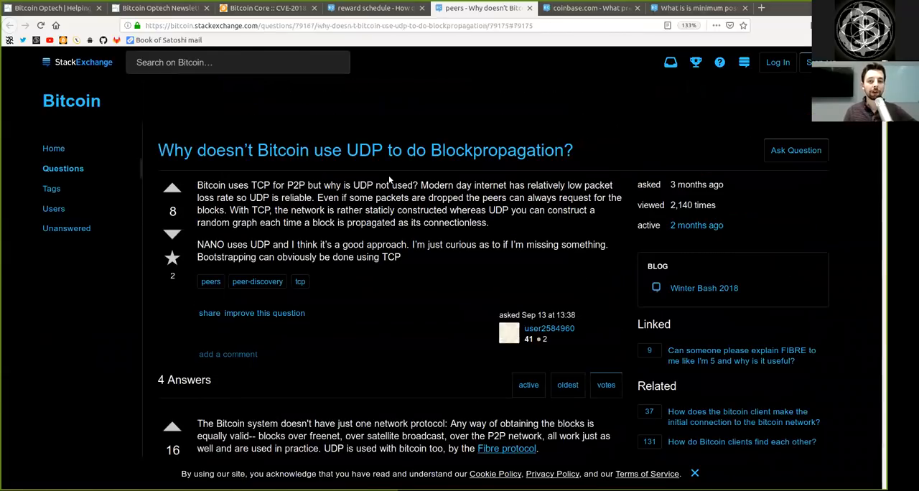
pyautogui.moveTo(581, 331)
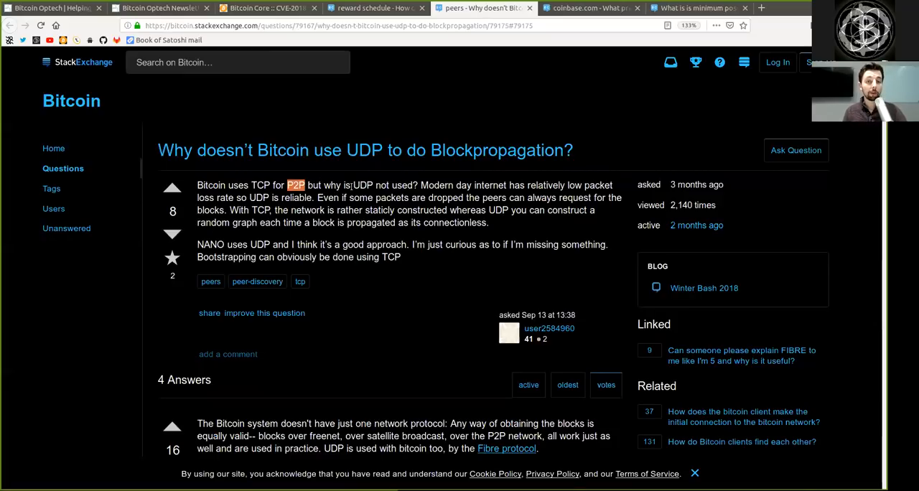
pyautogui.doubleClick(361, 185)
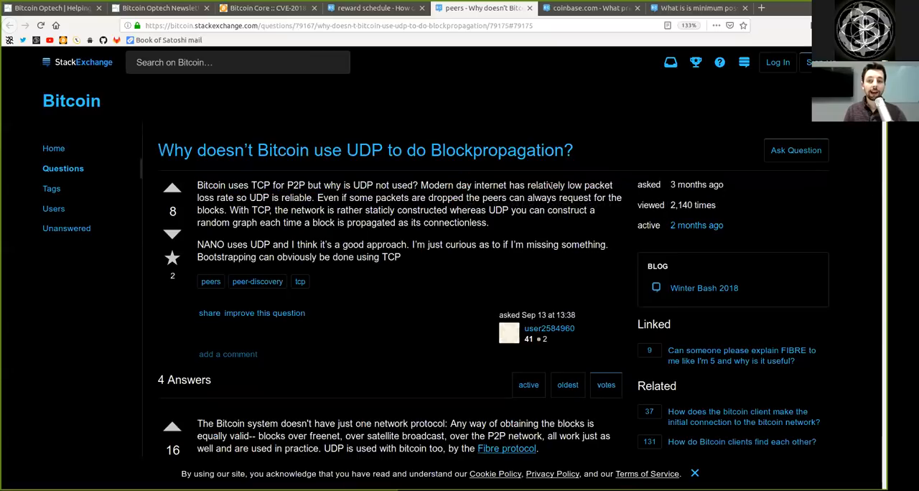
pyautogui.doubleClick(545, 185)
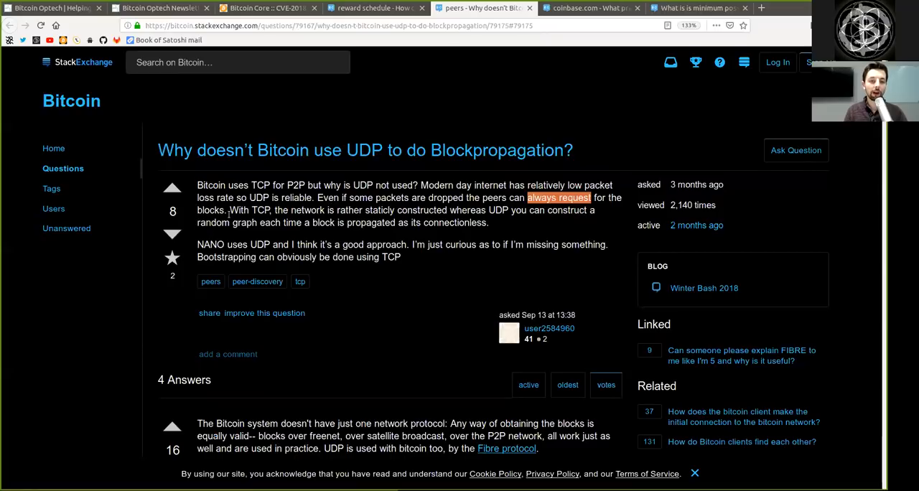
pyautogui.doubleClick(249, 210)
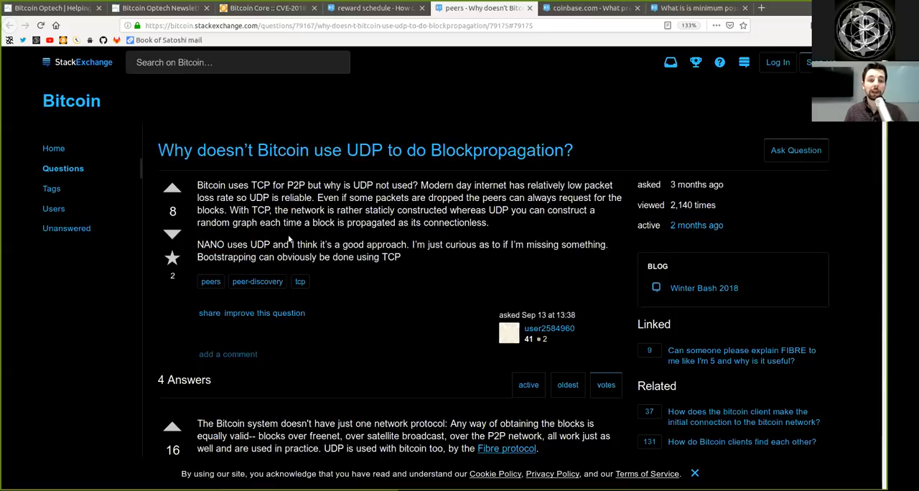
pyautogui.doubleClick(373, 244)
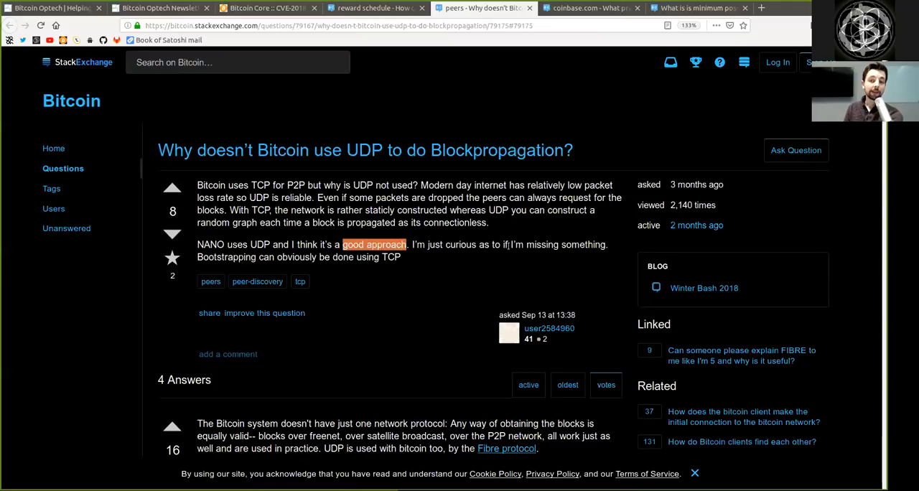
pyautogui.moveTo(410, 257)
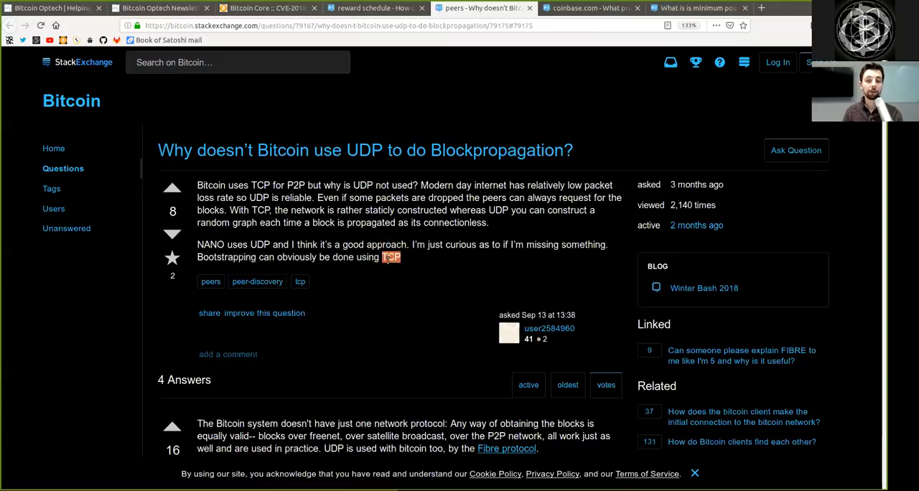
pyautogui.scroll(-3)
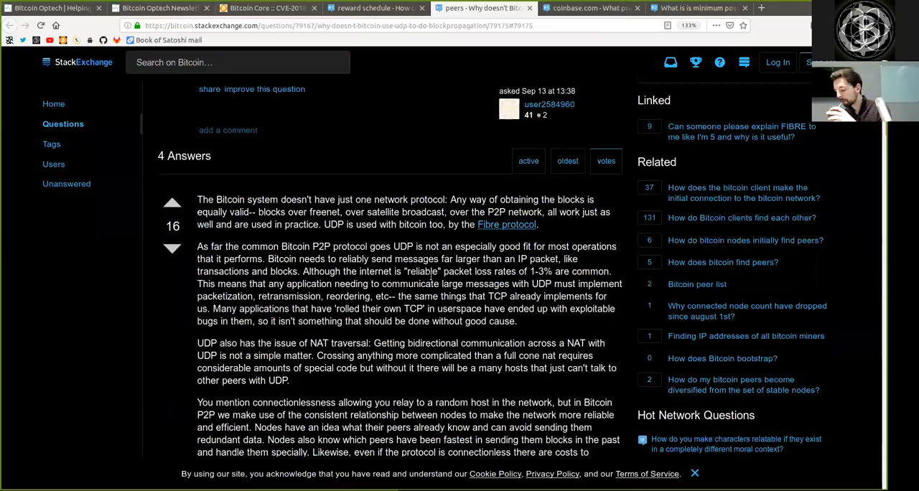
pyautogui.scroll(-3)
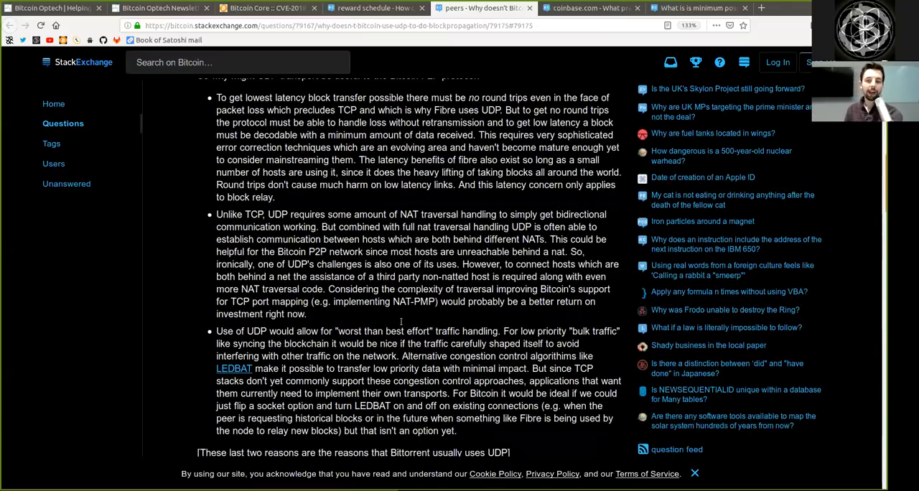
pyautogui.scroll(-3)
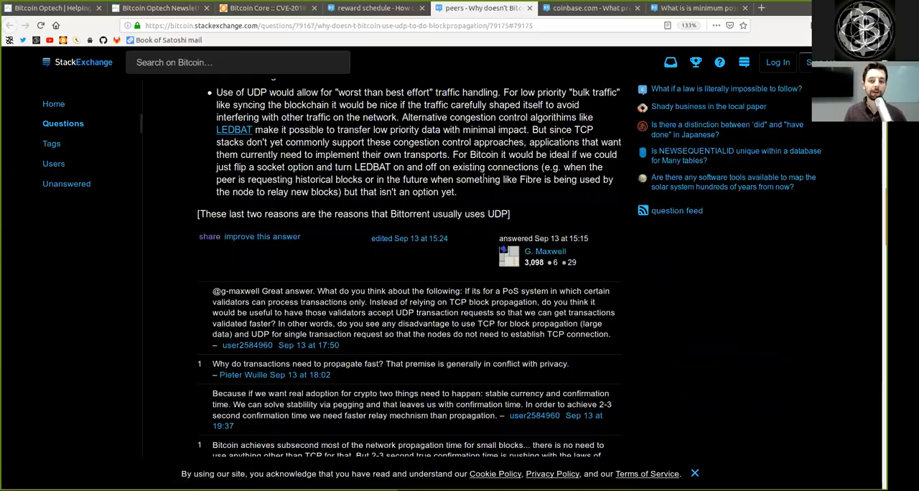
pyautogui.scroll(3)
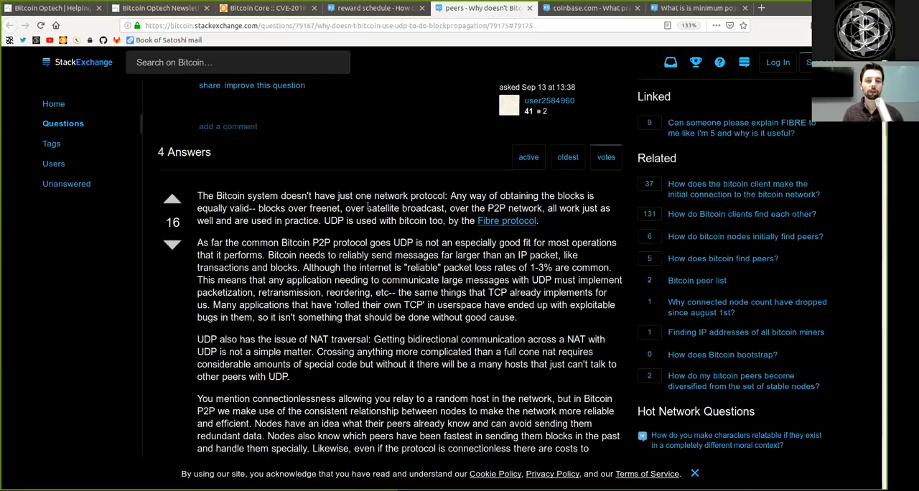
pyautogui.scroll(-3)
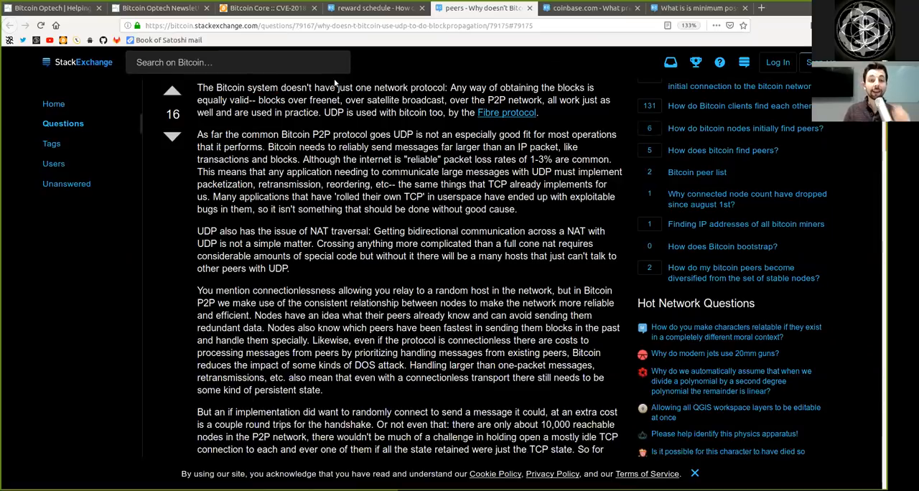
pyautogui.moveTo(374, 87); pyautogui.dragTo(445, 99)
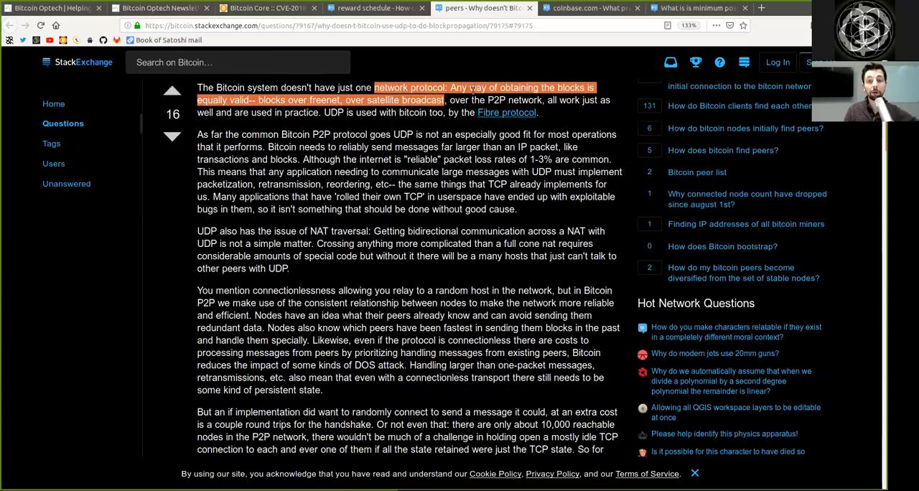
pyautogui.click(503, 99)
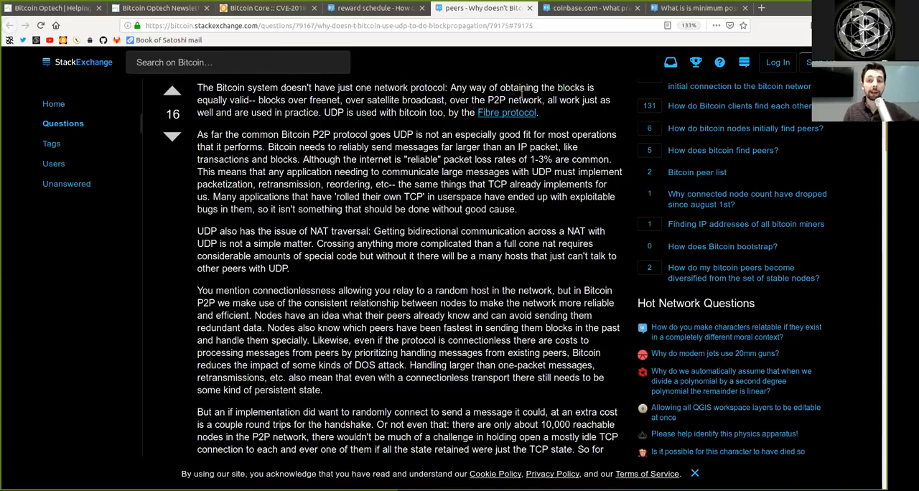
pyautogui.doubleClick(210, 100)
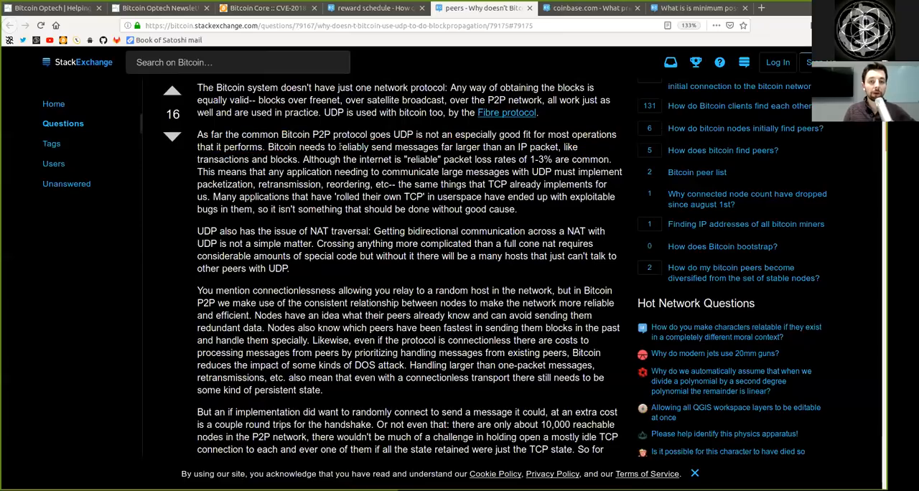
pyautogui.doubleClick(404, 146)
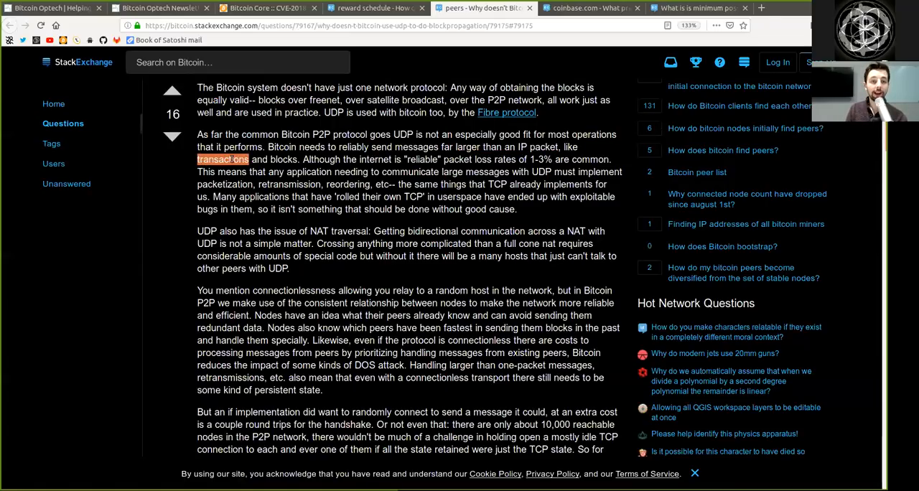
pyautogui.doubleClick(321, 159)
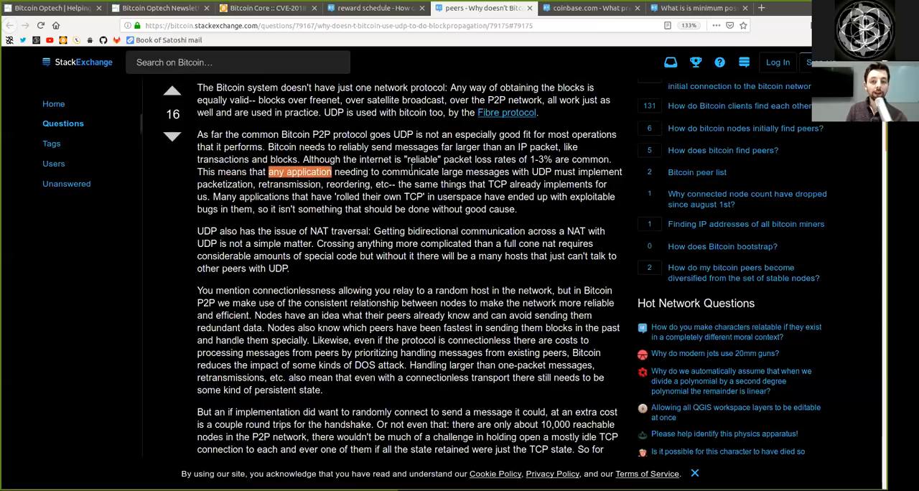
pyautogui.moveTo(268, 171); pyautogui.dragTo(574, 171)
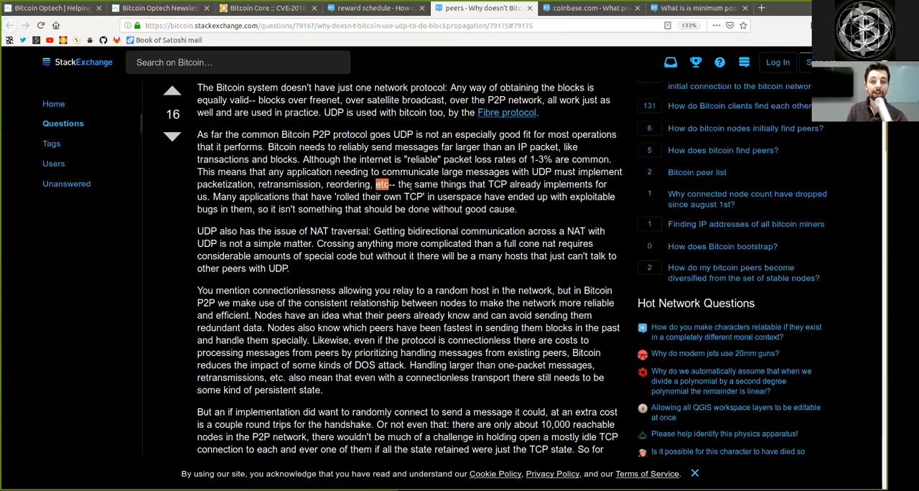
pyautogui.moveTo(393, 185); pyautogui.dragTo(506, 185)
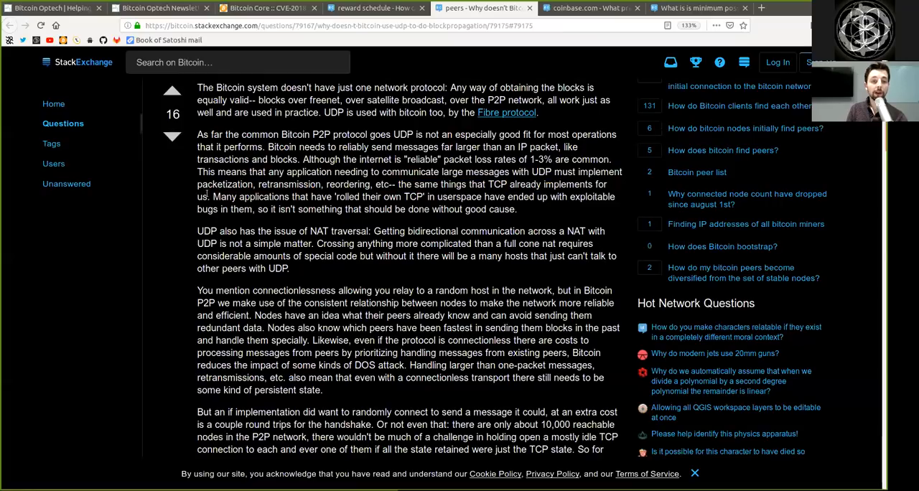
pyautogui.doubleClick(250, 196)
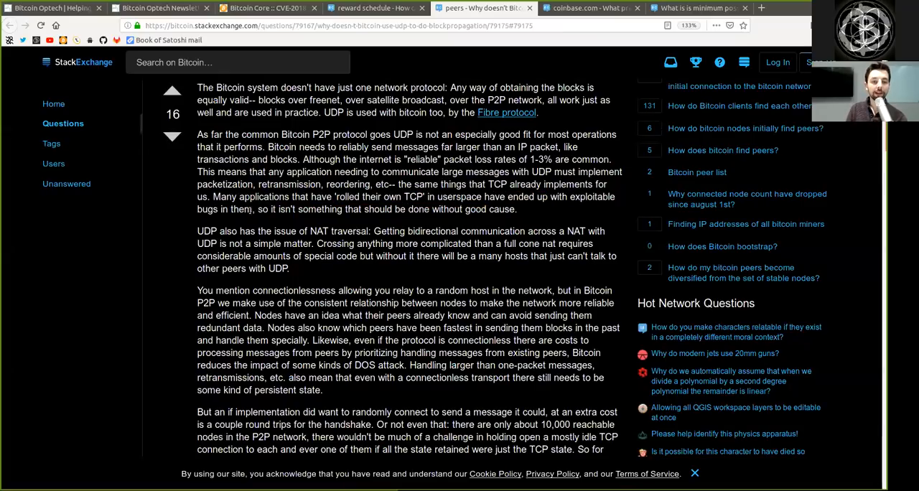
pyautogui.doubleClick(309, 208)
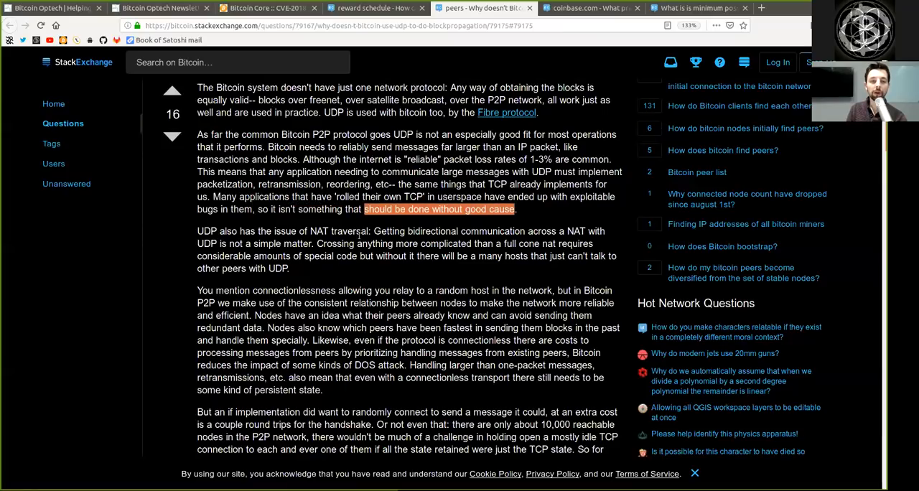
pyautogui.doubleClick(207, 230)
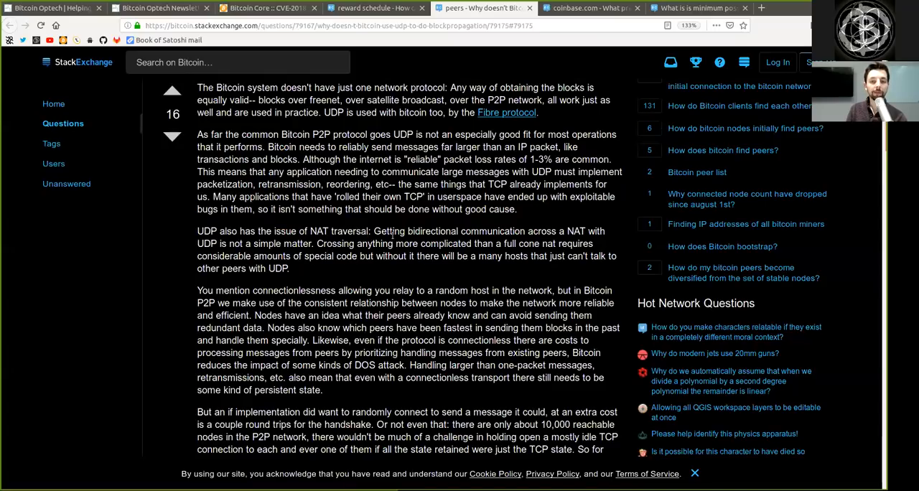
pyautogui.moveTo(394, 236)
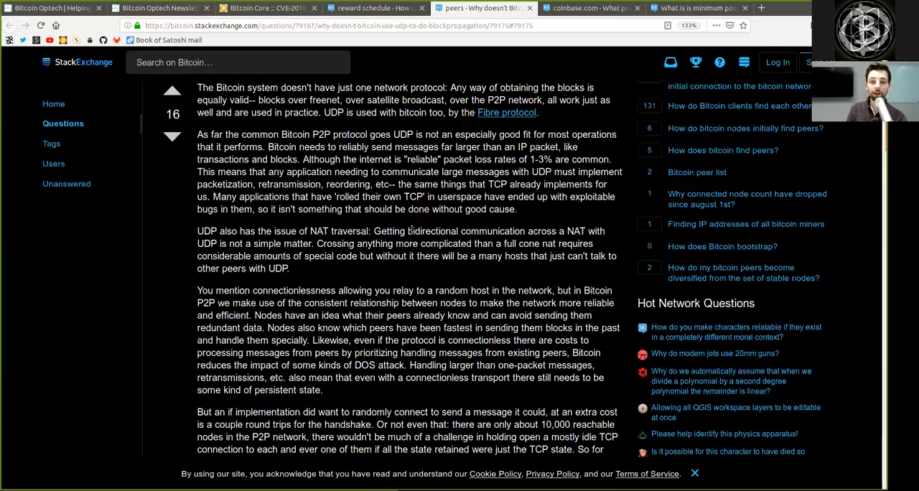
pyautogui.moveTo(575, 235)
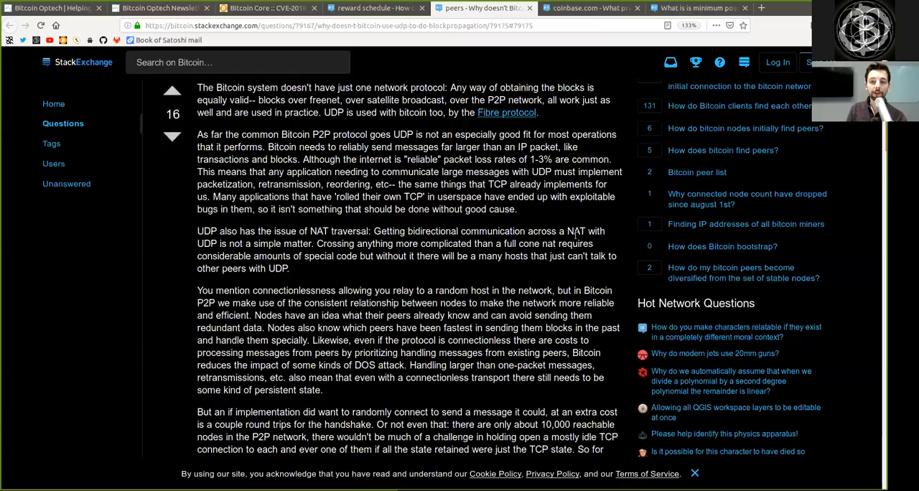
pyautogui.doubleClick(207, 243)
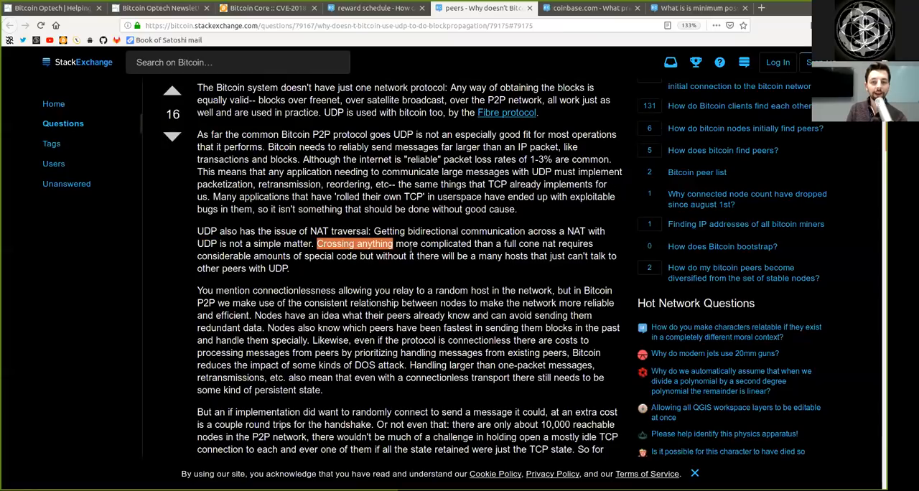
pyautogui.doubleClick(522, 243)
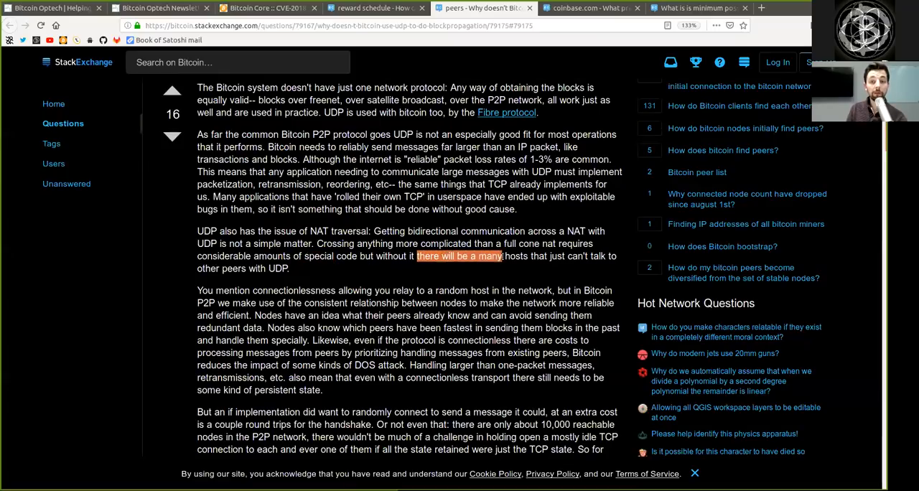
pyautogui.moveTo(503, 256); pyautogui.dragTo(605, 256)
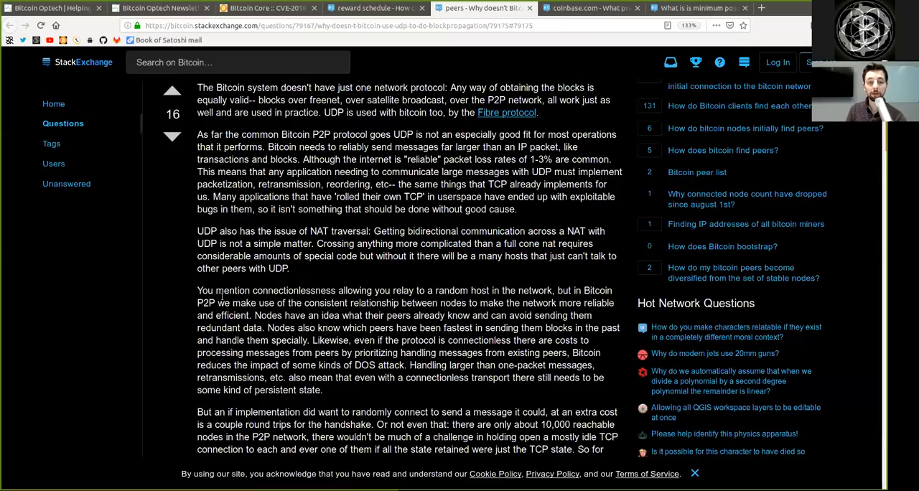
pyautogui.doubleClick(292, 290)
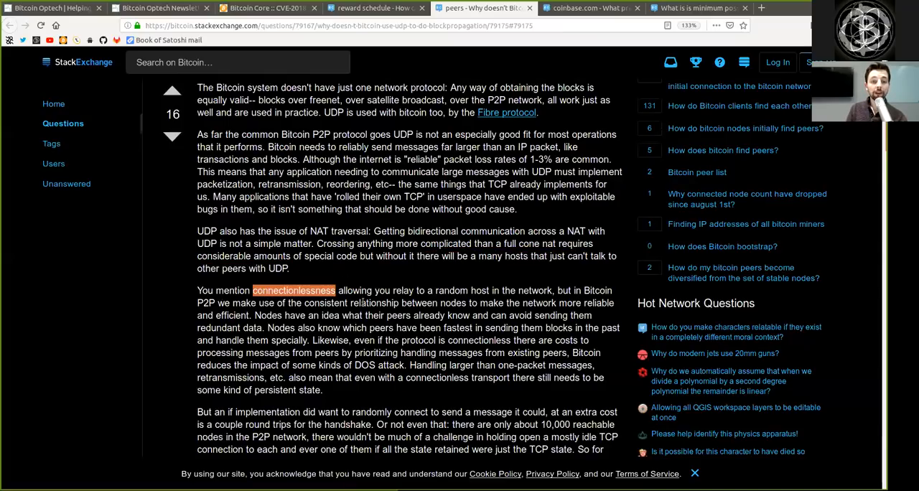
pyautogui.moveTo(363, 300)
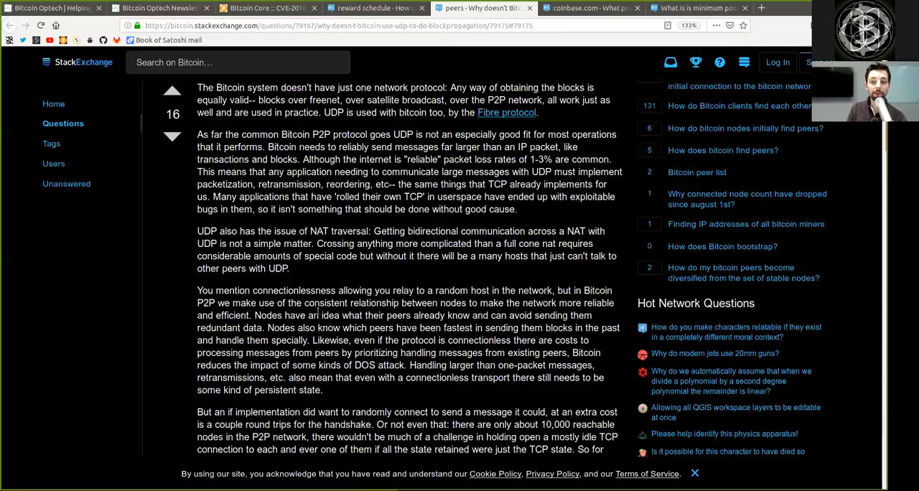
pyautogui.doubleClick(206, 302)
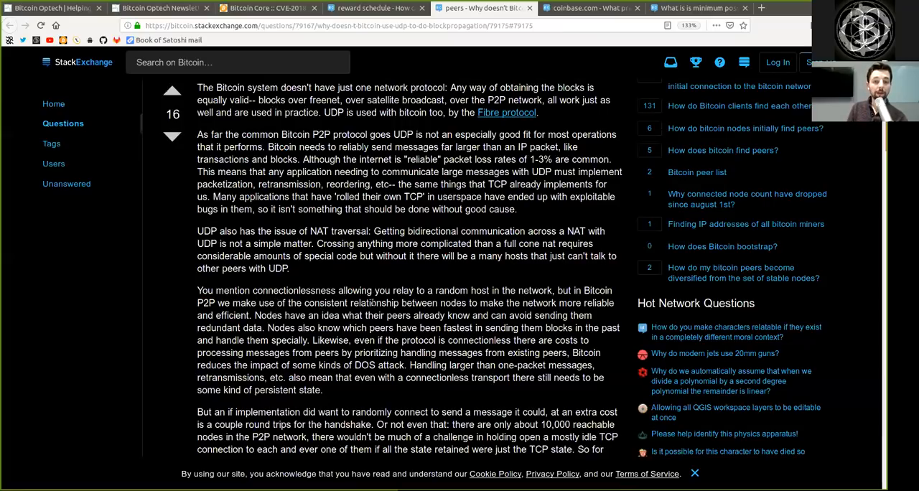
pyautogui.doubleClick(433, 302)
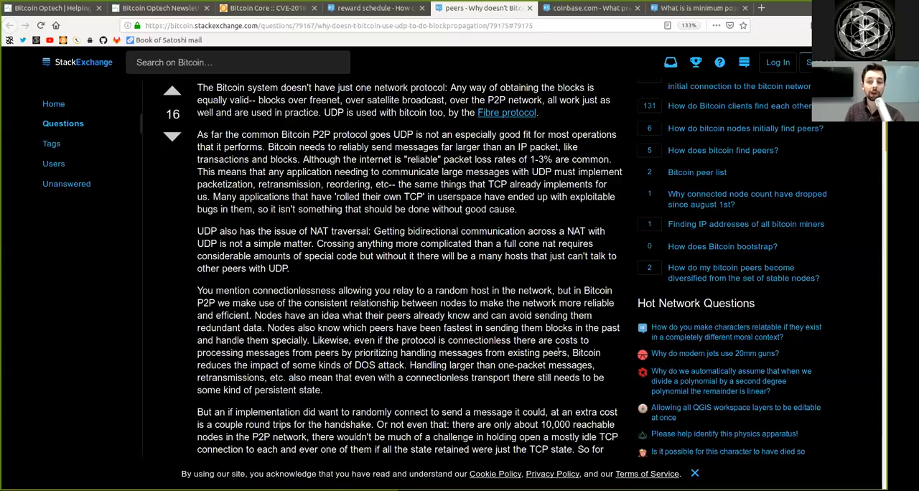
pyautogui.doubleClick(536, 352)
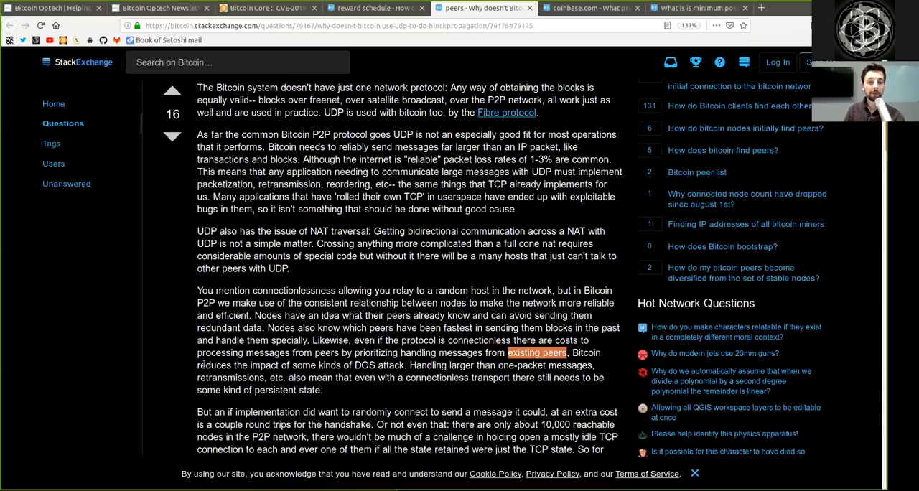
pyautogui.moveTo(508, 353); pyautogui.dragTo(309, 365)
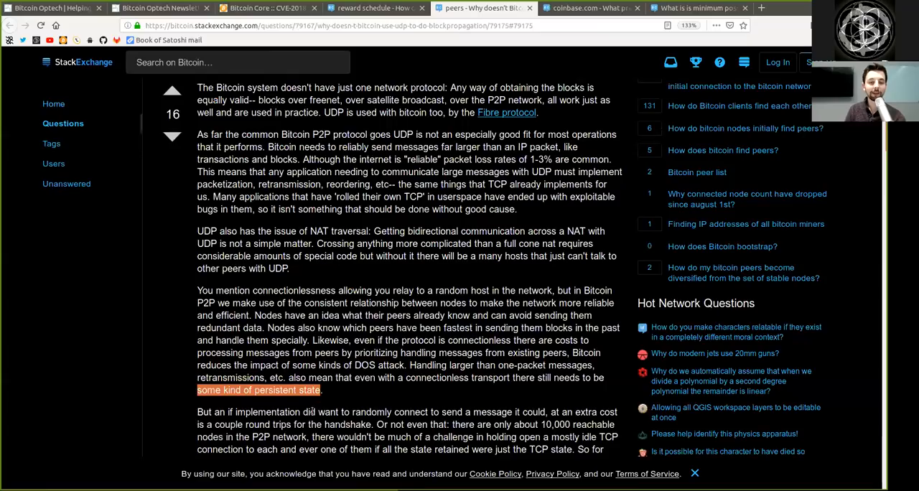
pyautogui.scroll(-3)
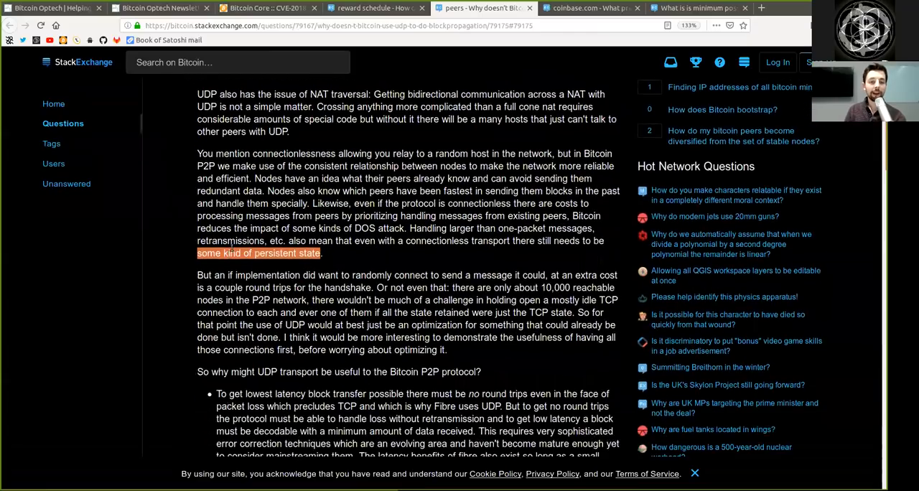
pyautogui.scroll(-3)
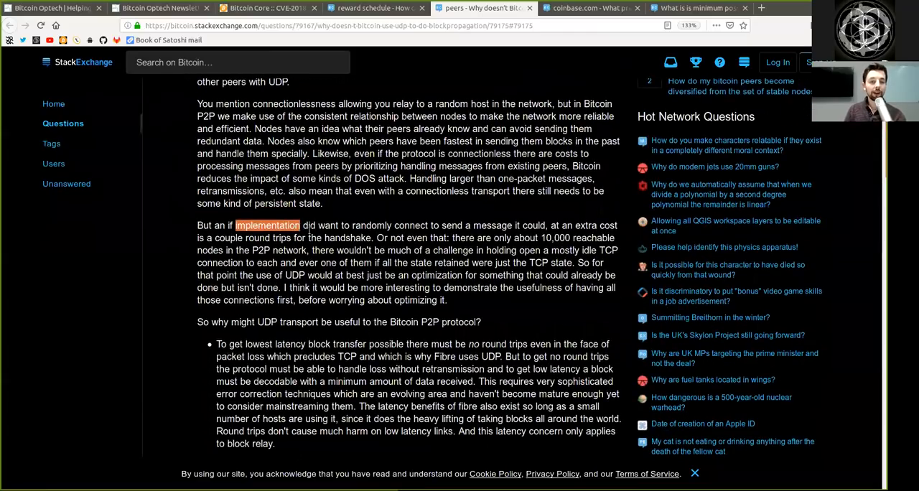
pyautogui.moveTo(330, 224)
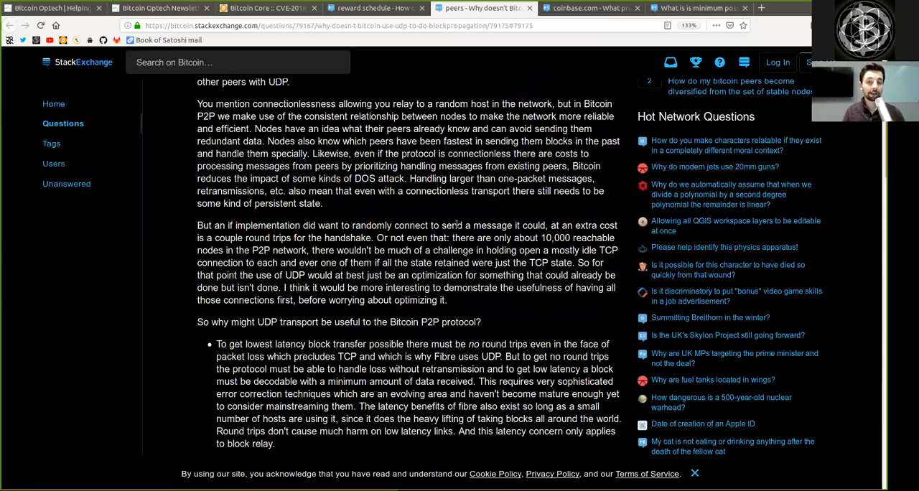
pyautogui.doubleClick(533, 225)
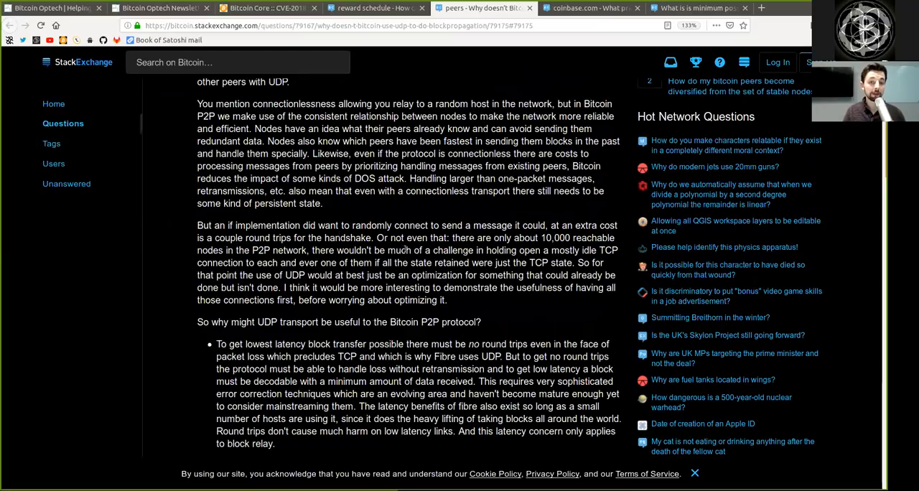
pyautogui.doubleClick(418, 237)
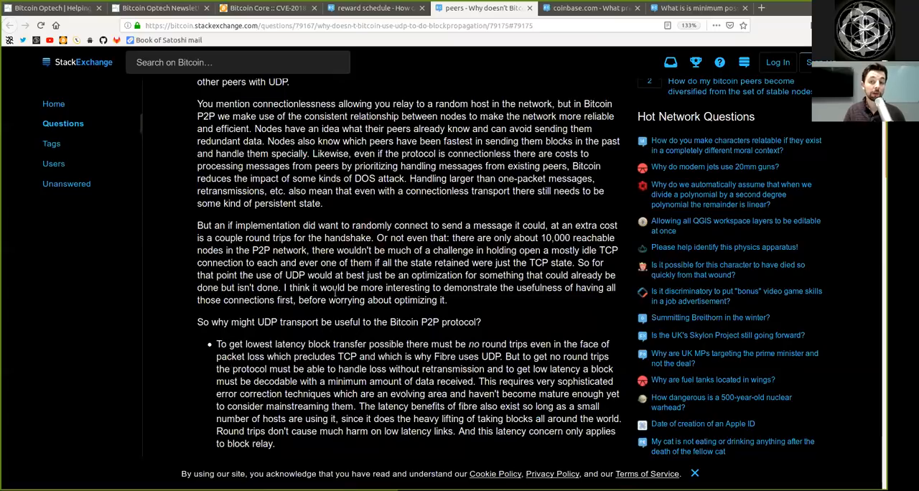
pyautogui.doubleClick(220, 262)
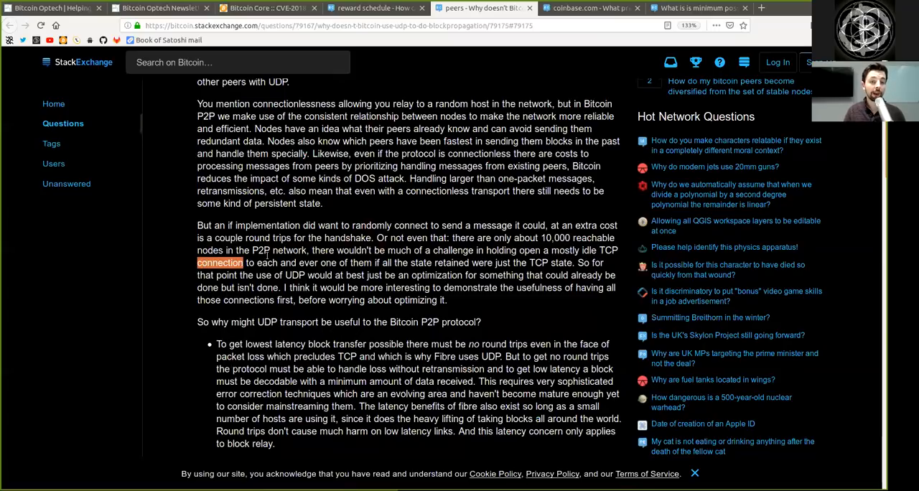
pyautogui.doubleClick(287, 263)
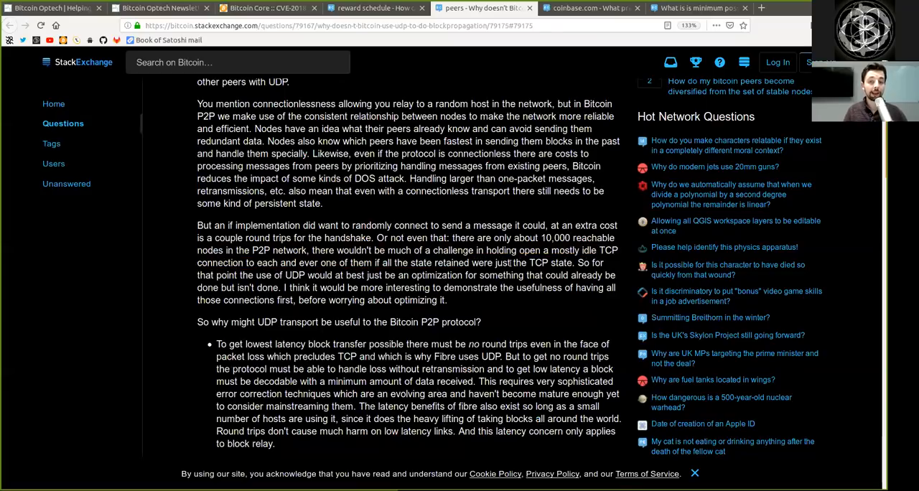
pyautogui.doubleClick(550, 262)
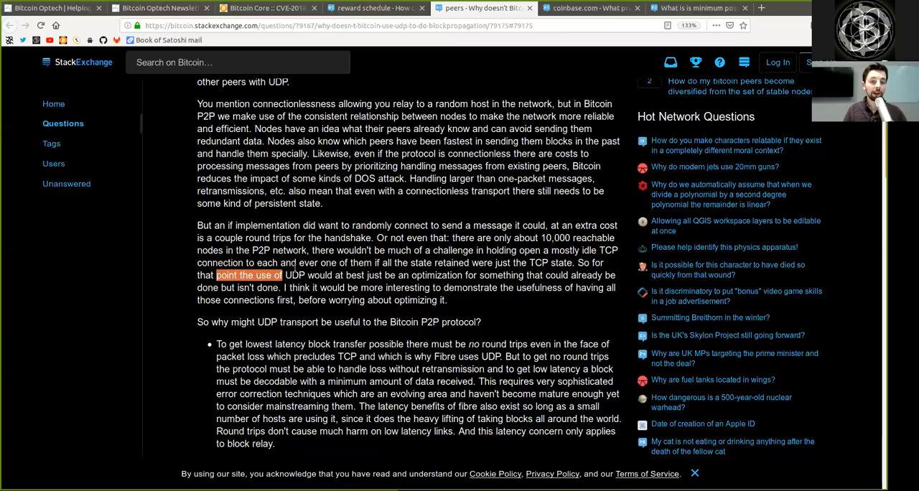
pyautogui.doubleClick(354, 275)
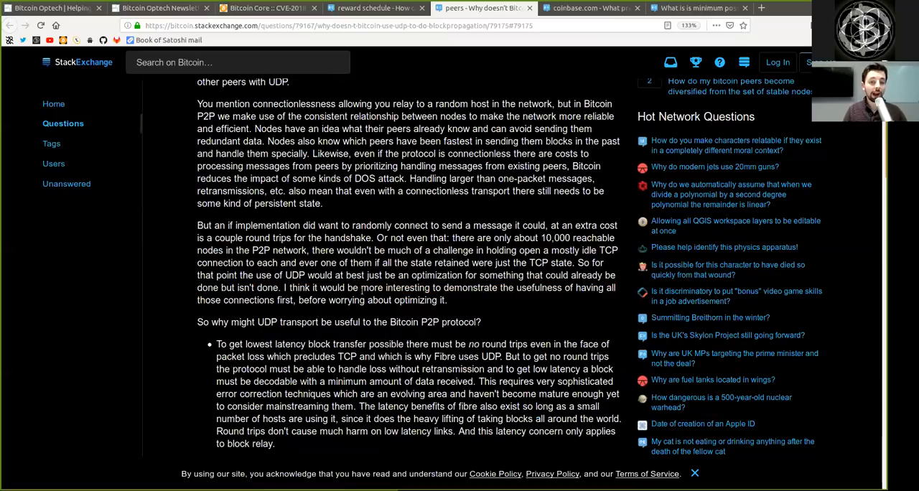
pyautogui.doubleClick(470, 288)
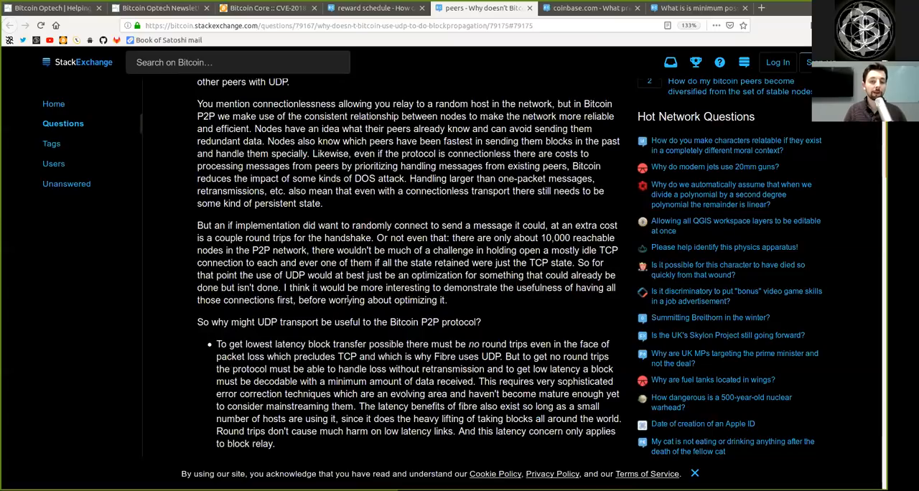
pyautogui.scroll(-3)
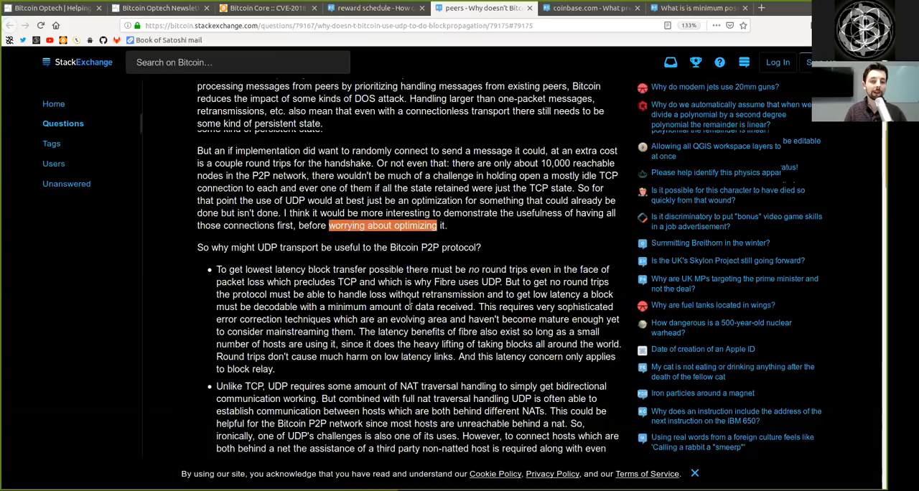
pyautogui.scroll(-3)
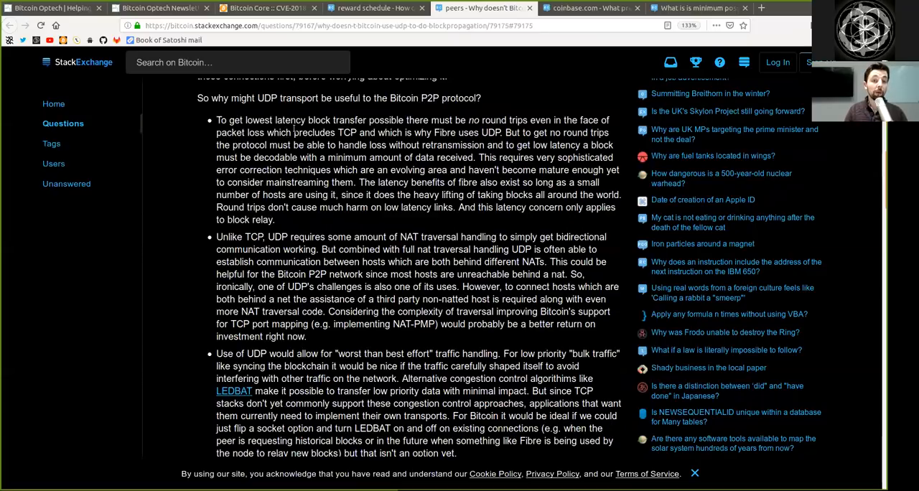
pyautogui.doubleClick(220, 120)
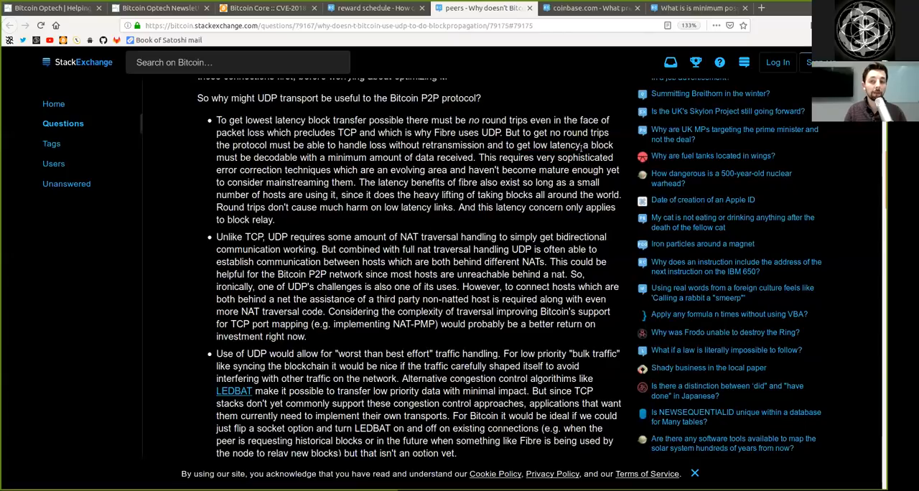
pyautogui.doubleClick(275, 157)
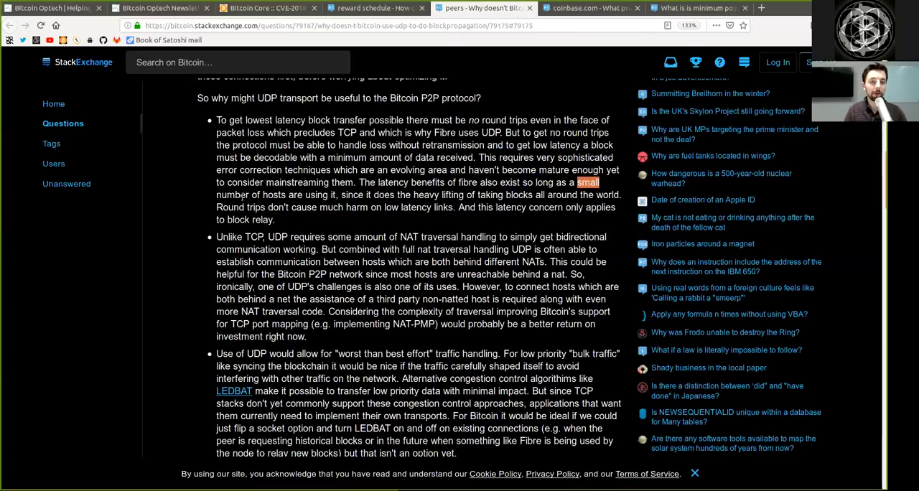
pyautogui.doubleClick(320, 195)
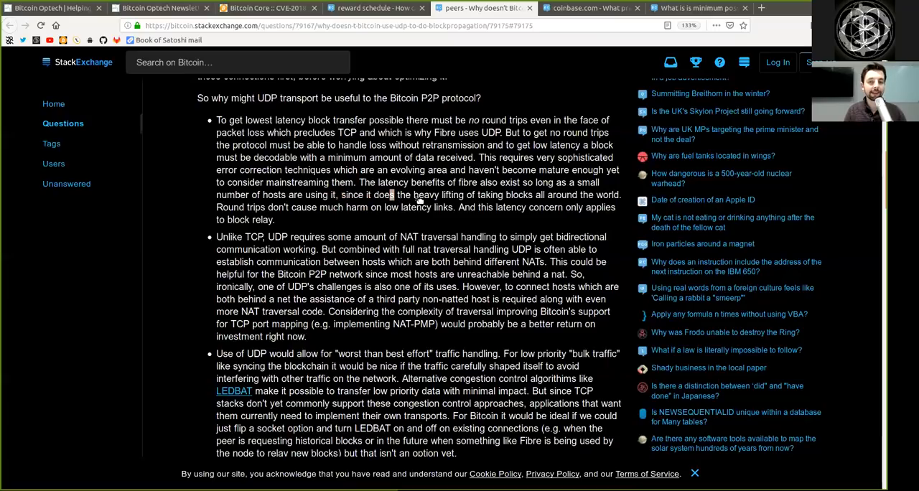
pyautogui.moveTo(447, 182); pyautogui.dragTo(438, 194)
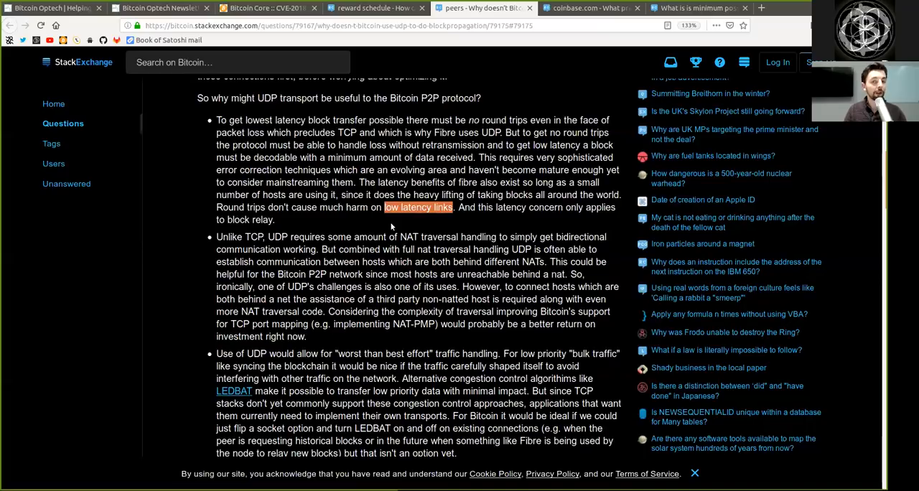
pyautogui.doubleClick(249, 219)
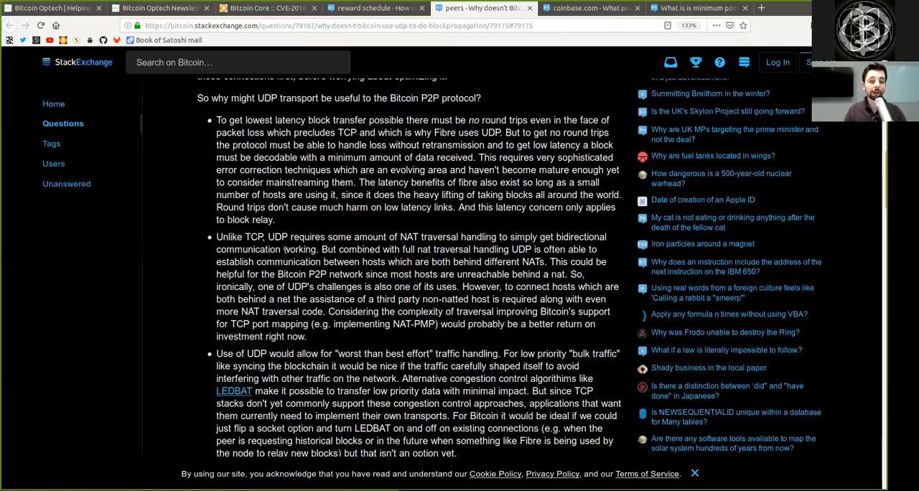
pyautogui.doubleClick(352, 249)
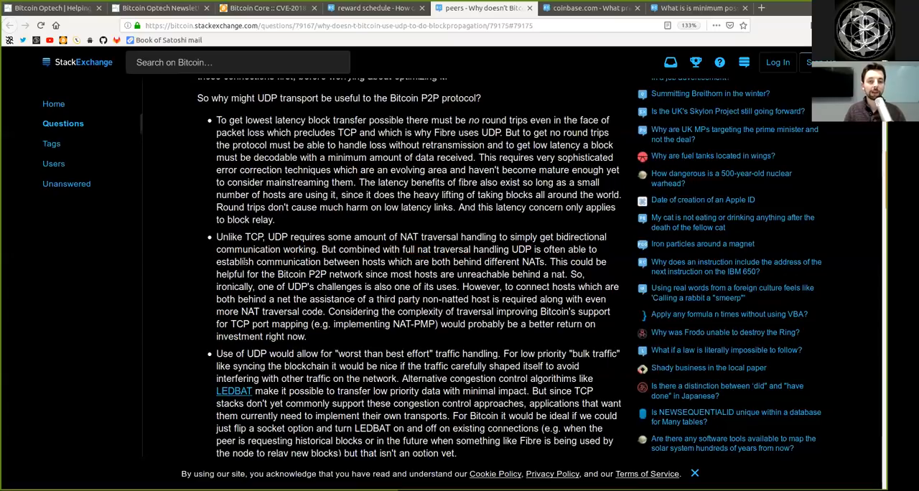
pyautogui.doubleClick(352, 261)
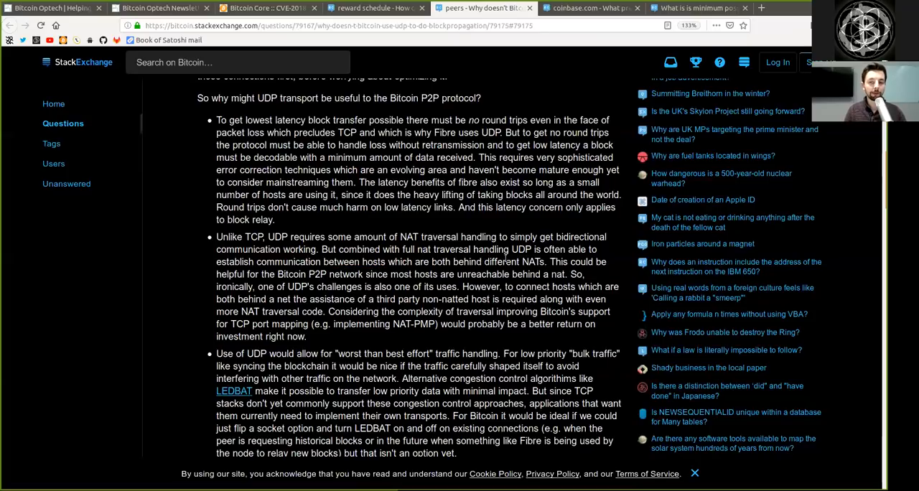
pyautogui.doubleClick(513, 262)
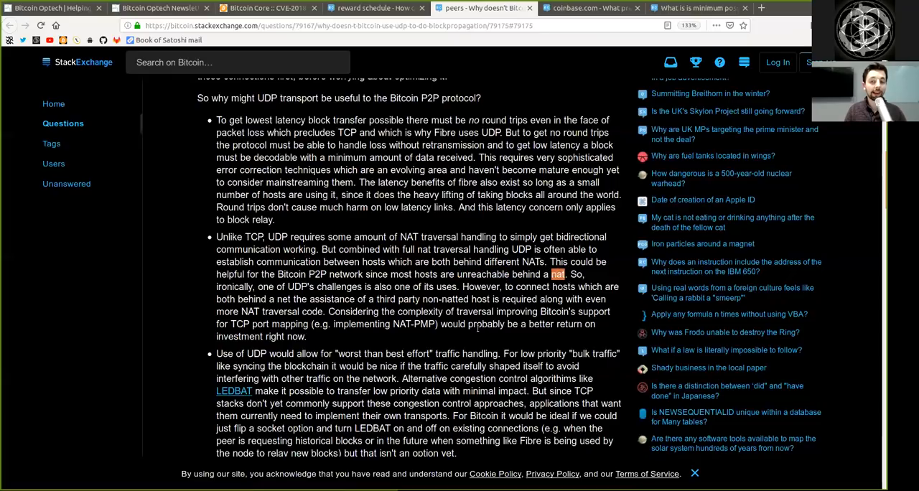
pyautogui.doubleClick(229, 274)
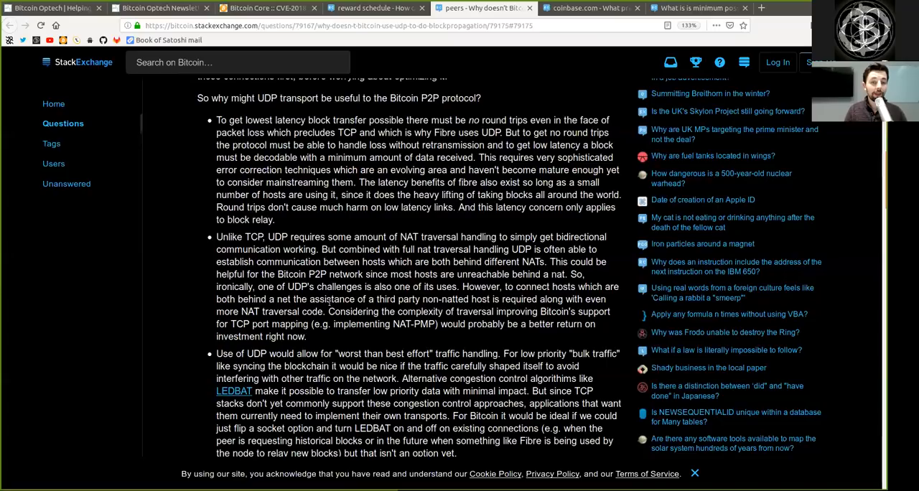
pyautogui.doubleClick(385, 298)
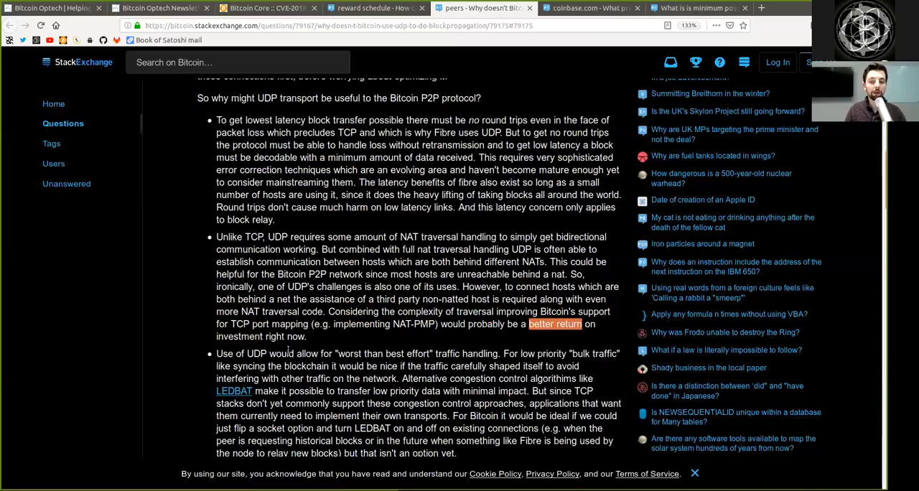
pyautogui.scroll(-3)
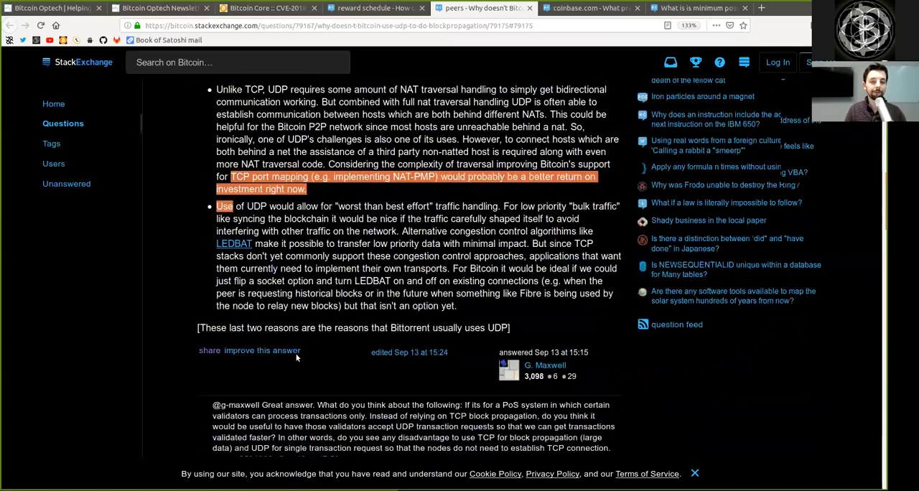
pyautogui.scroll(3)
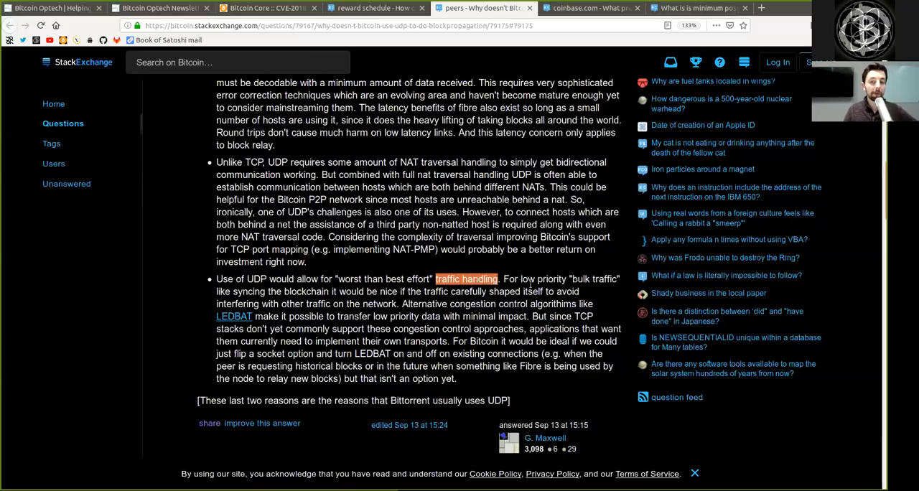
pyautogui.doubleClick(595, 278)
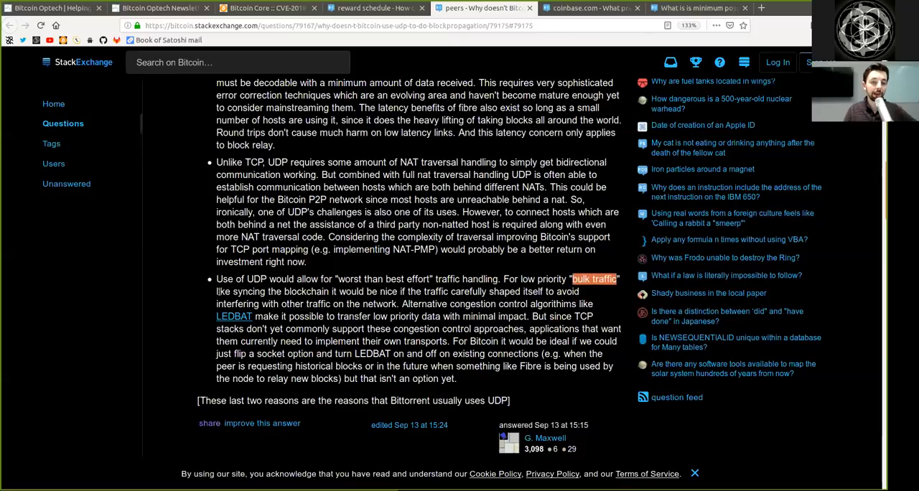
pyautogui.doubleClick(305, 292)
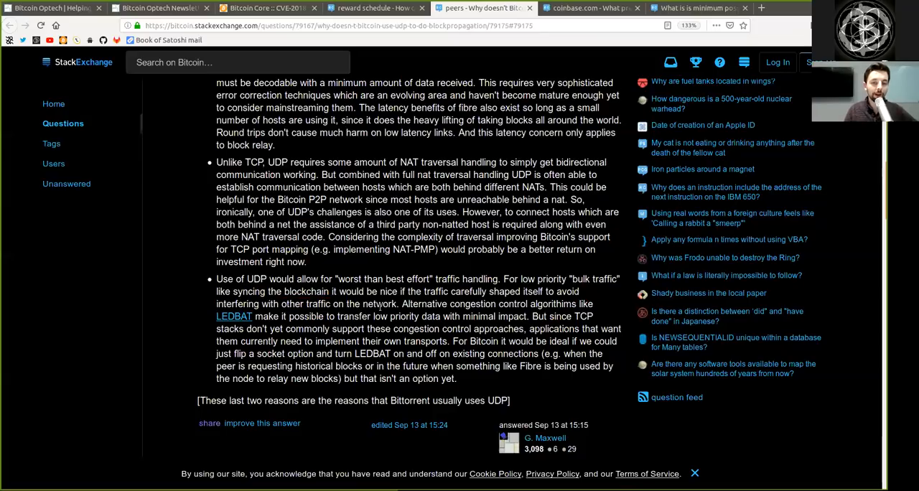
pyautogui.doubleClick(423, 303)
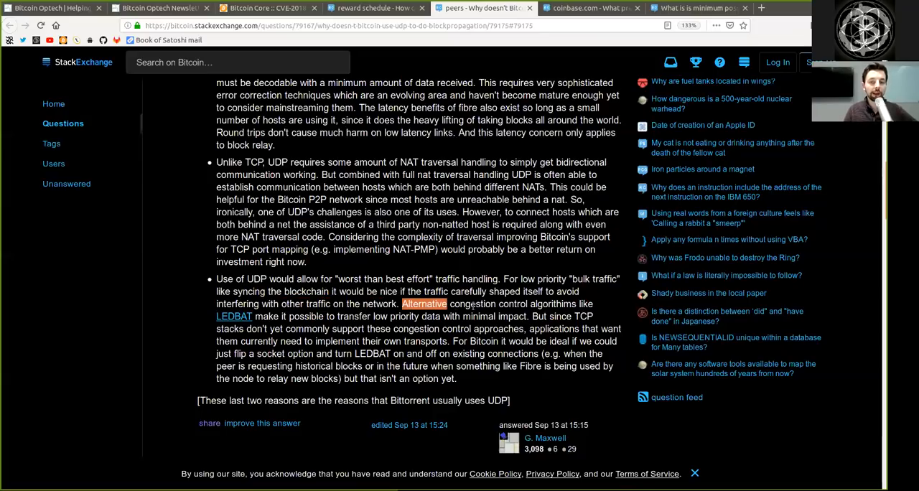
pyautogui.doubleClick(552, 304)
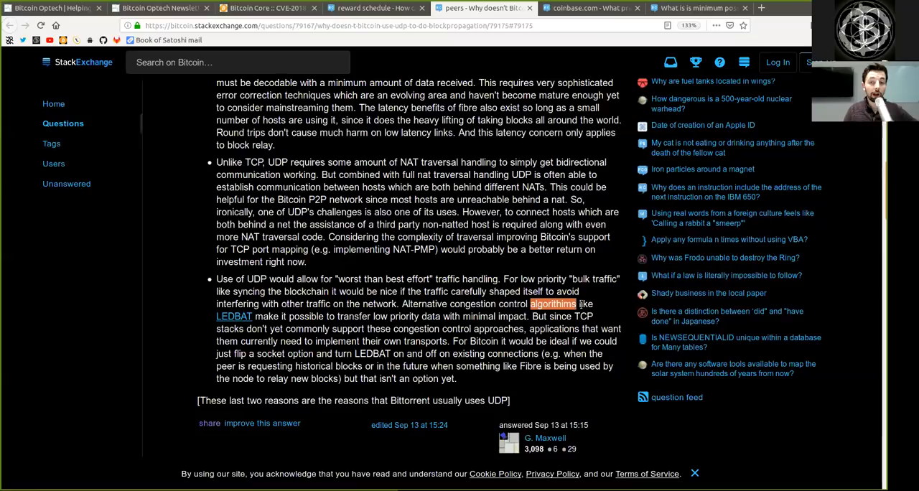
pyautogui.moveTo(233, 316)
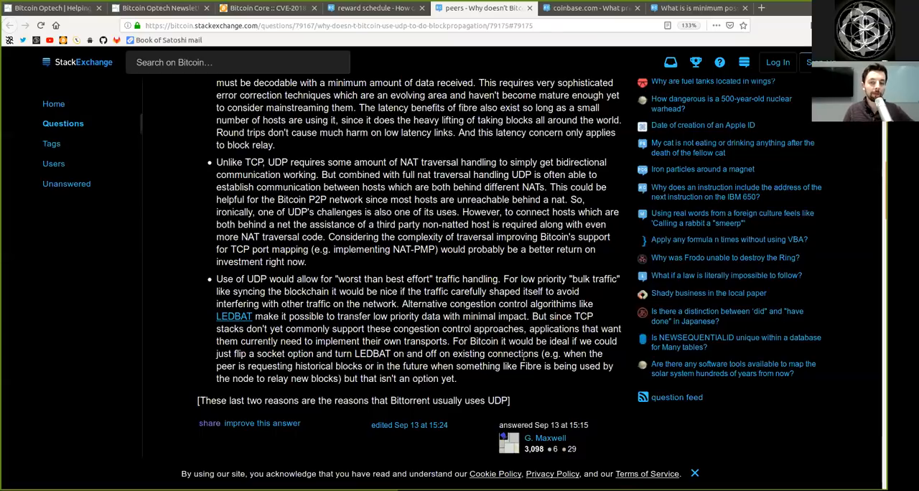
pyautogui.doubleClick(512, 353)
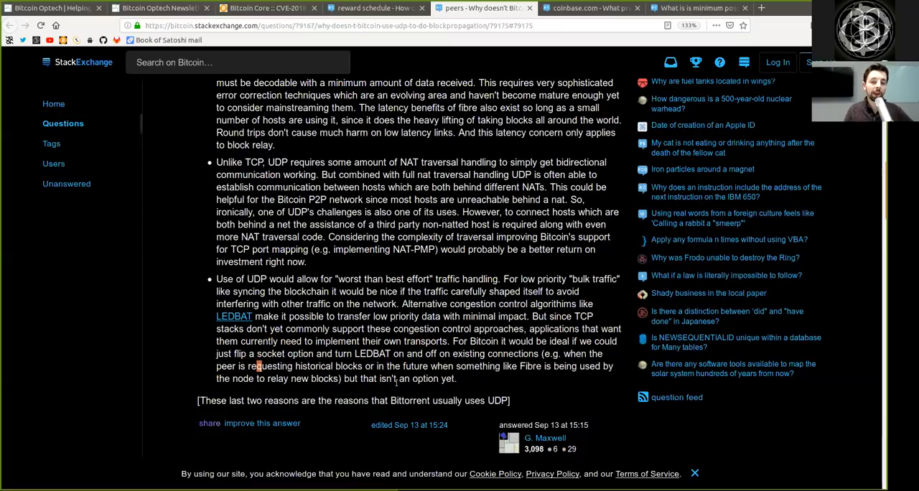
pyautogui.doubleClick(446, 378)
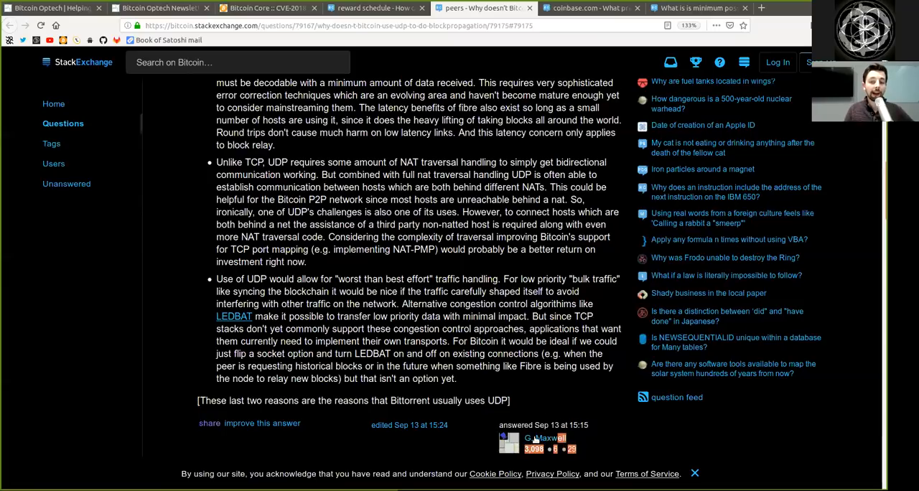
pyautogui.moveTo(563, 153)
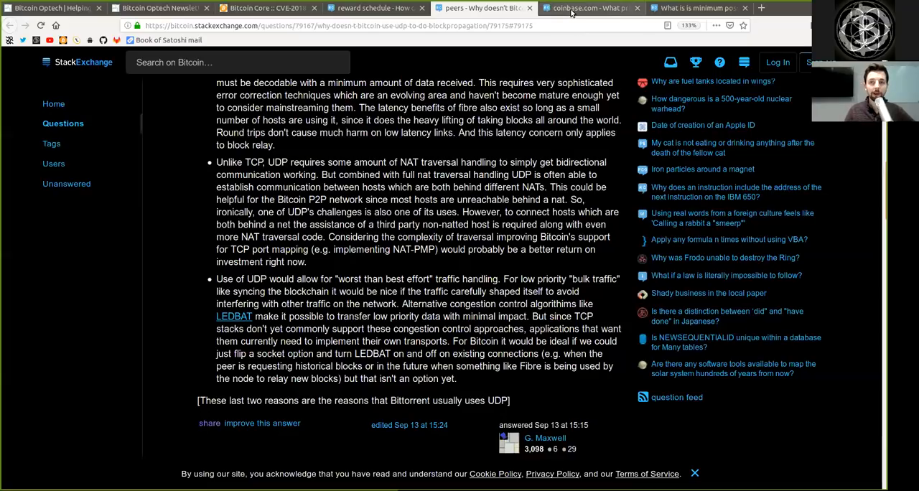
# - Switch to the Wasabi wallet tainting question and read it, highlighting 'using'
pyautogui.click(588, 8)
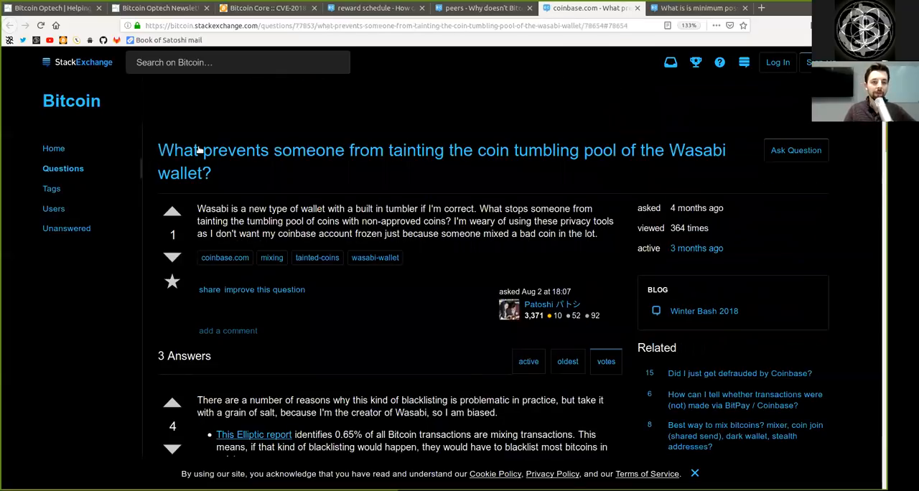
pyautogui.moveTo(158, 150); pyautogui.dragTo(441, 150)
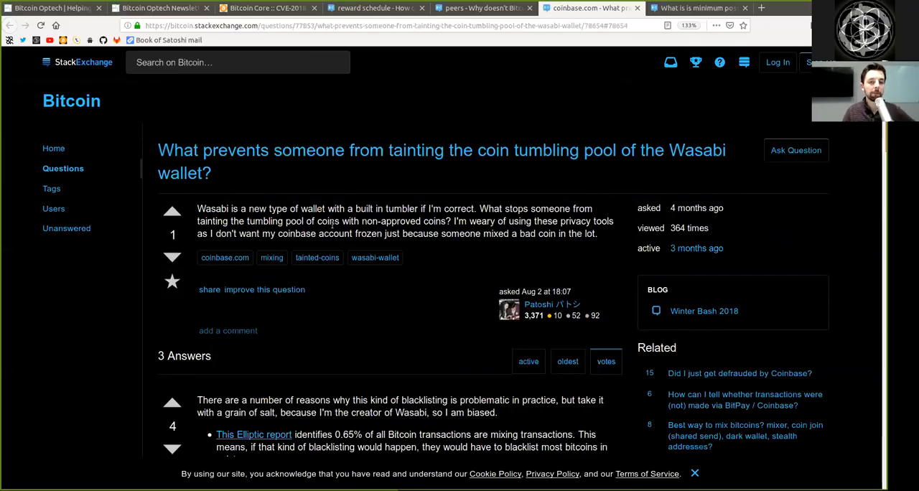
pyautogui.doubleClick(377, 234)
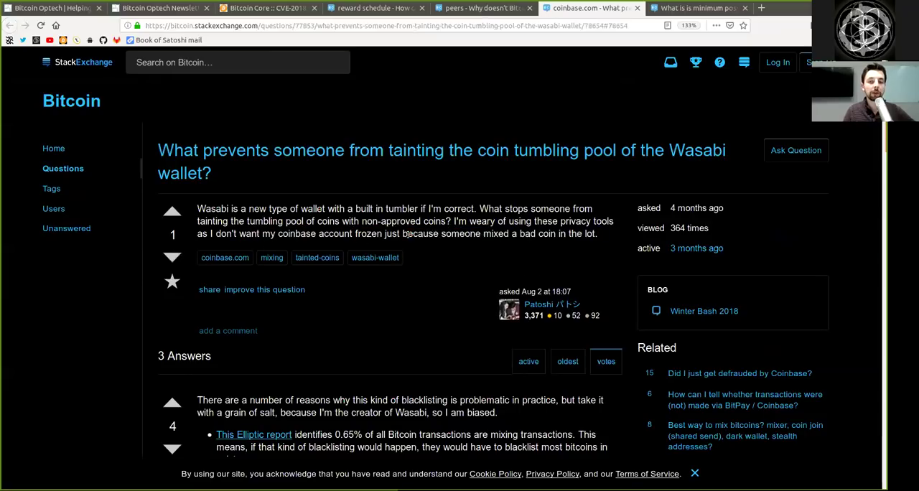
pyautogui.doubleClick(518, 221)
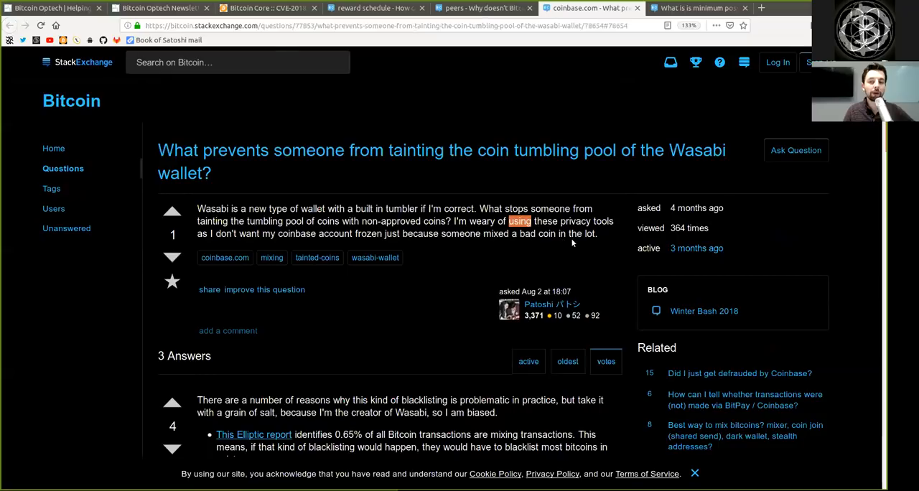
# - Scroll to the Wasabi creator's answer and highlight phrases through its Elliptic, DNM and anonymity-set bullets
pyautogui.scroll(-3)
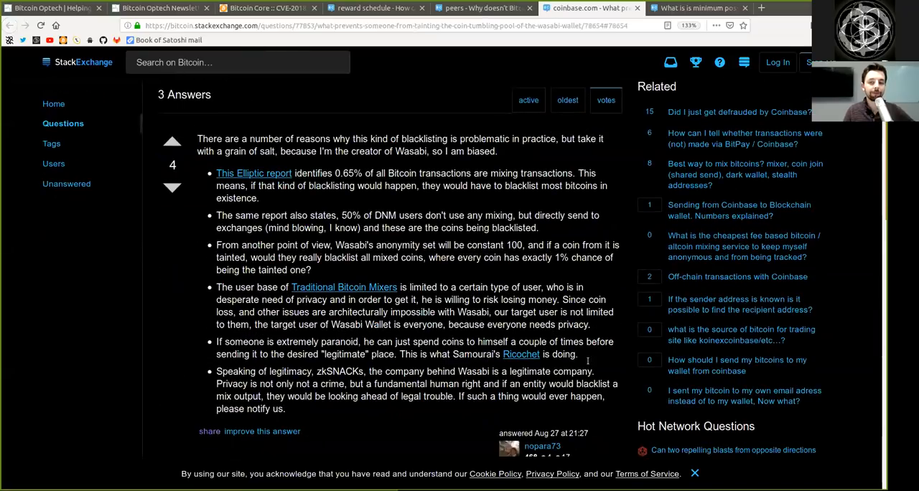
pyautogui.scroll(-3)
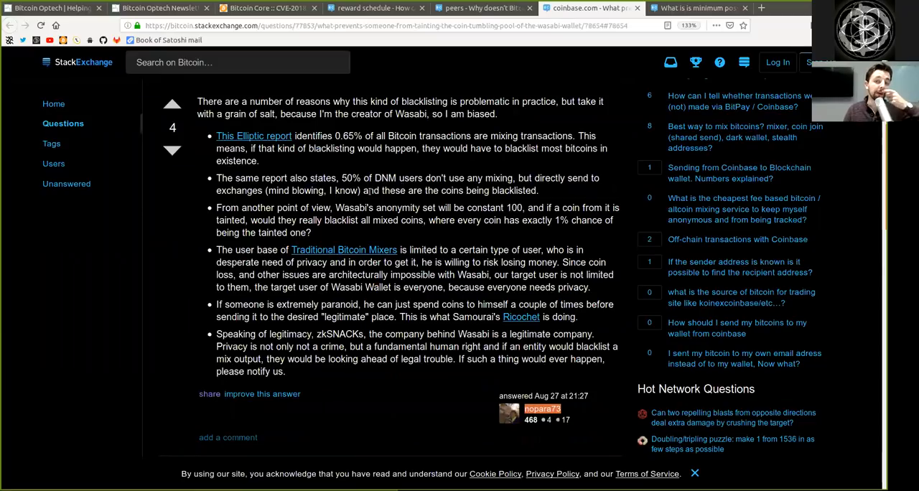
pyautogui.moveTo(322, 170)
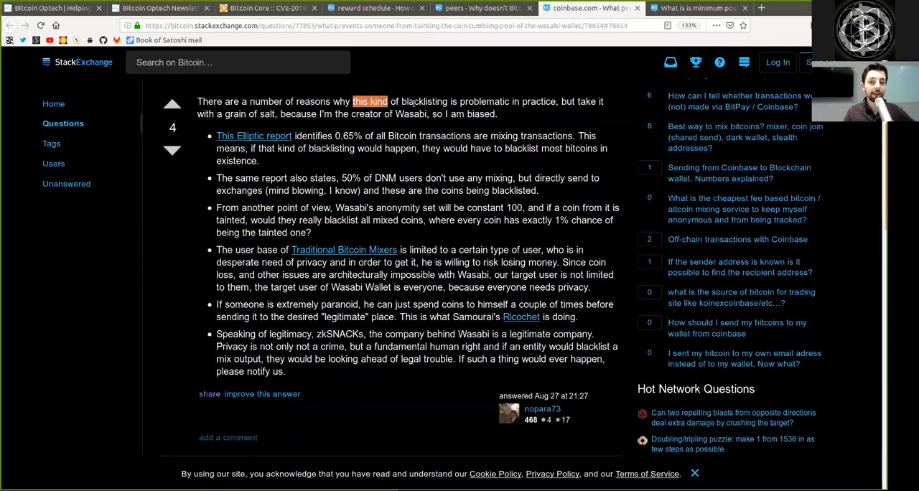
pyautogui.moveTo(353, 101); pyautogui.dragTo(511, 101)
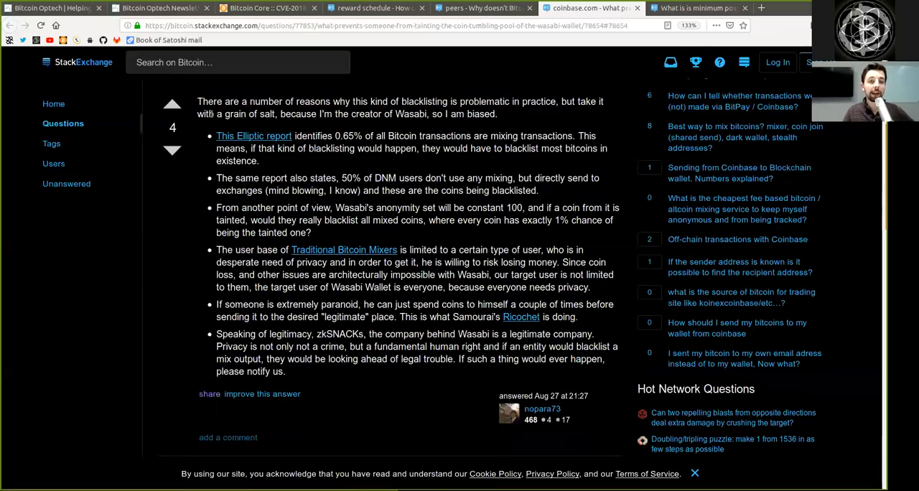
pyautogui.doubleClick(371, 114)
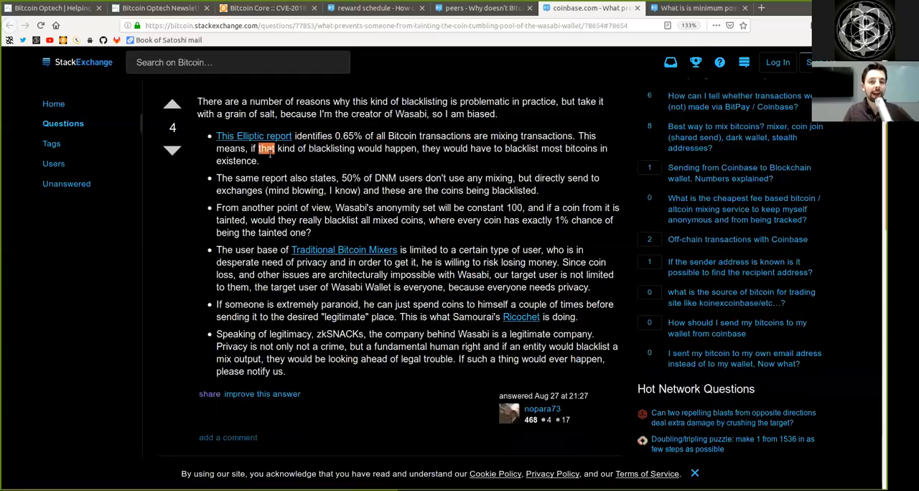
pyautogui.moveTo(260, 149); pyautogui.dragTo(415, 148)
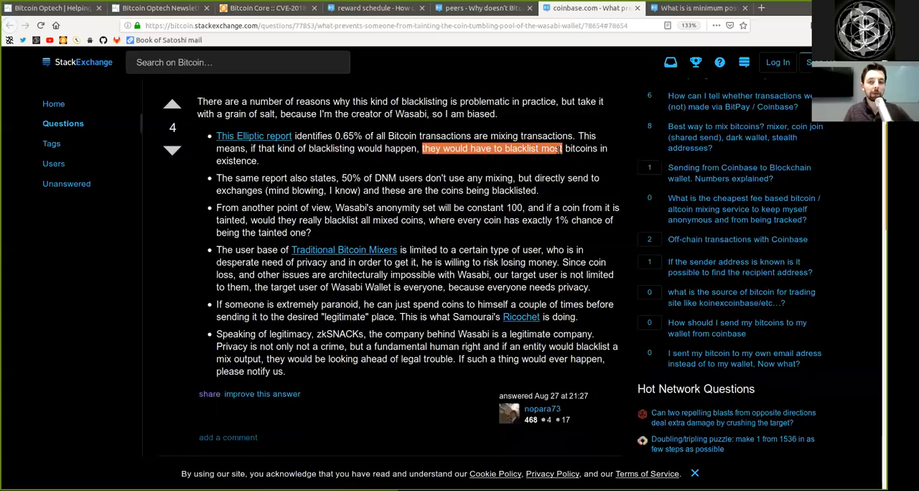
pyautogui.moveTo(559, 149); pyautogui.dragTo(261, 161)
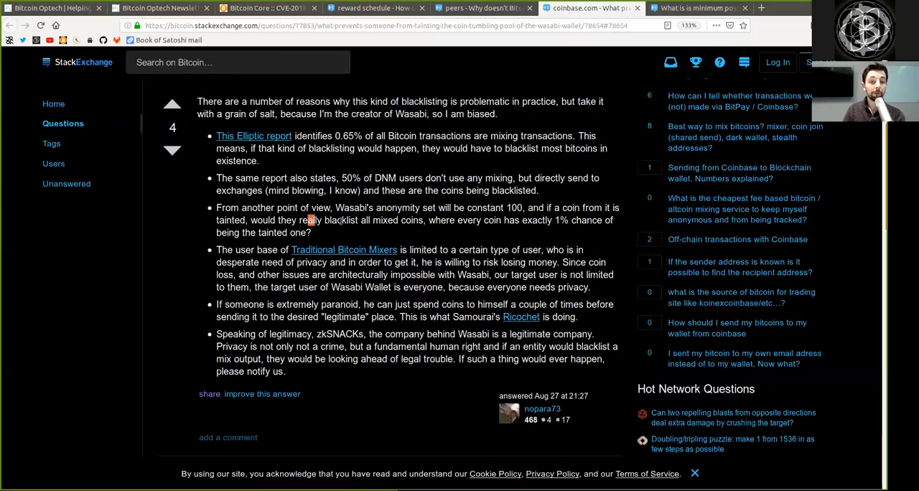
pyautogui.moveTo(307, 219); pyautogui.dragTo(426, 219)
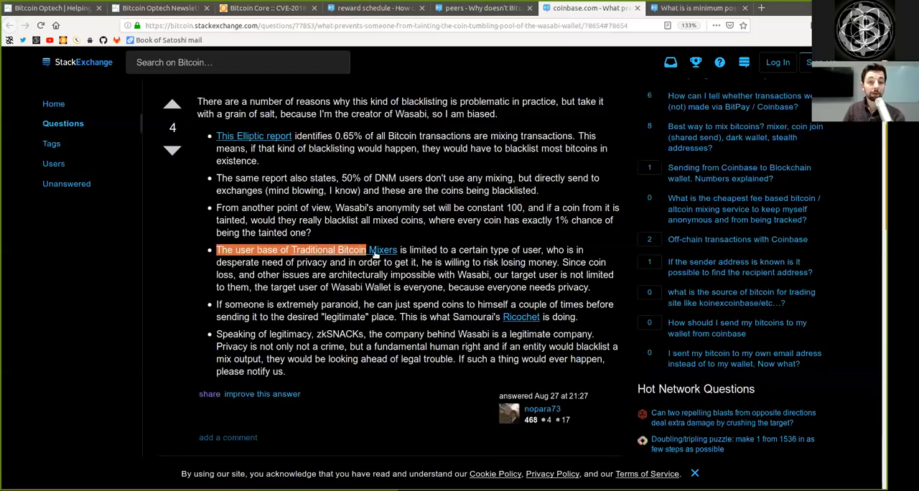
pyautogui.moveTo(366, 250); pyautogui.dragTo(407, 250)
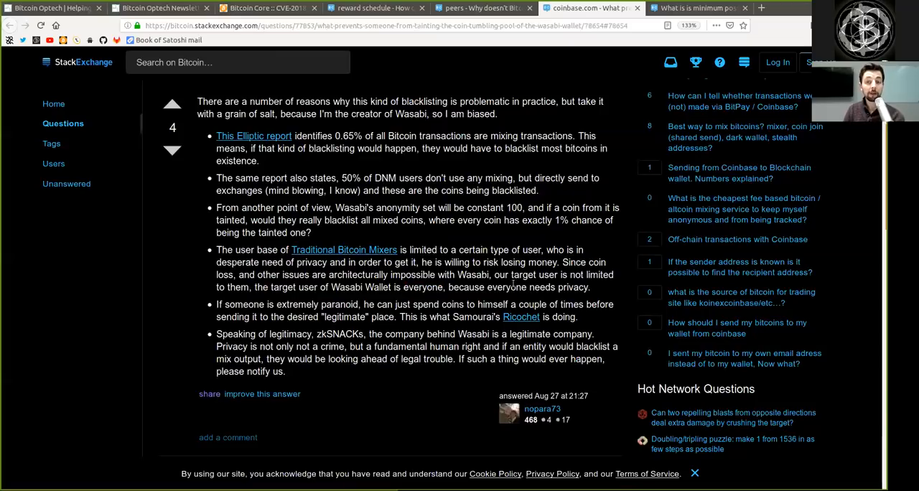
pyautogui.doubleClick(558, 287)
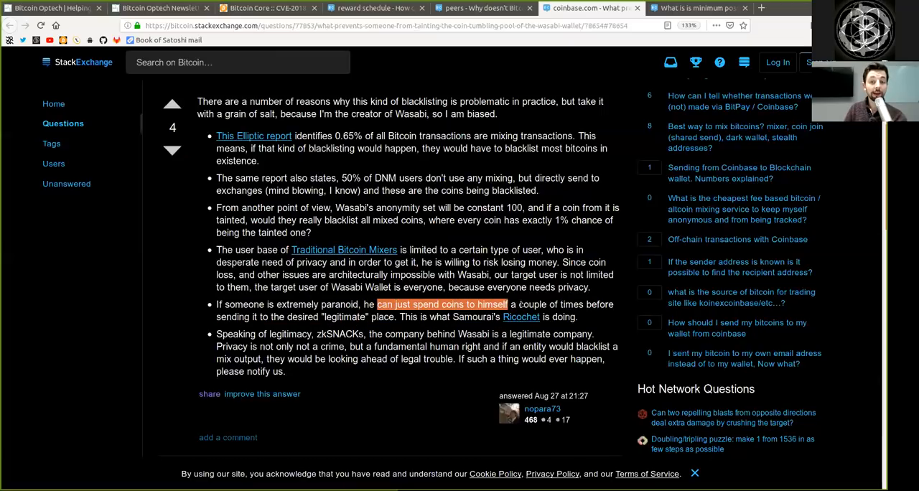
pyautogui.click(352, 327)
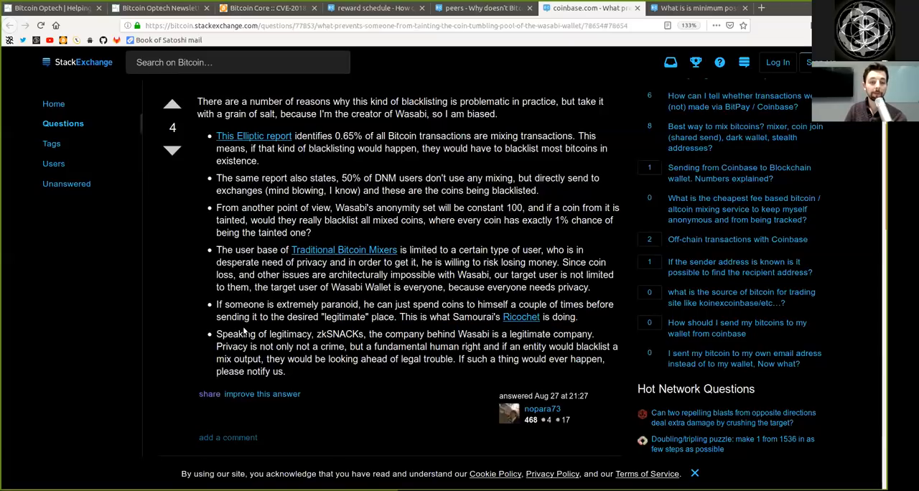
pyautogui.doubleClick(282, 334)
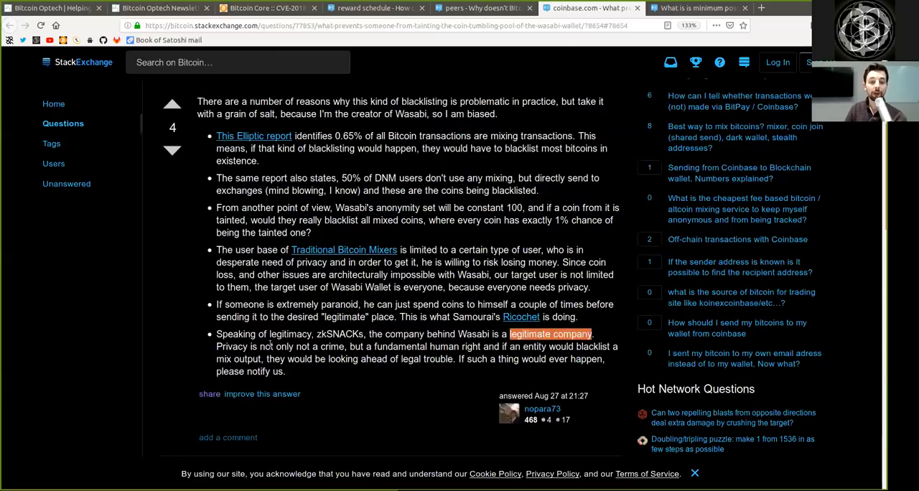
pyautogui.doubleClick(265, 346)
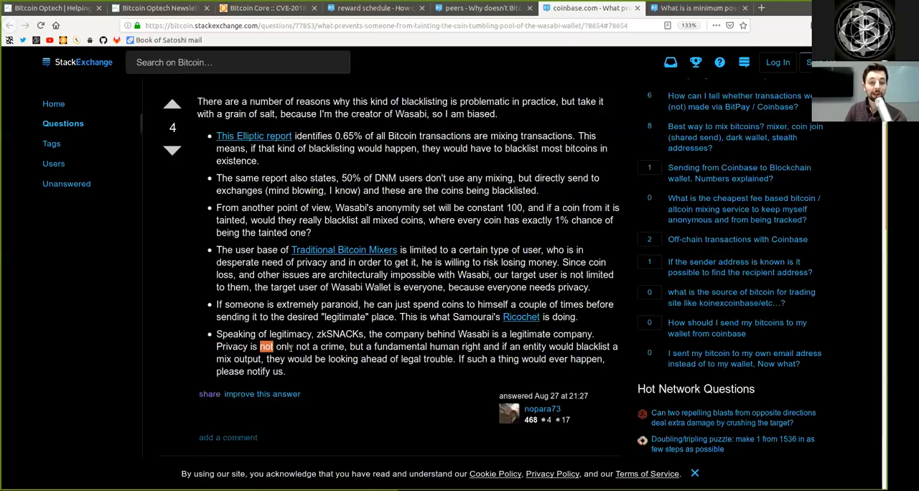
pyautogui.moveTo(265, 346); pyautogui.dragTo(324, 359)
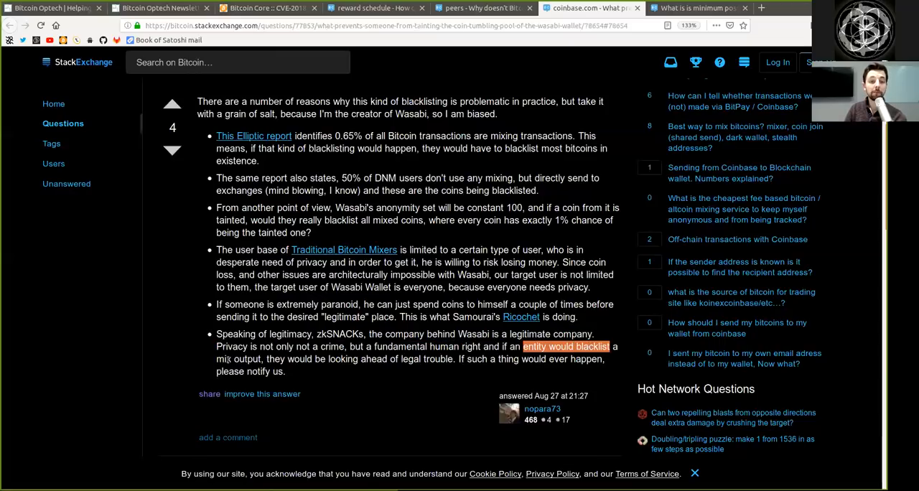
pyautogui.moveTo(524, 346); pyautogui.dragTo(284, 371)
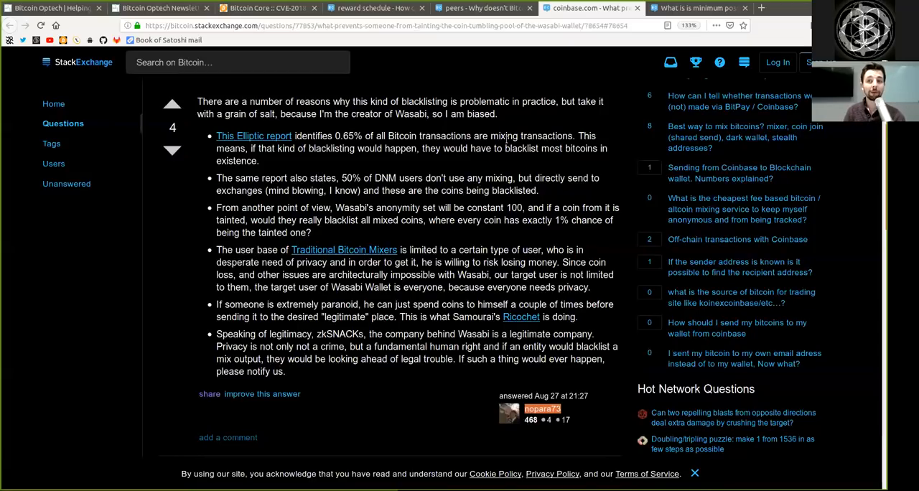
# - Switch to the ECDSA minimum private key question and highlight its huge maximum key number
pyautogui.click(696, 8)
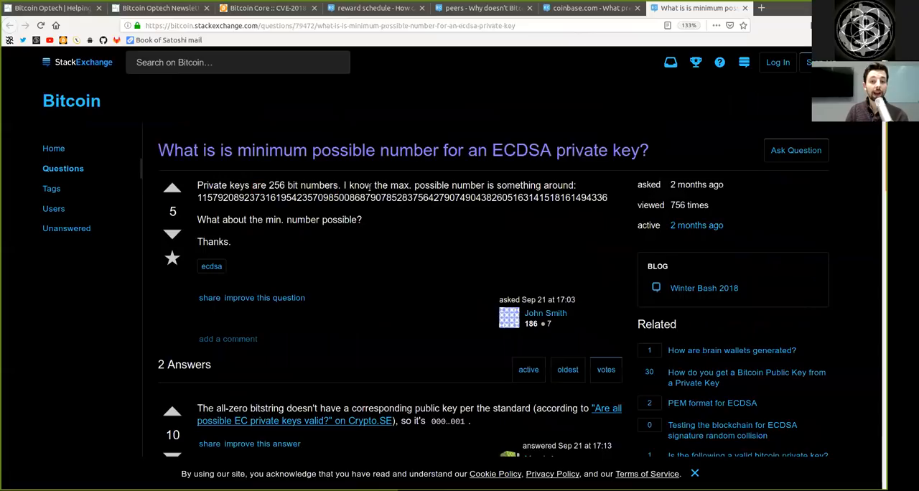
pyautogui.moveTo(351, 185); pyautogui.dragTo(531, 185)
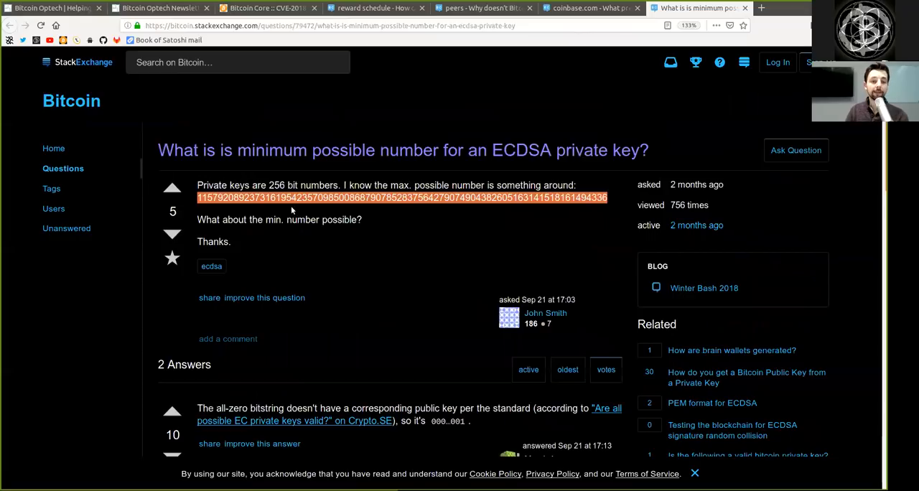
pyautogui.moveTo(213, 231)
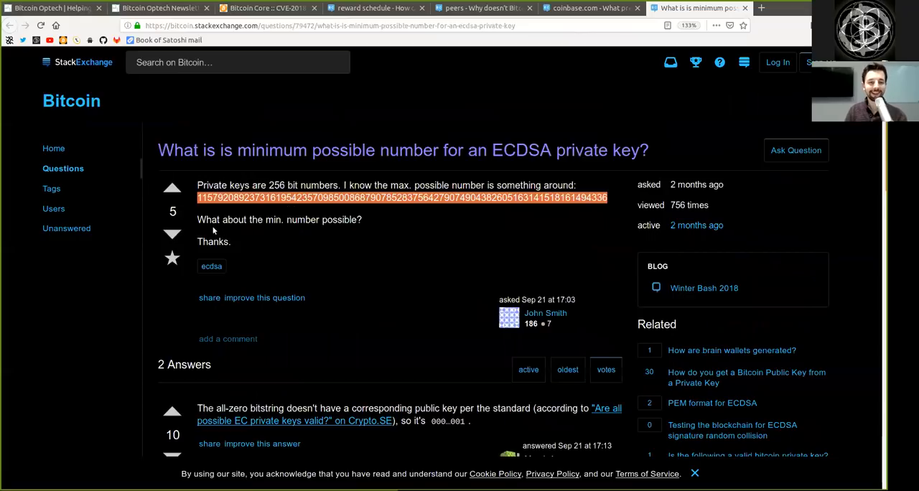
pyautogui.doubleClick(302, 220)
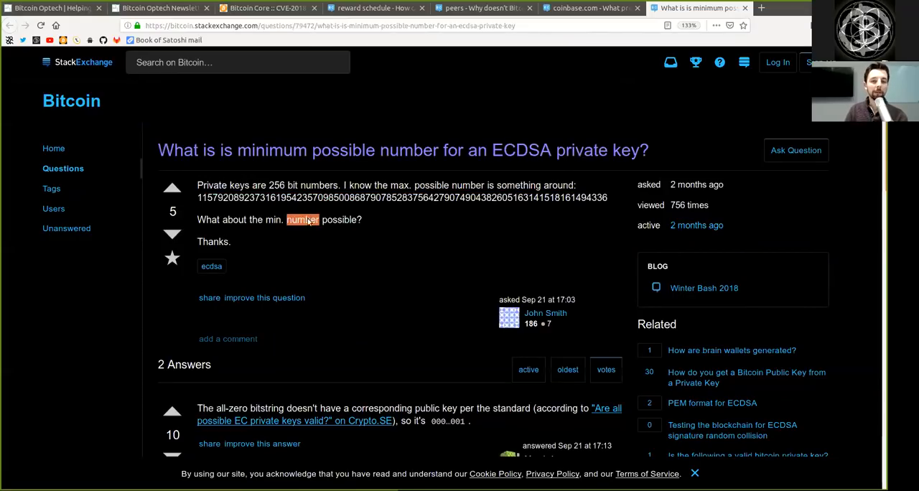
pyautogui.scroll(-3)
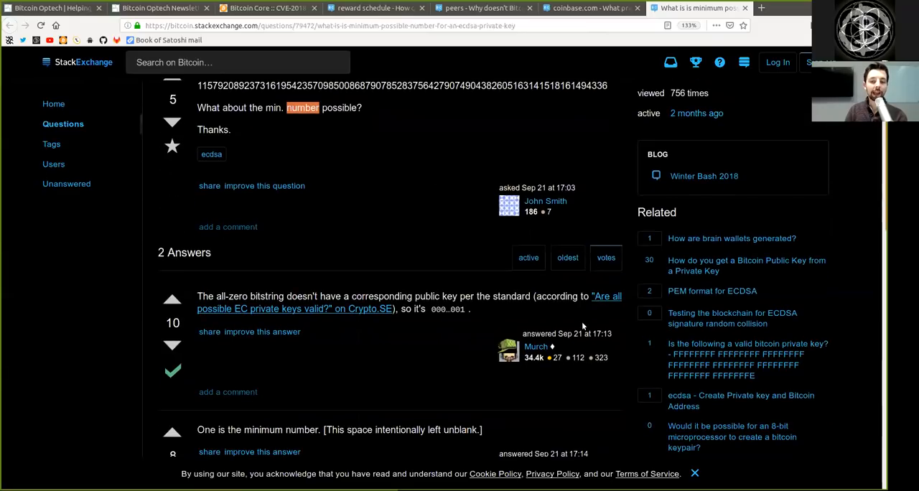
pyautogui.scroll(-3)
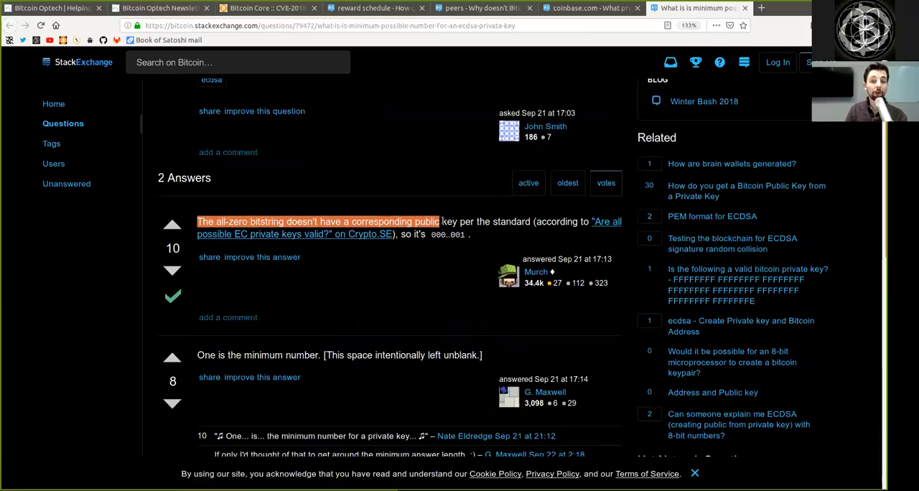
pyautogui.moveTo(442, 221); pyautogui.dragTo(531, 221)
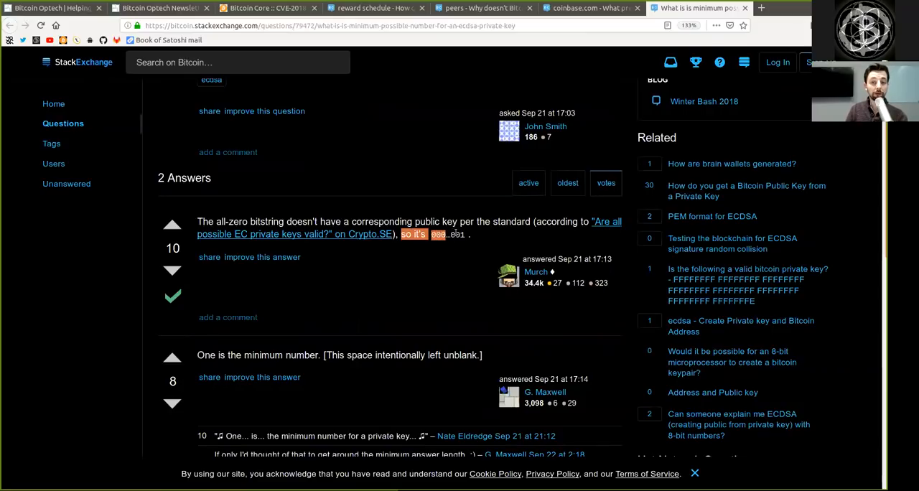
pyautogui.moveTo(545, 392)
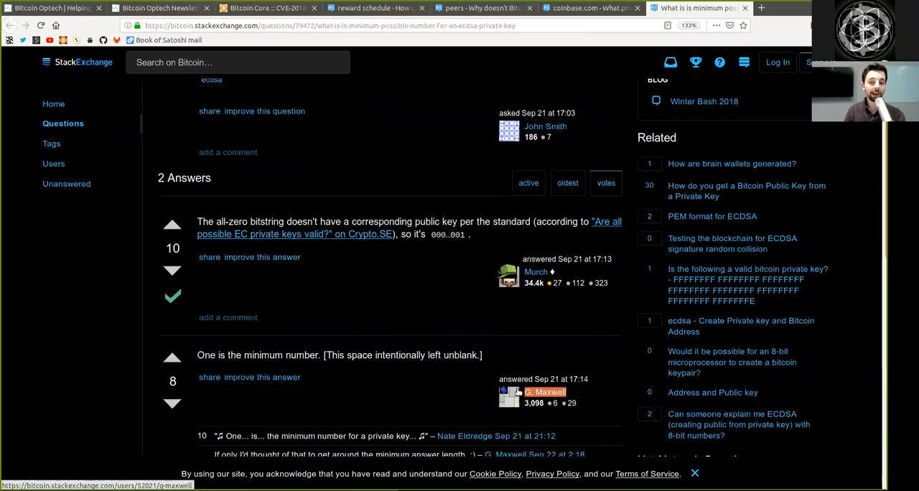
pyautogui.moveTo(247, 364)
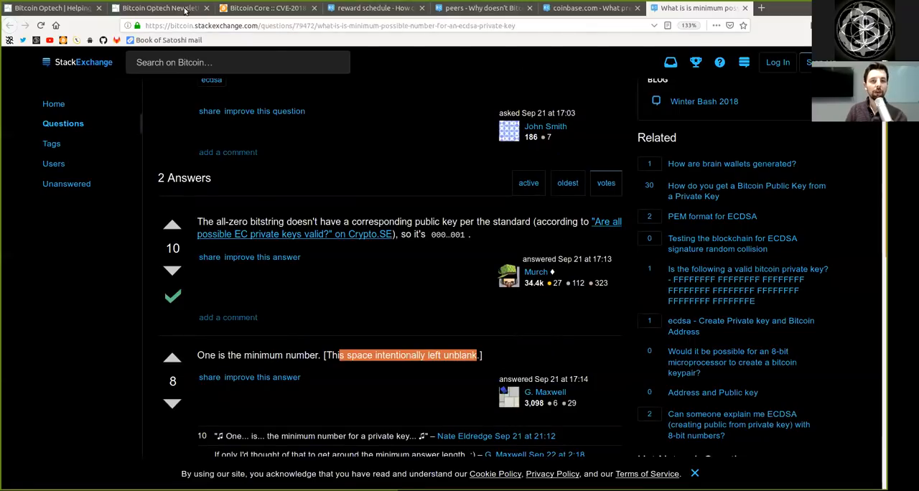
# - Return to Optech newsletter #14 and highlight words in the Notable commits intro about 0.18
pyautogui.click(158, 8)
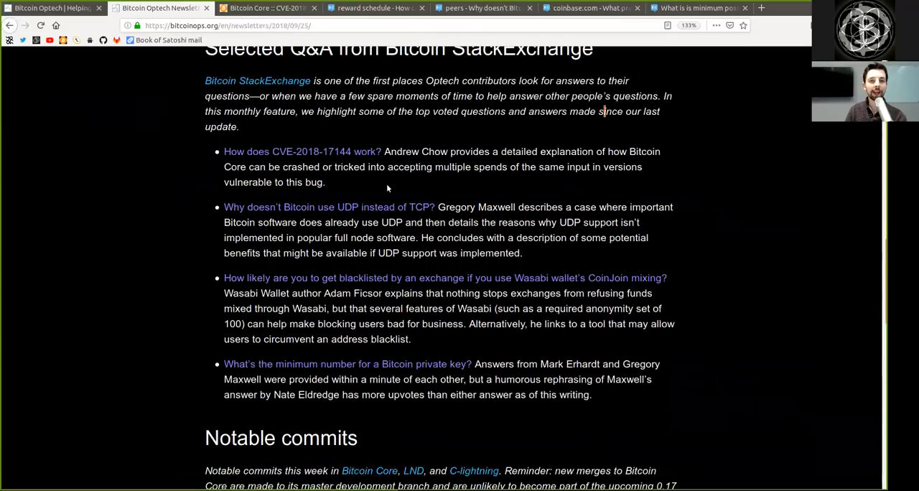
pyautogui.scroll(-3)
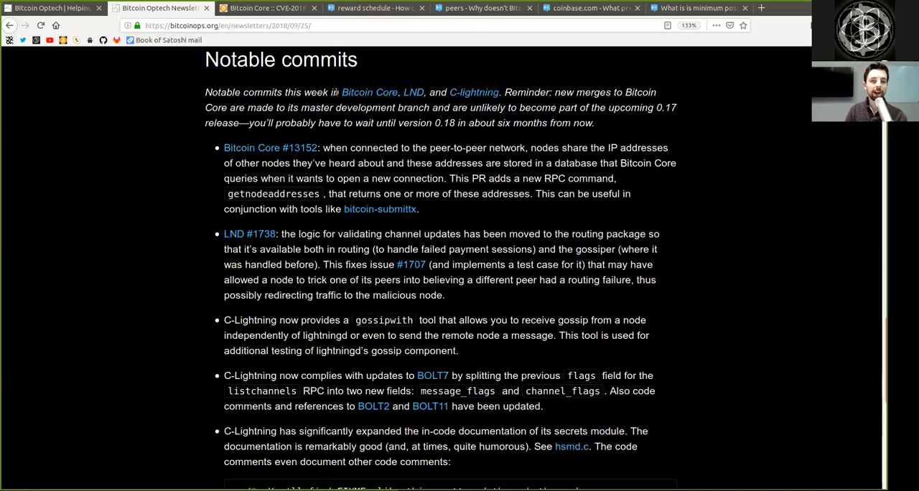
pyautogui.moveTo(333, 92); pyautogui.dragTo(498, 92)
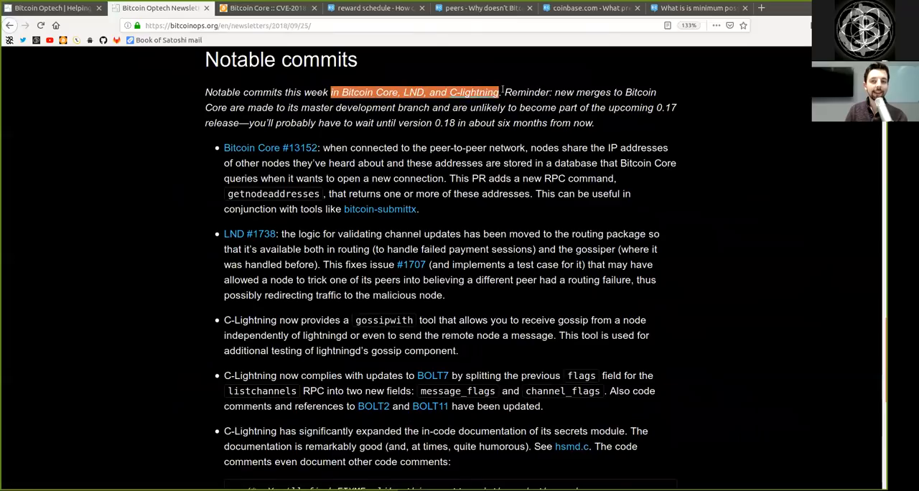
pyautogui.click(358, 143)
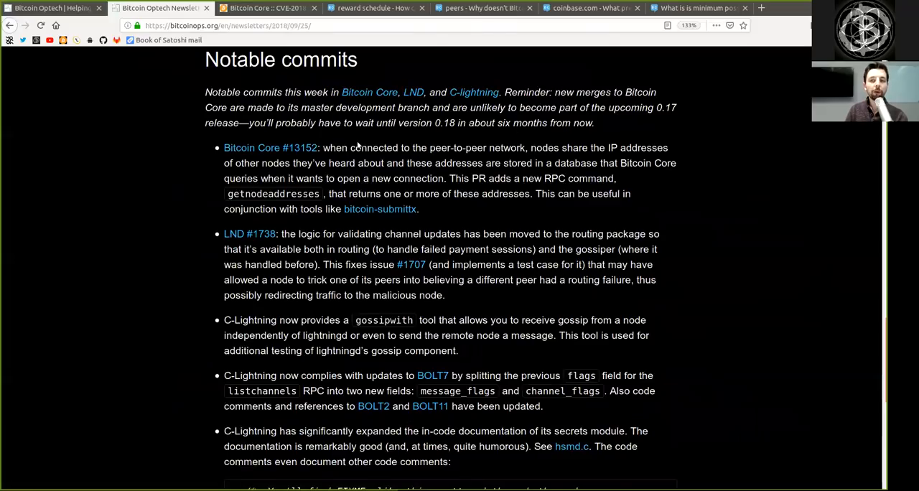
pyautogui.doubleClick(310, 107)
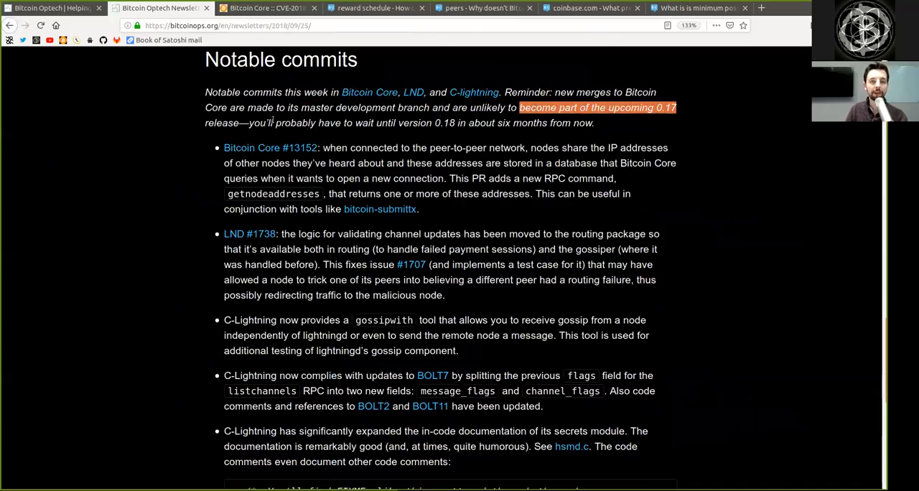
pyautogui.doubleClick(295, 123)
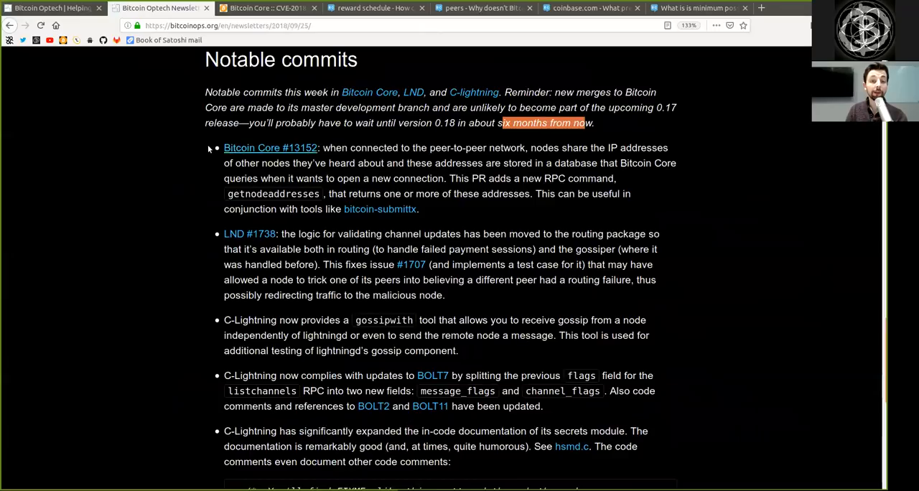
pyautogui.doubleClick(358, 147)
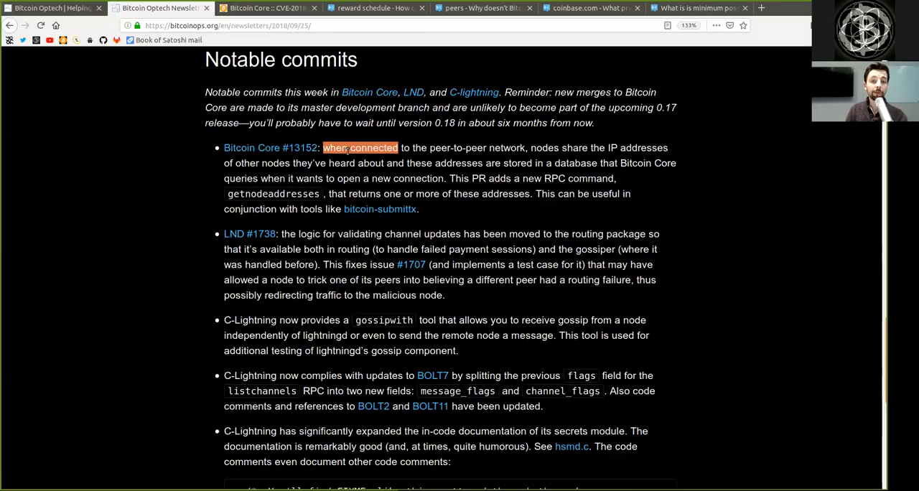
pyautogui.doubleClick(456, 148)
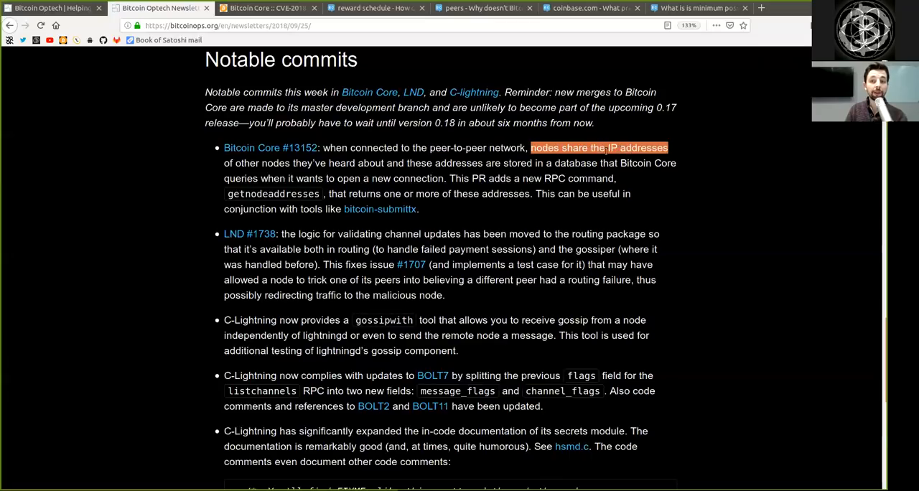
pyautogui.moveTo(530, 147); pyautogui.dragTo(312, 163)
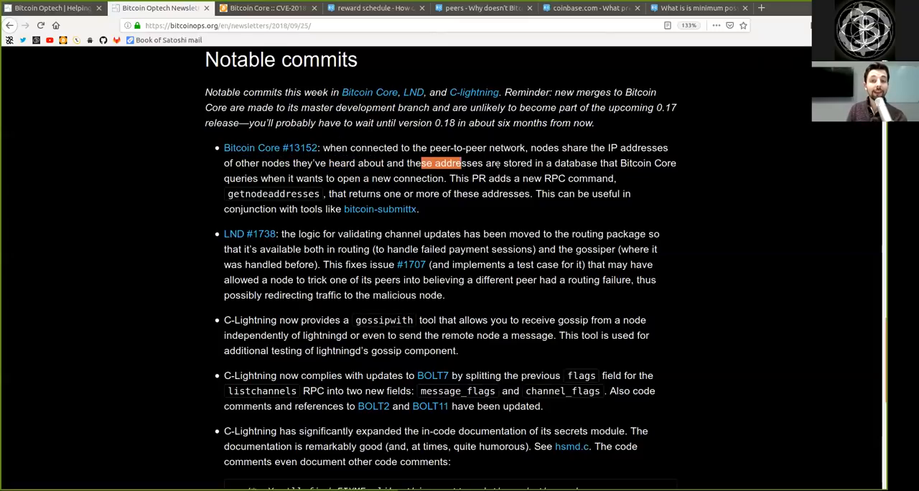
pyautogui.doubleClick(575, 163)
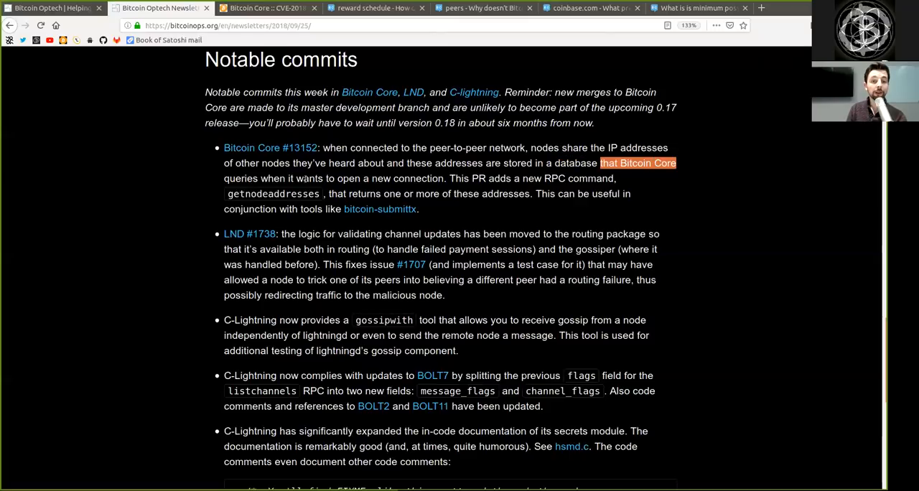
pyautogui.doubleClick(407, 177)
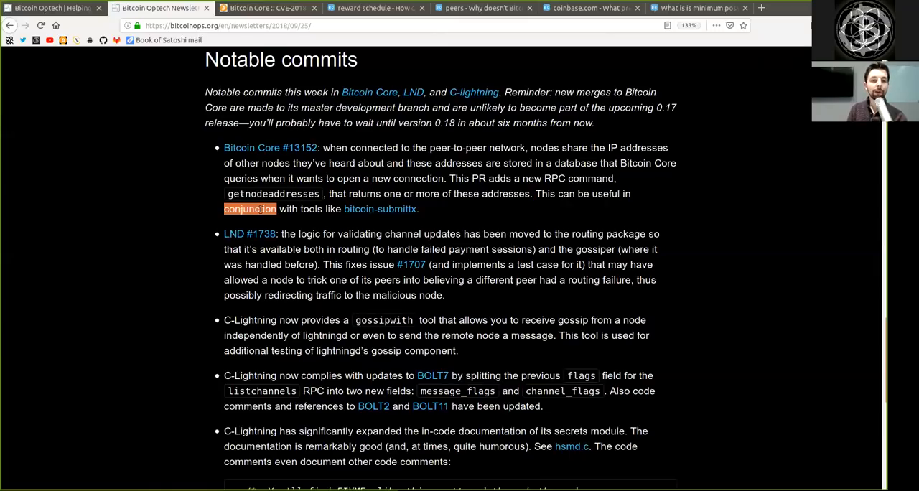
pyautogui.moveTo(250, 209); pyautogui.dragTo(416, 209)
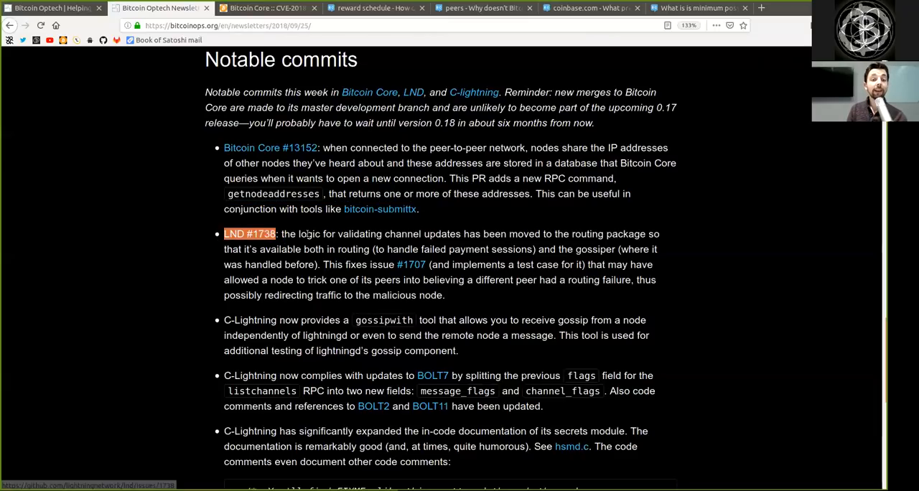
pyautogui.doubleClick(358, 233)
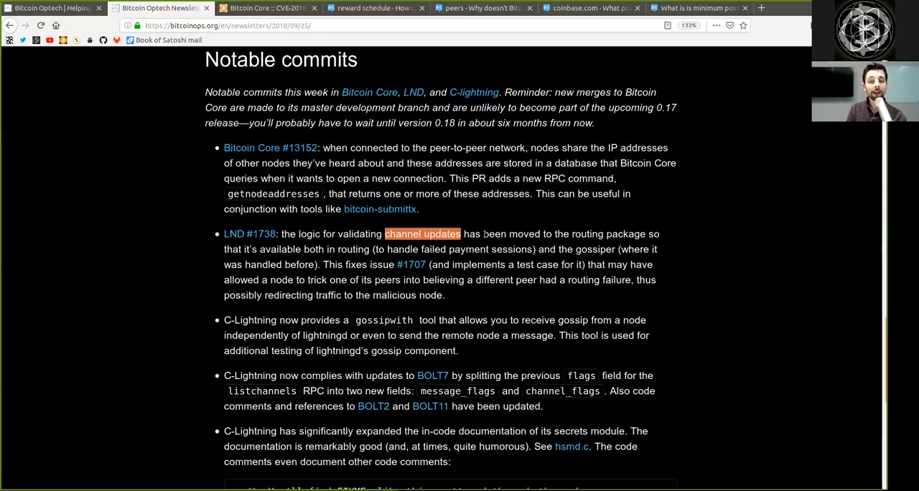
pyautogui.doubleClick(608, 233)
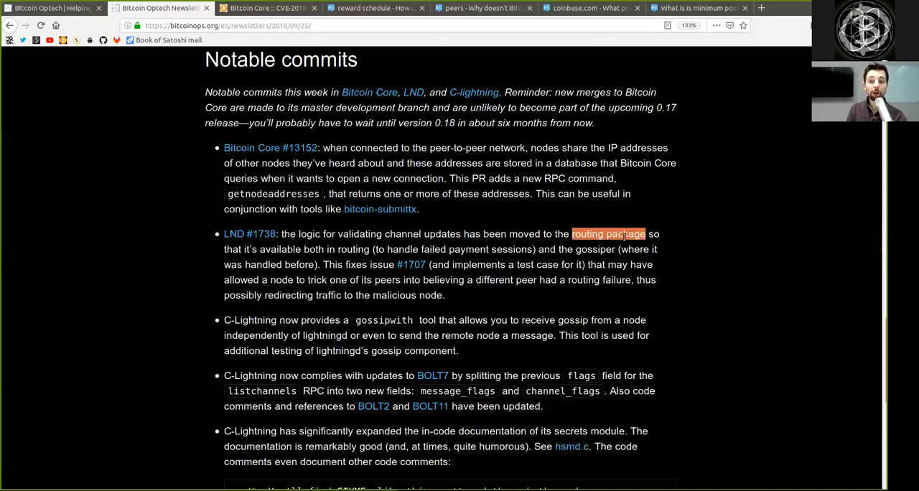
pyautogui.doubleClick(280, 249)
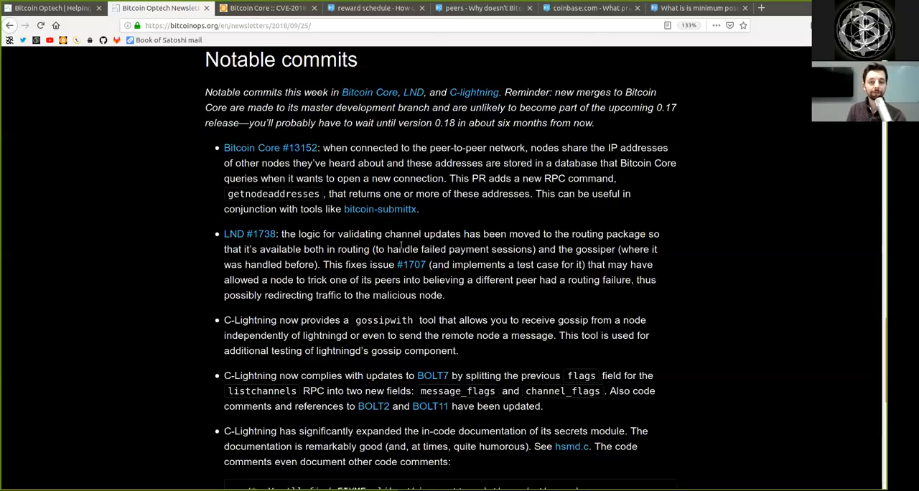
pyautogui.moveTo(484, 233); pyautogui.dragTo(416, 249)
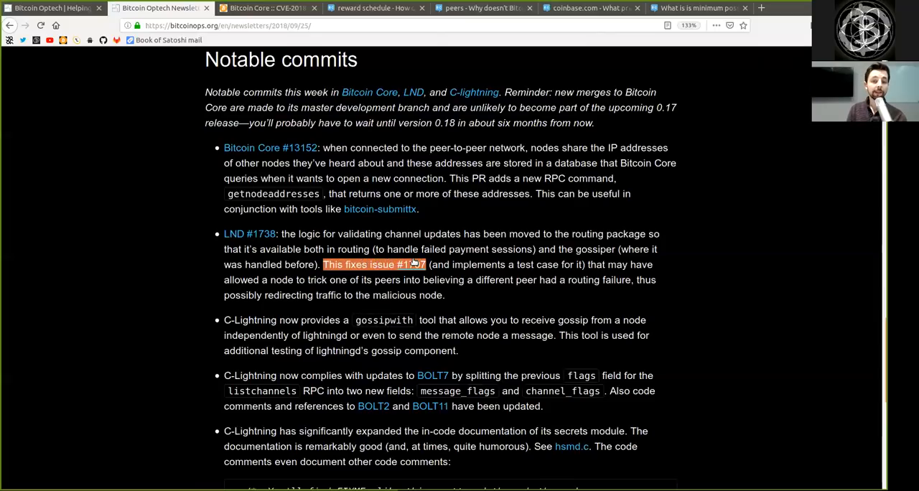
pyautogui.moveTo(513, 261)
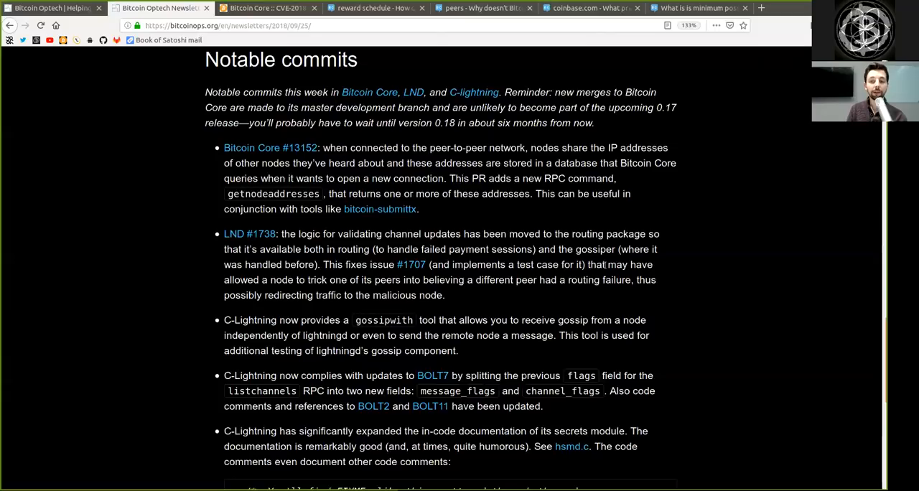
pyautogui.doubleClick(606, 264)
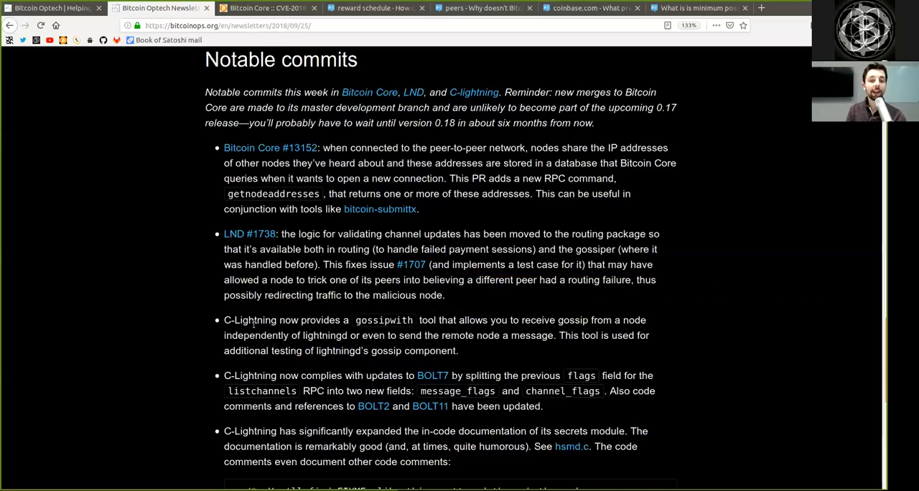
pyautogui.doubleClick(383, 320)
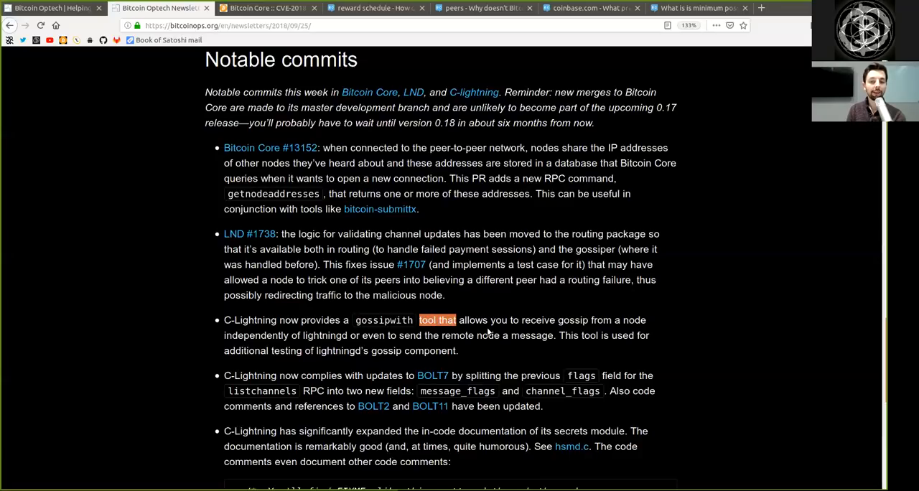
pyautogui.doubleClick(572, 319)
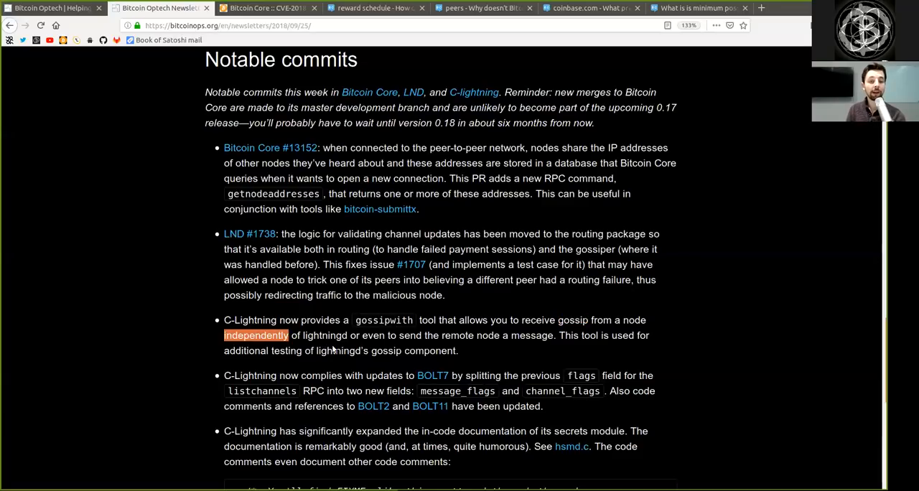
pyautogui.doubleClick(324, 335)
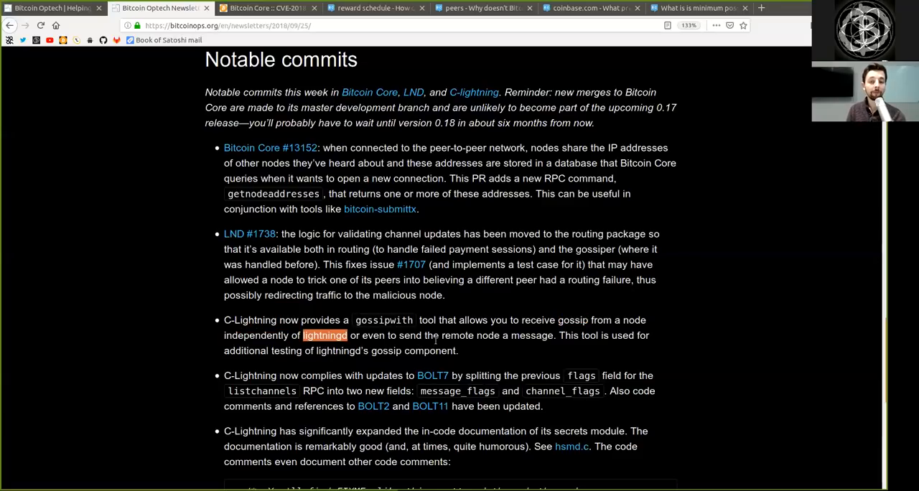
pyautogui.doubleClick(457, 335)
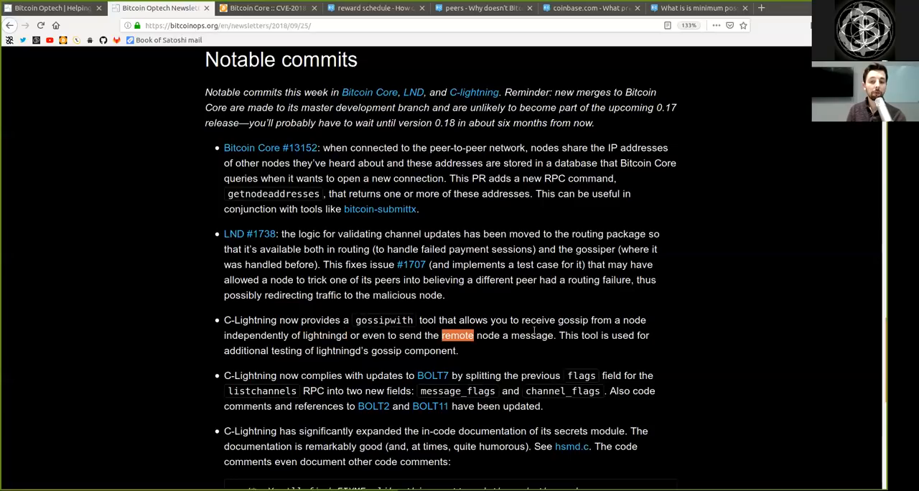
pyautogui.doubleClick(531, 335)
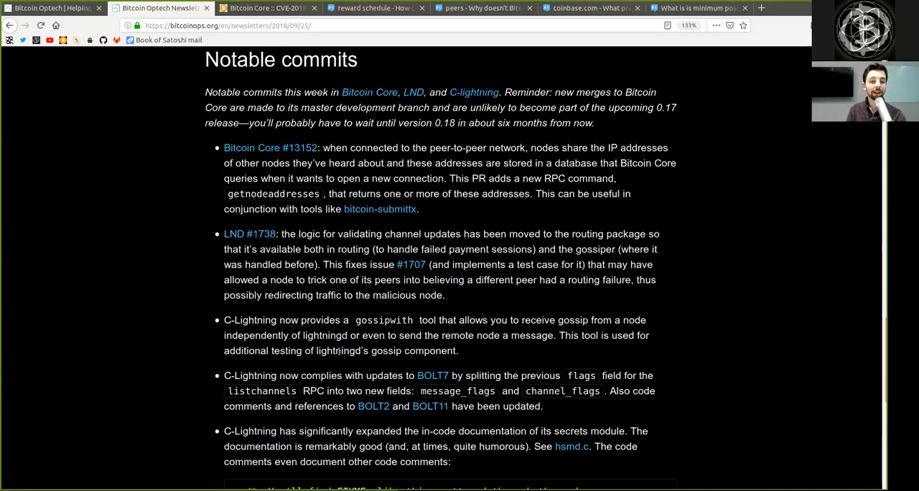
pyautogui.doubleClick(413, 351)
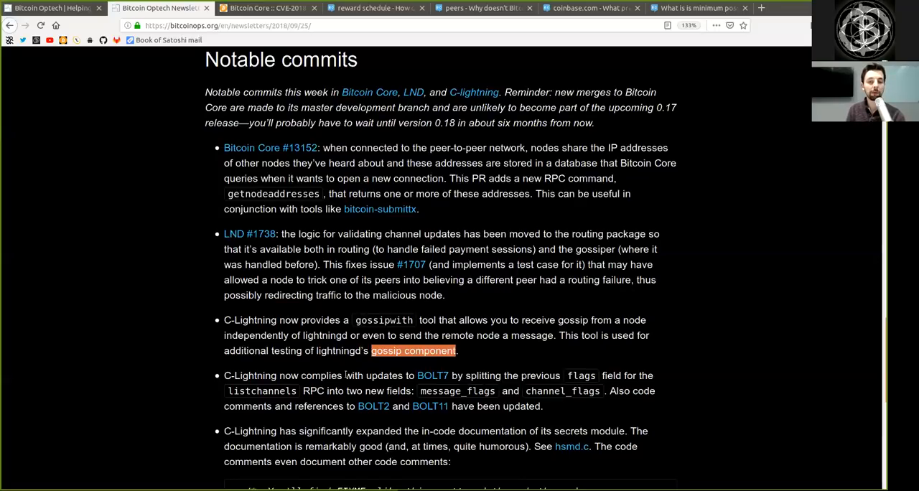
# - Read the C-Lightning BOLT7 compliance item, highlighting 'references' and 'updated'
pyautogui.scroll(-3)
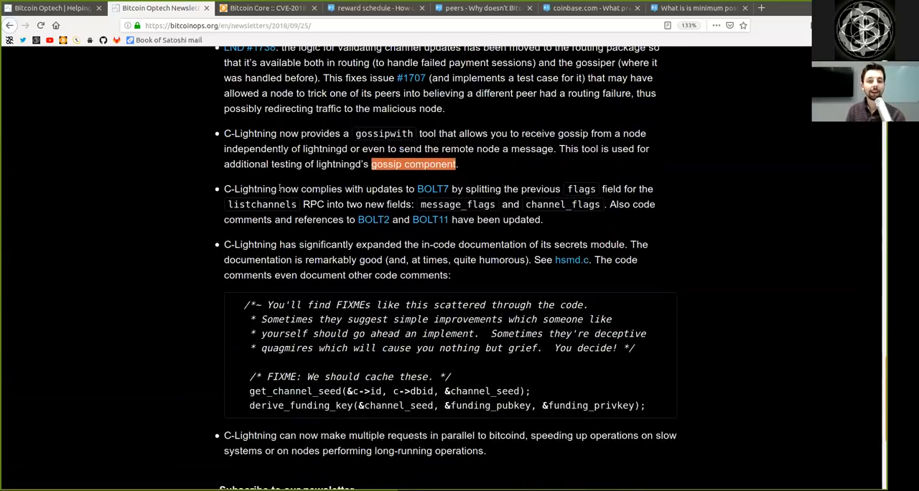
pyautogui.doubleClick(265, 188)
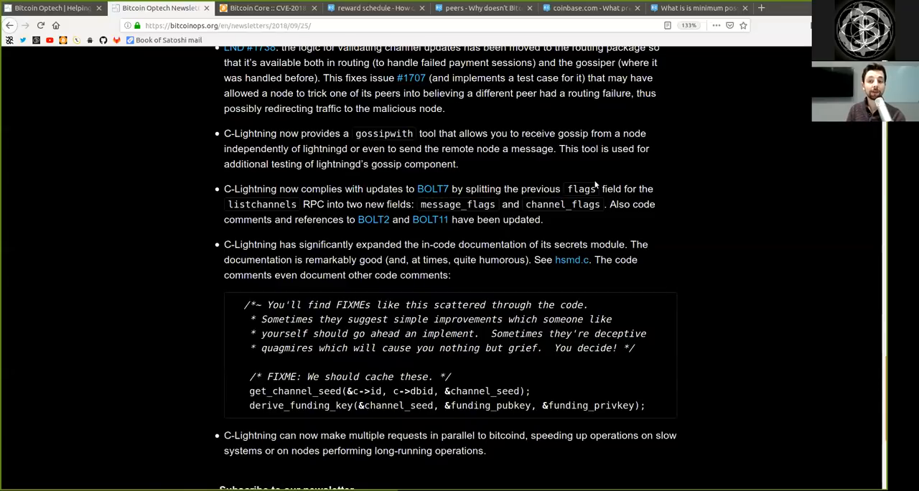
pyautogui.moveTo(301, 206)
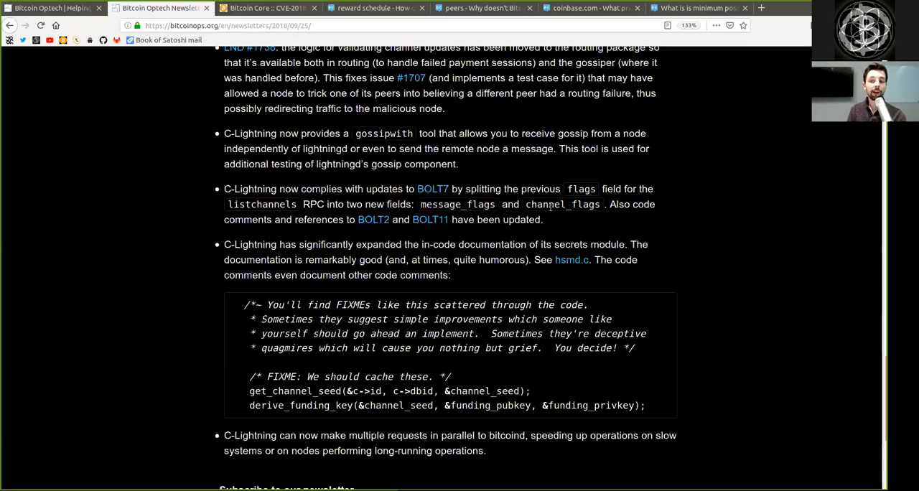
pyautogui.moveTo(623, 200)
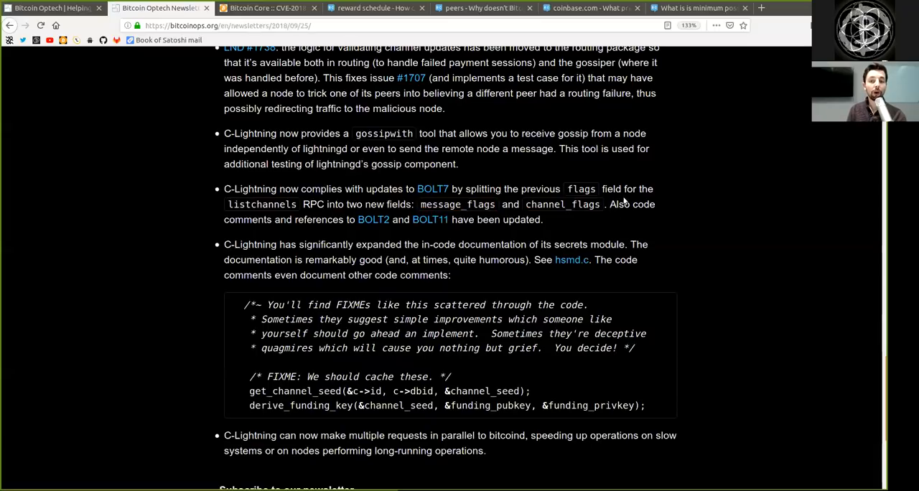
pyautogui.doubleClick(318, 219)
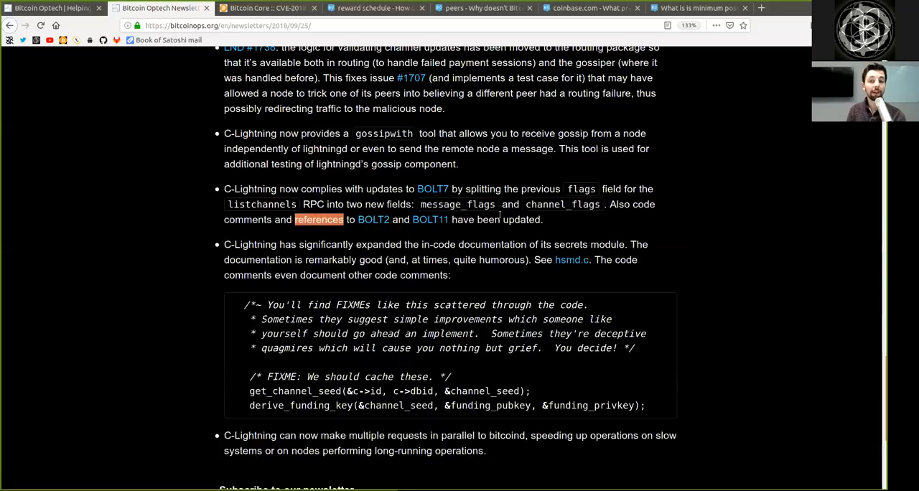
pyautogui.doubleClick(521, 219)
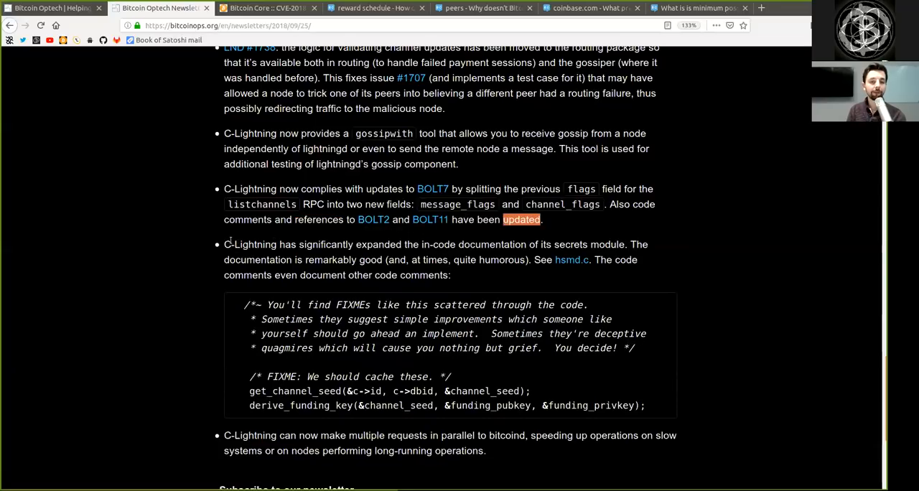
# - Read the C-Lightning hsmd.c documentation item, highlighting words like 'scattered' in its FIXME comment
pyautogui.scroll(-3)
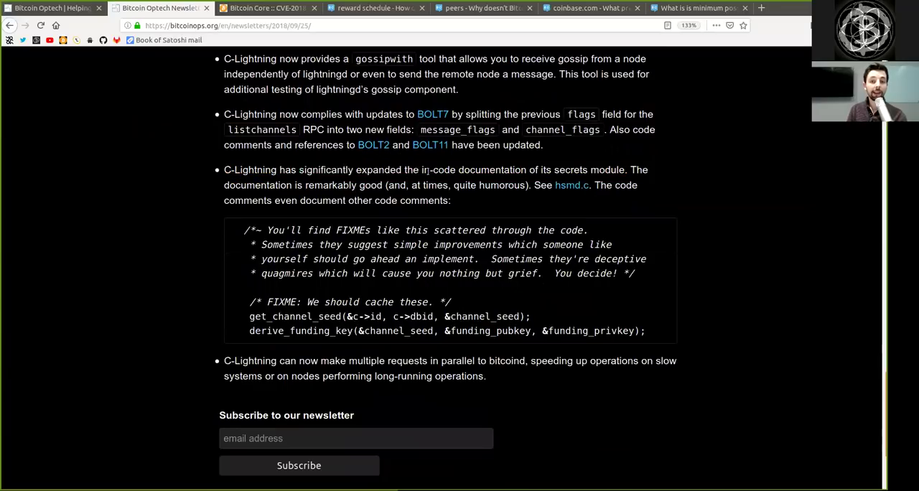
pyautogui.doubleClick(492, 170)
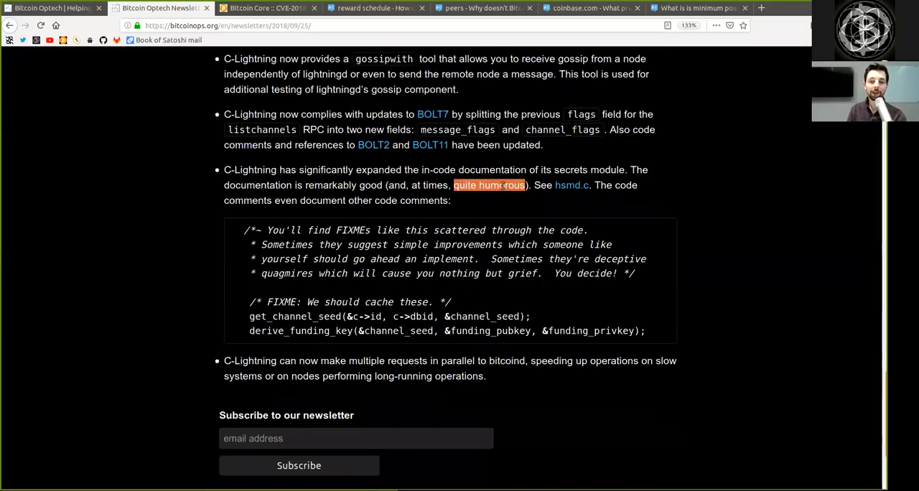
pyautogui.moveTo(571, 185)
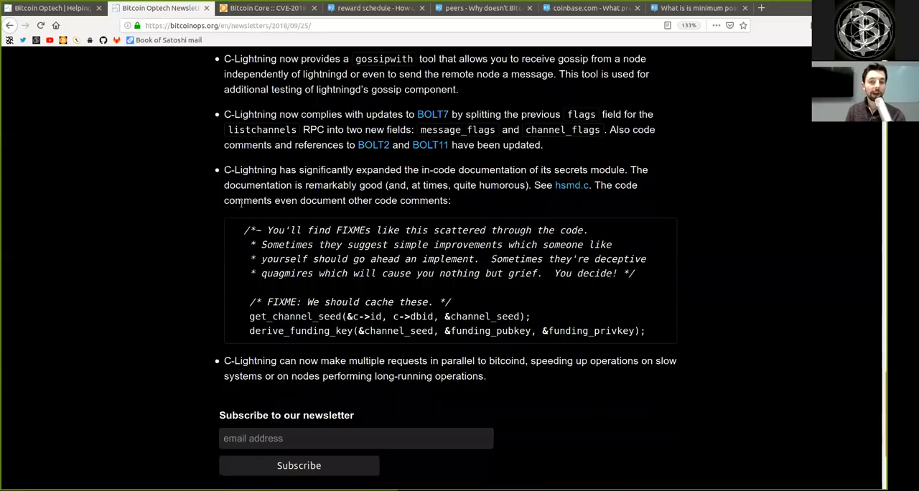
pyautogui.moveTo(364, 210)
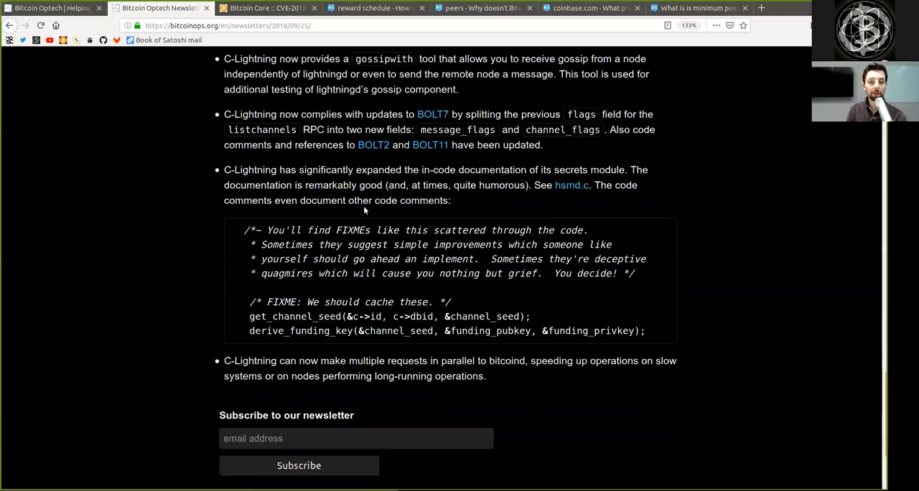
pyautogui.moveTo(307, 234)
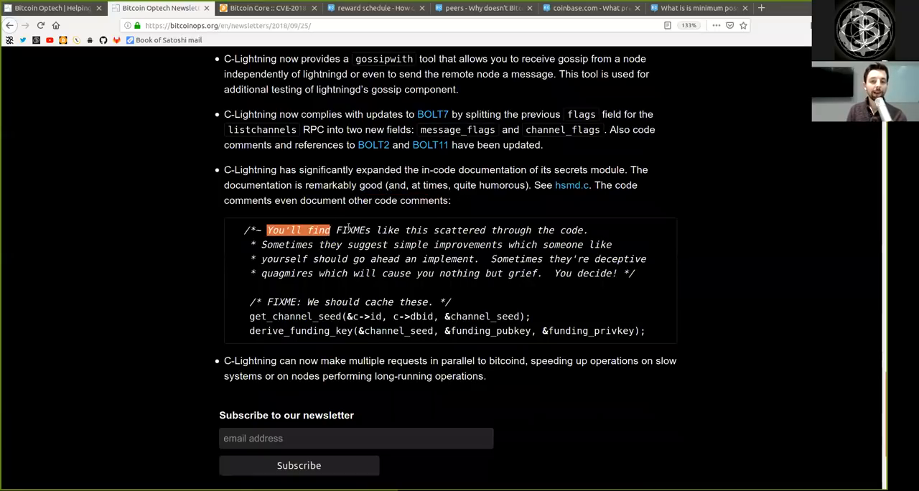
pyautogui.doubleClick(458, 229)
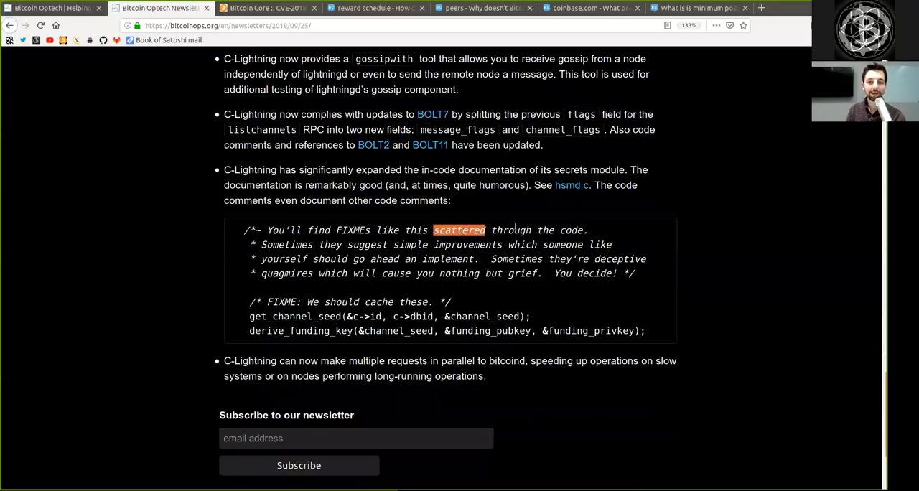
pyautogui.doubleClick(285, 243)
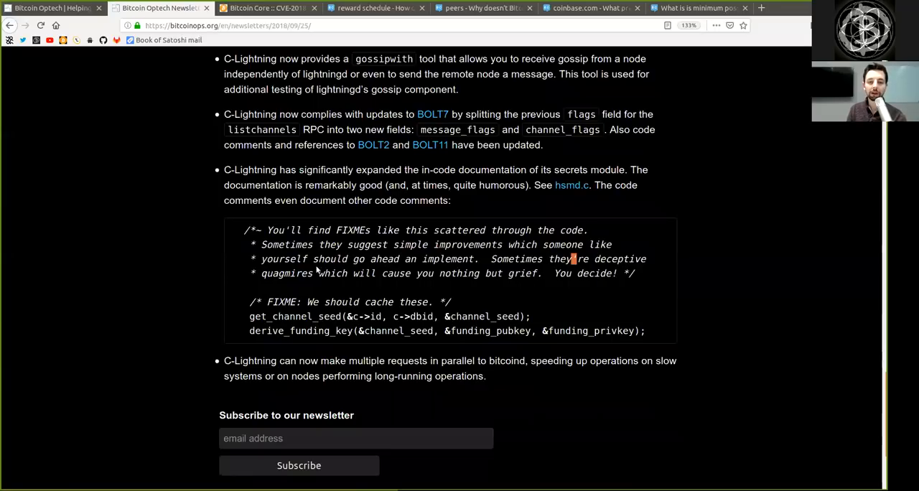
pyautogui.doubleClick(286, 273)
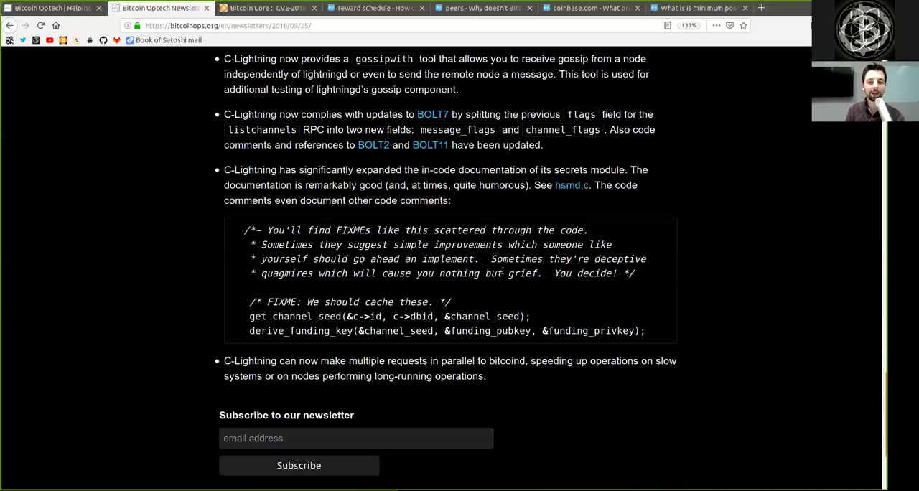
pyautogui.doubleClick(581, 273)
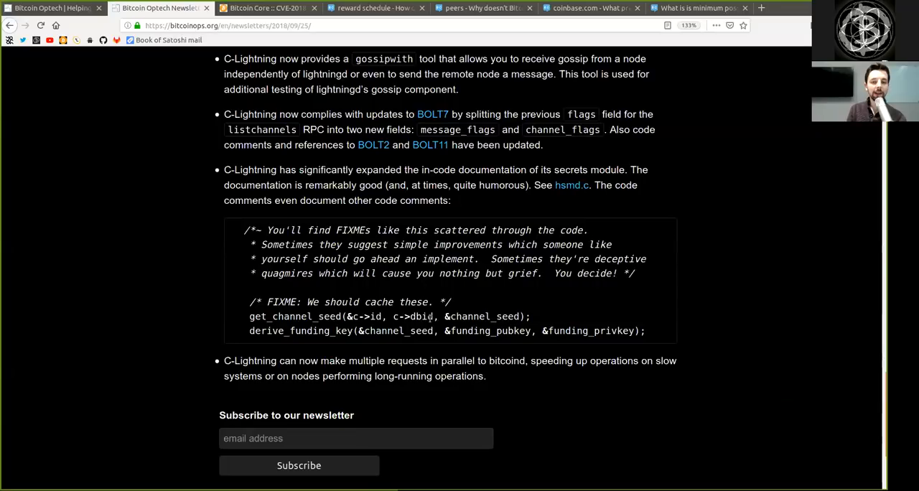
pyautogui.doubleClick(482, 316)
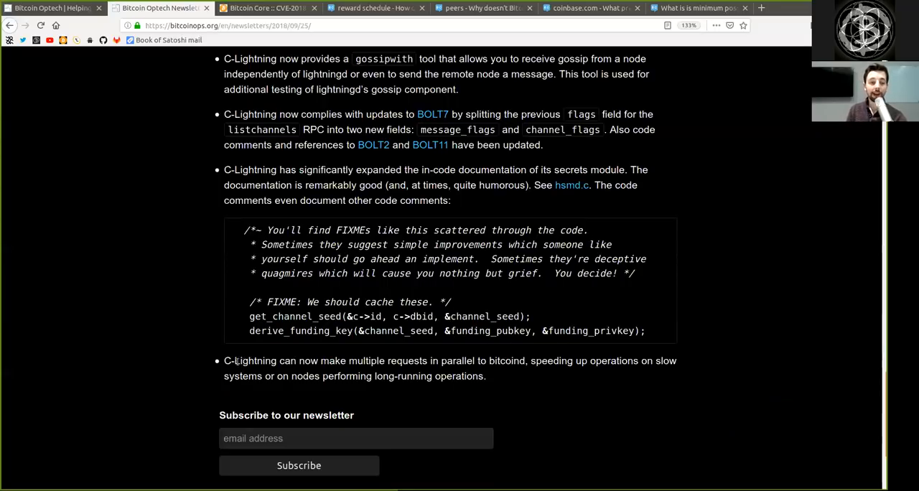
# - Highlight words in the final parallel bitcoind requests item and the Subscribe heading
pyautogui.doubleClick(248, 360)
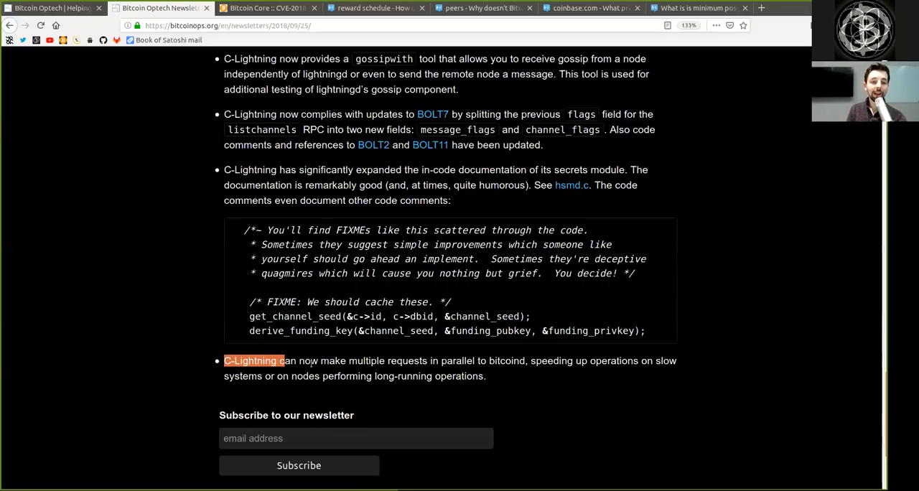
pyautogui.doubleClick(387, 361)
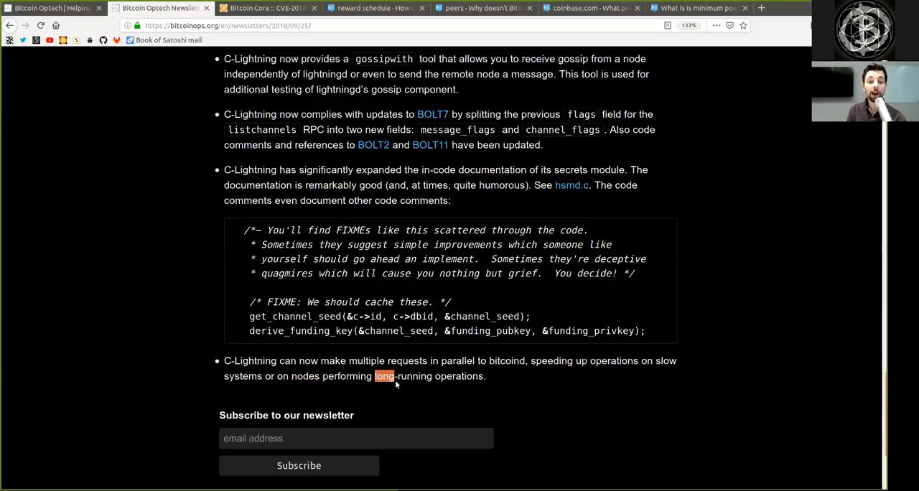
pyautogui.moveTo(407, 400)
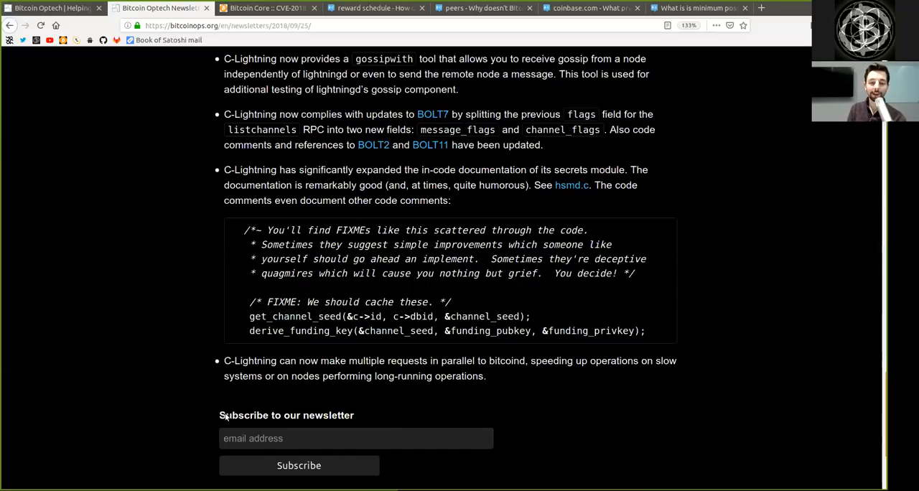
pyautogui.doubleClick(243, 414)
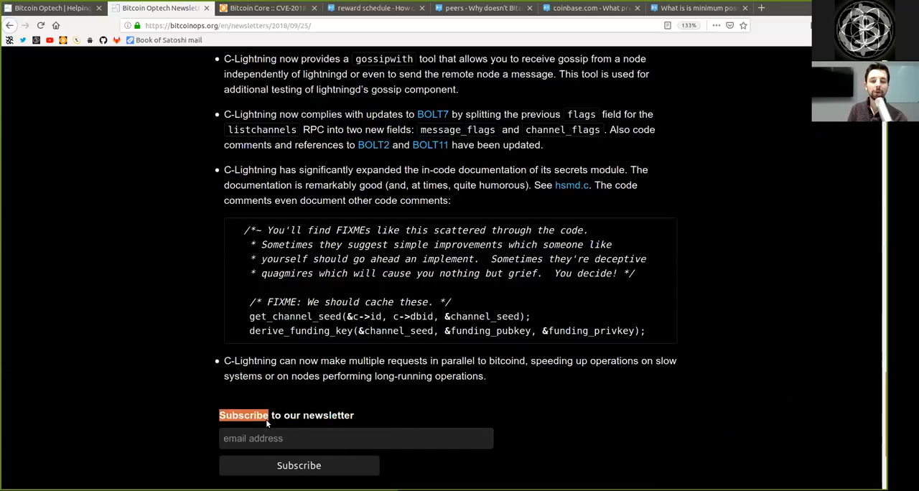
pyautogui.moveTo(387, 421)
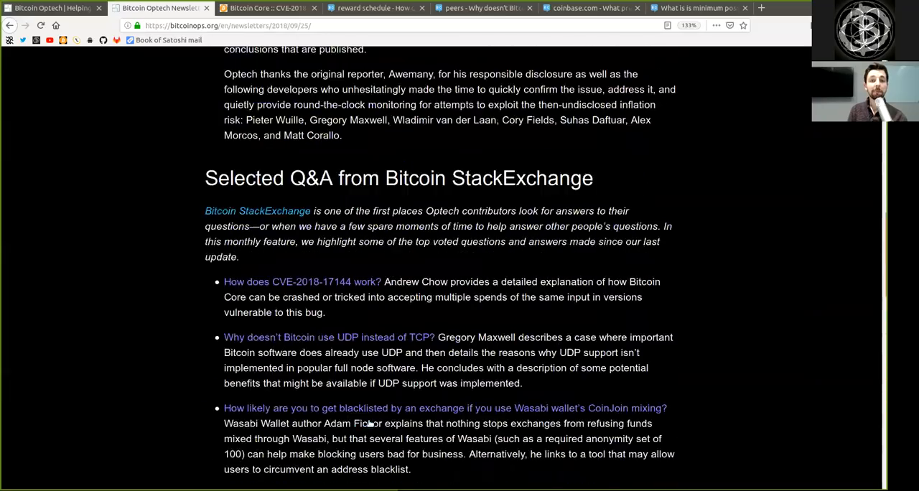
# - Scroll the newsletter back up and show the Bitcoin Core CVE-2018-17144 disclosure timeline
pyautogui.scroll(3)
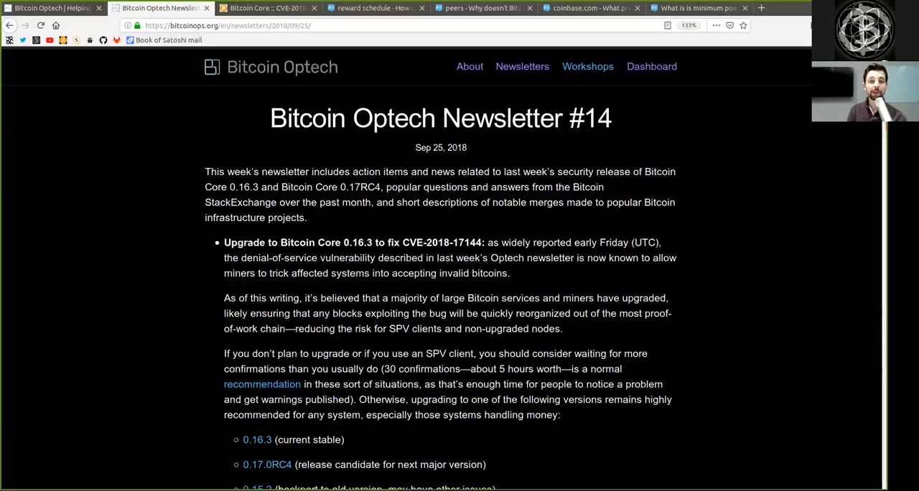
pyautogui.click(265, 8)
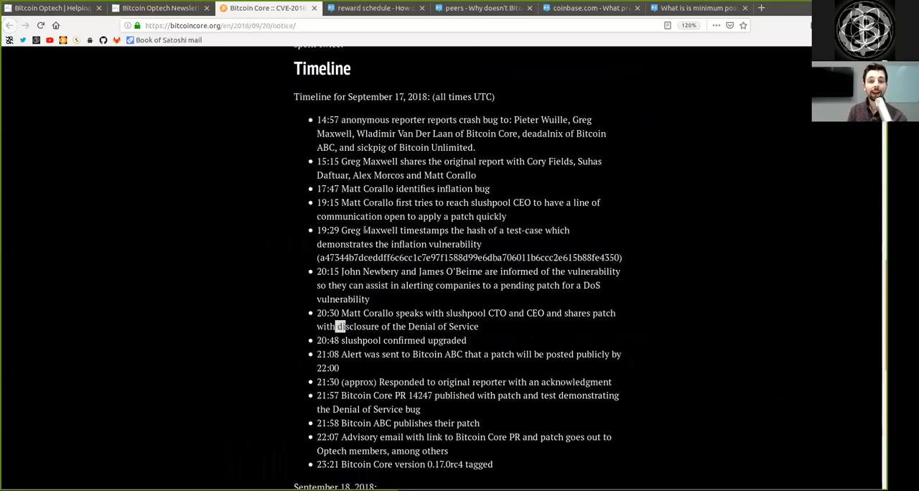
pyautogui.moveTo(342, 368)
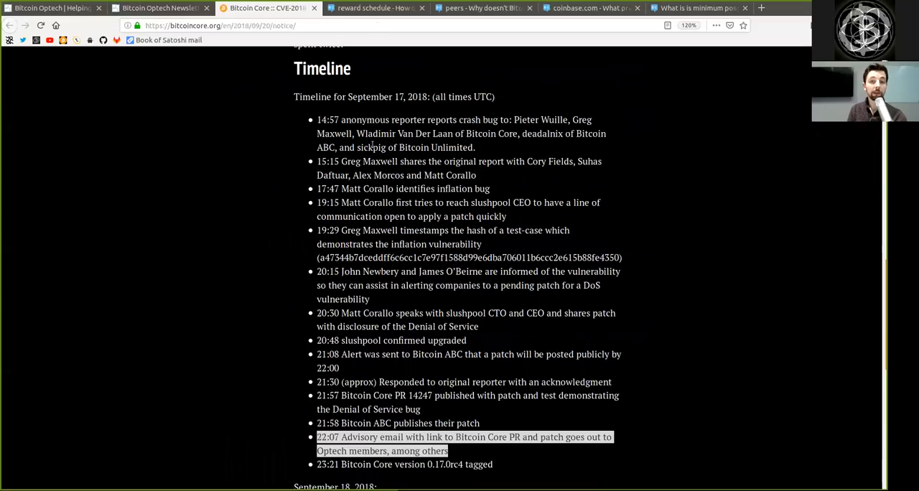
pyautogui.moveTo(272, 458)
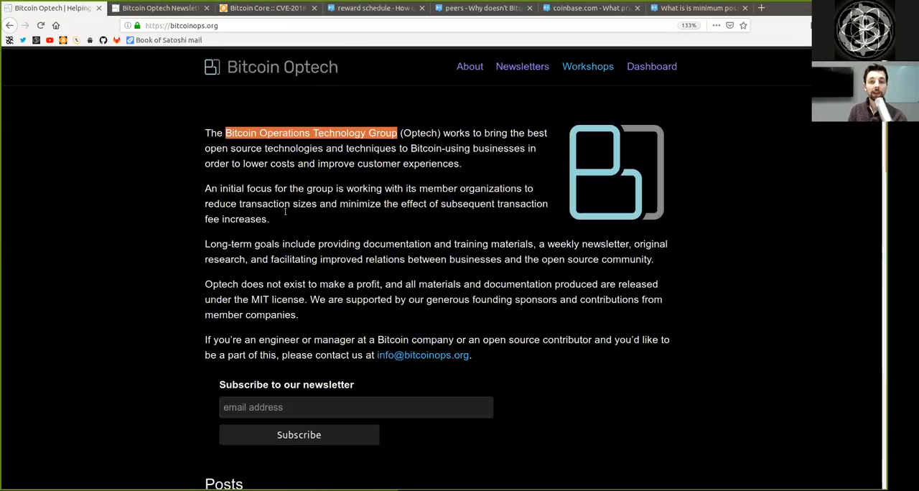
pyautogui.moveTo(282, 125)
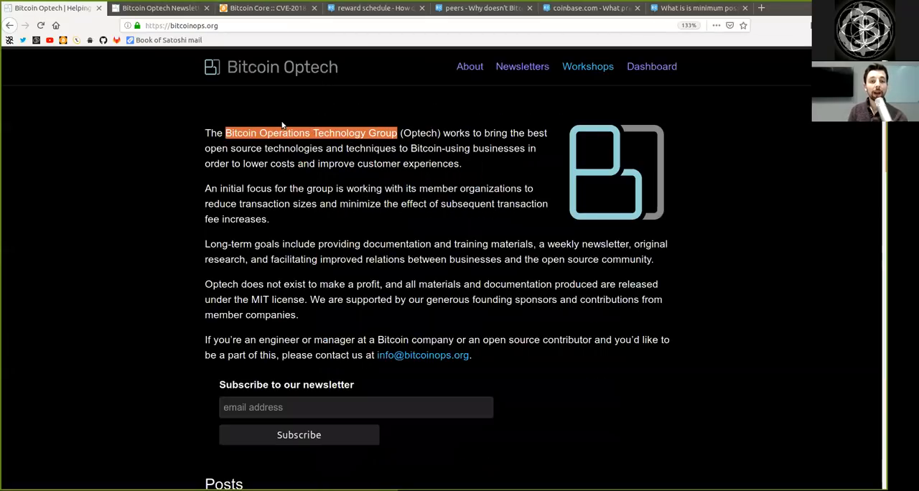
# - Open Optech's About page and scroll to the Harding, Jachymiak and Schmidt team profiles
pyautogui.click(469, 66)
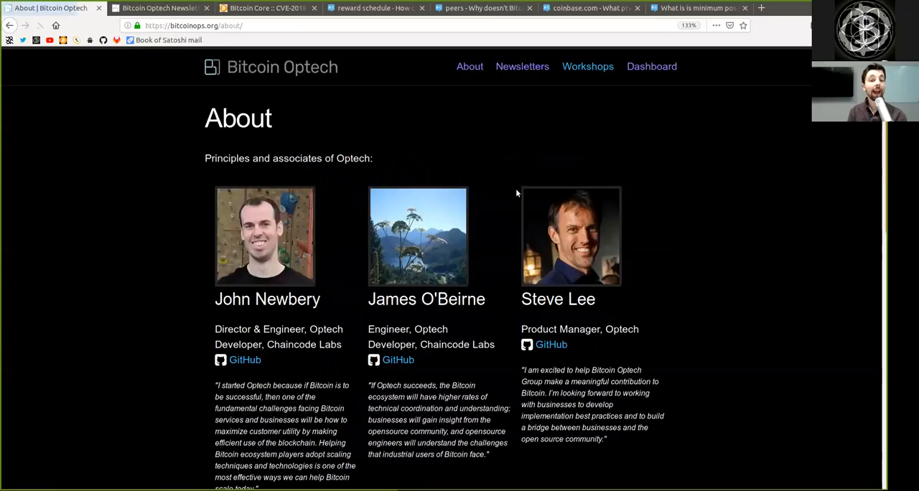
pyautogui.scroll(-3)
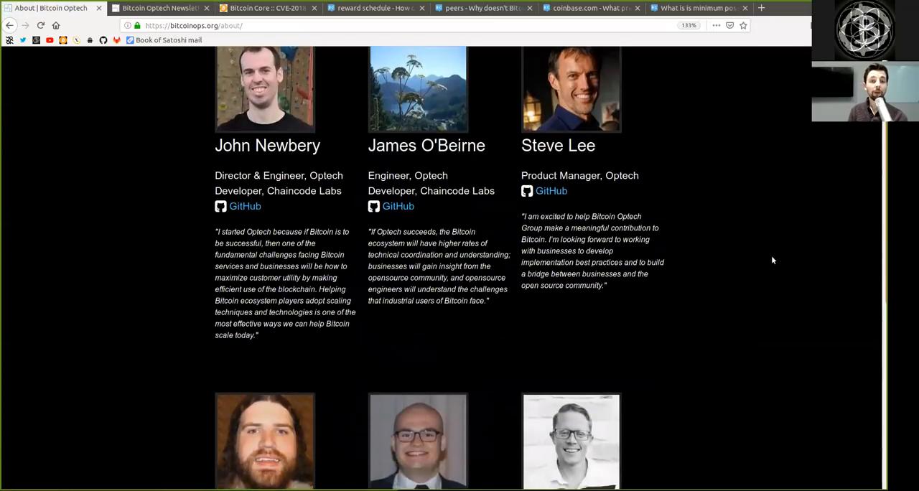
pyautogui.scroll(-3)
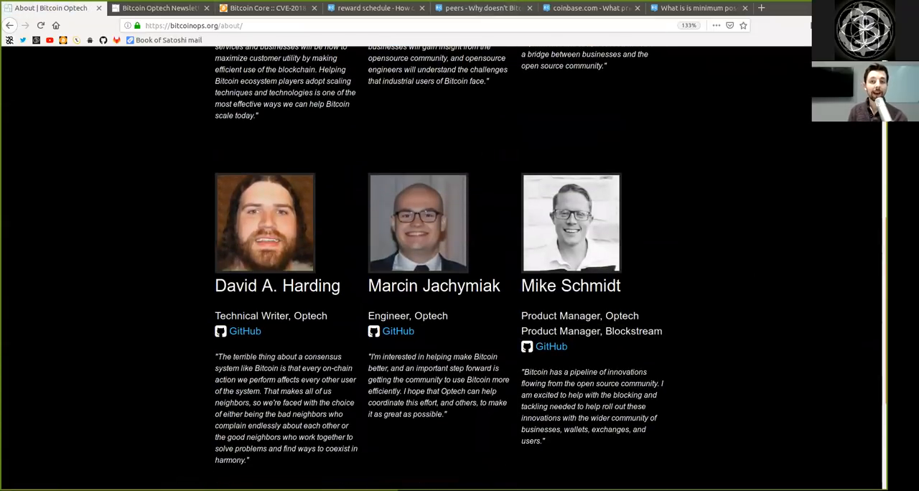